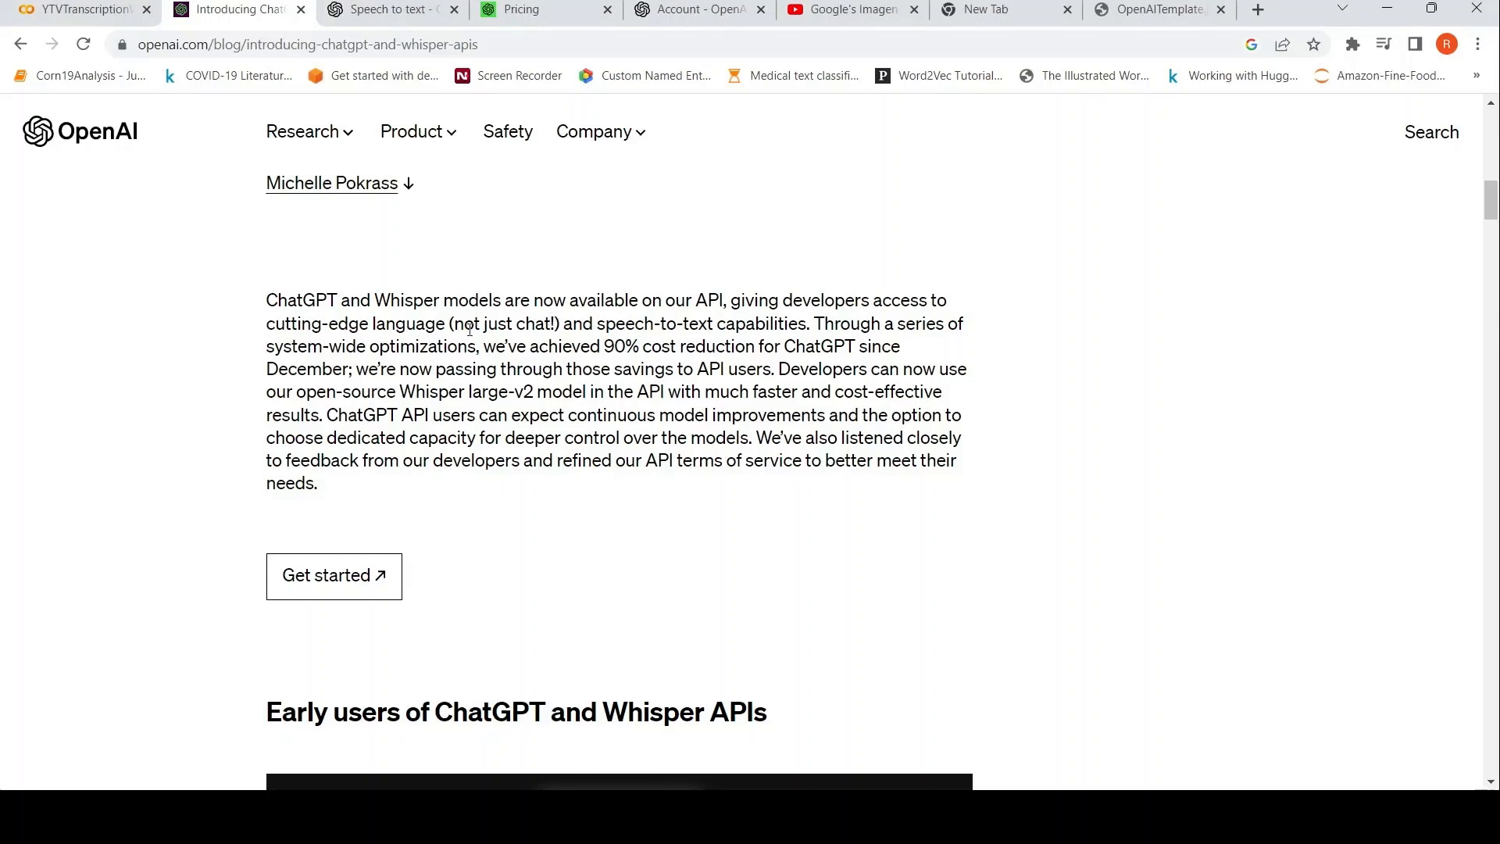
mouse_move(475, 308)
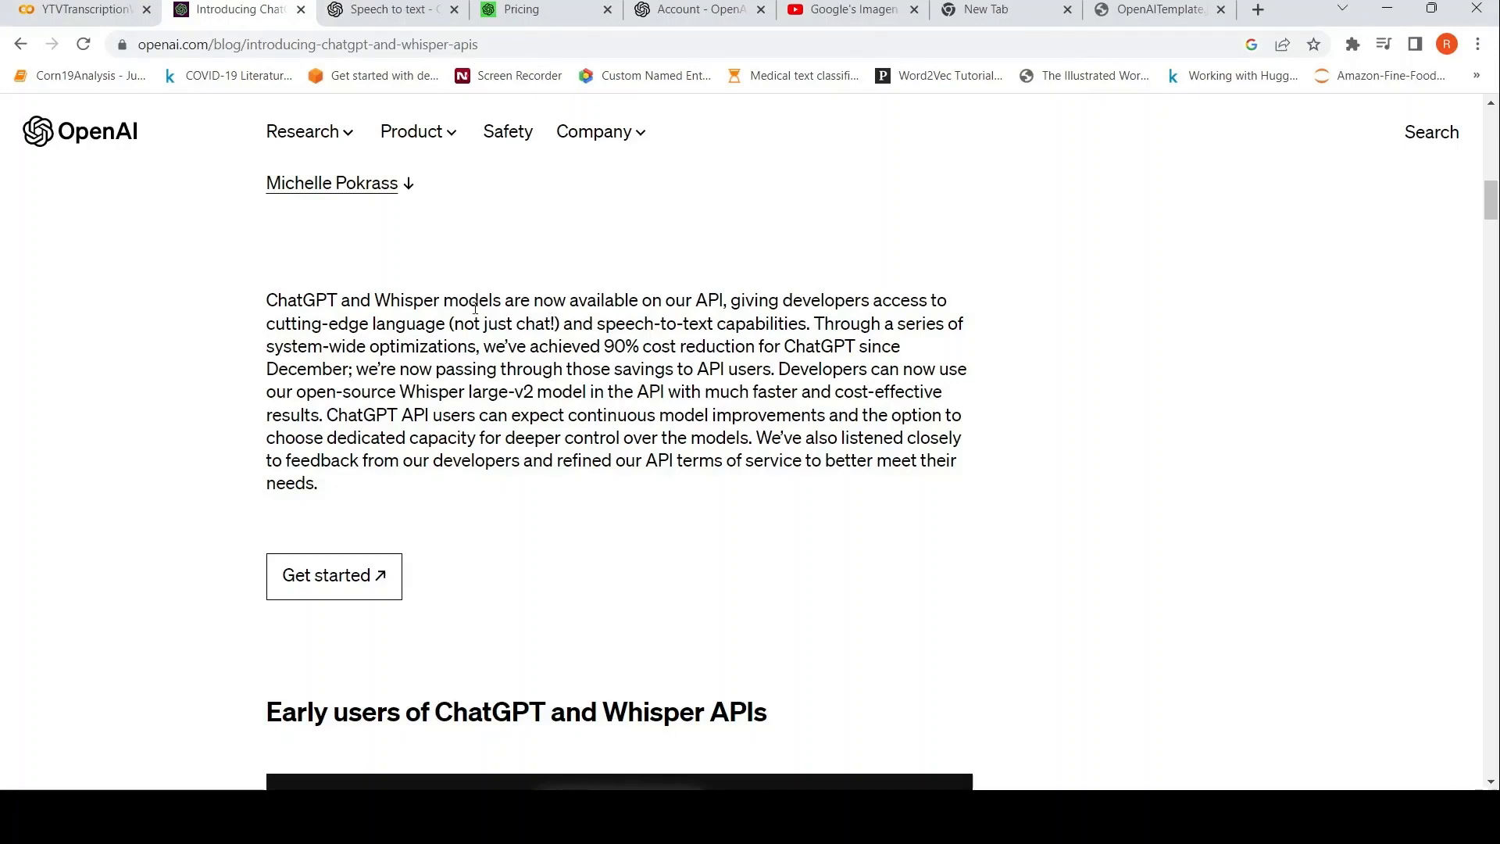
mouse_move(155, 158)
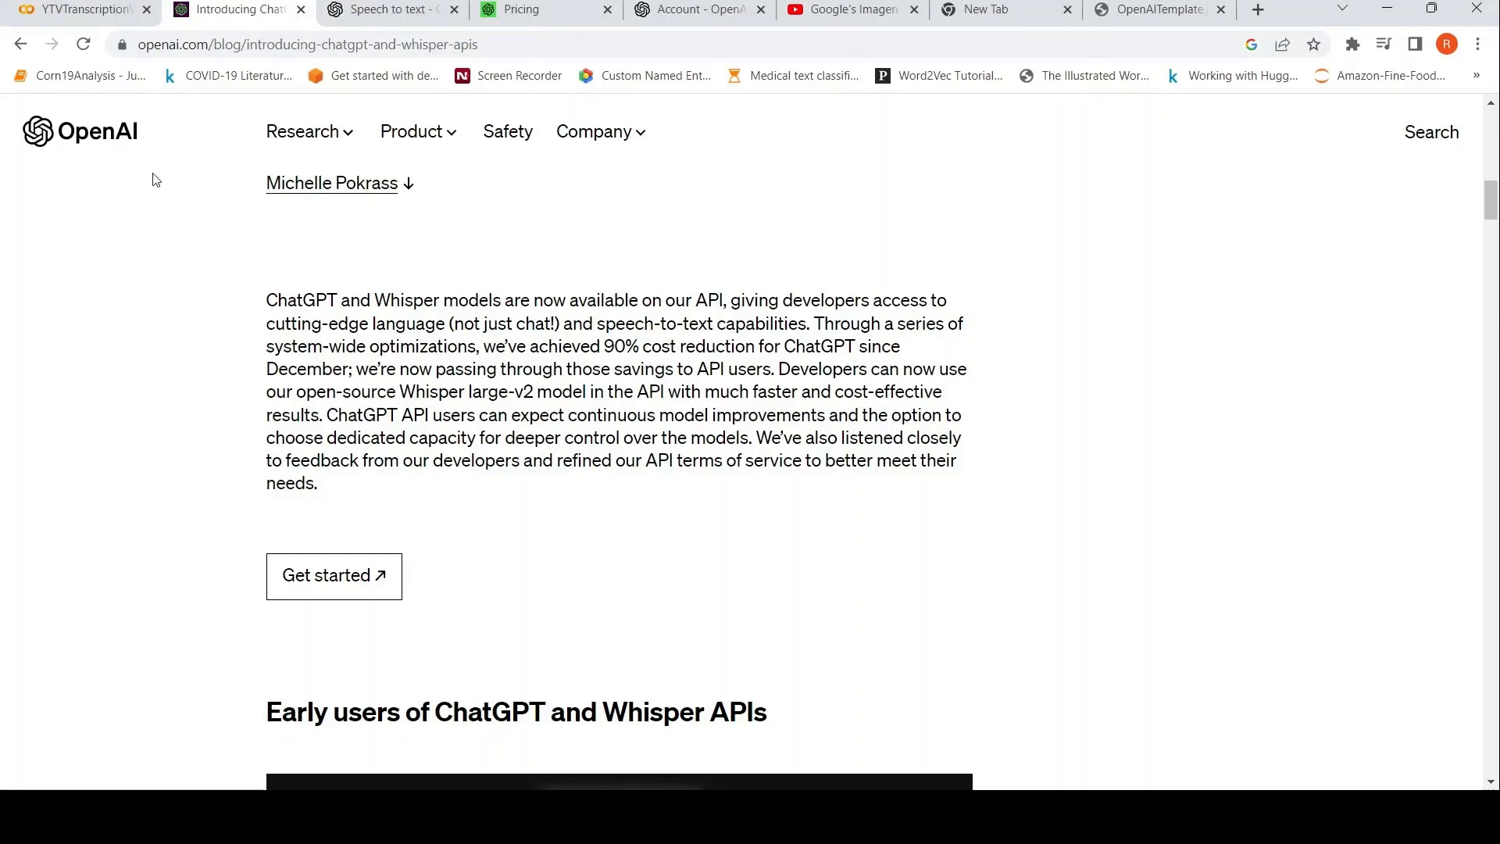
mouse_move(295, 285)
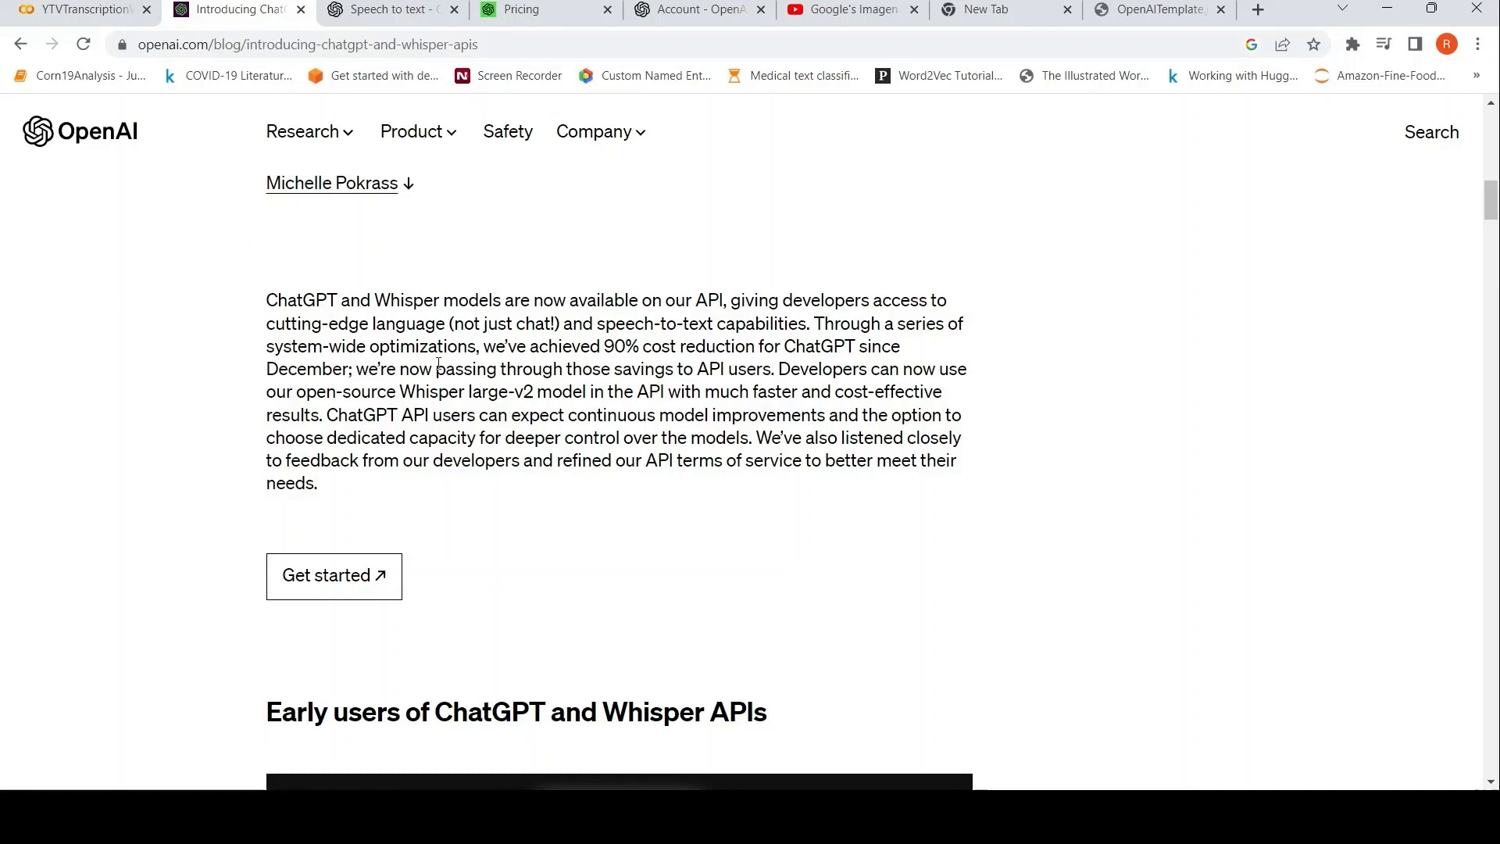
mouse_move(359, 291)
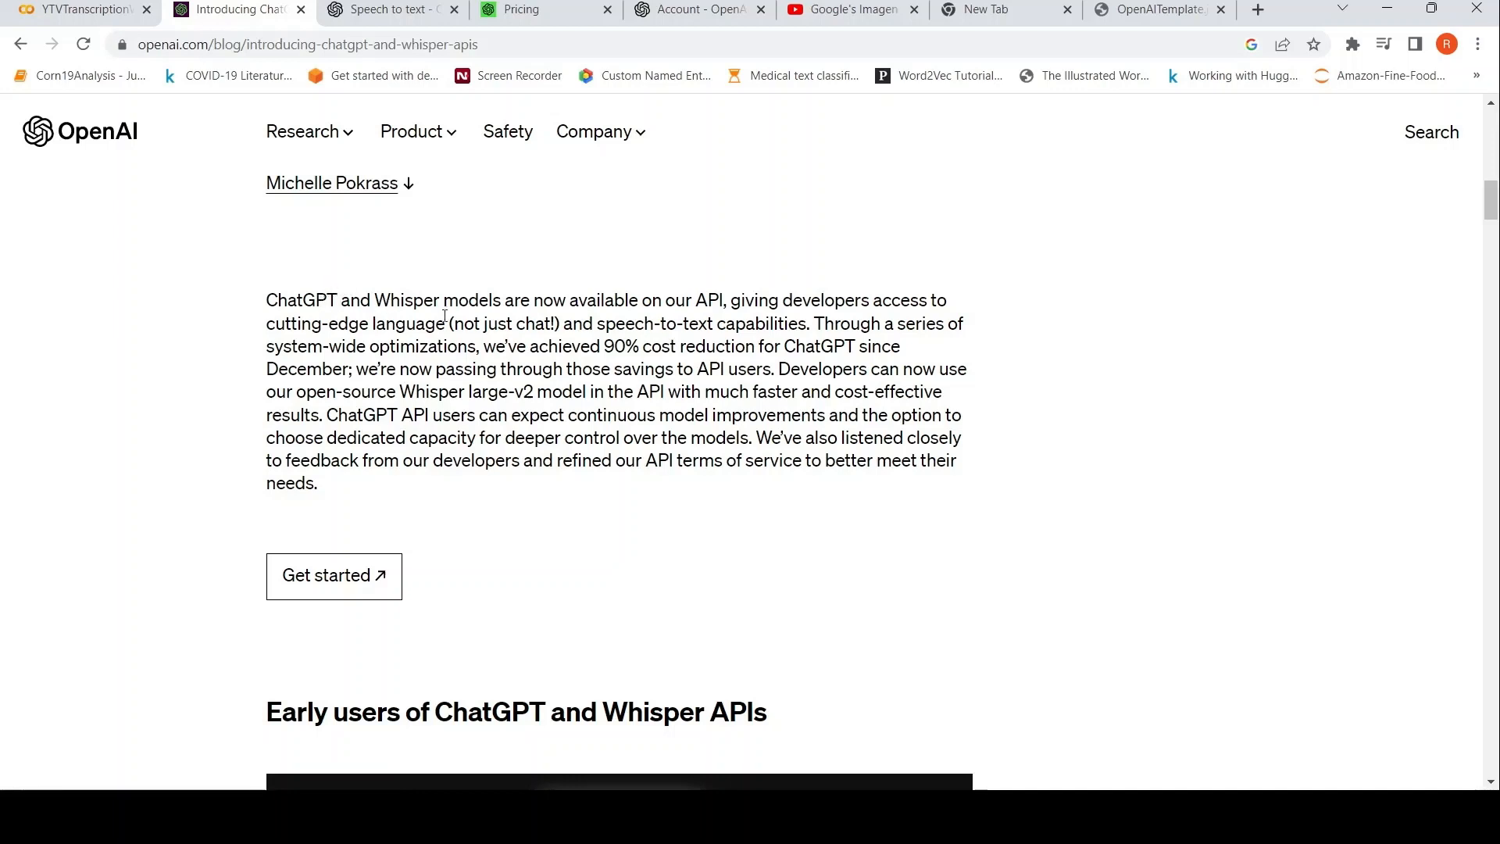
mouse_move(392, 281)
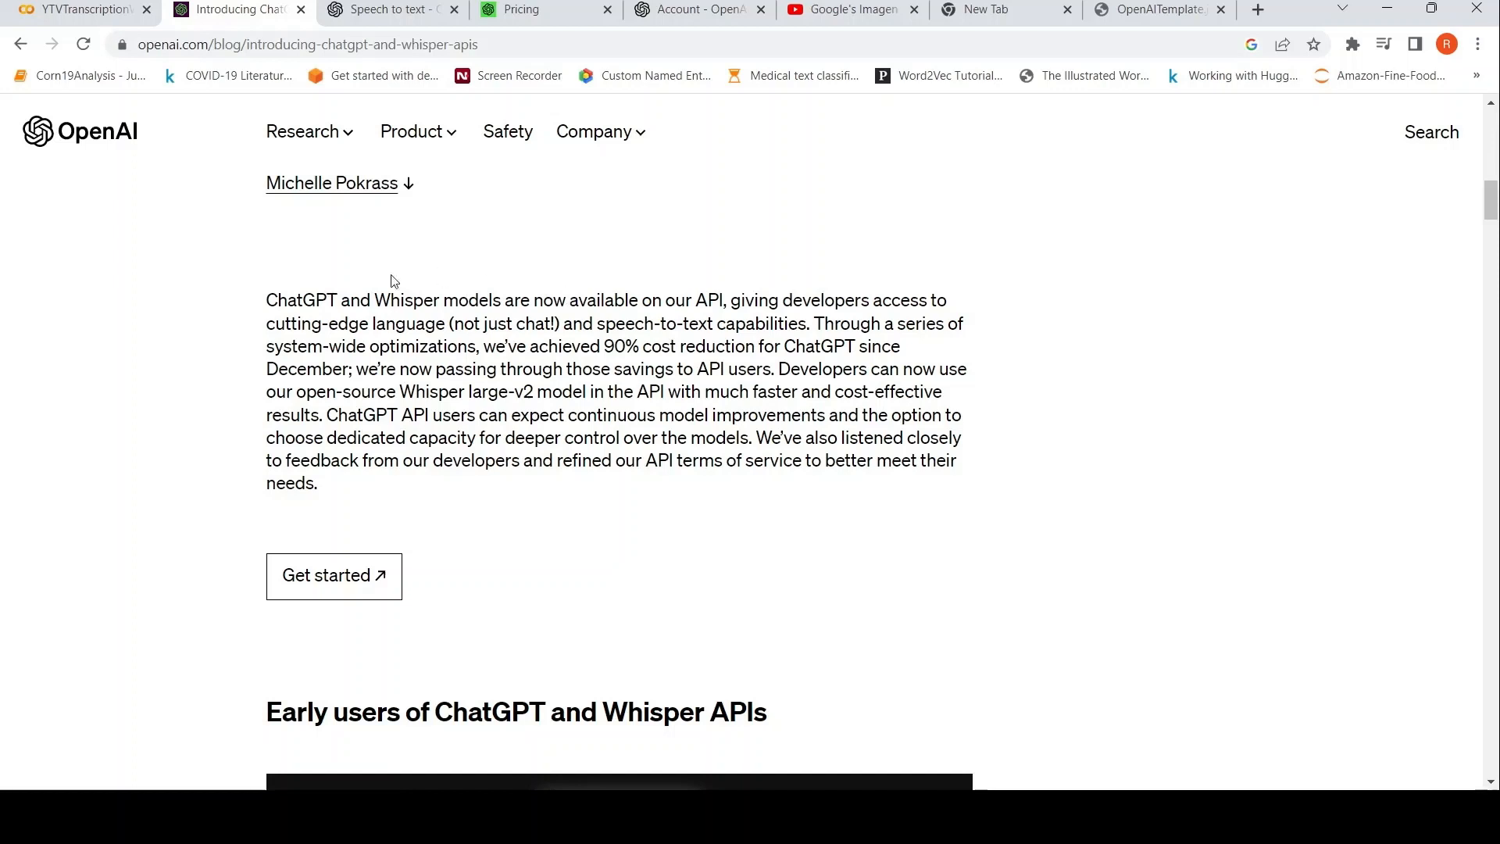
mouse_move(329, 299)
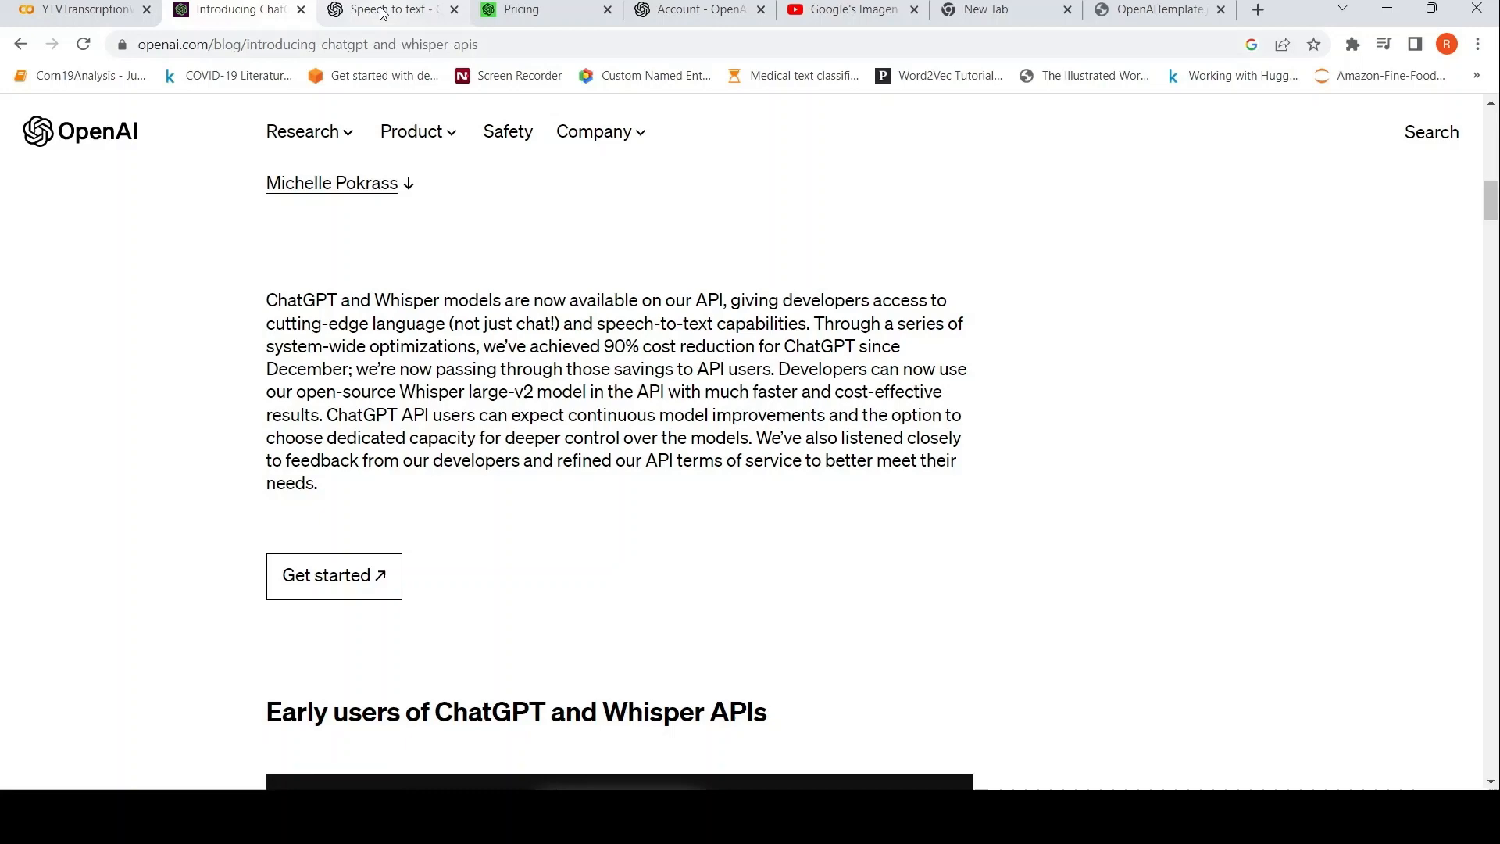
Step: Review the speech-to-text guide, account usage, then the Whisper transcription price of $0.006 per minute
click(387, 9)
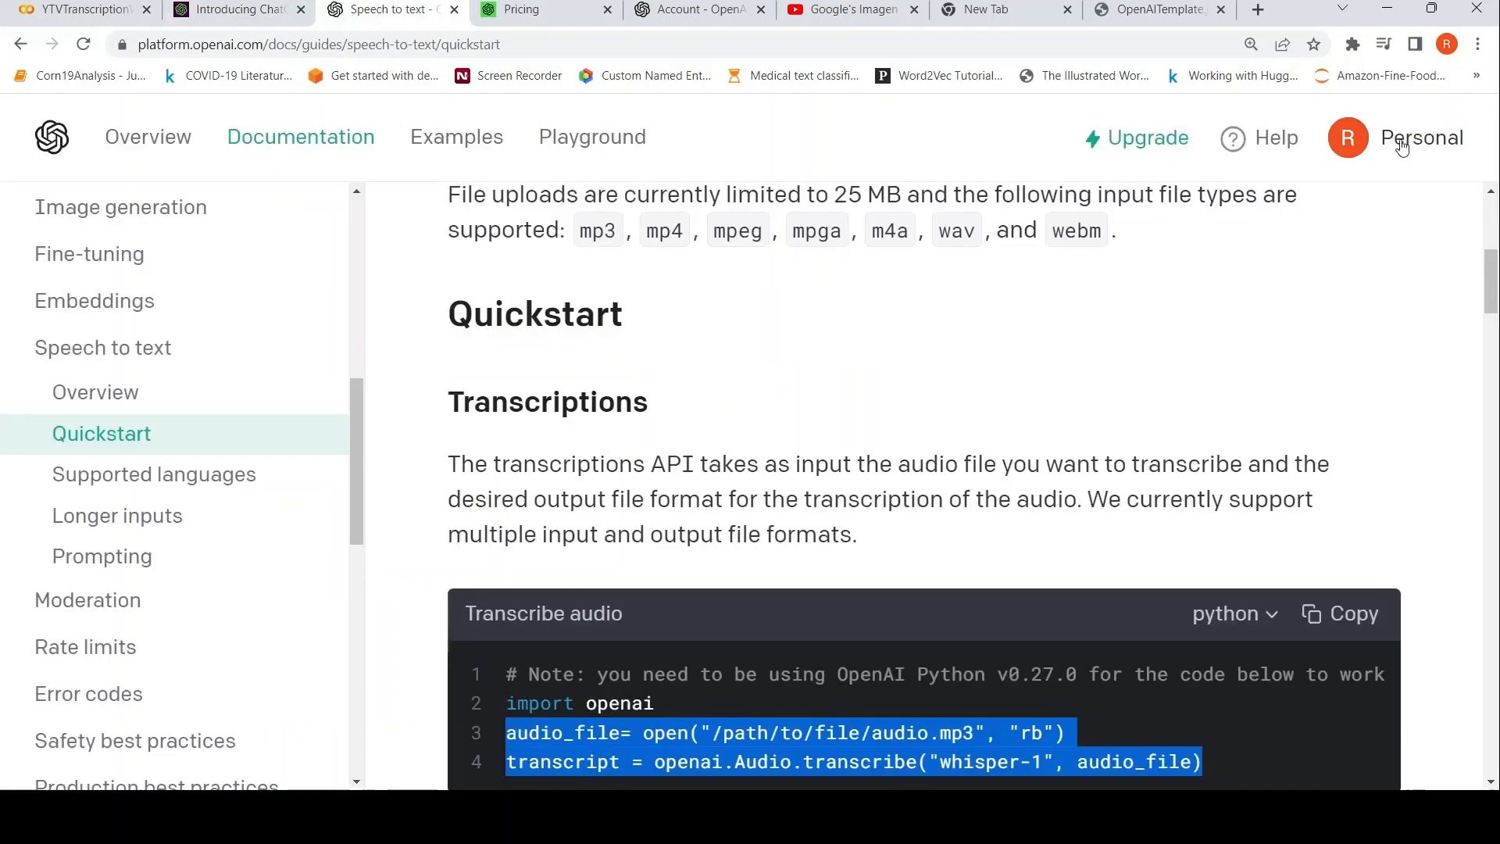
mouse_move(719, 34)
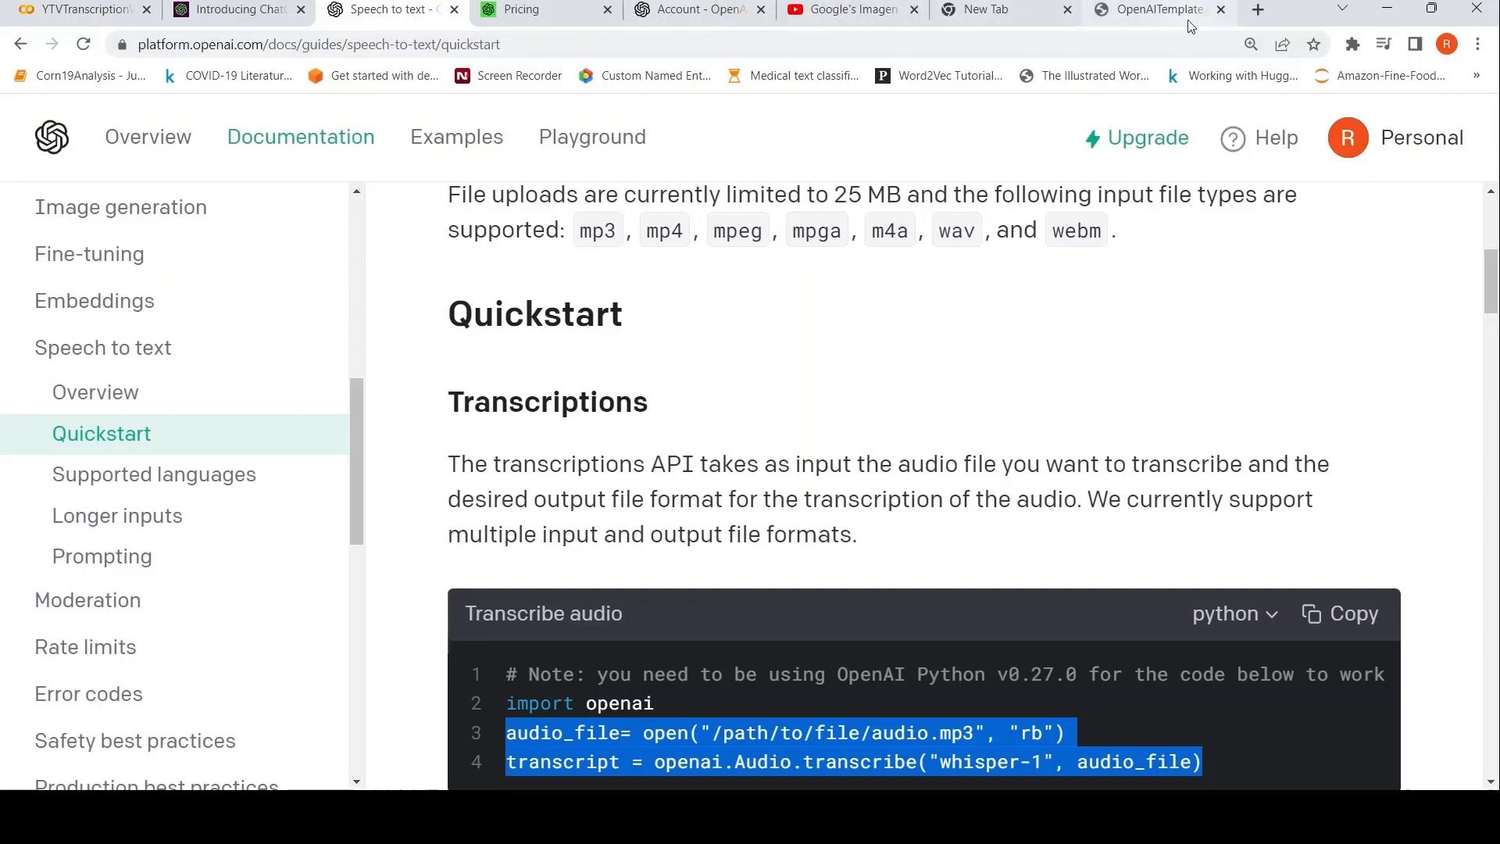
click(697, 9)
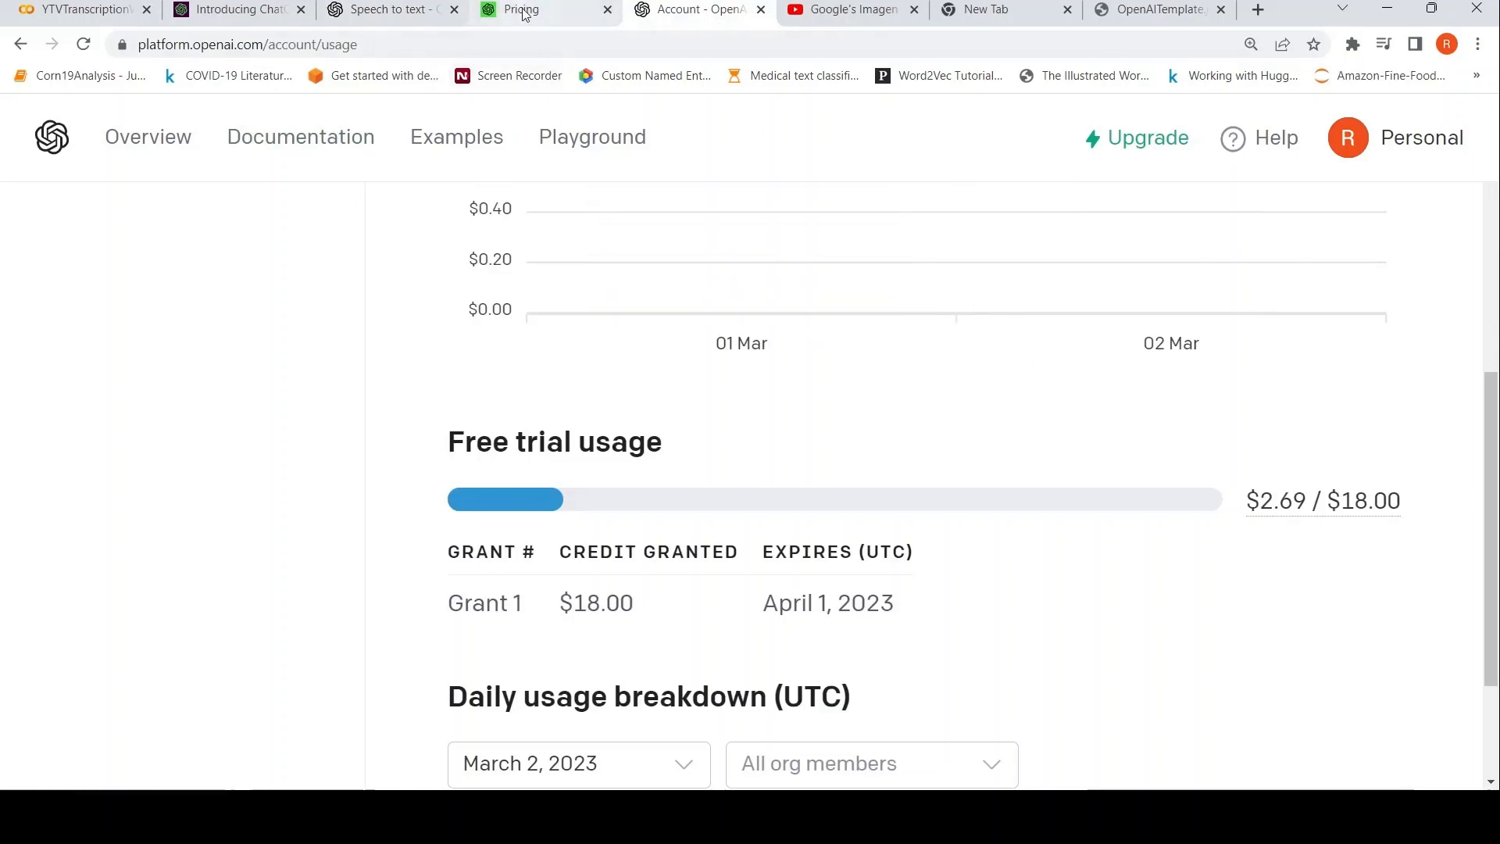
click(522, 9)
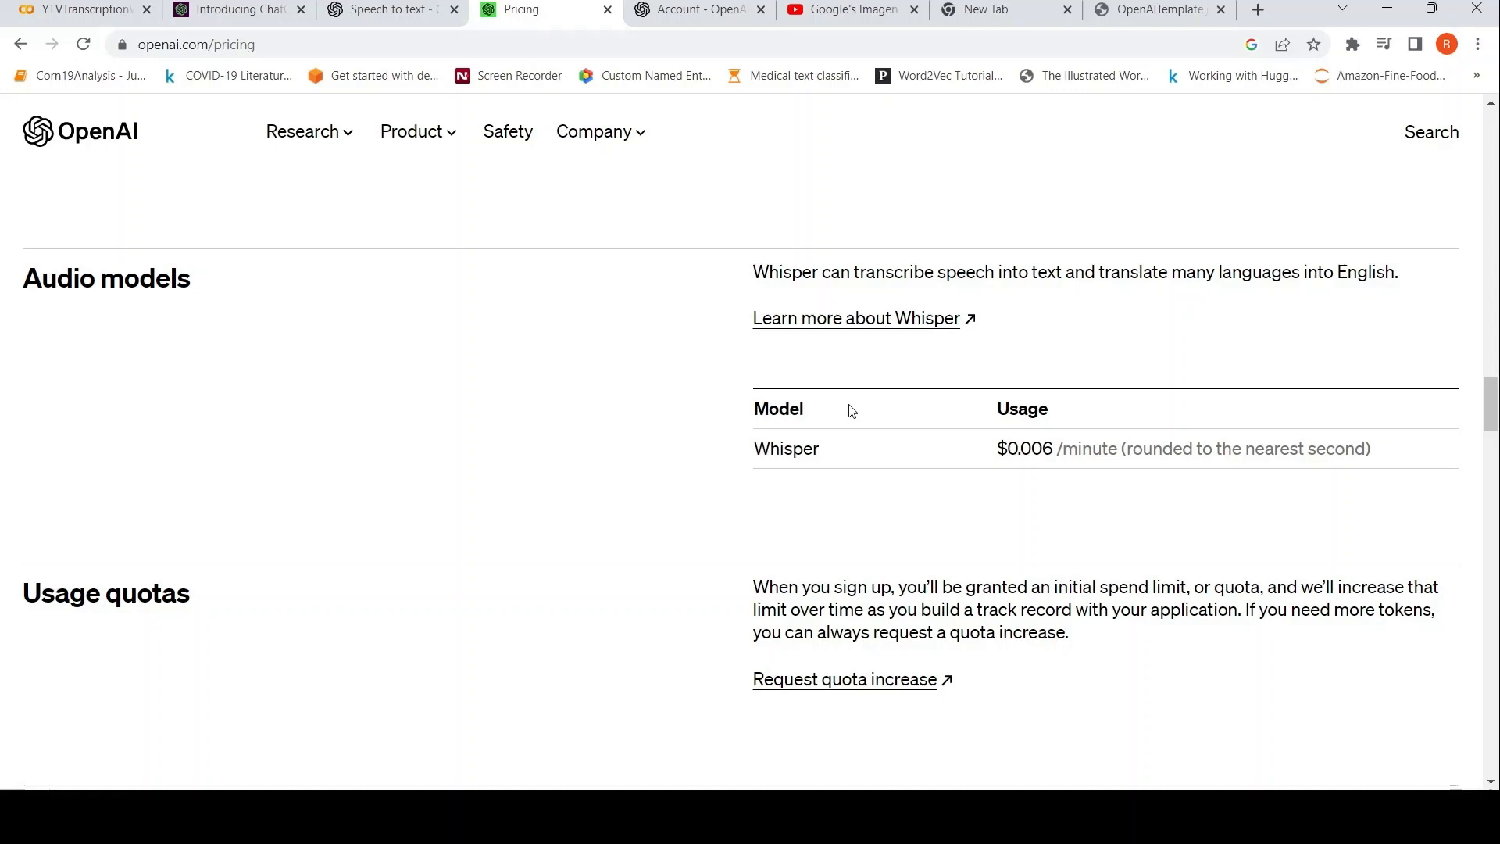
mouse_move(1036, 472)
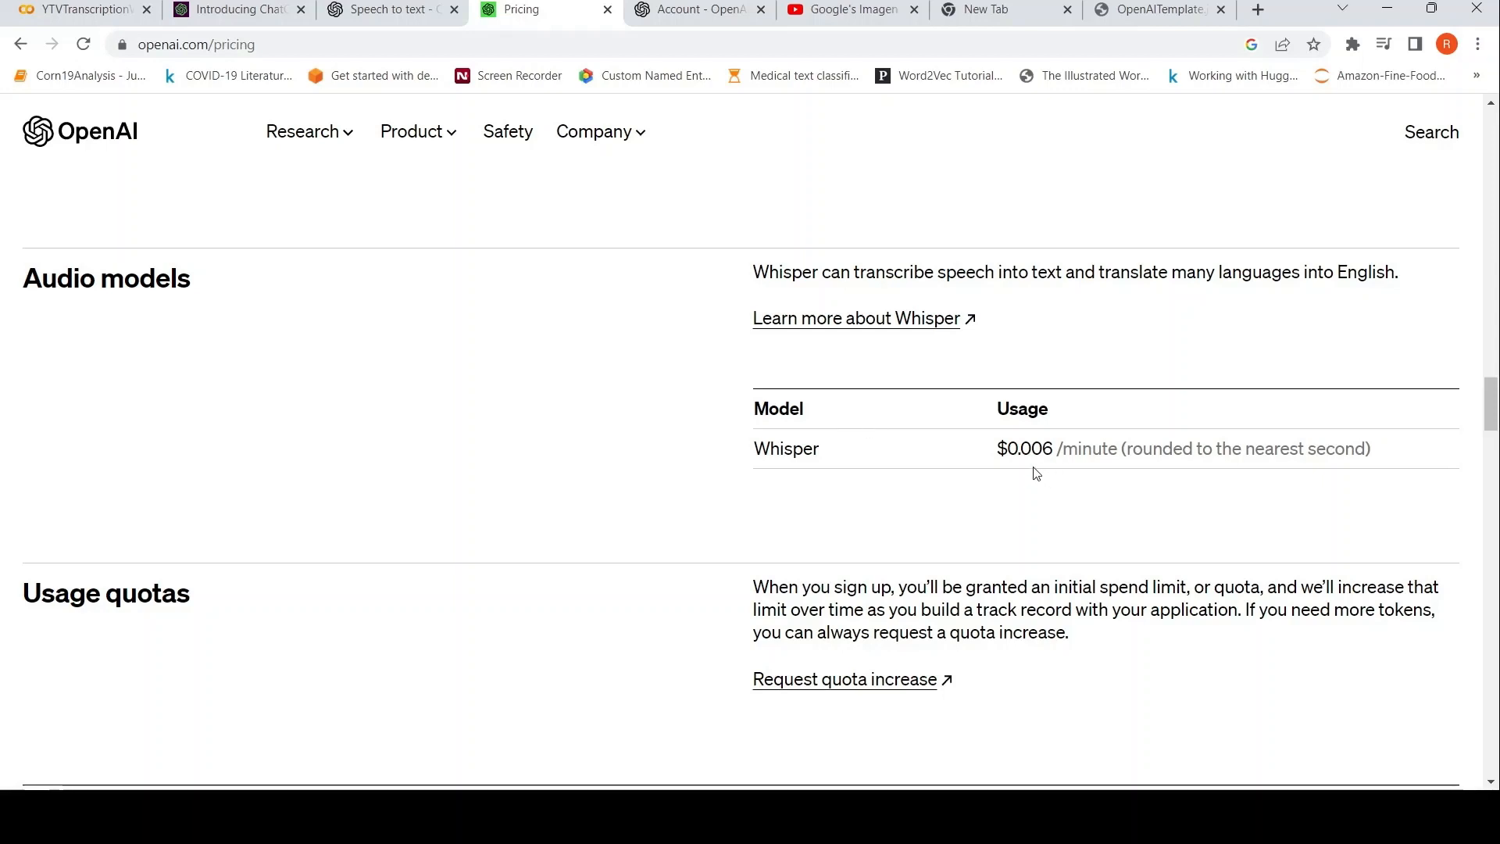
mouse_move(1039, 469)
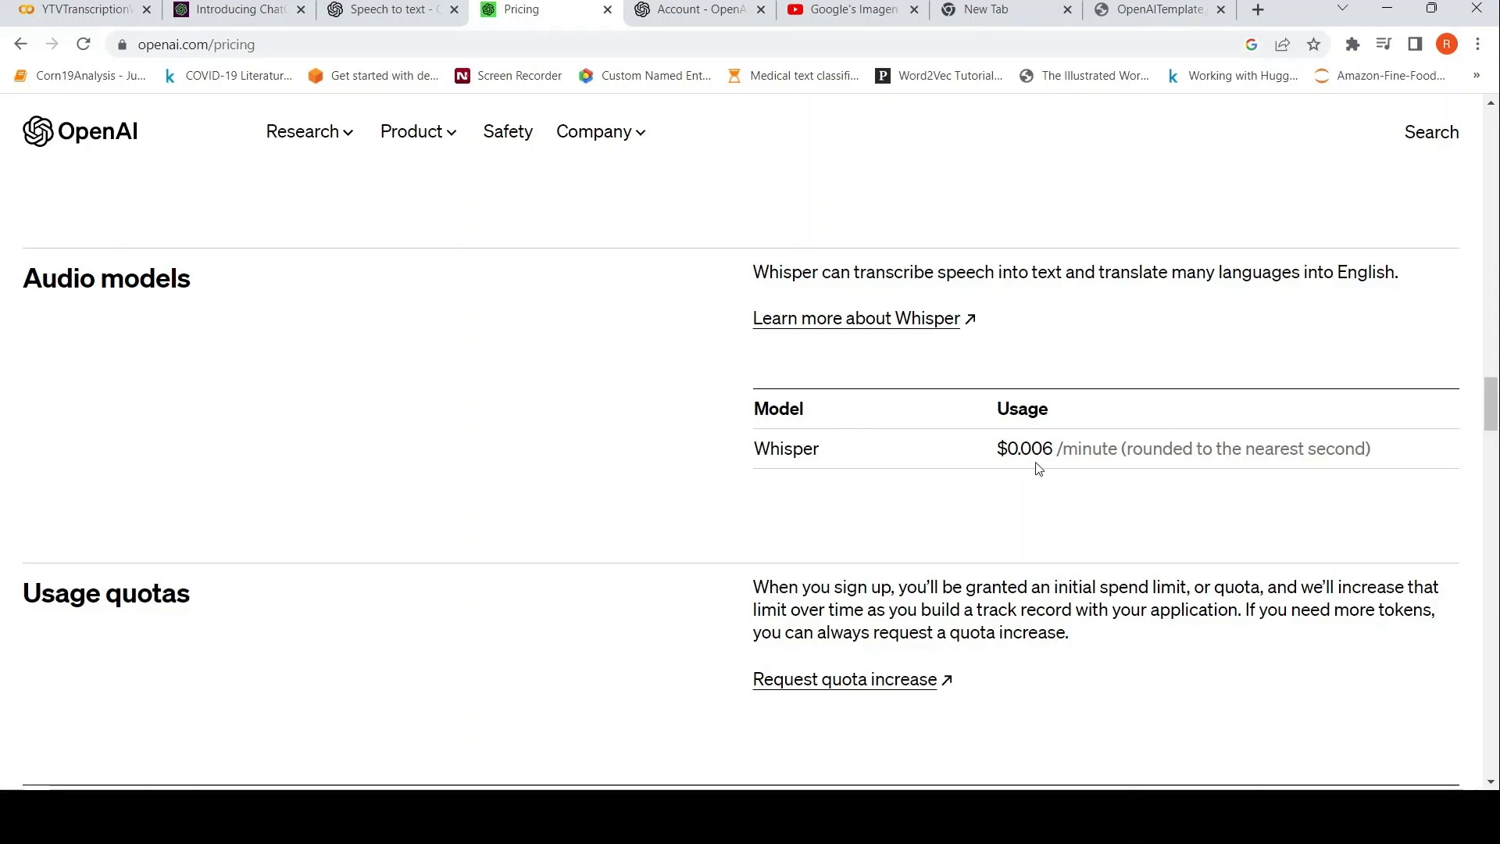
mouse_move(1080, 475)
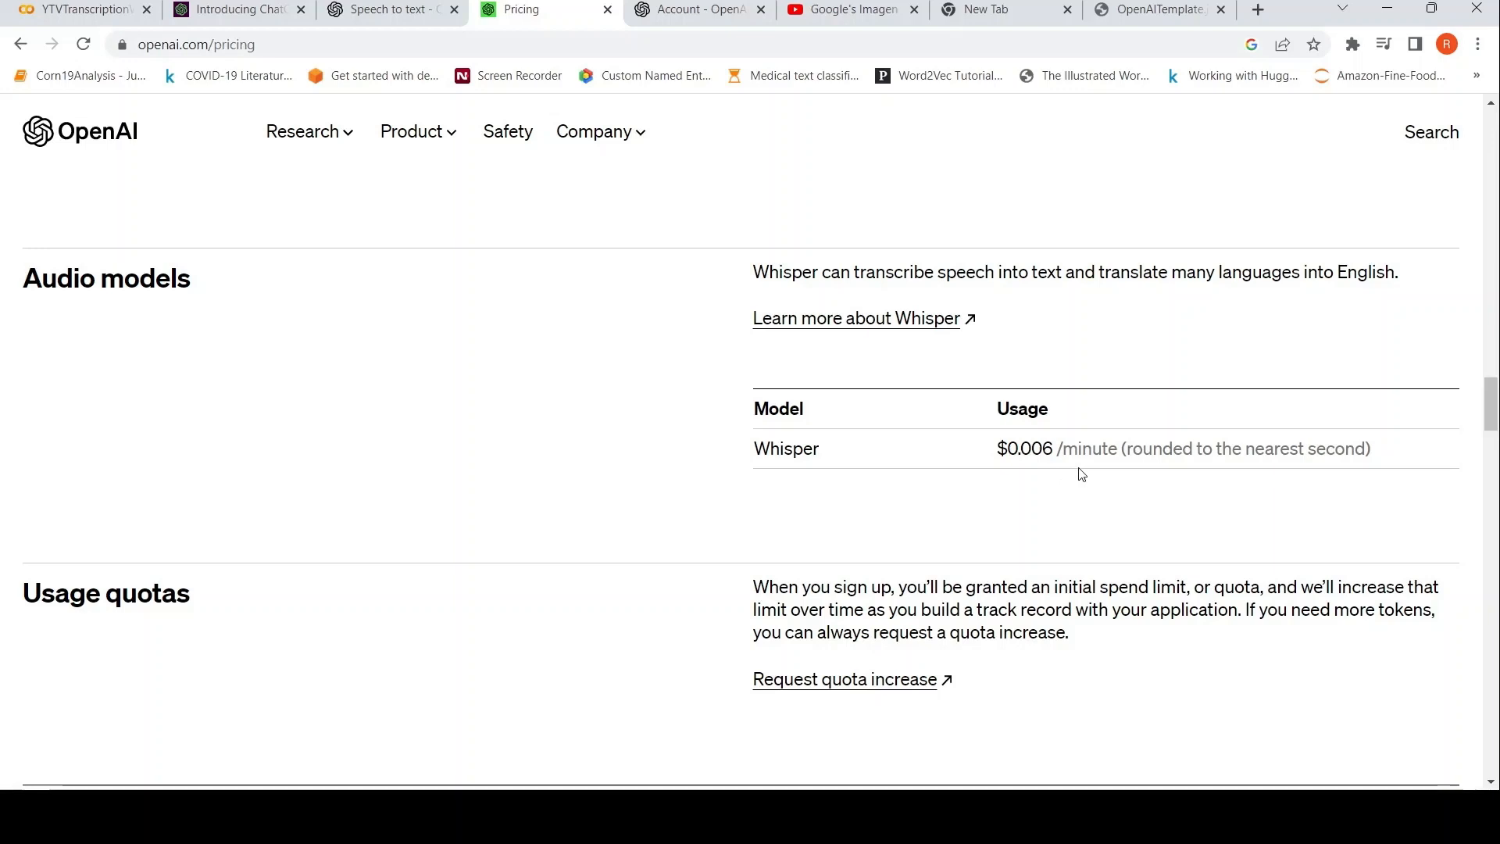
mouse_move(963, 422)
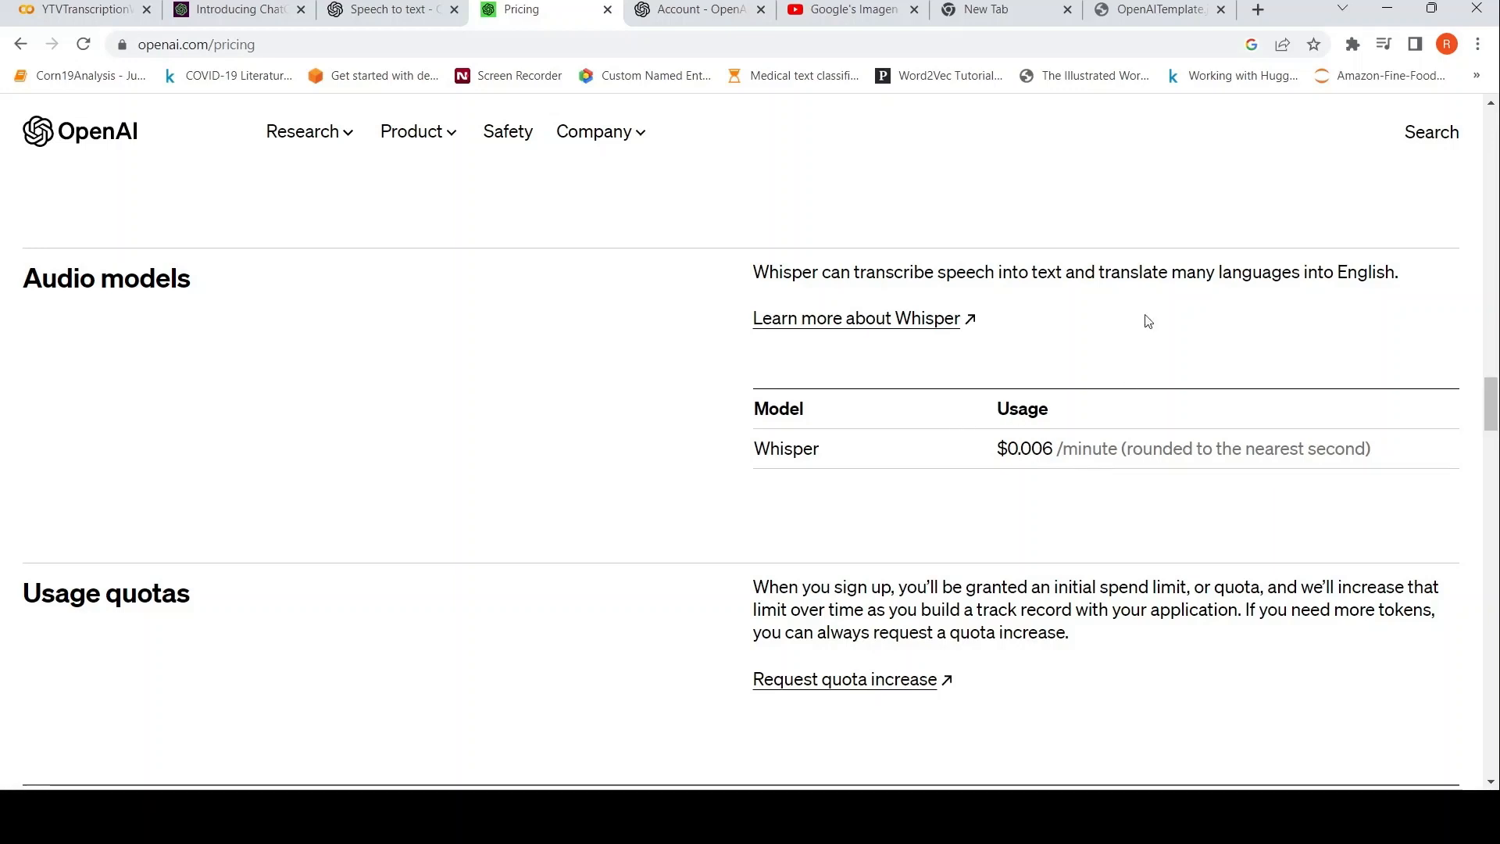
Step: Locate the Quickstart's Python whisper-1 transcription example with its audio_file and transcript lines
click(398, 8)
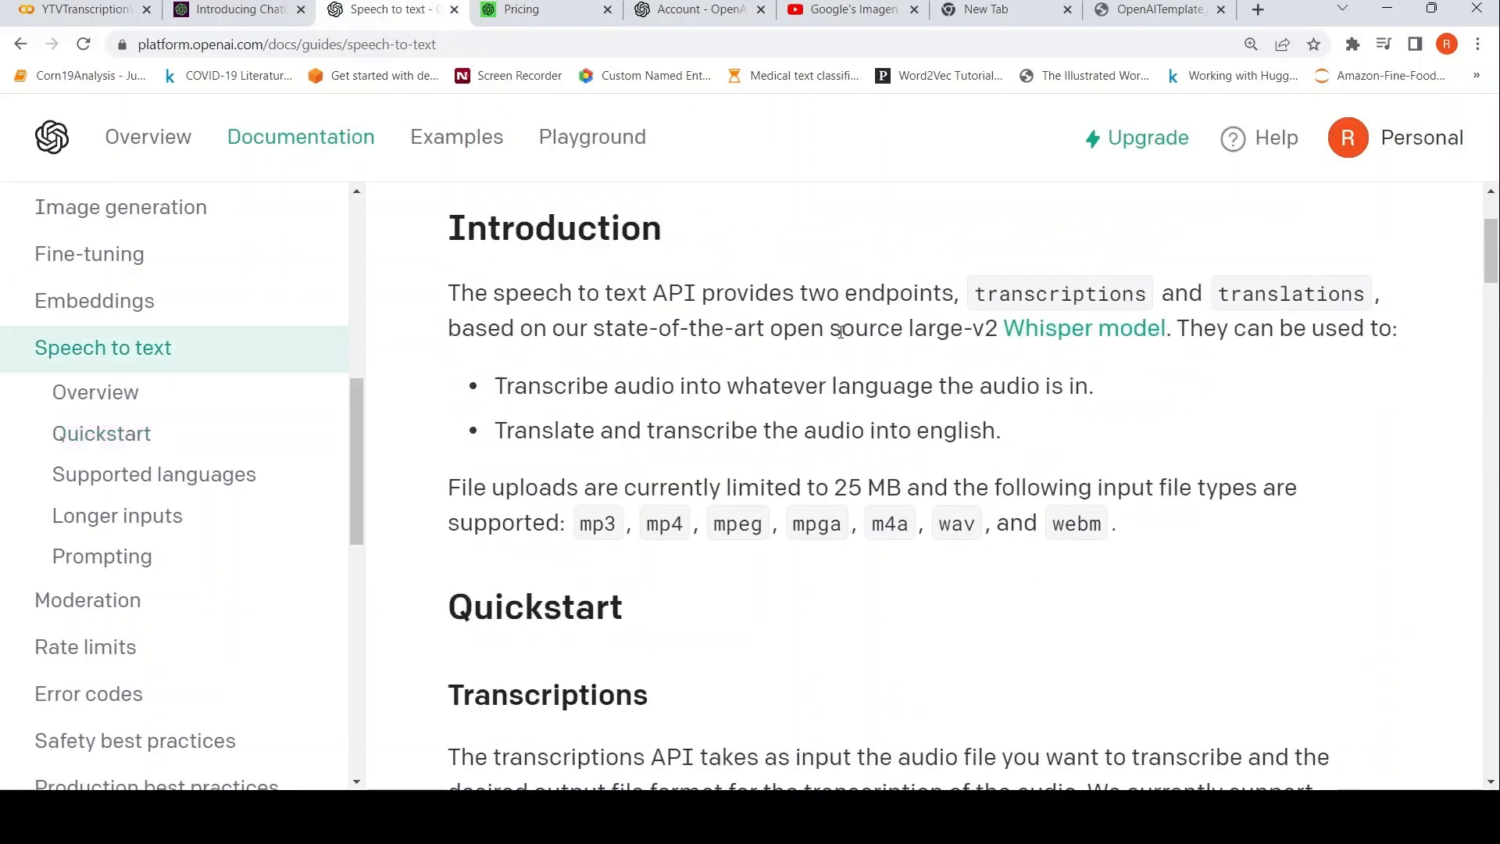
mouse_move(1010, 298)
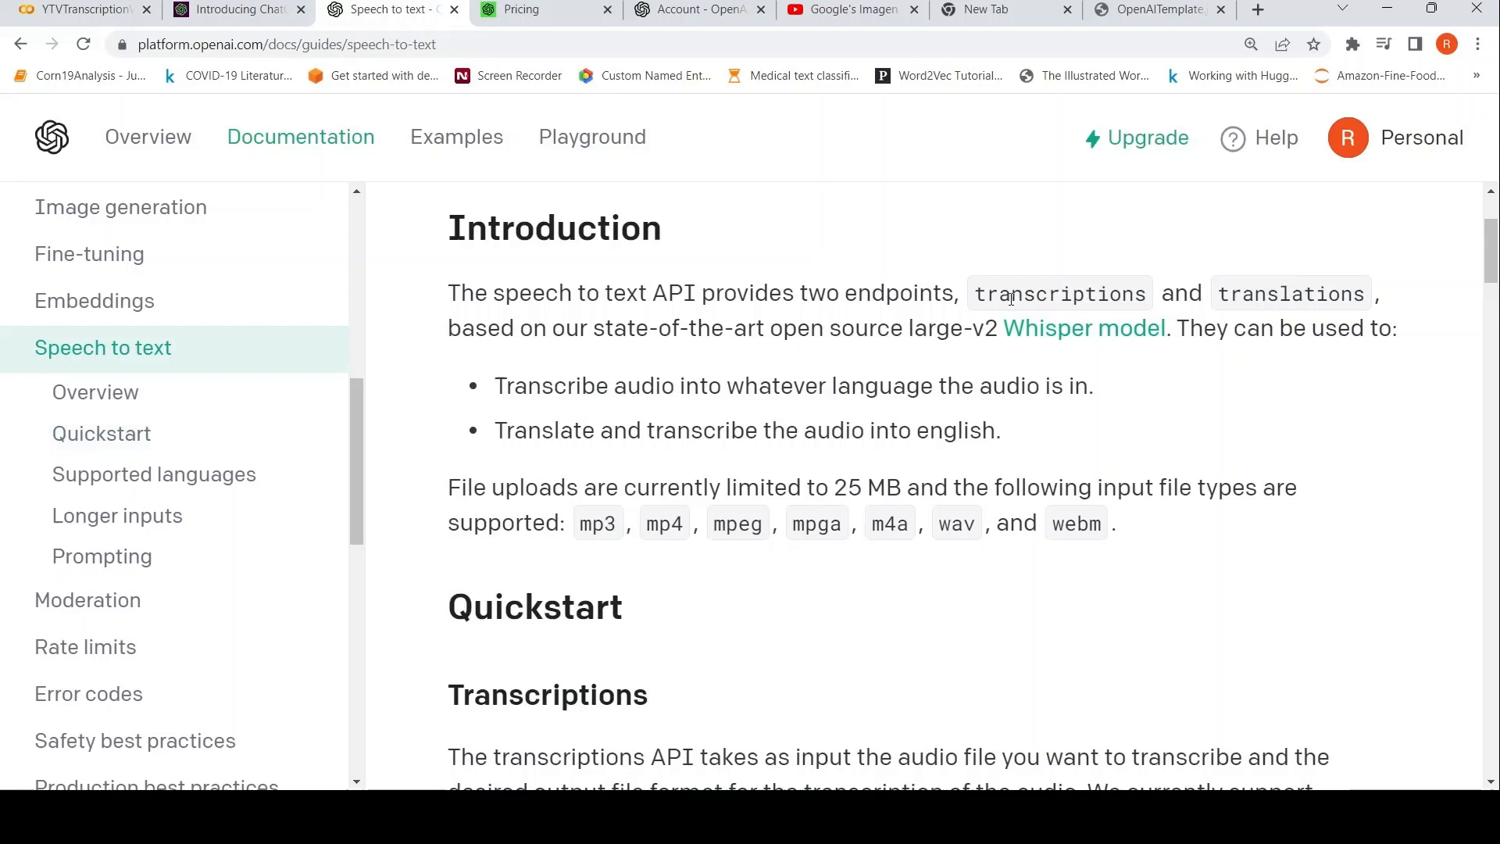
mouse_move(792, 353)
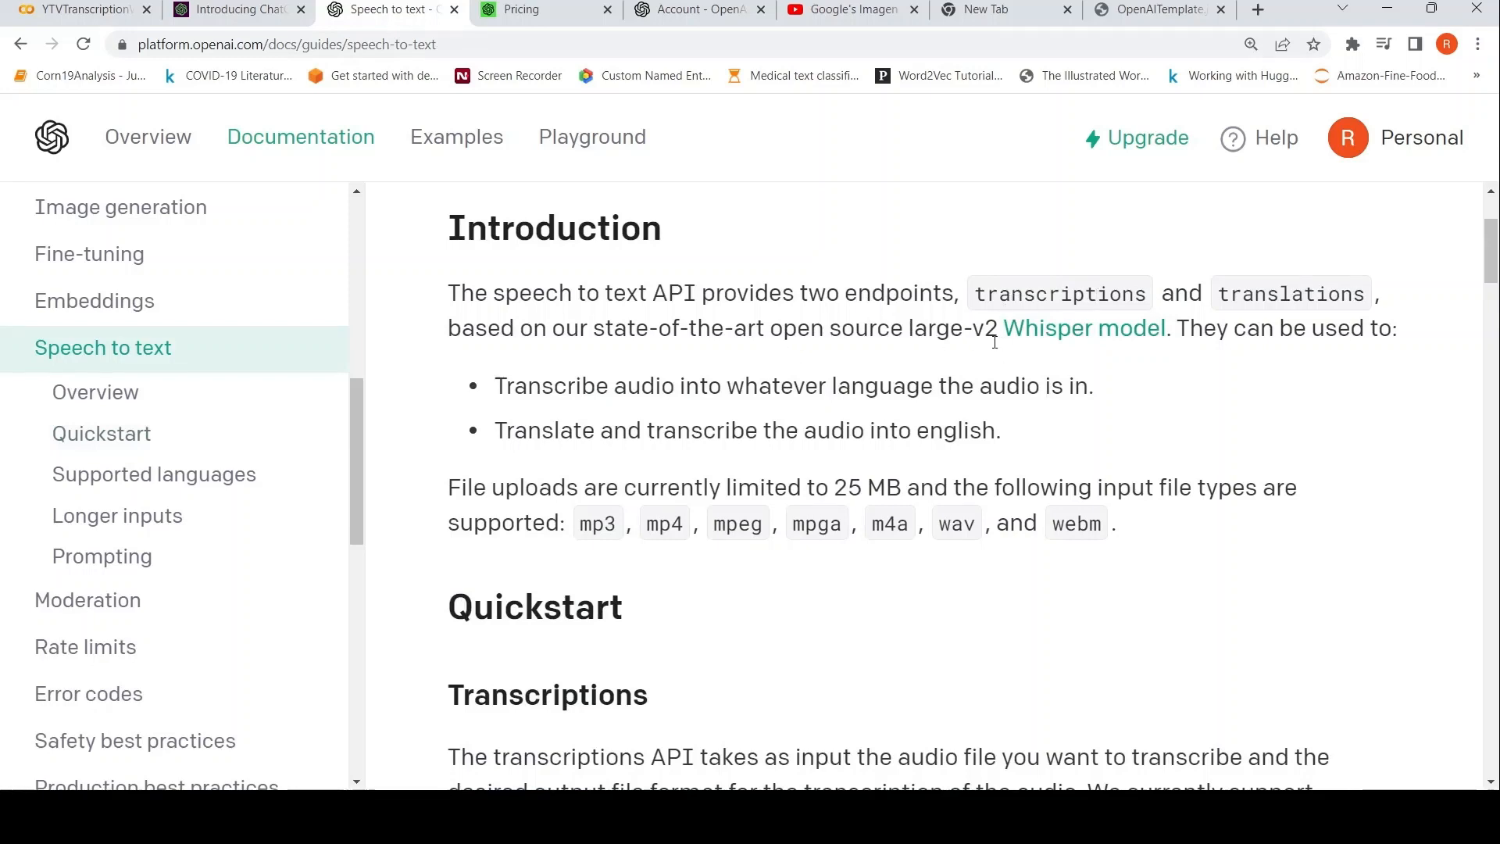
mouse_move(688, 366)
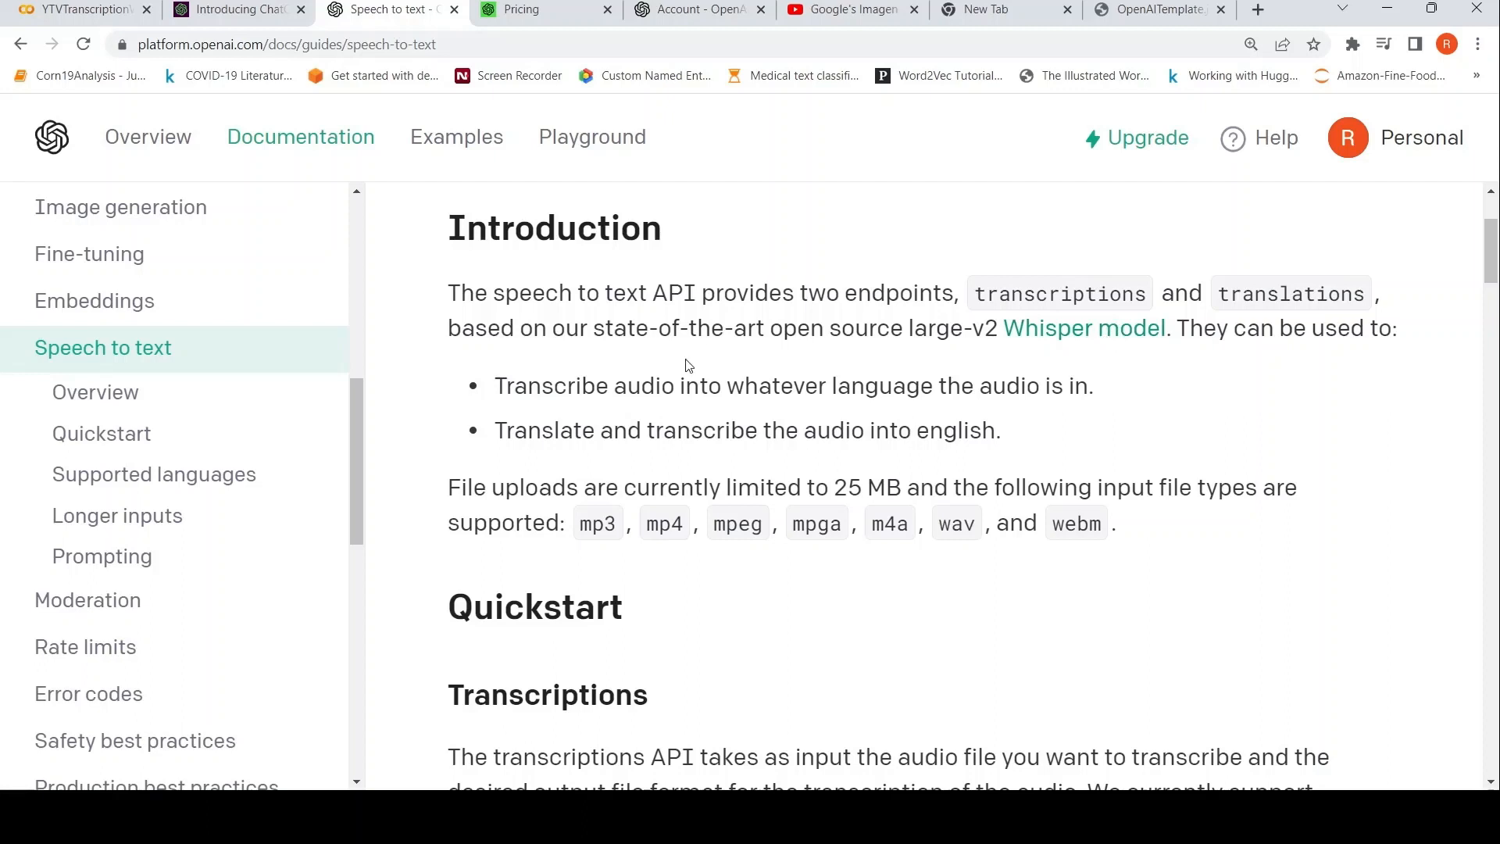
scroll(down, 3)
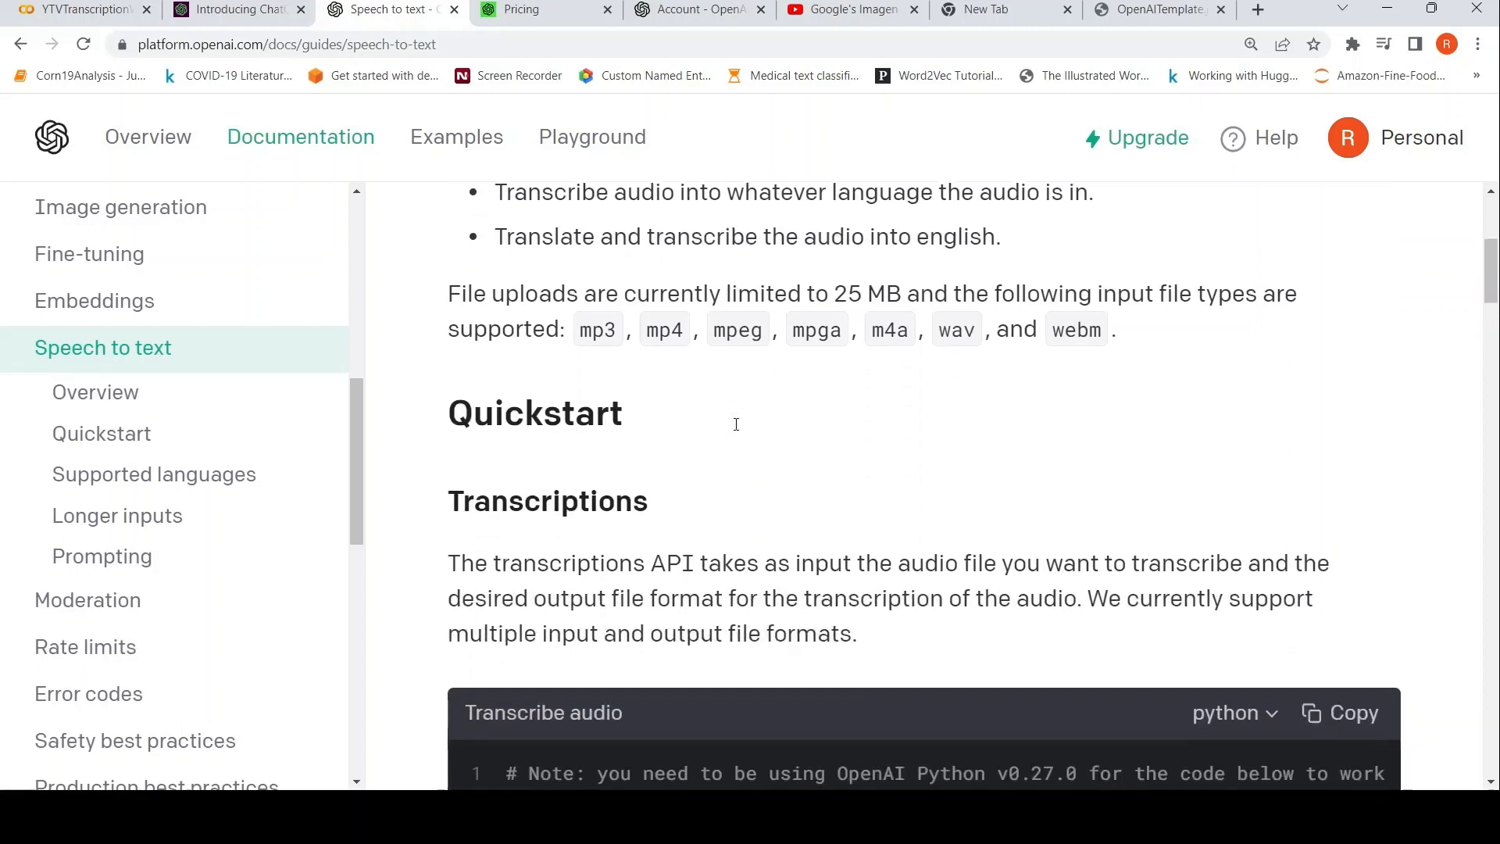
click(100, 434)
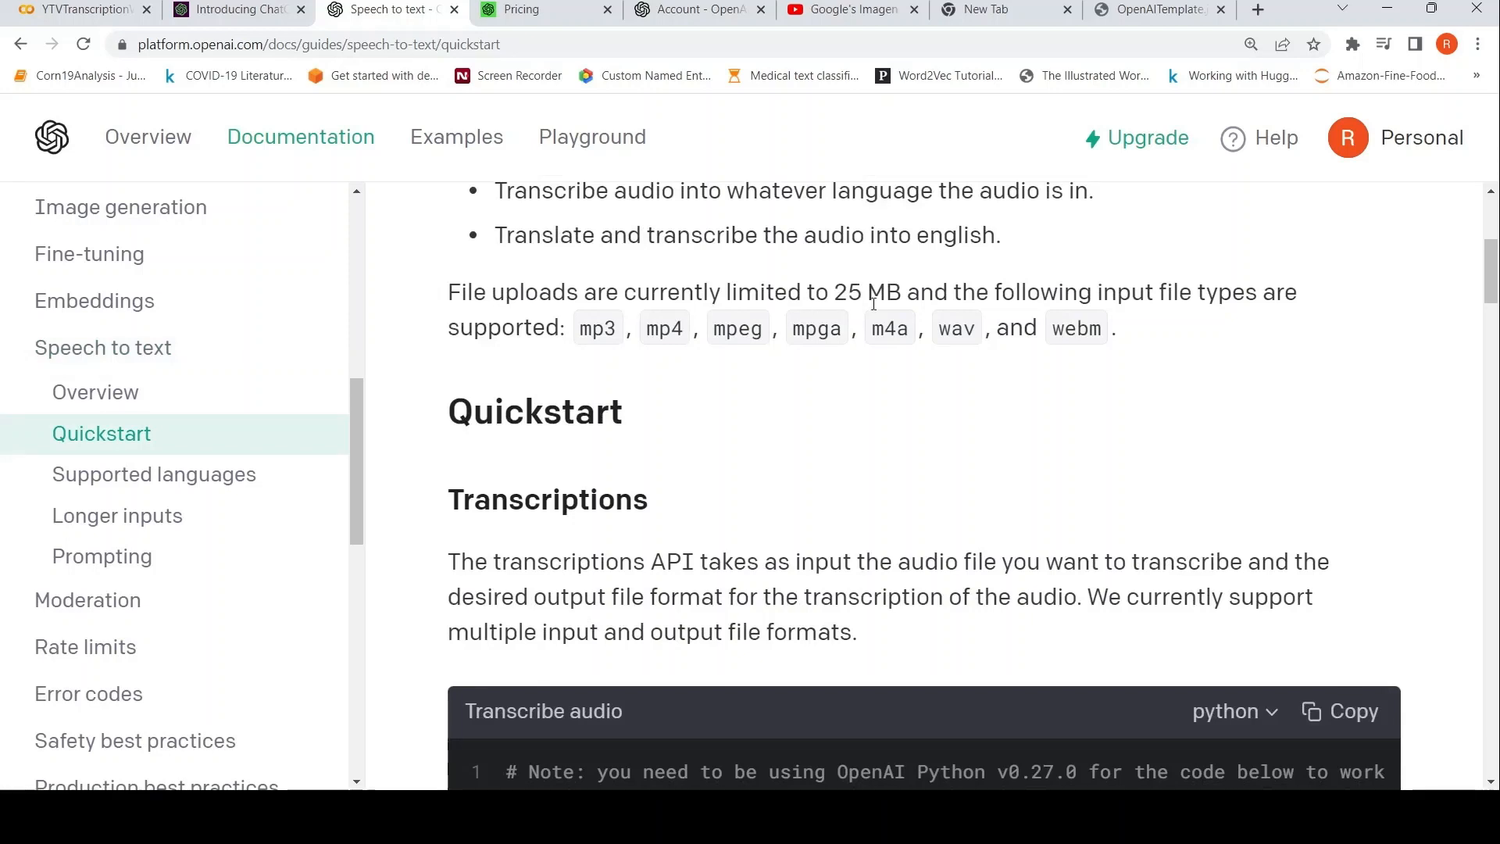
mouse_move(594, 365)
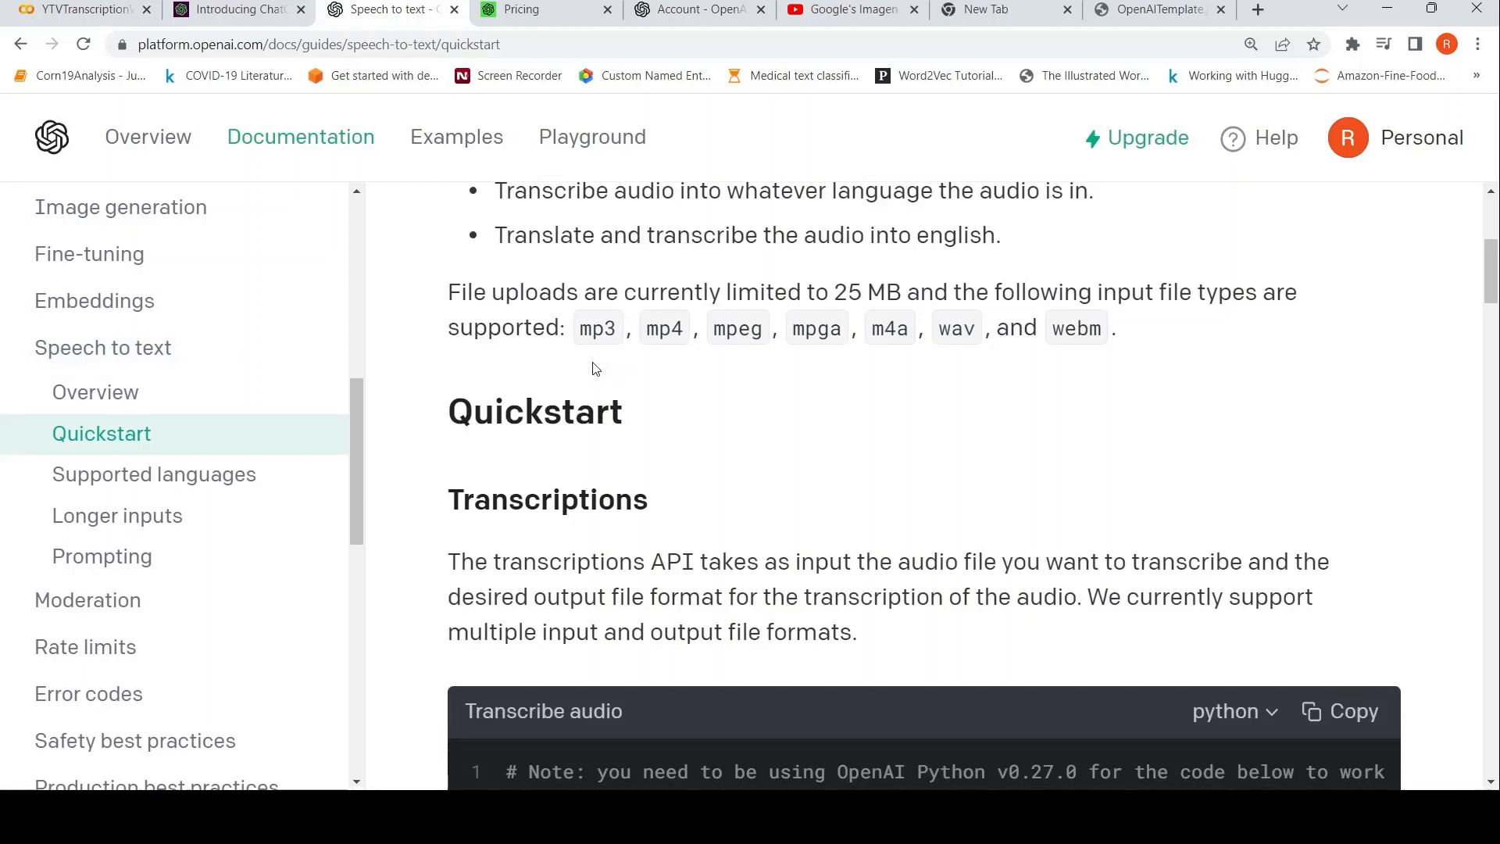
mouse_move(732, 358)
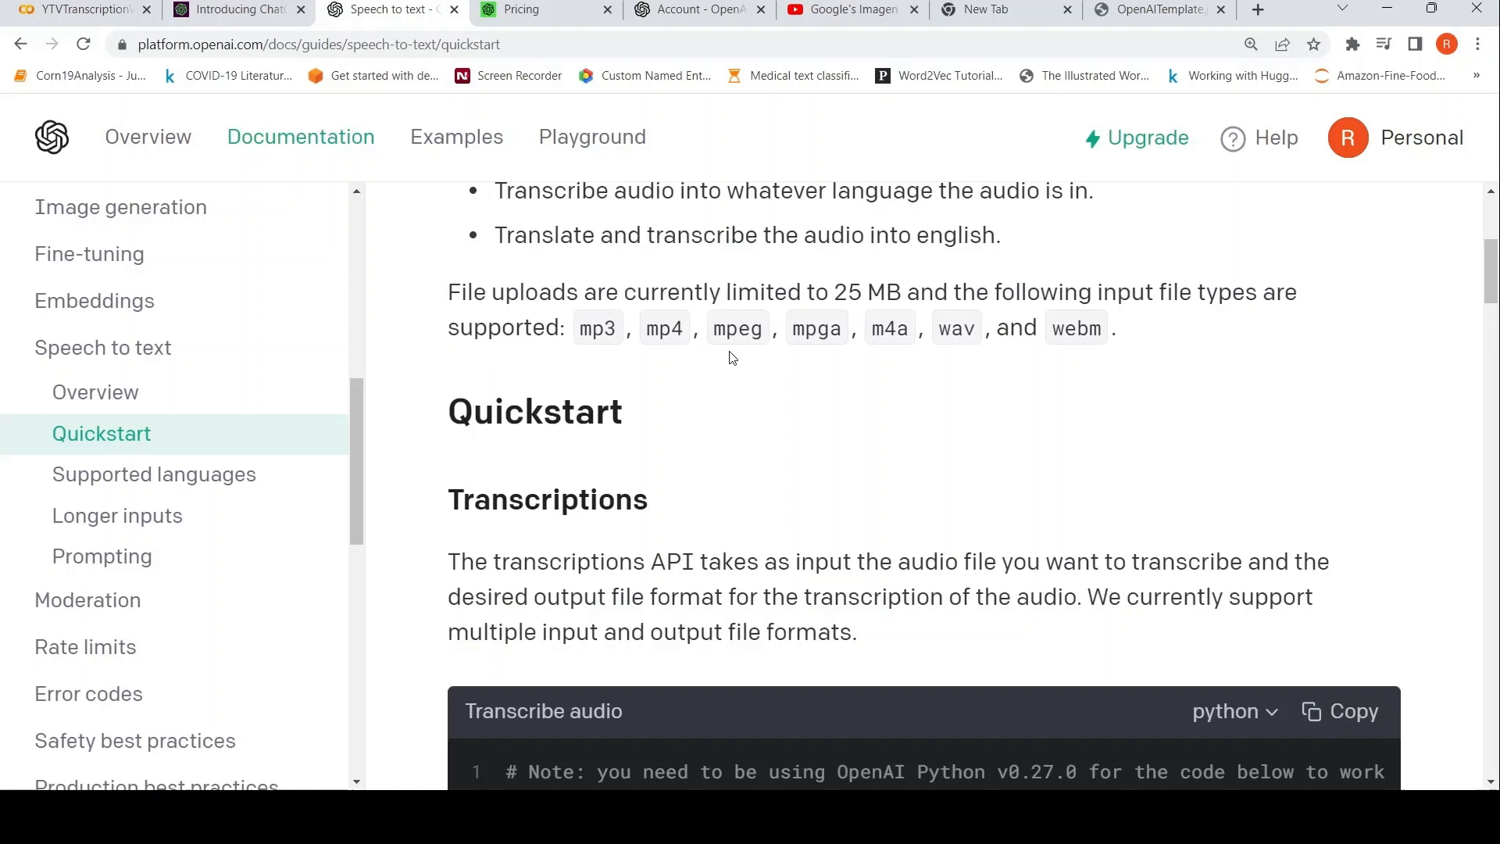
mouse_move(1028, 341)
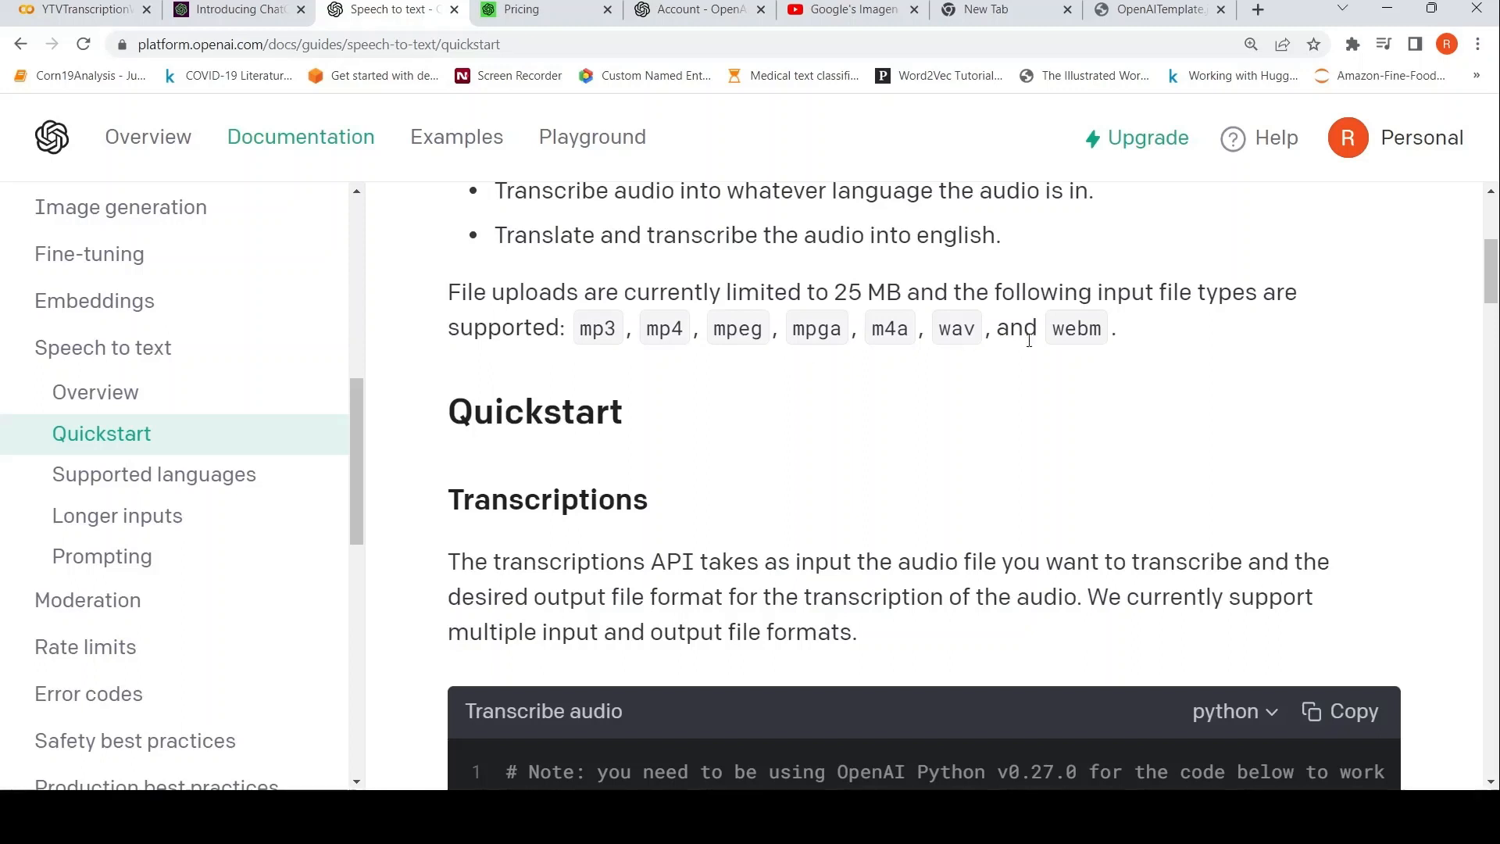
mouse_move(772, 393)
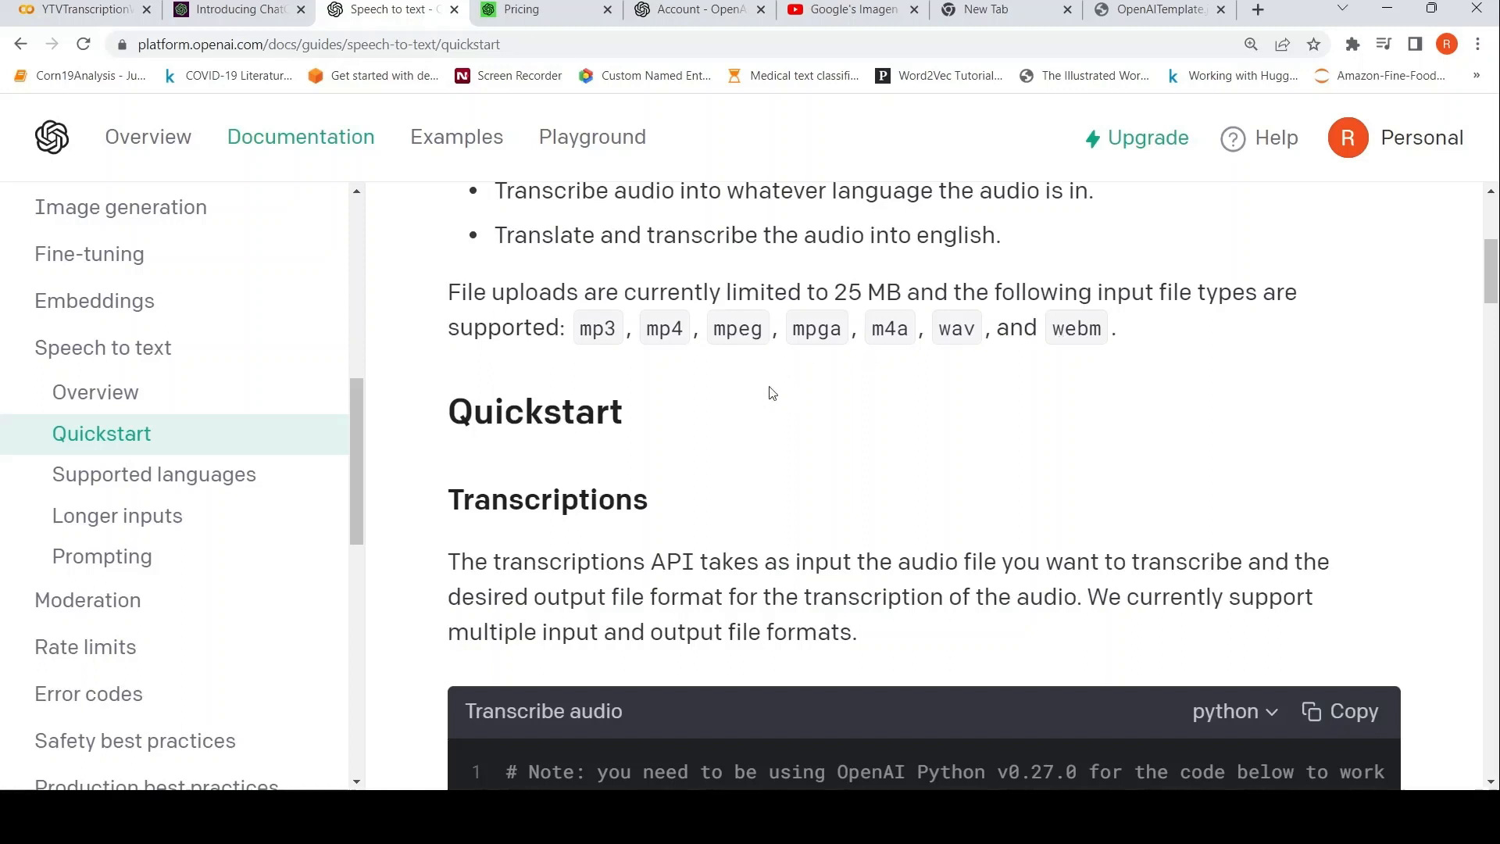
scroll(down, 3)
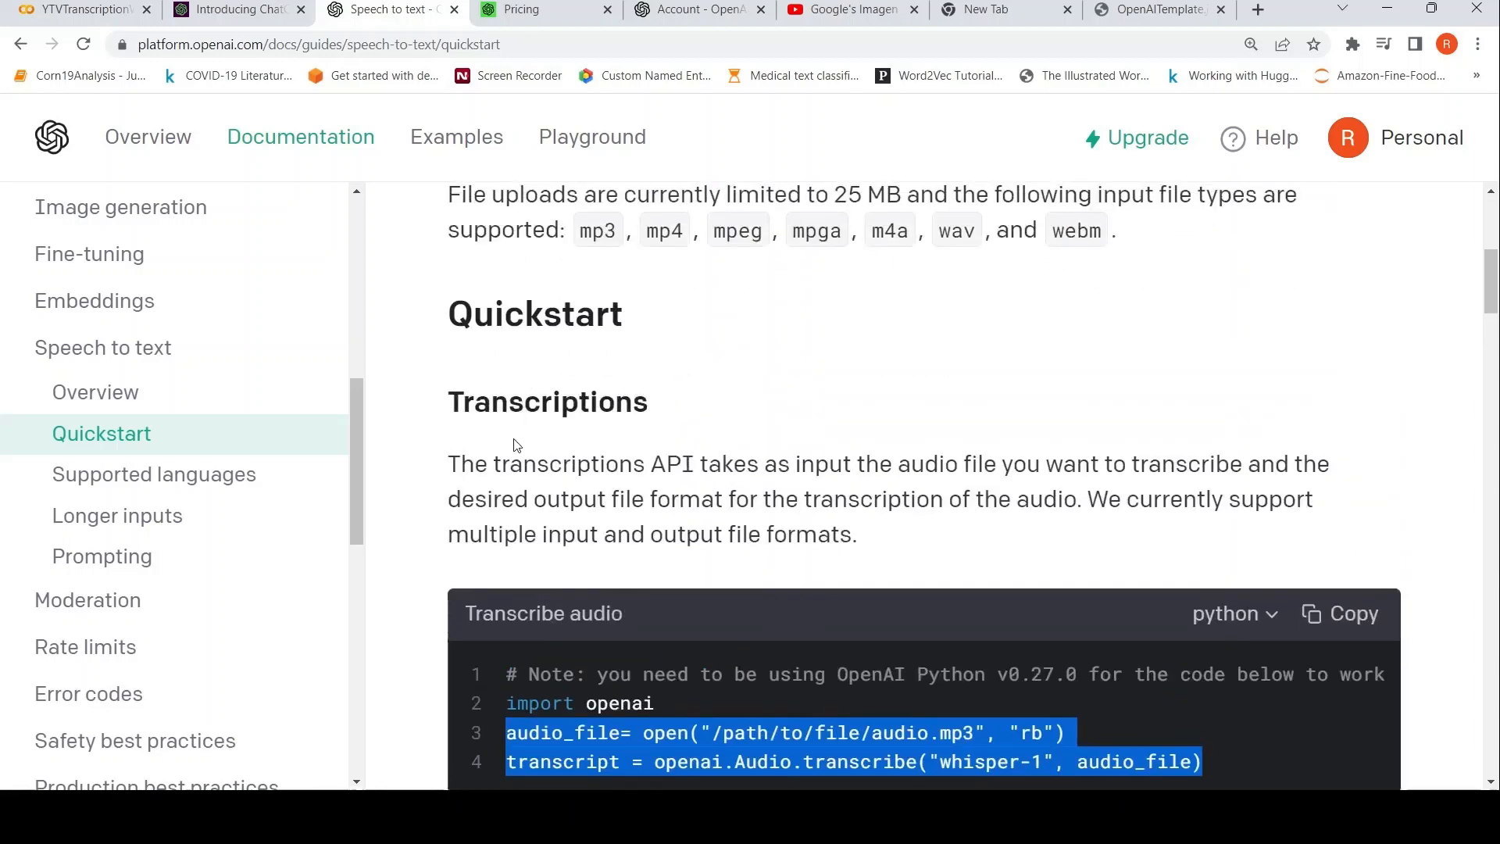
scroll(down, 3)
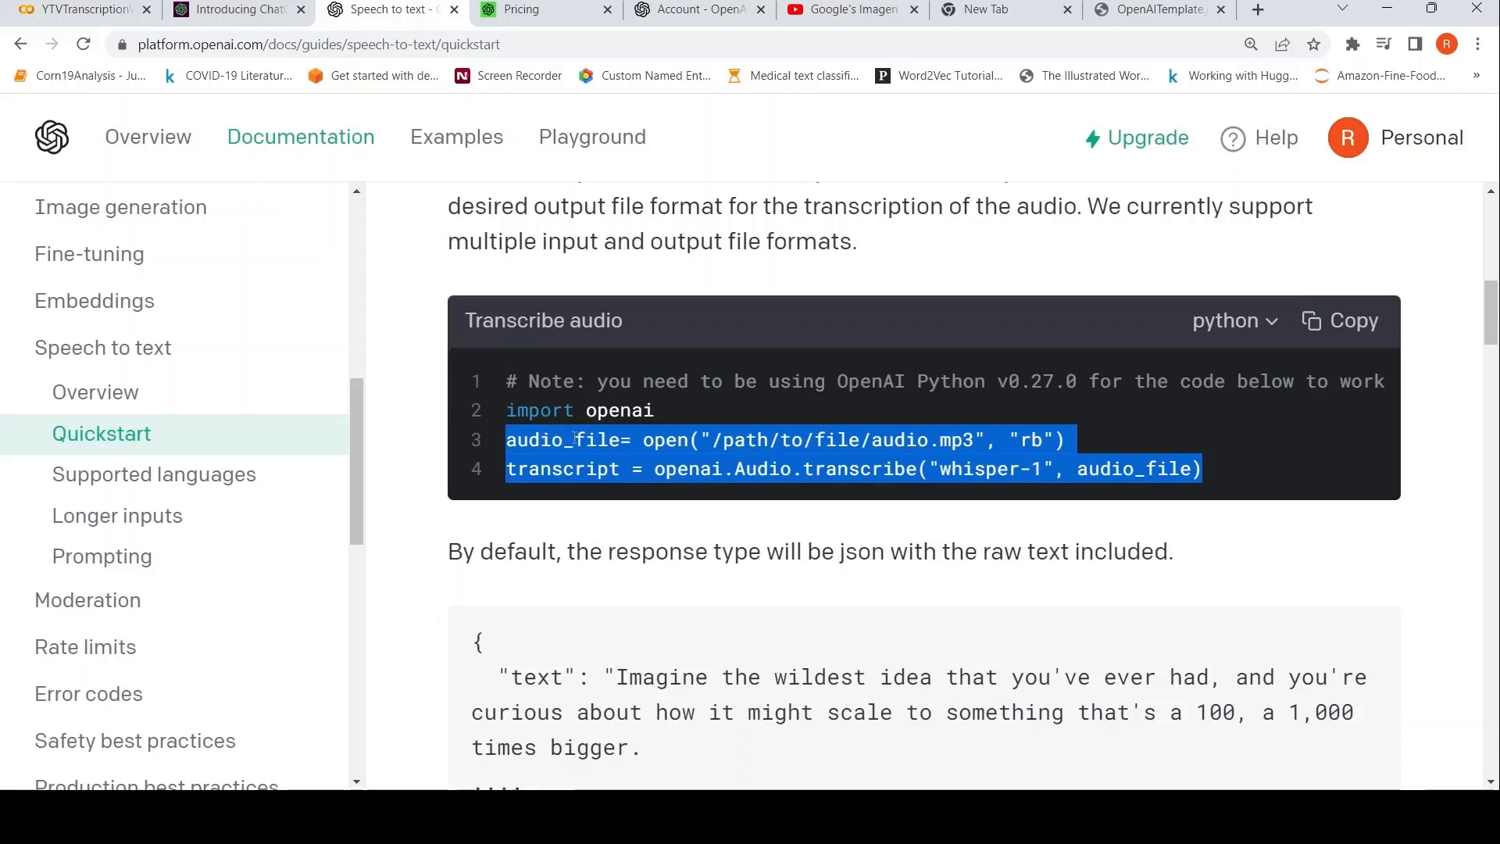
mouse_move(668, 500)
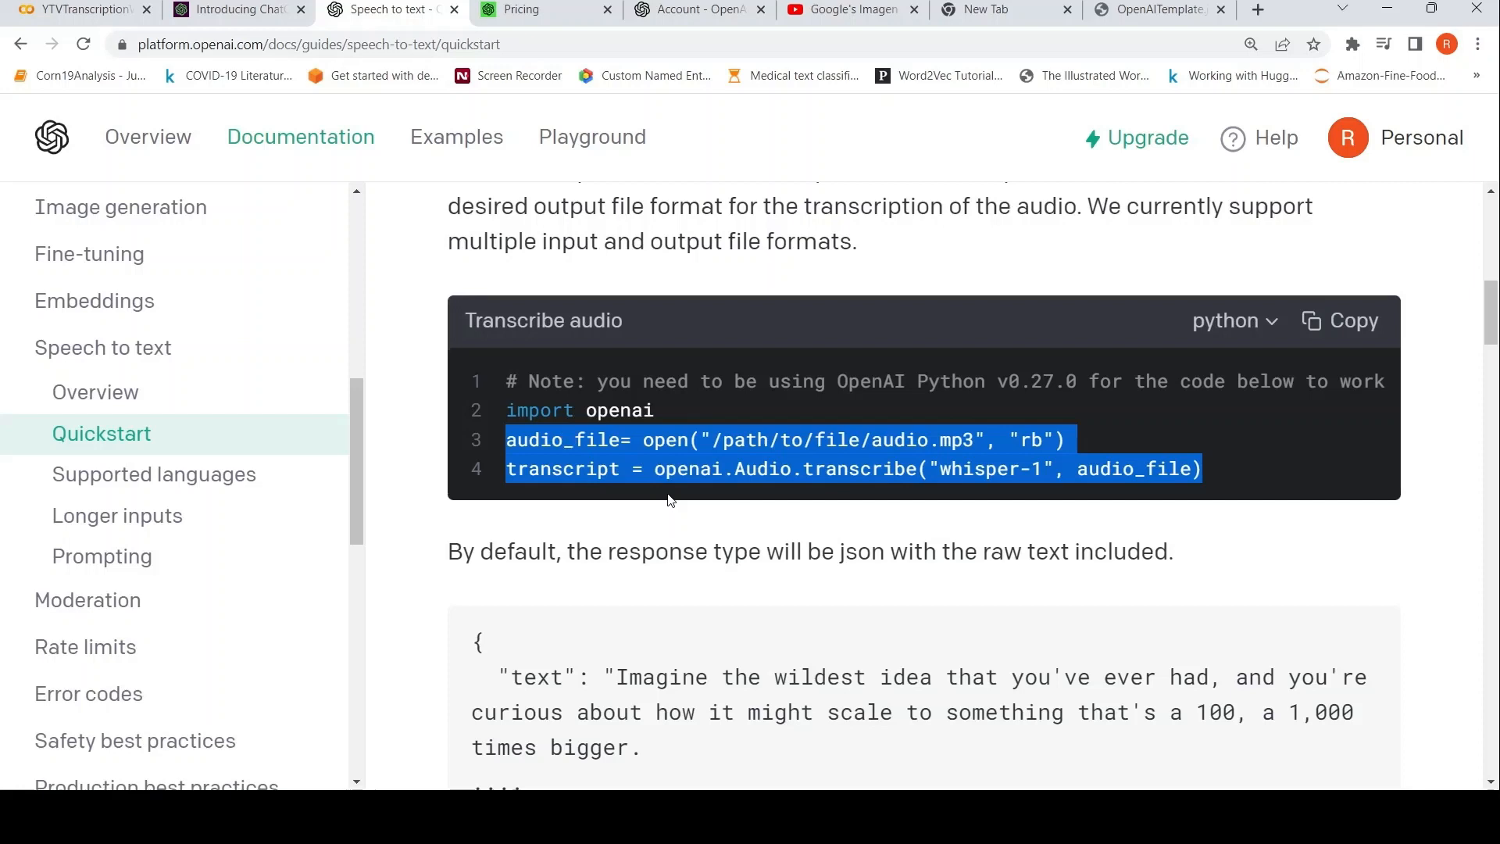
mouse_move(714, 492)
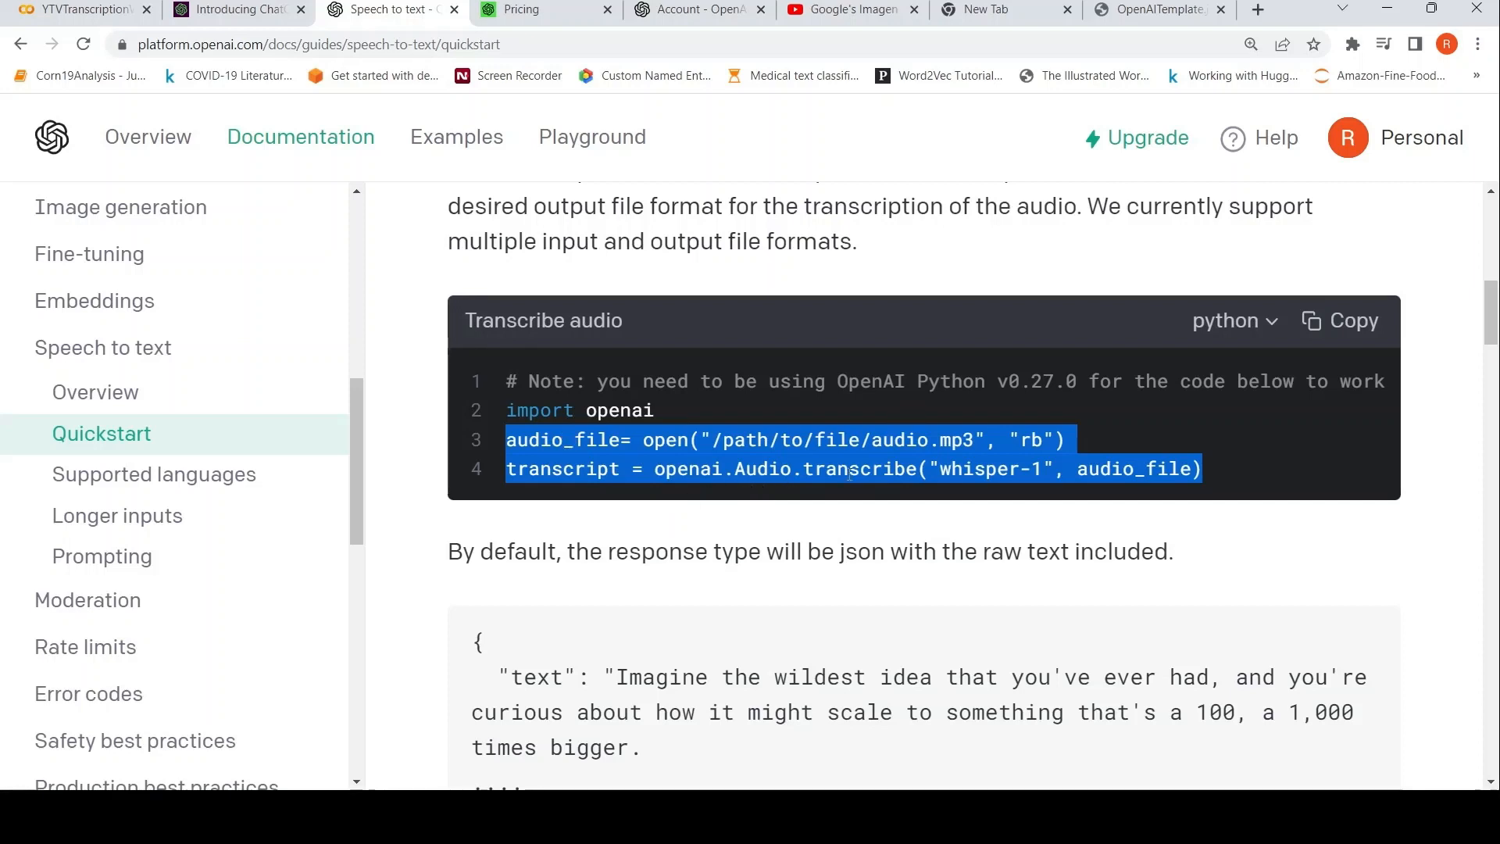
mouse_move(1015, 476)
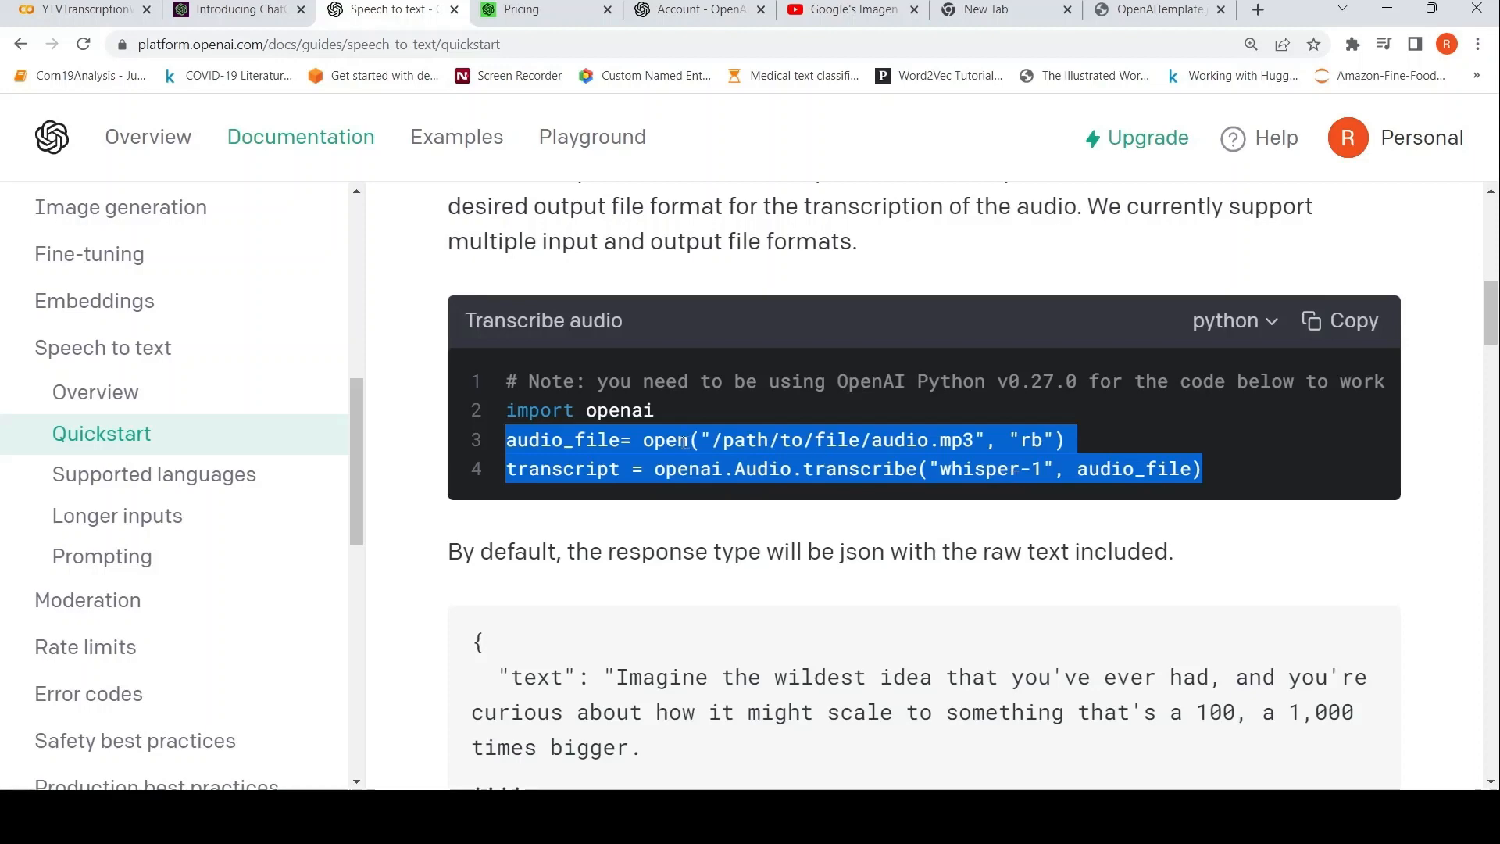
mouse_move(75, 23)
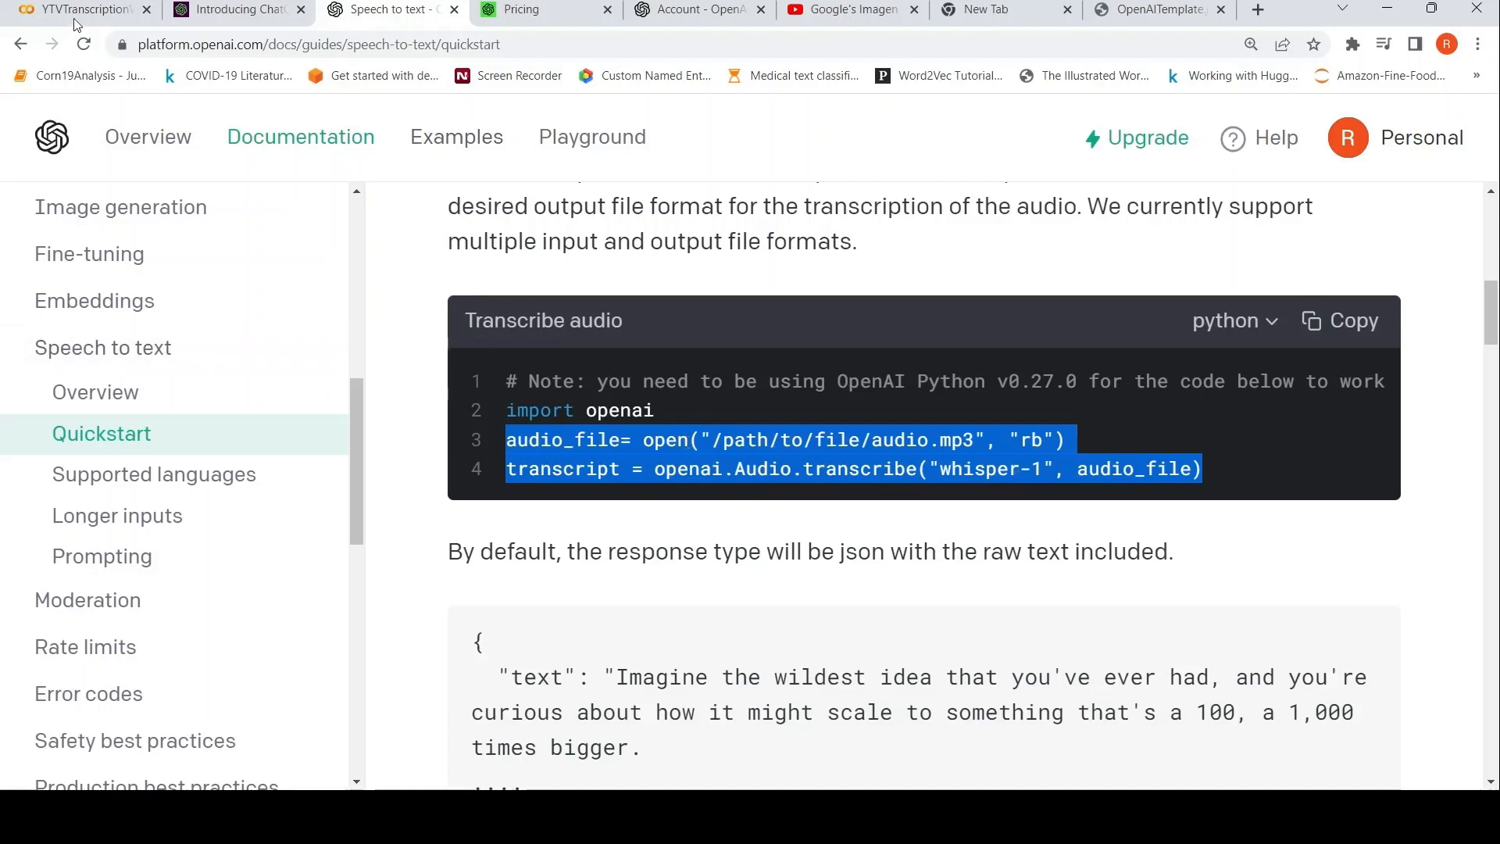
Step: Review the notebook's pytube install and YouTube object creation cells
click(75, 9)
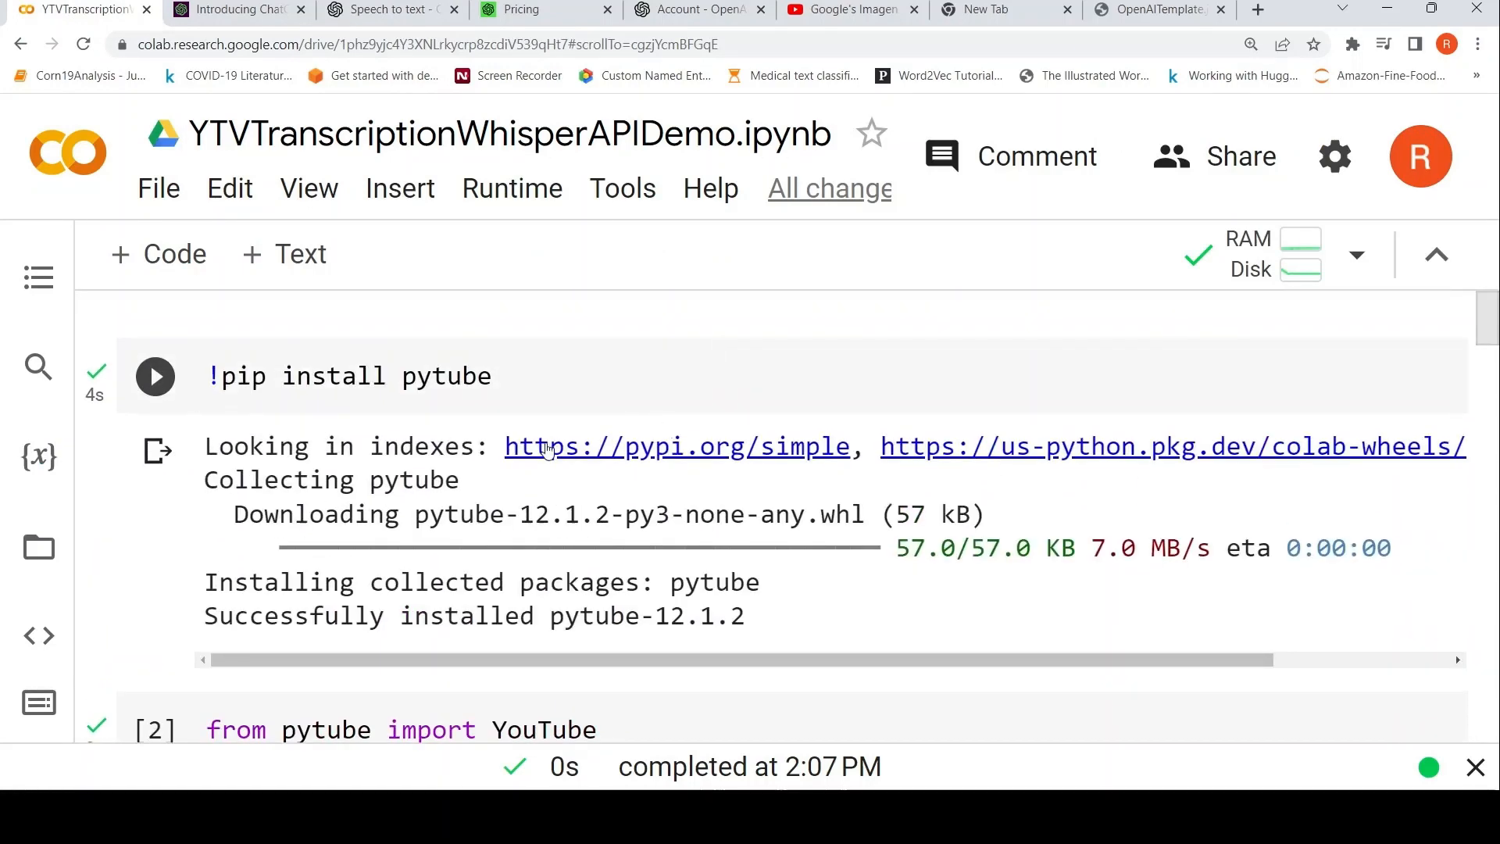
click(500, 375)
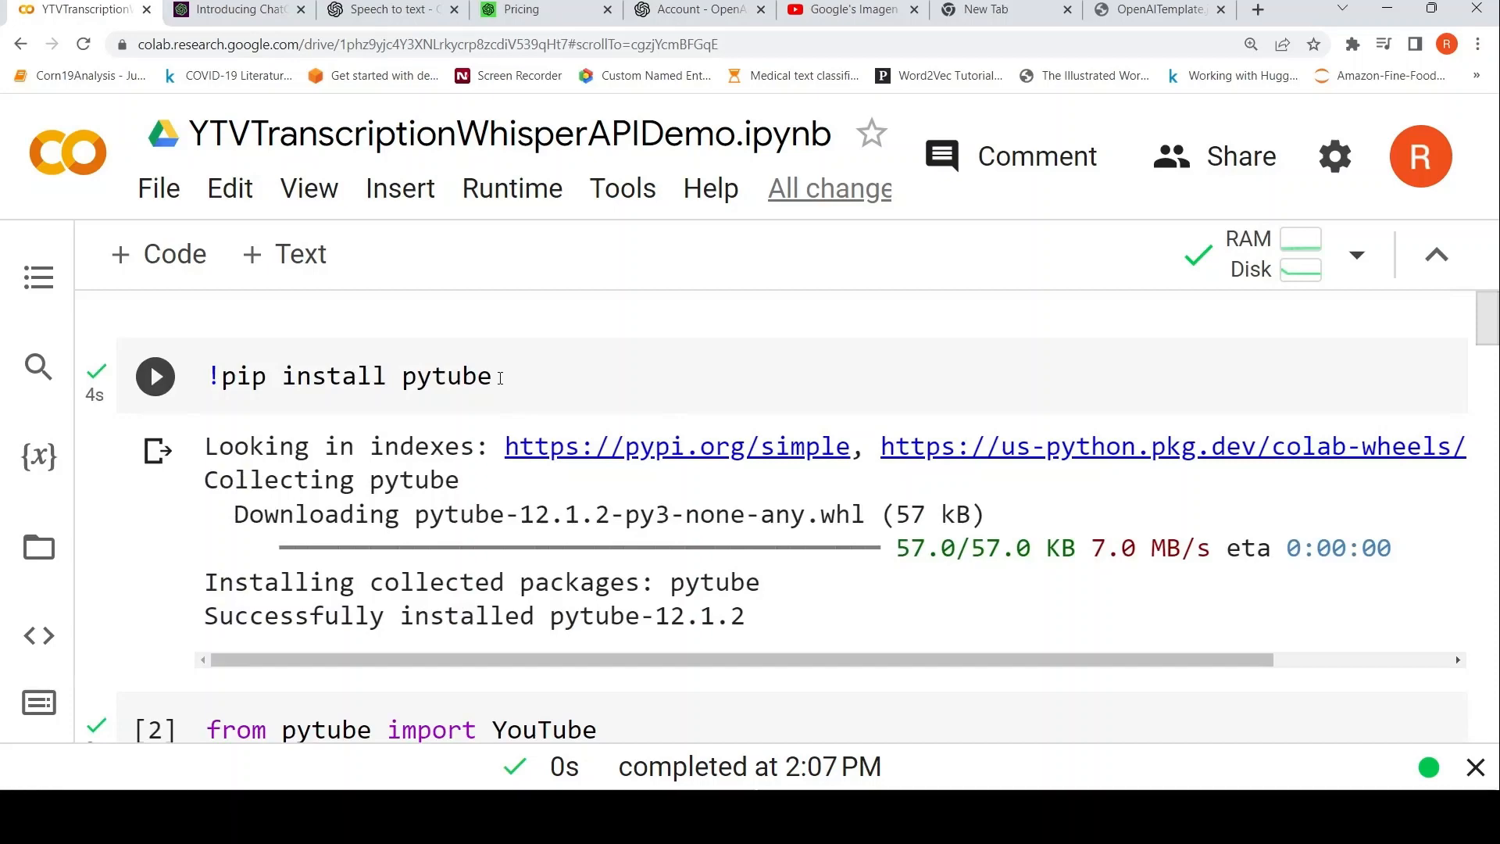
scroll(down, 3)
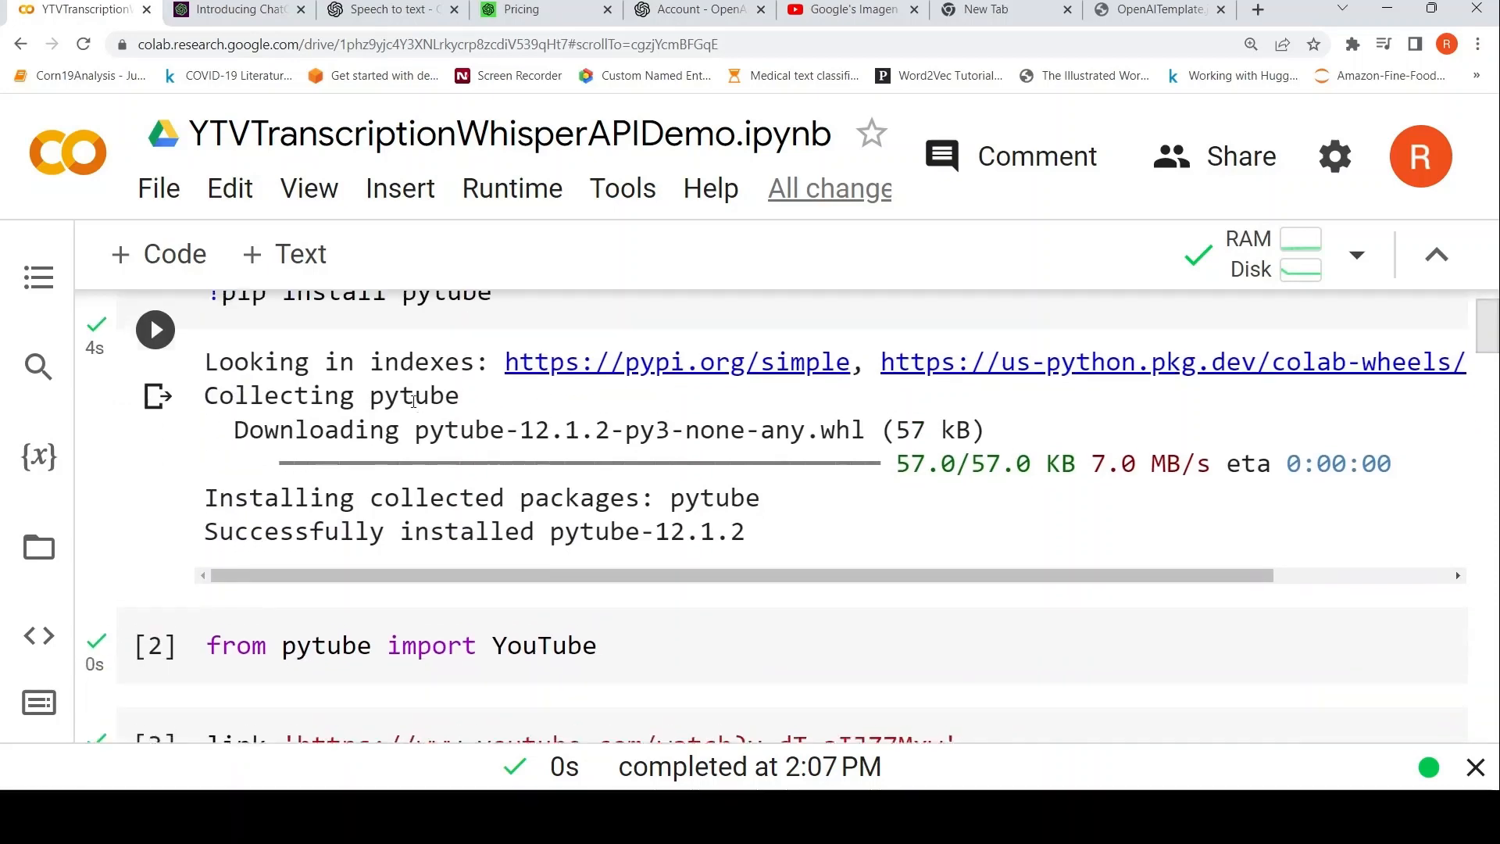
scroll(down, 3)
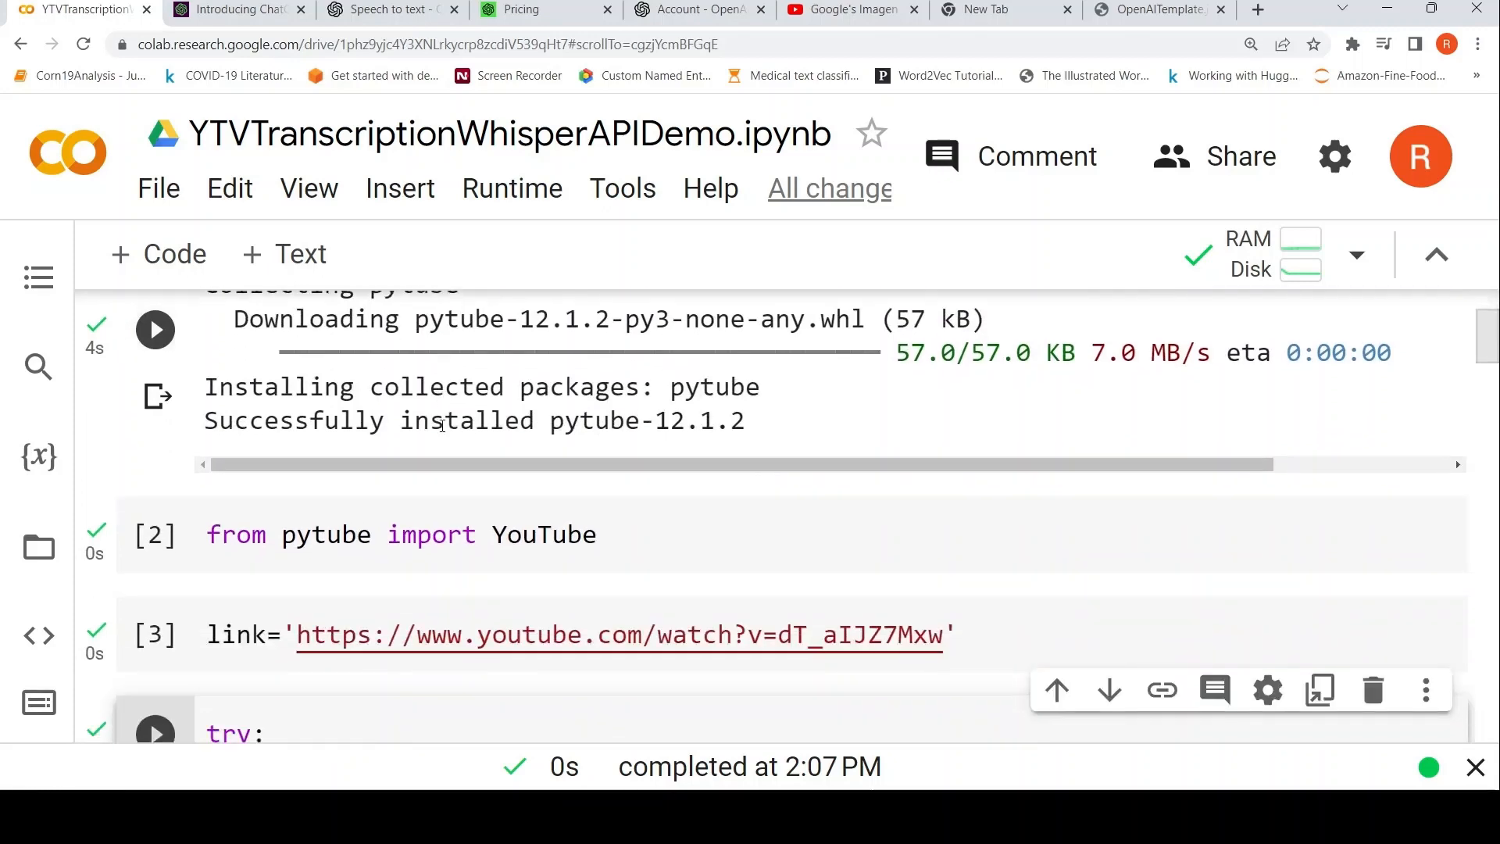
scroll(down, 3)
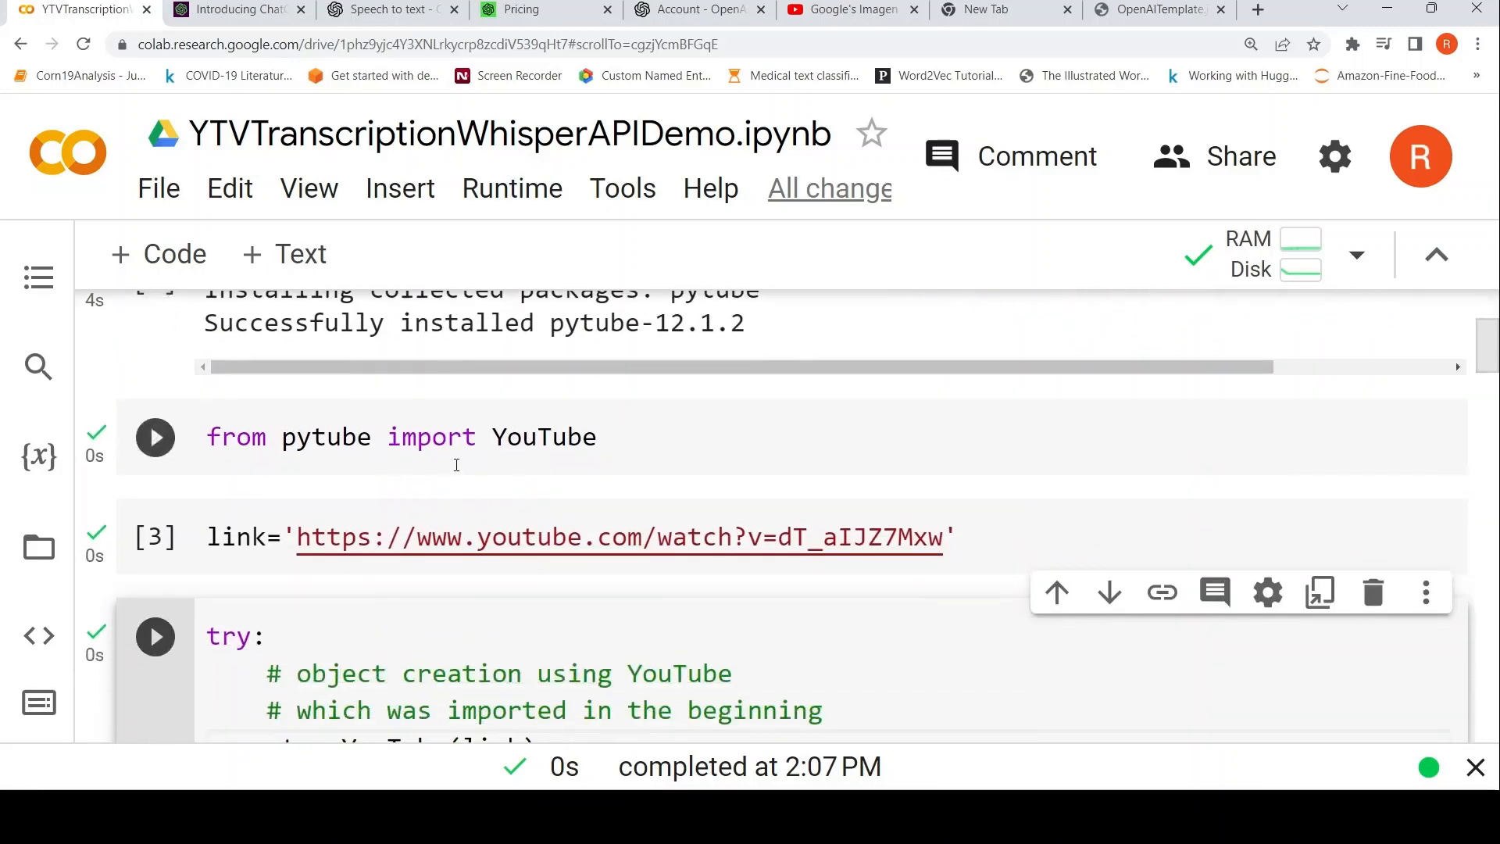
scroll(down, 3)
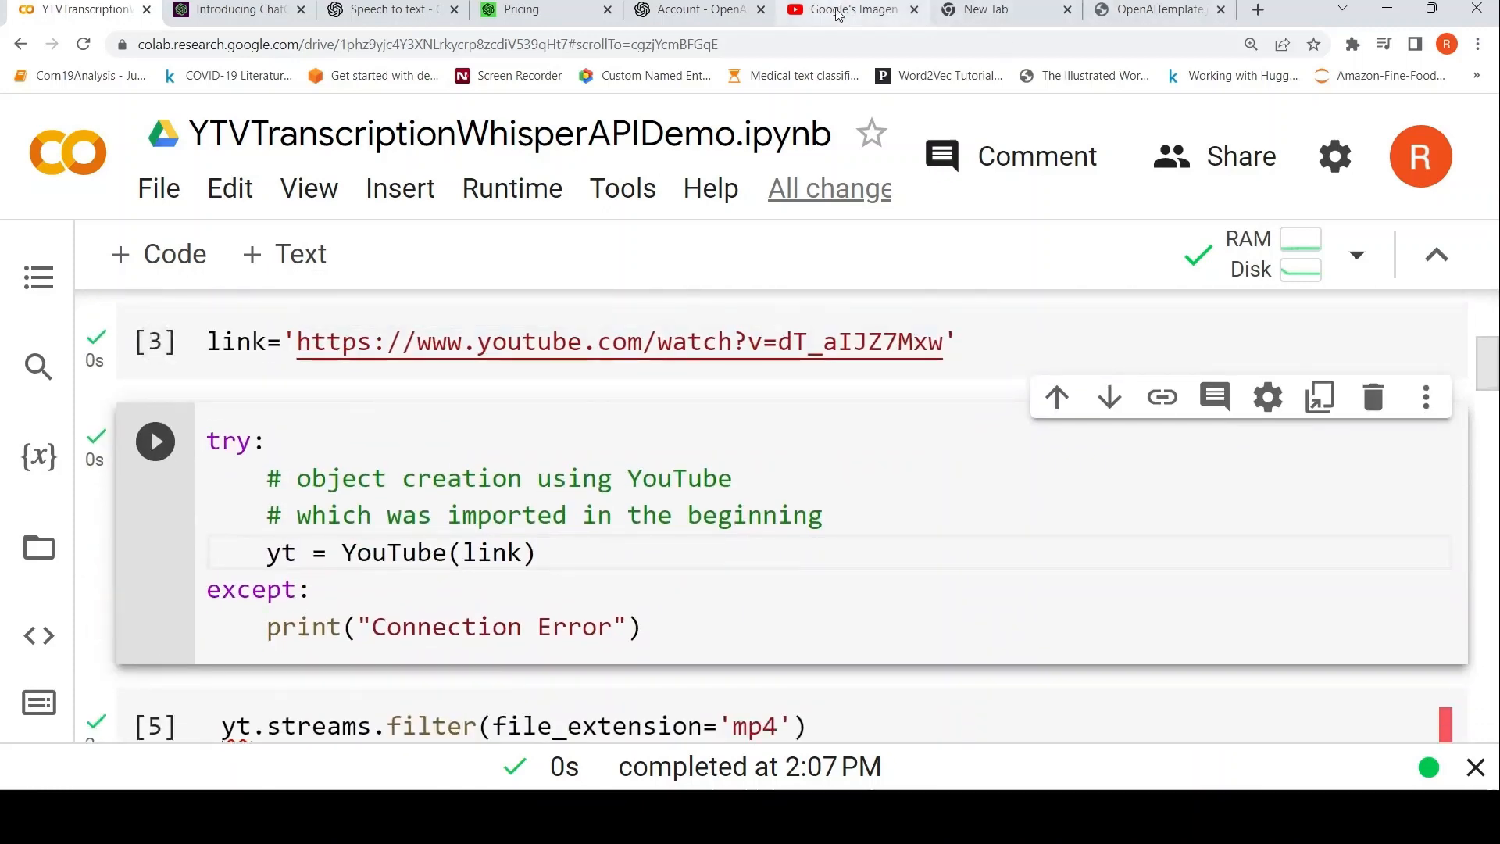
click(846, 9)
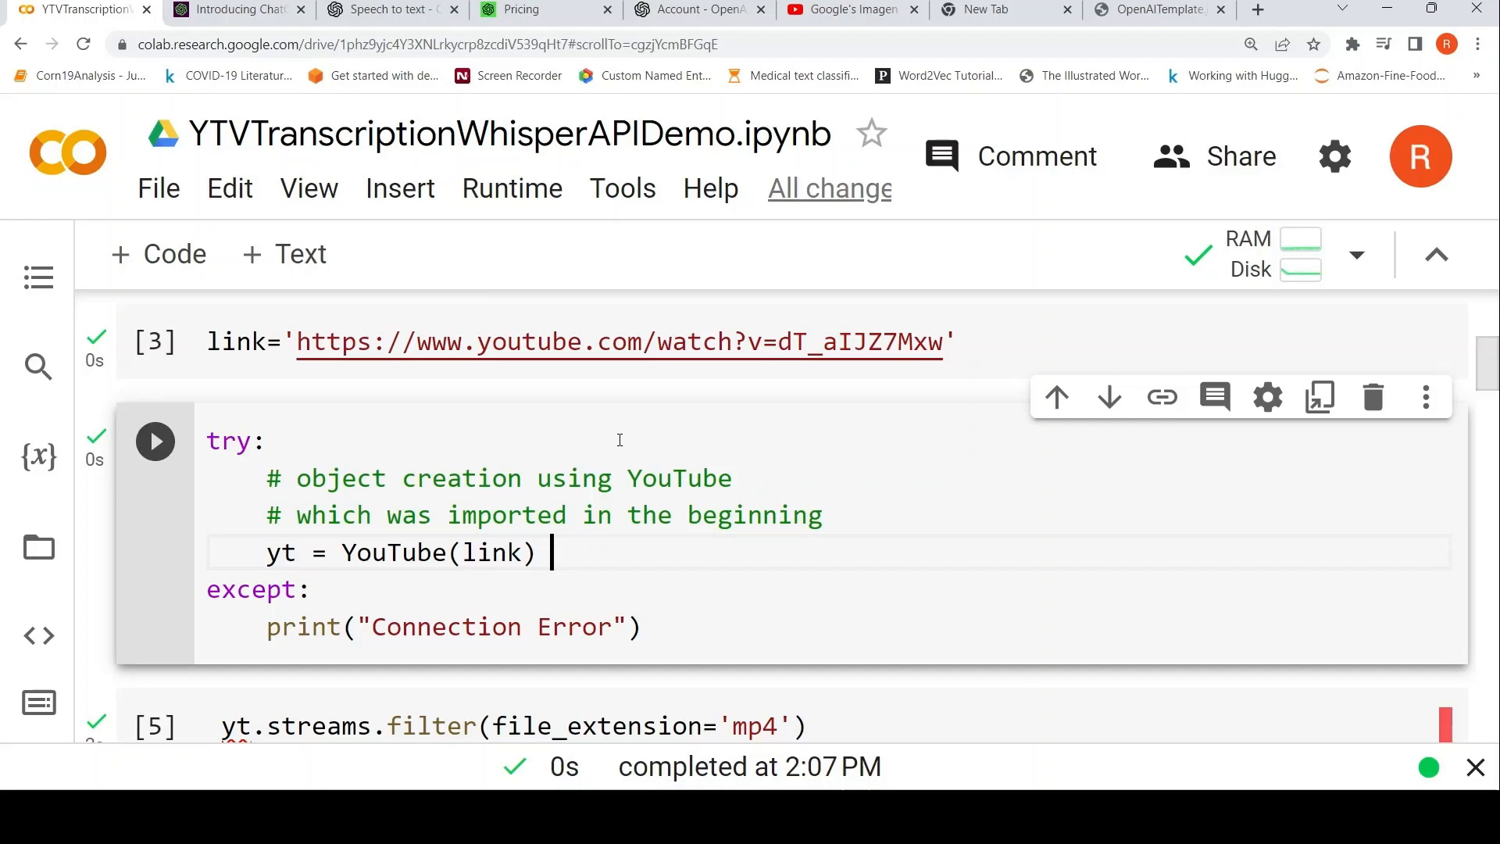
mouse_move(347, 407)
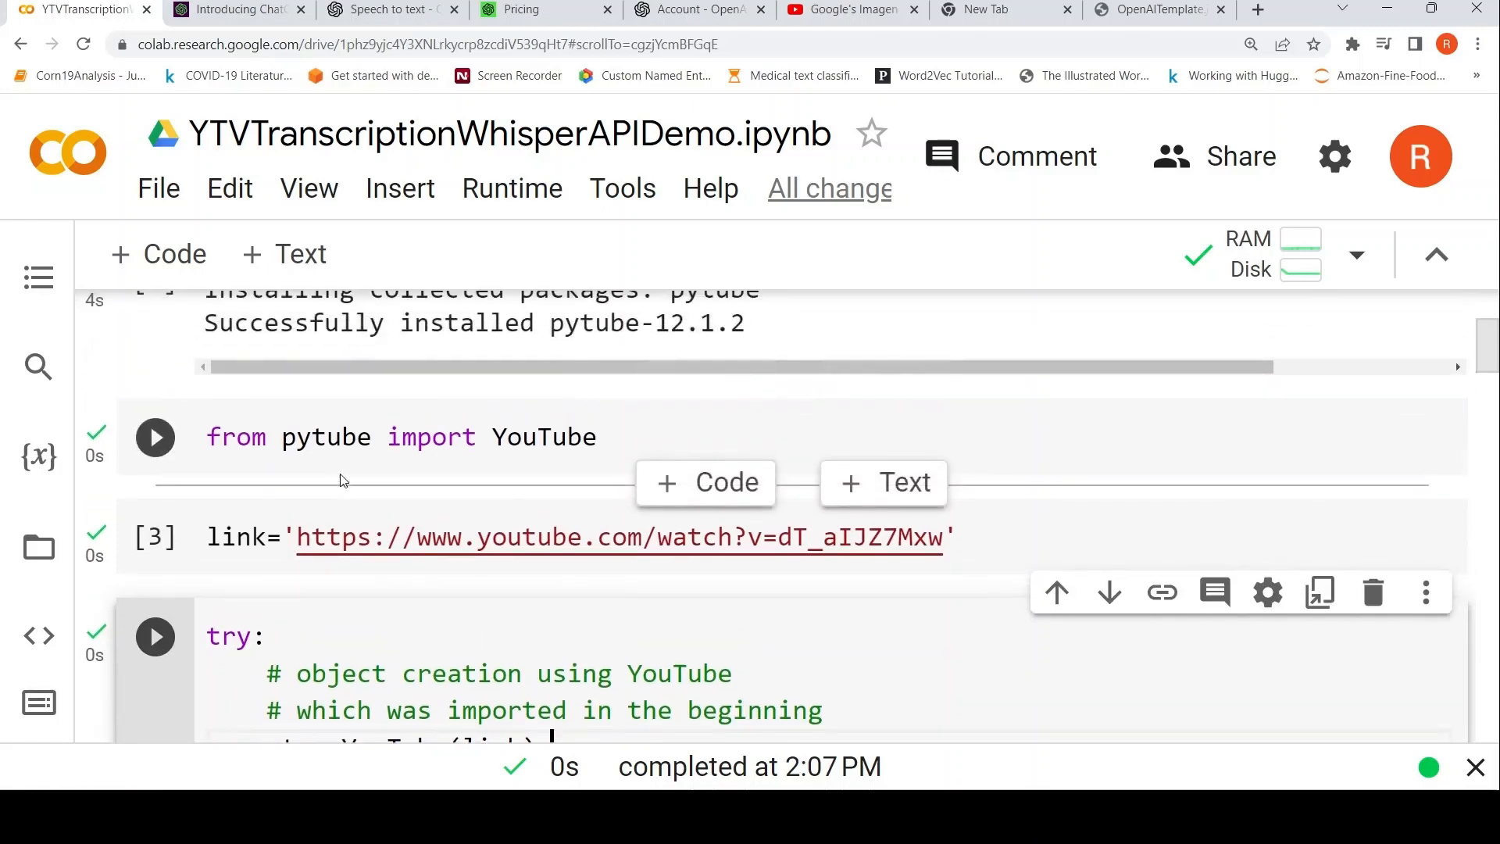
Step: Review the streams filter and GoogleImagen.mp4 audio download cells and the openai install
scroll(down, 3)
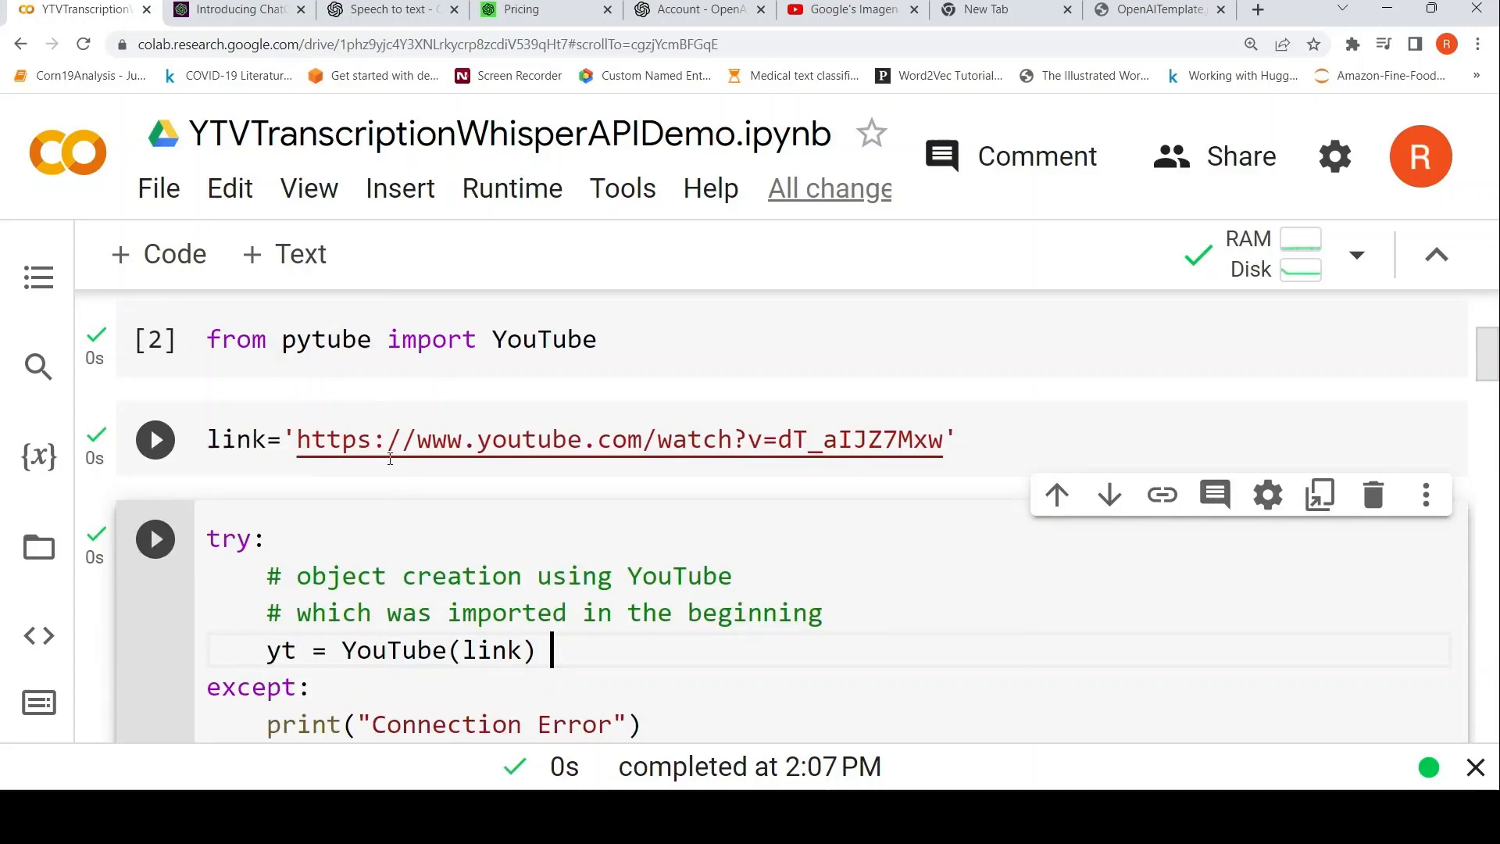
click(155, 441)
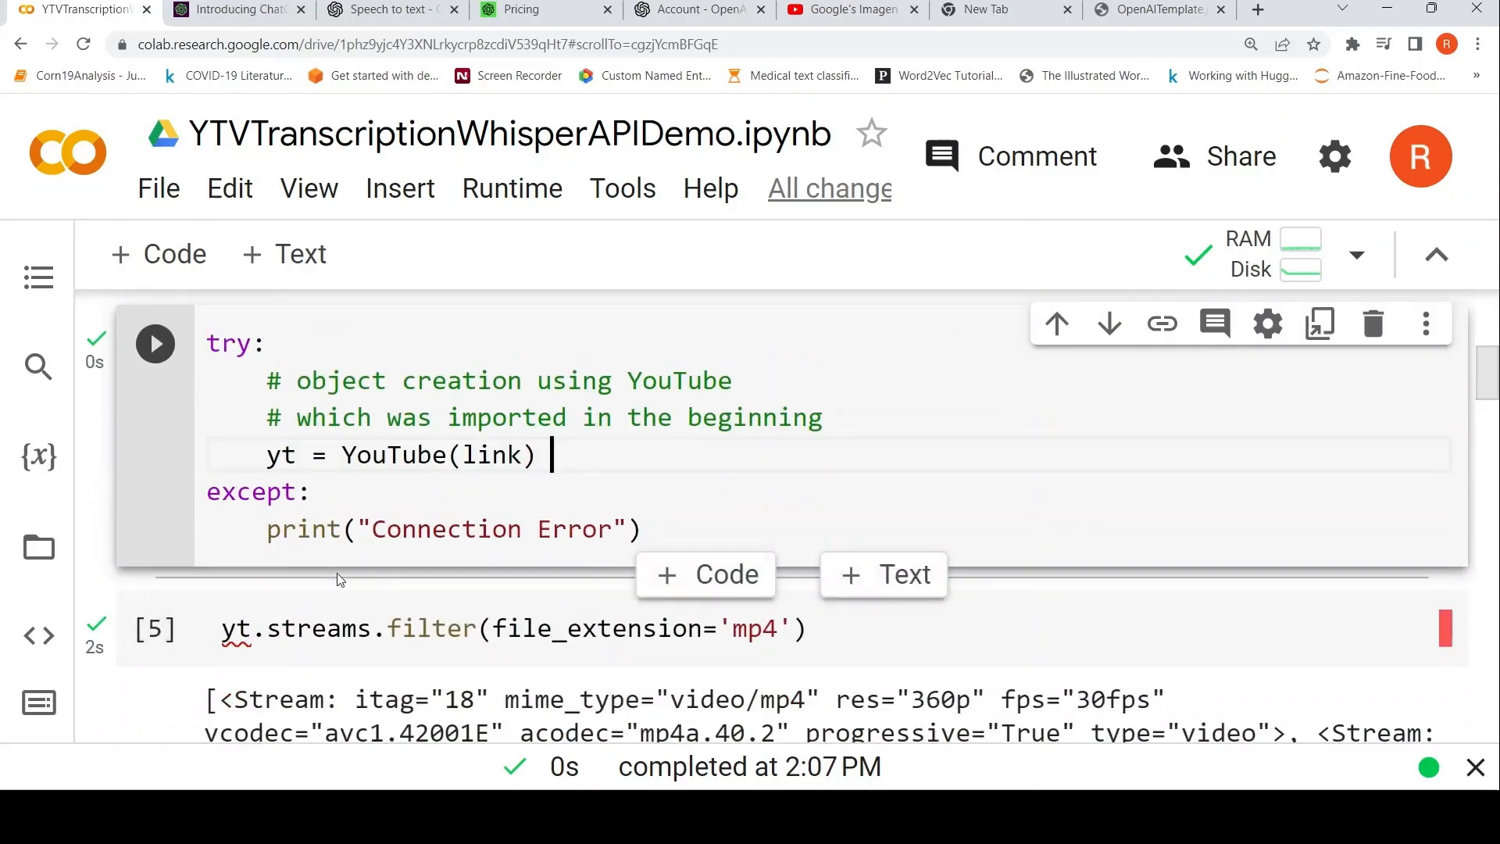
scroll(down, 3)
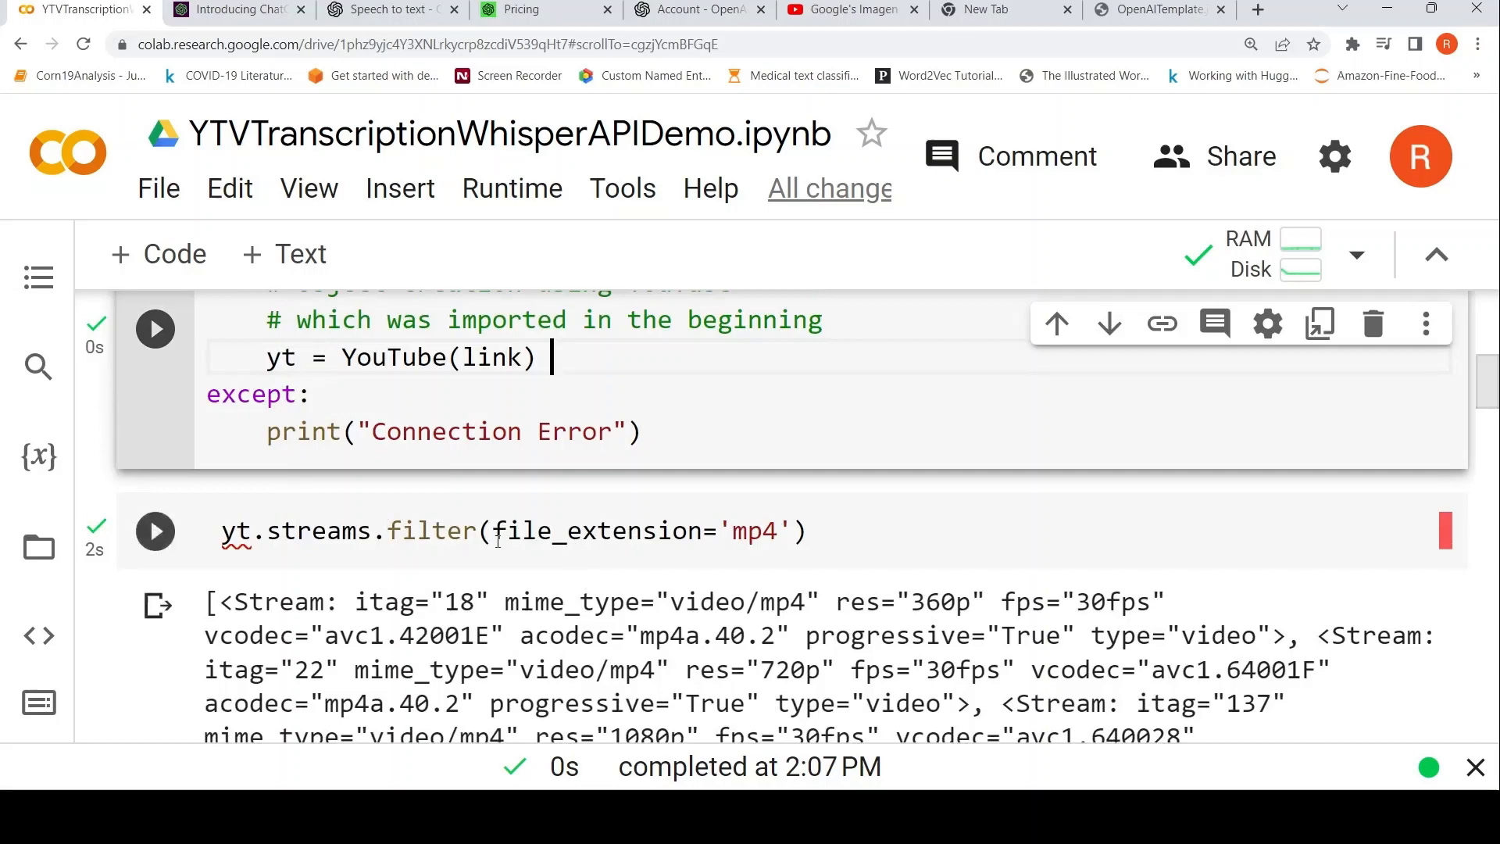
scroll(down, 3)
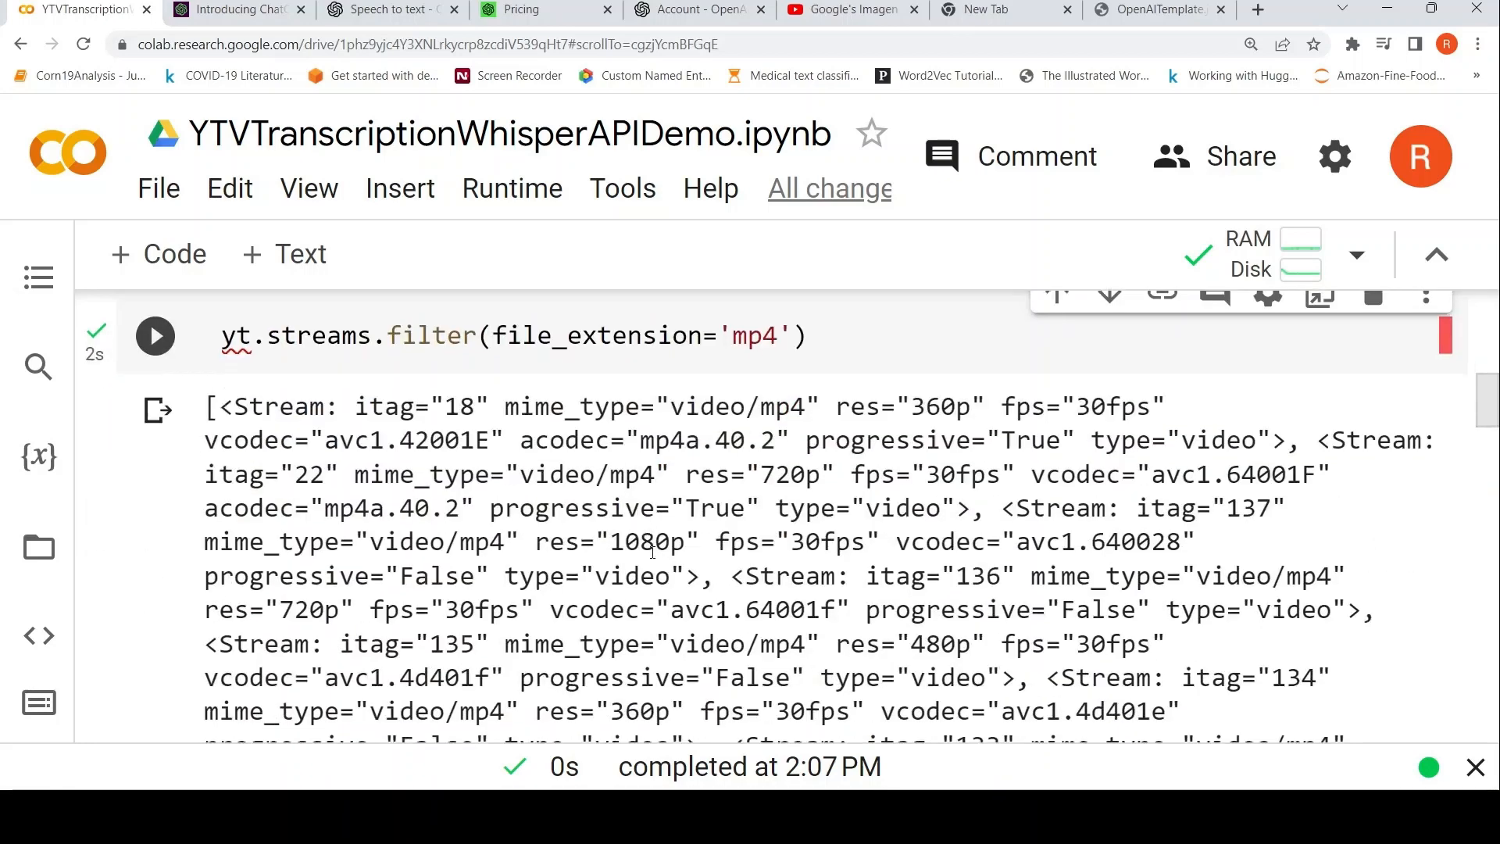
scroll(down, 3)
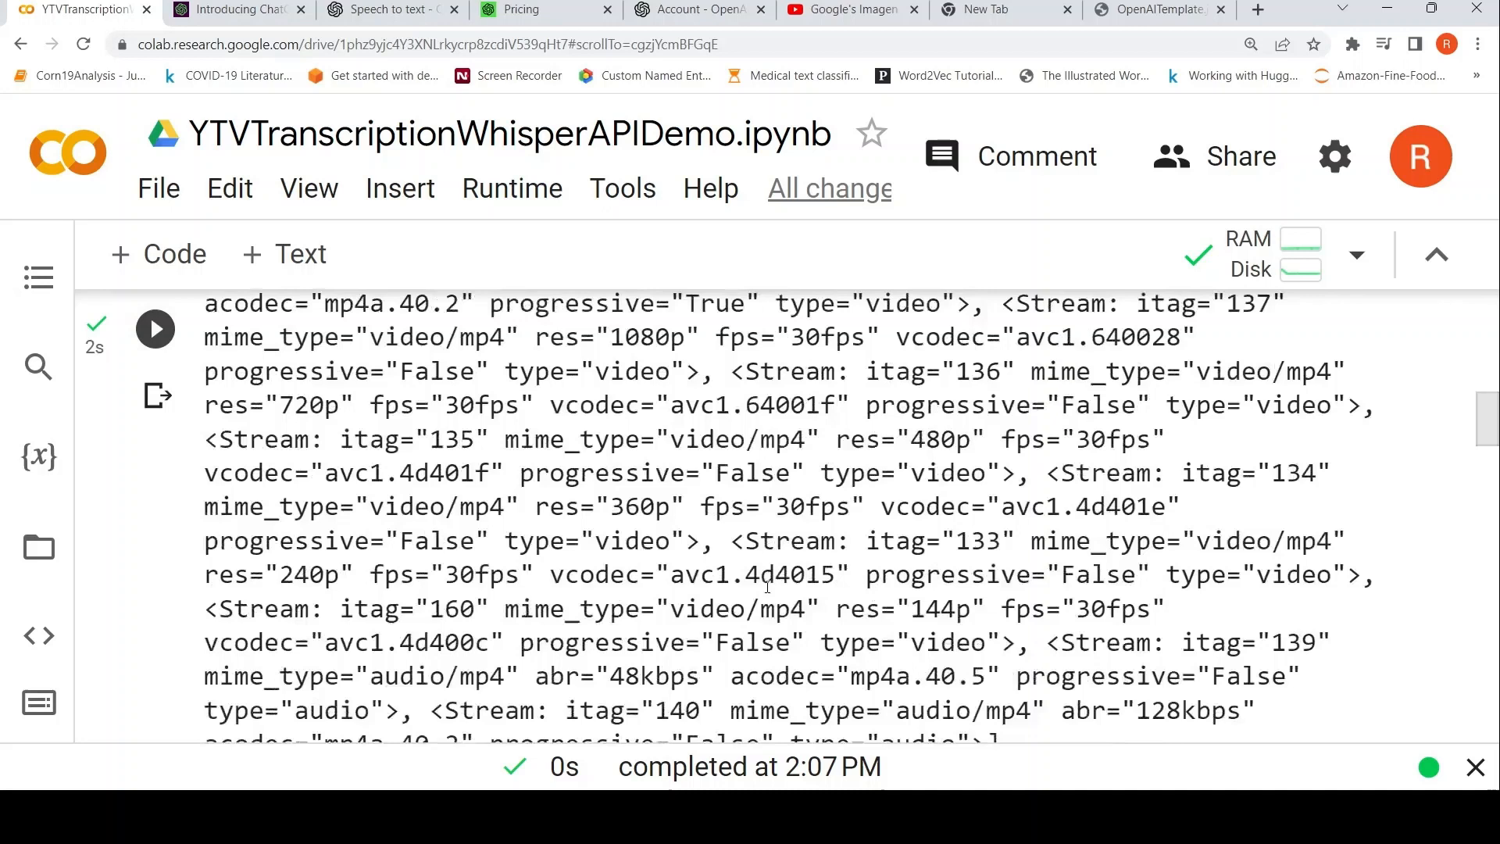
scroll(down, 3)
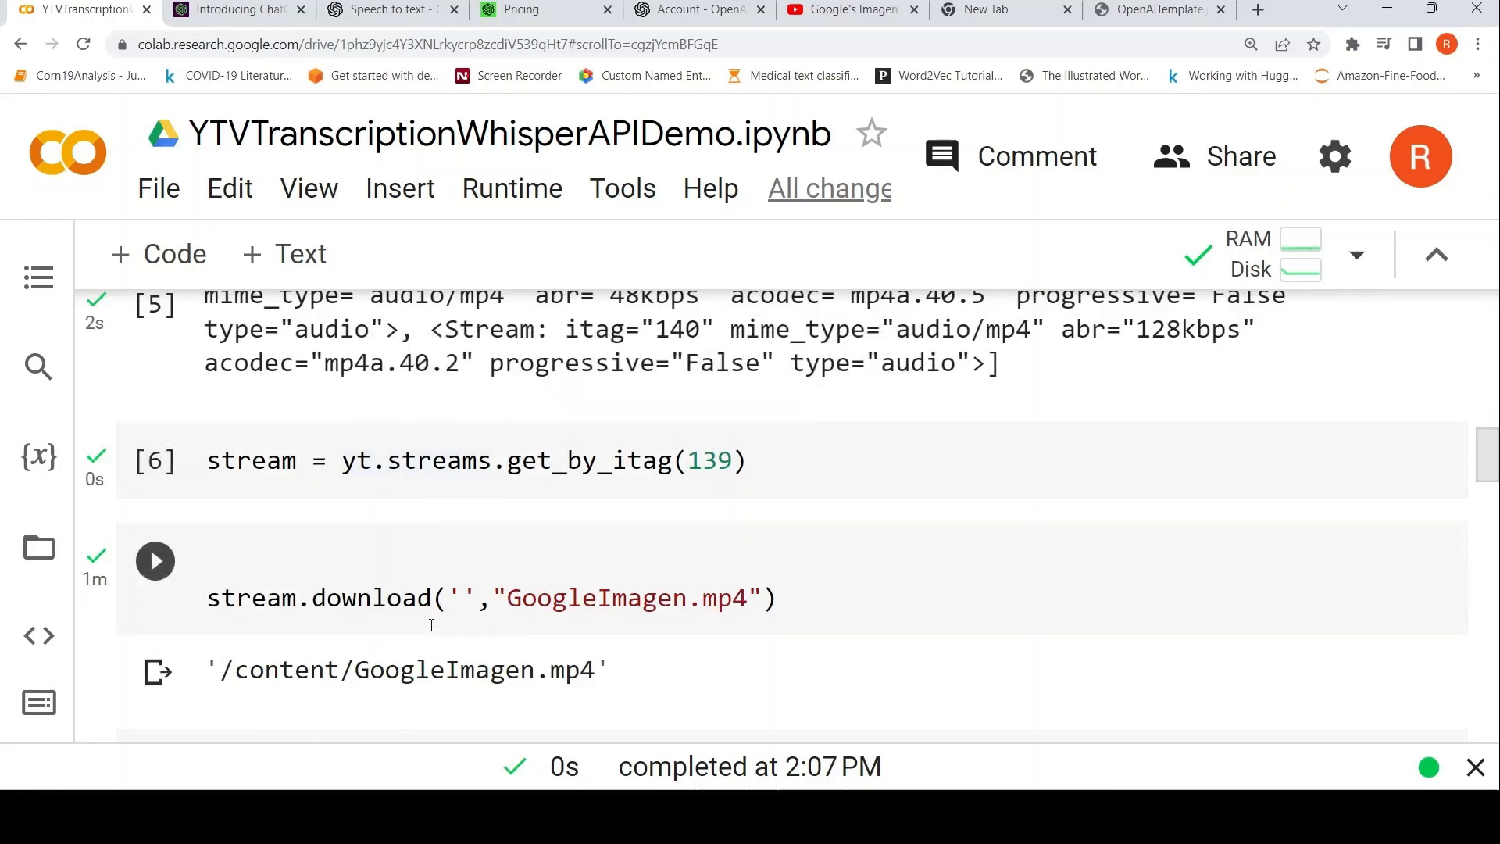
scroll(down, 3)
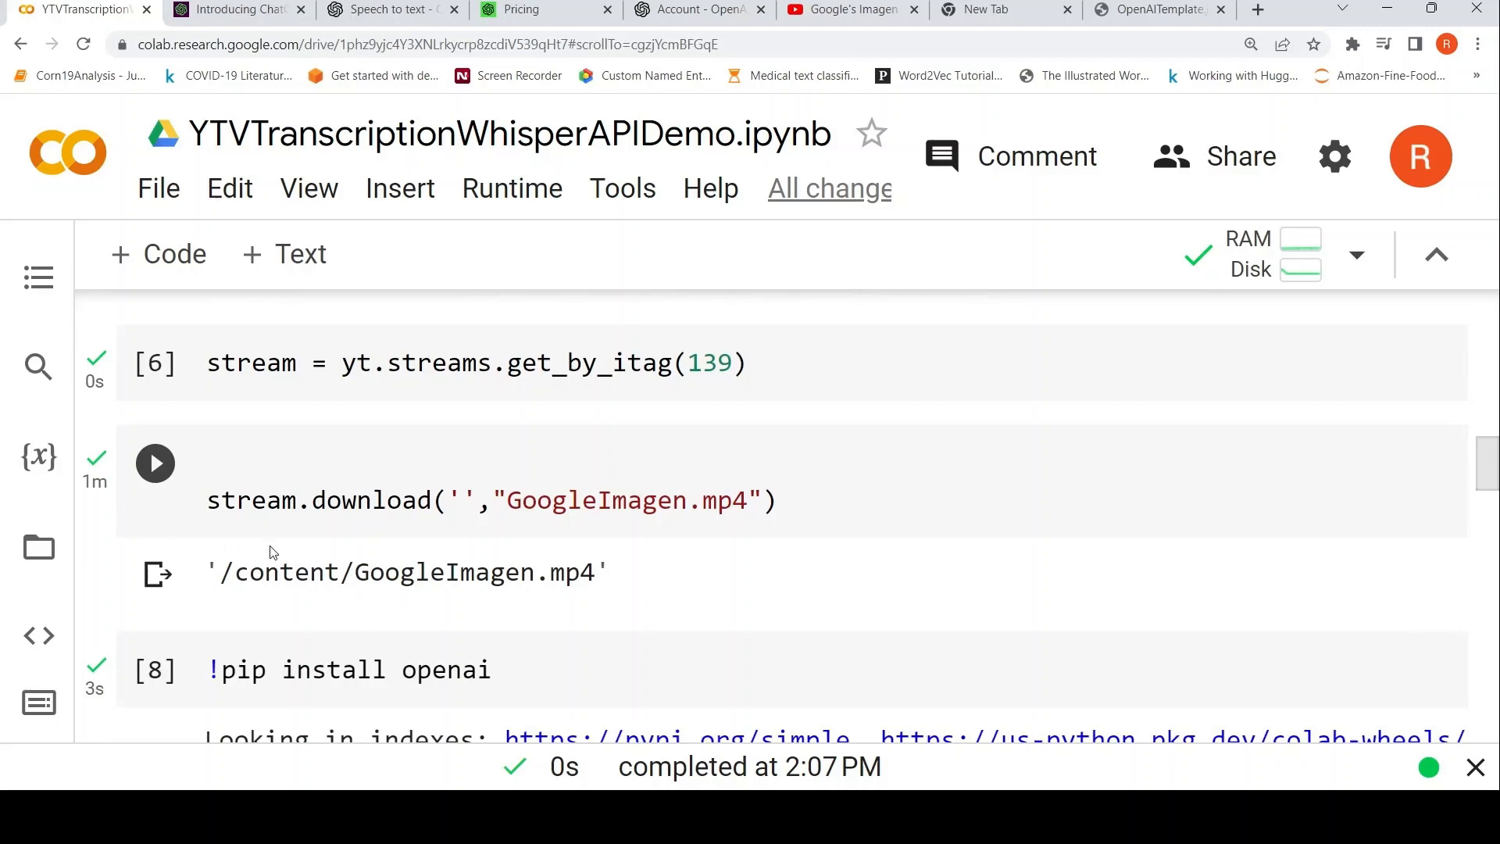
scroll(down, 3)
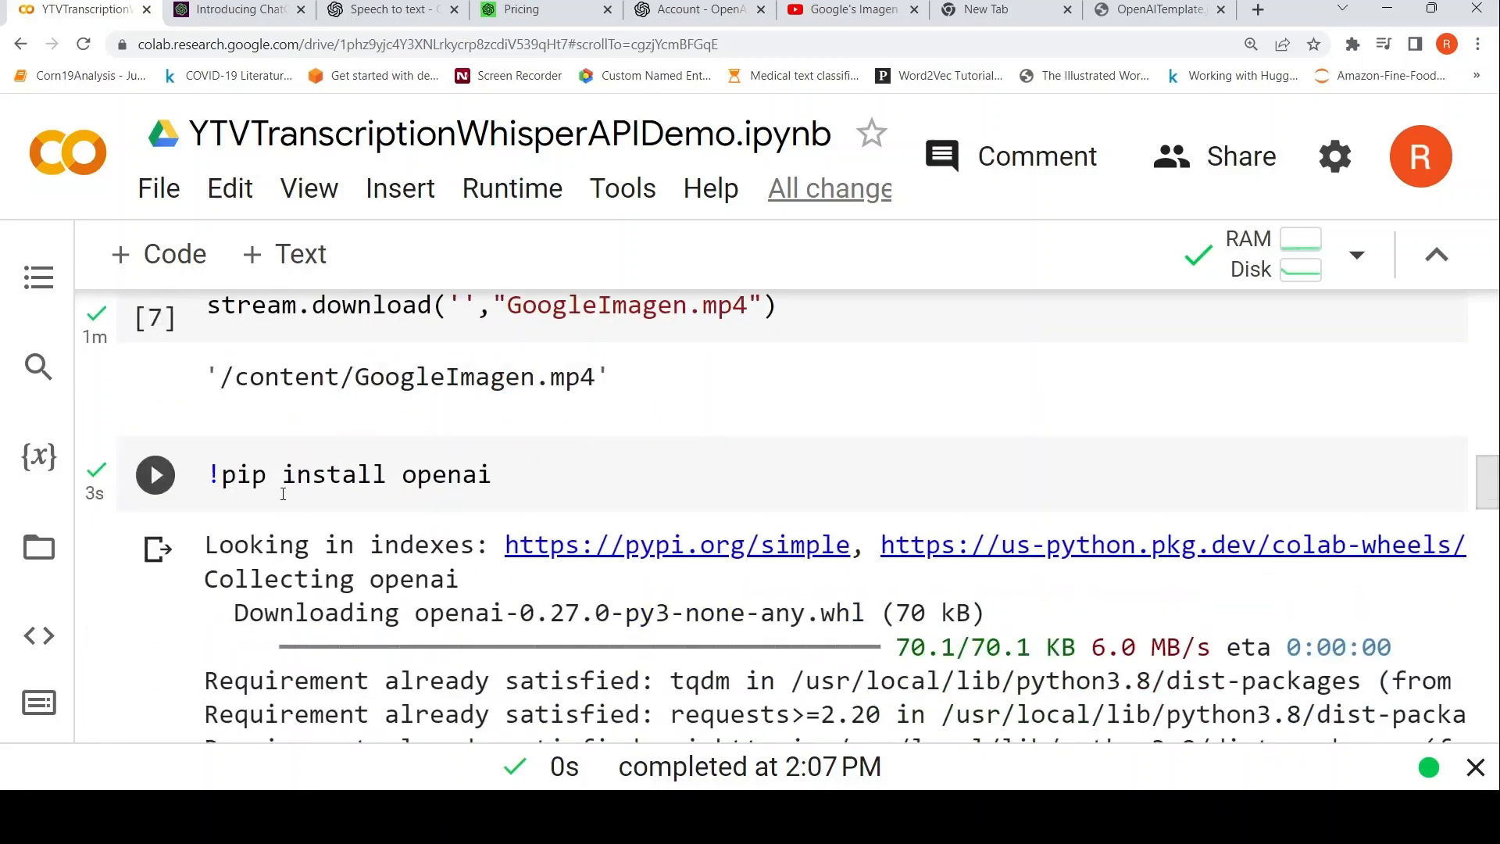
scroll(down, 3)
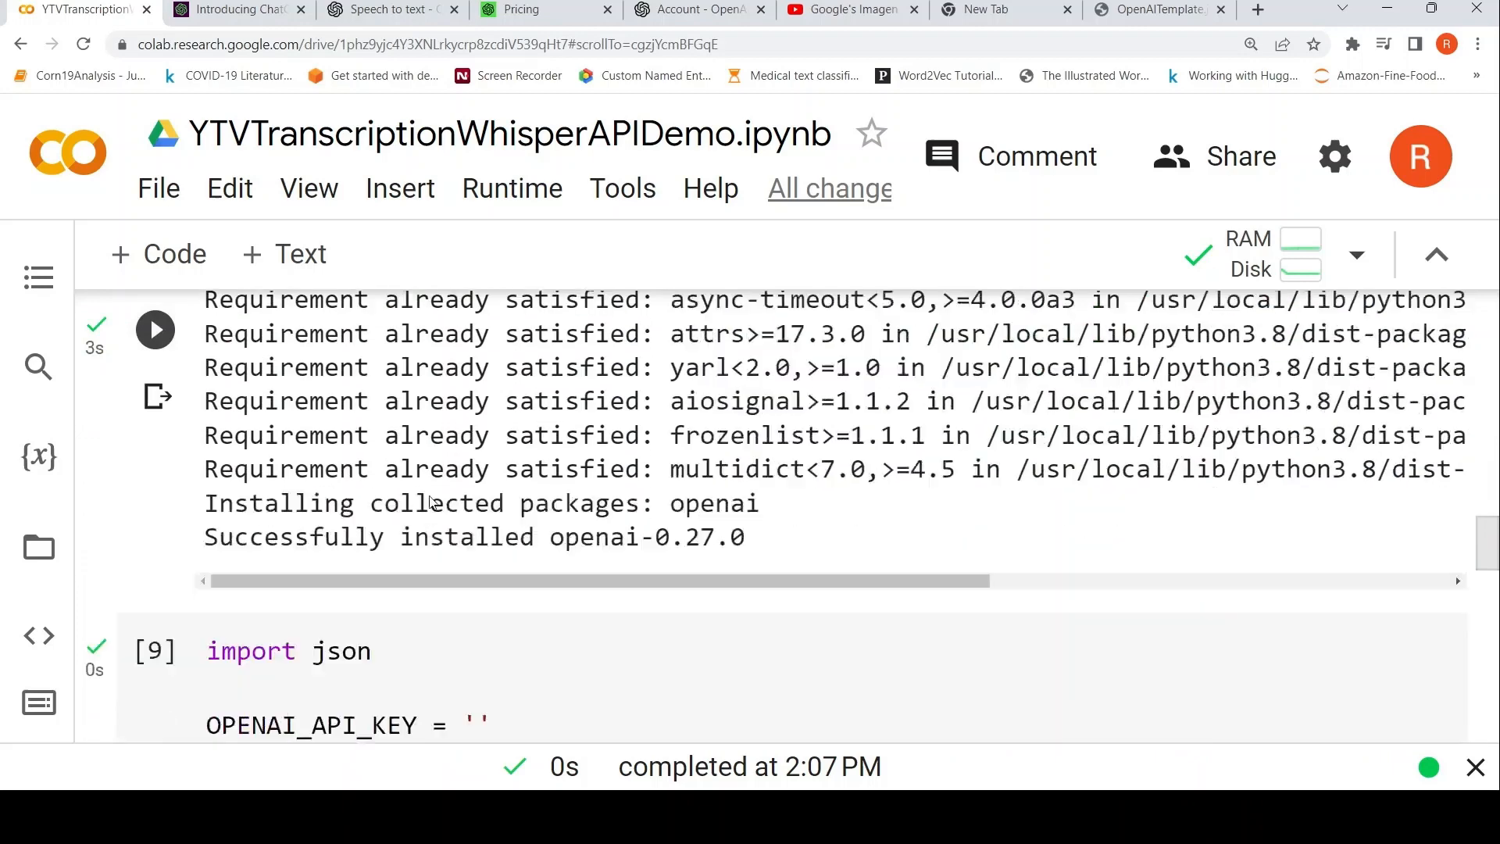
scroll(down, 3)
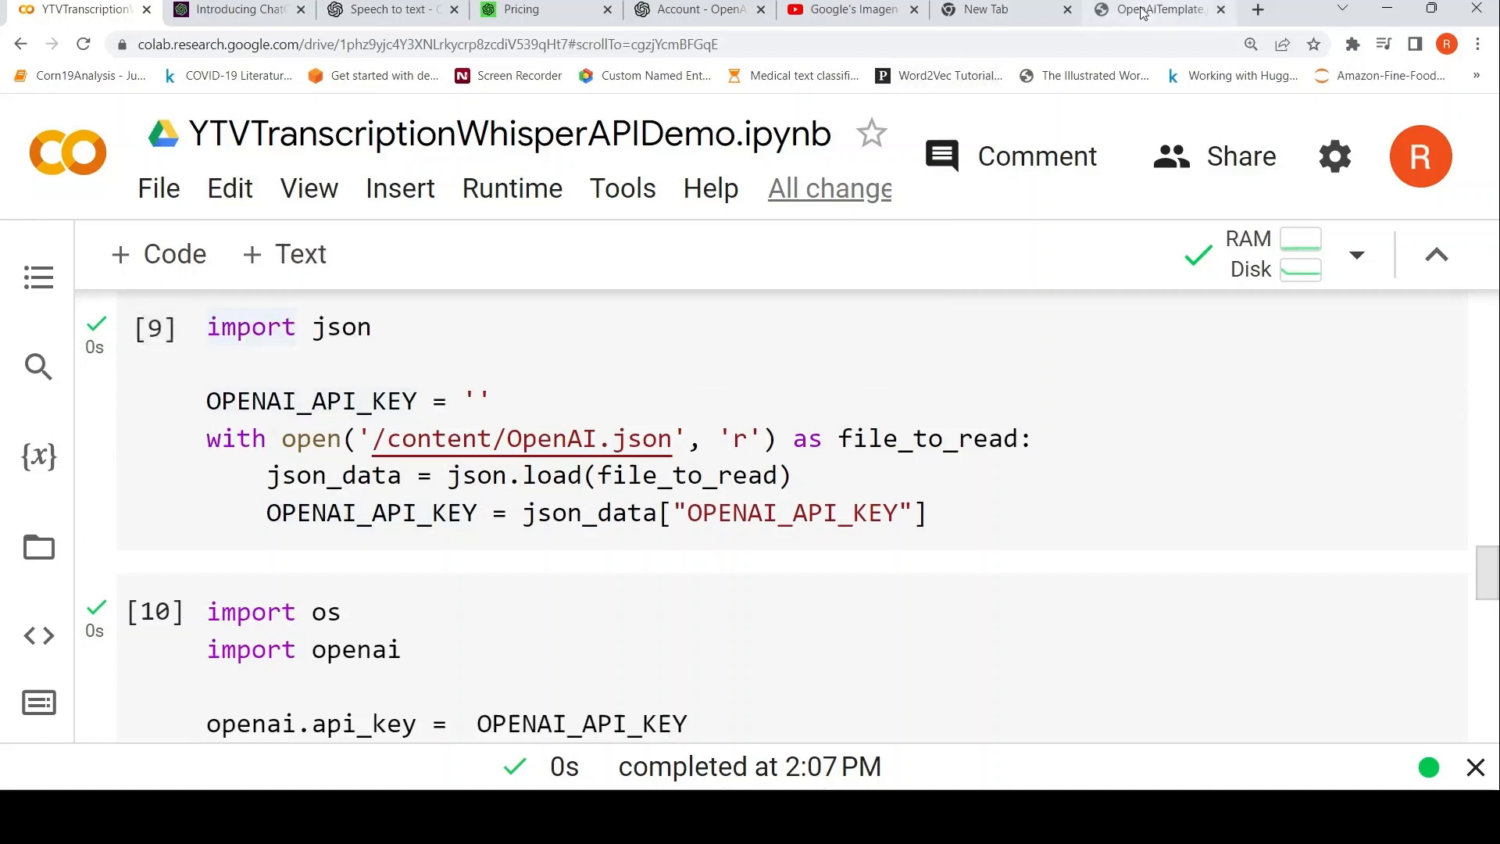
Step: Check the OpenAITemplate.json key file, Whisper pricing, account usage and the secret API keys list
click(1154, 9)
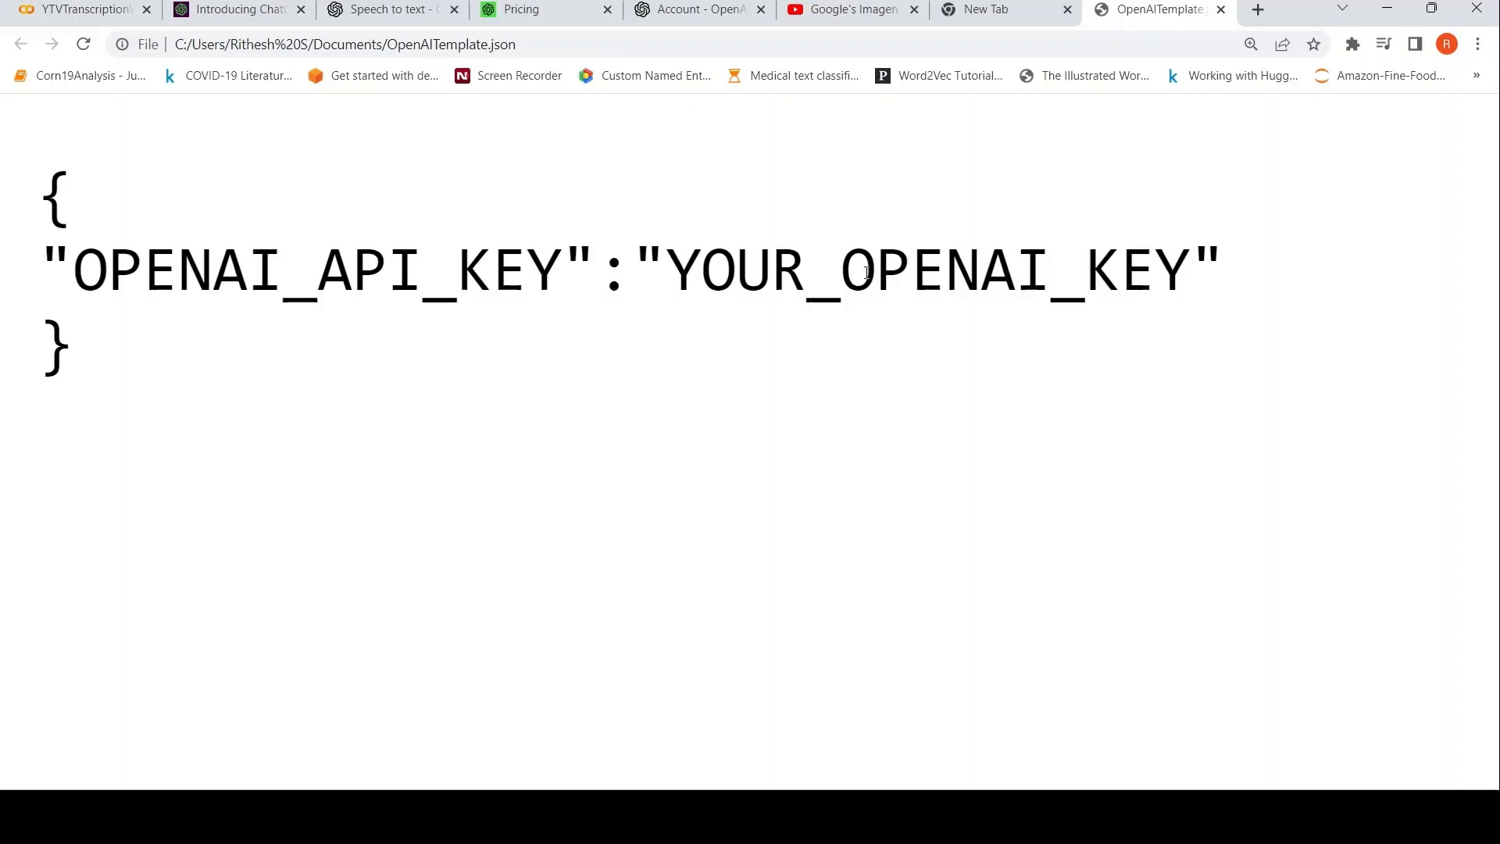
mouse_move(952, 328)
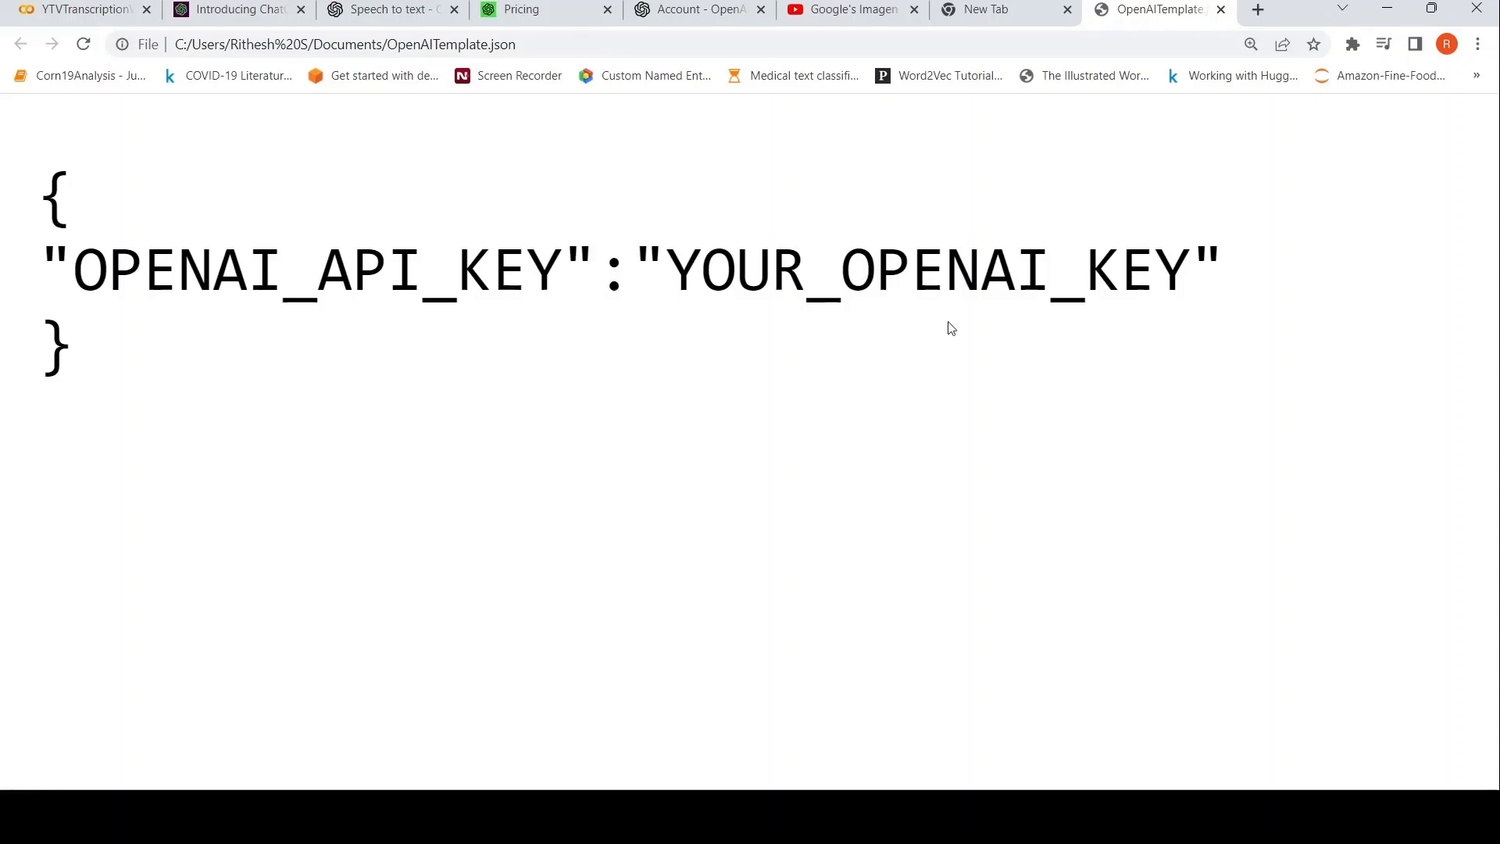
mouse_move(588, 343)
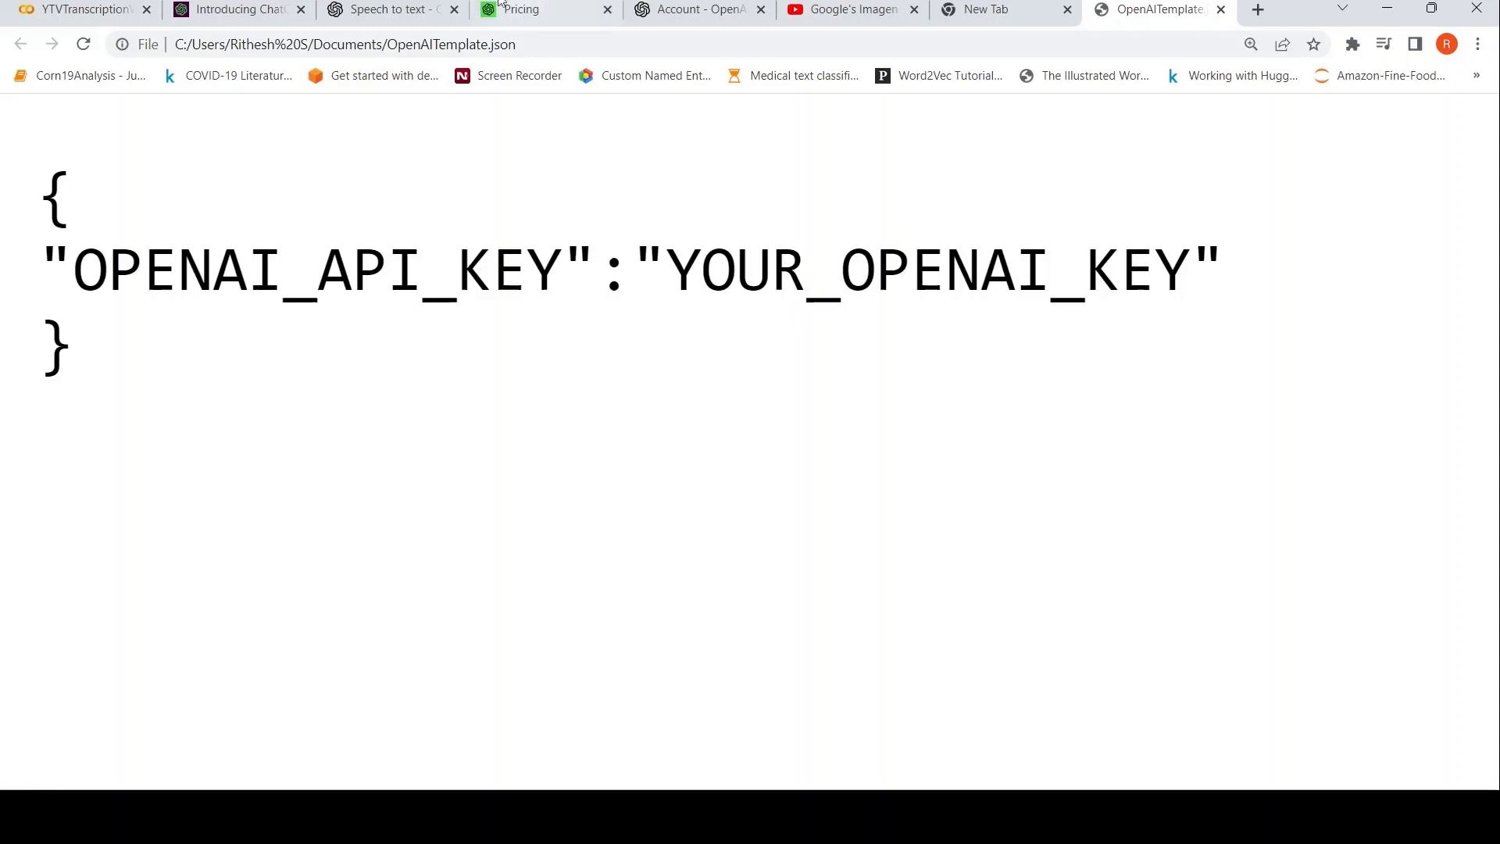
click(522, 9)
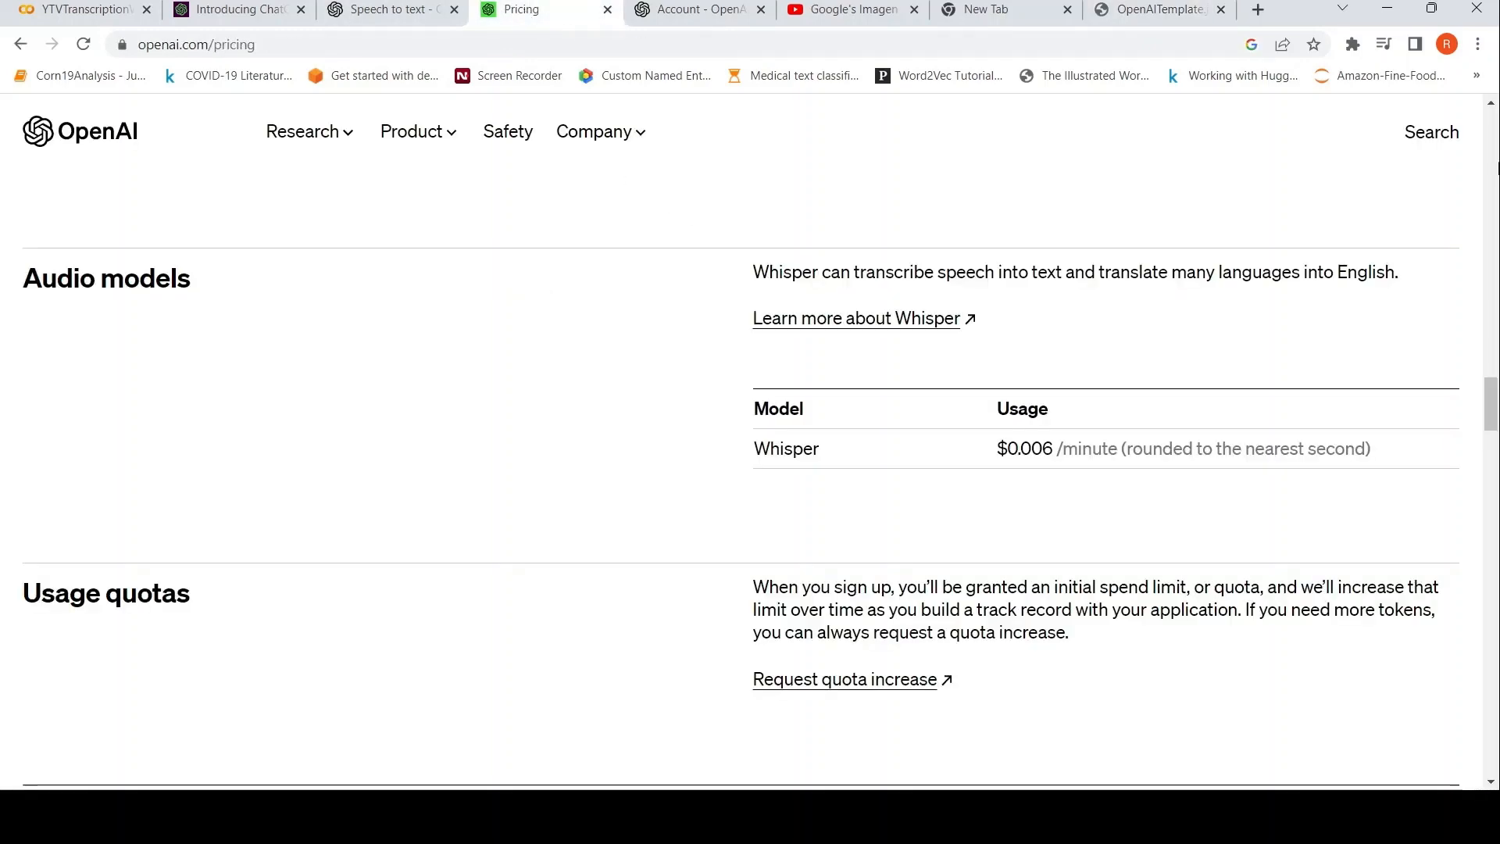
click(697, 10)
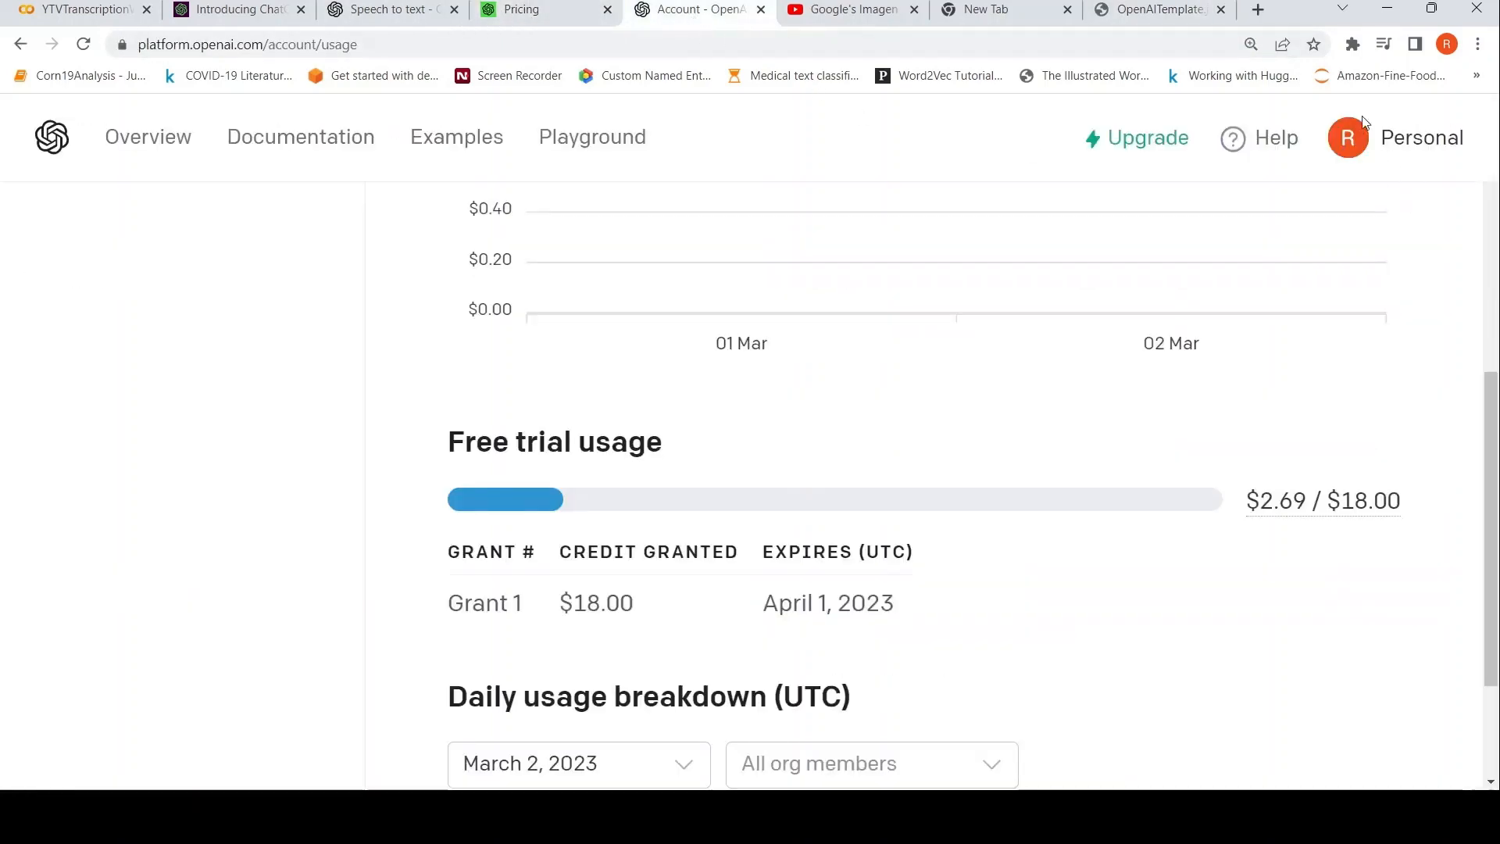
click(1423, 138)
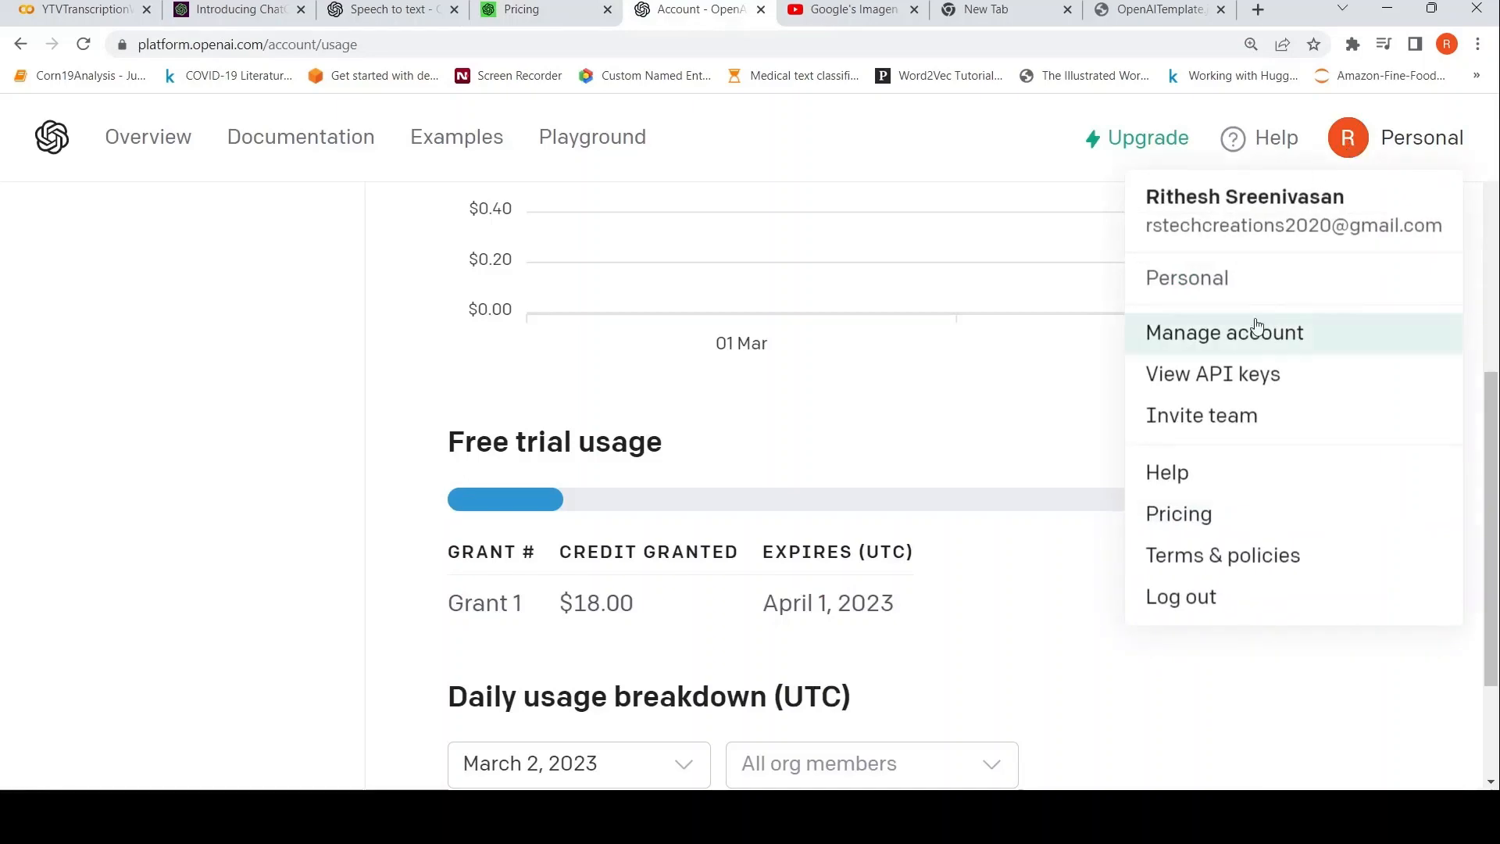
click(1213, 374)
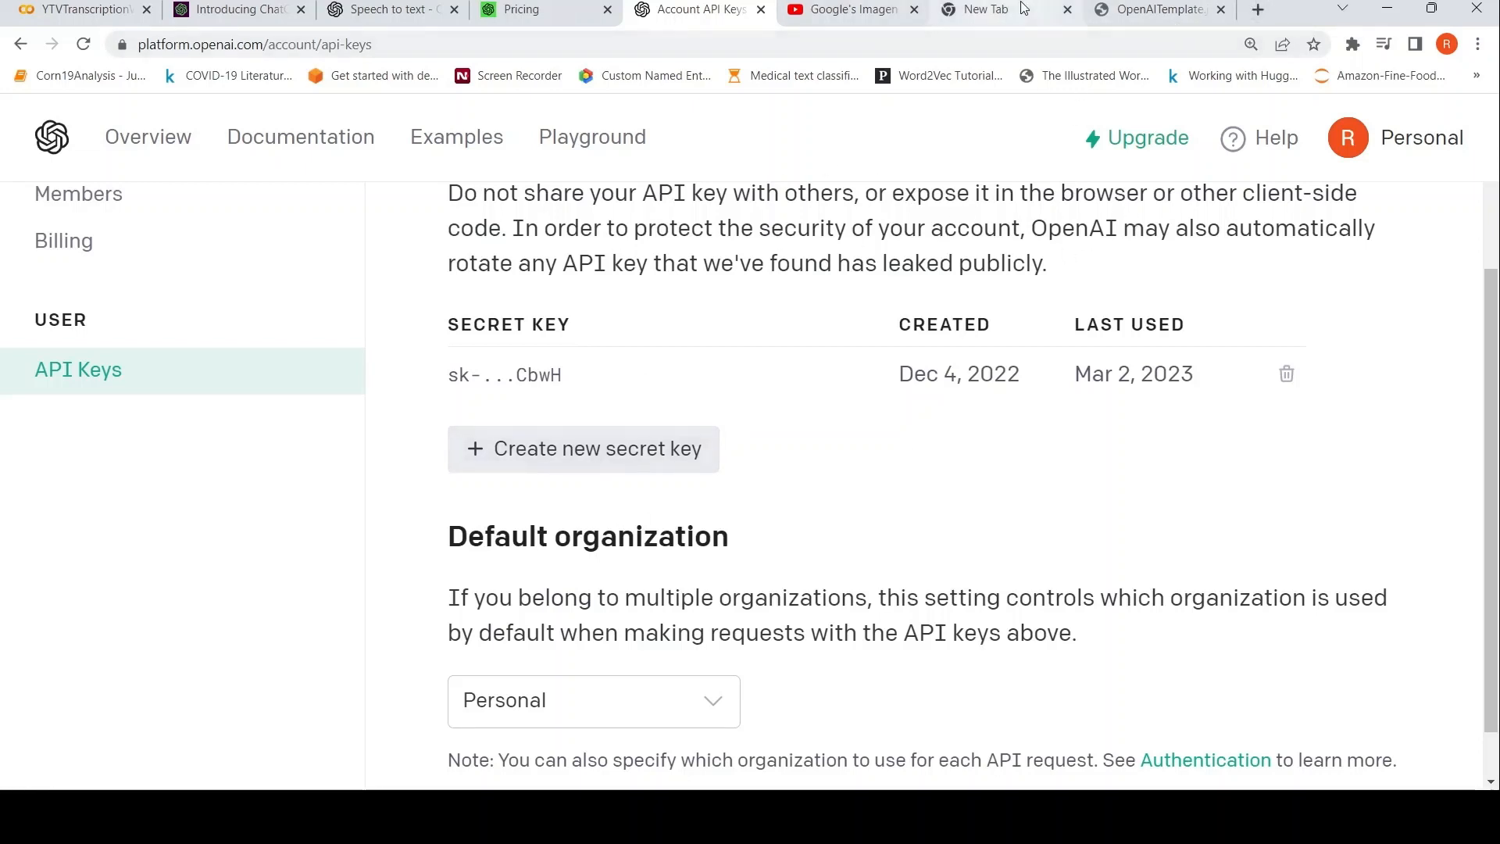
Step: Close the empty new tab and return to the transcription notebook
click(983, 8)
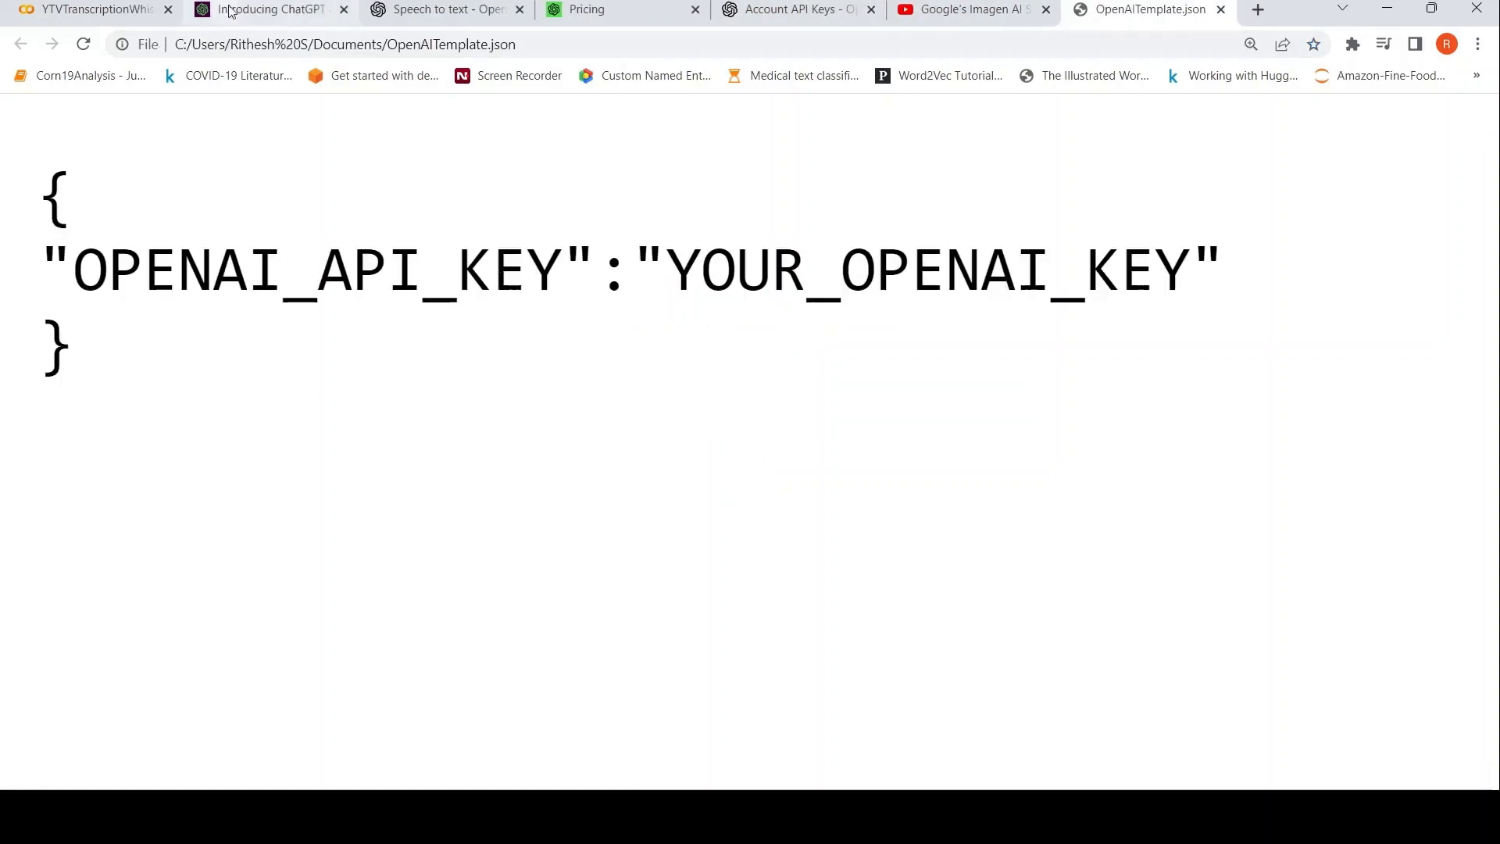
click(86, 10)
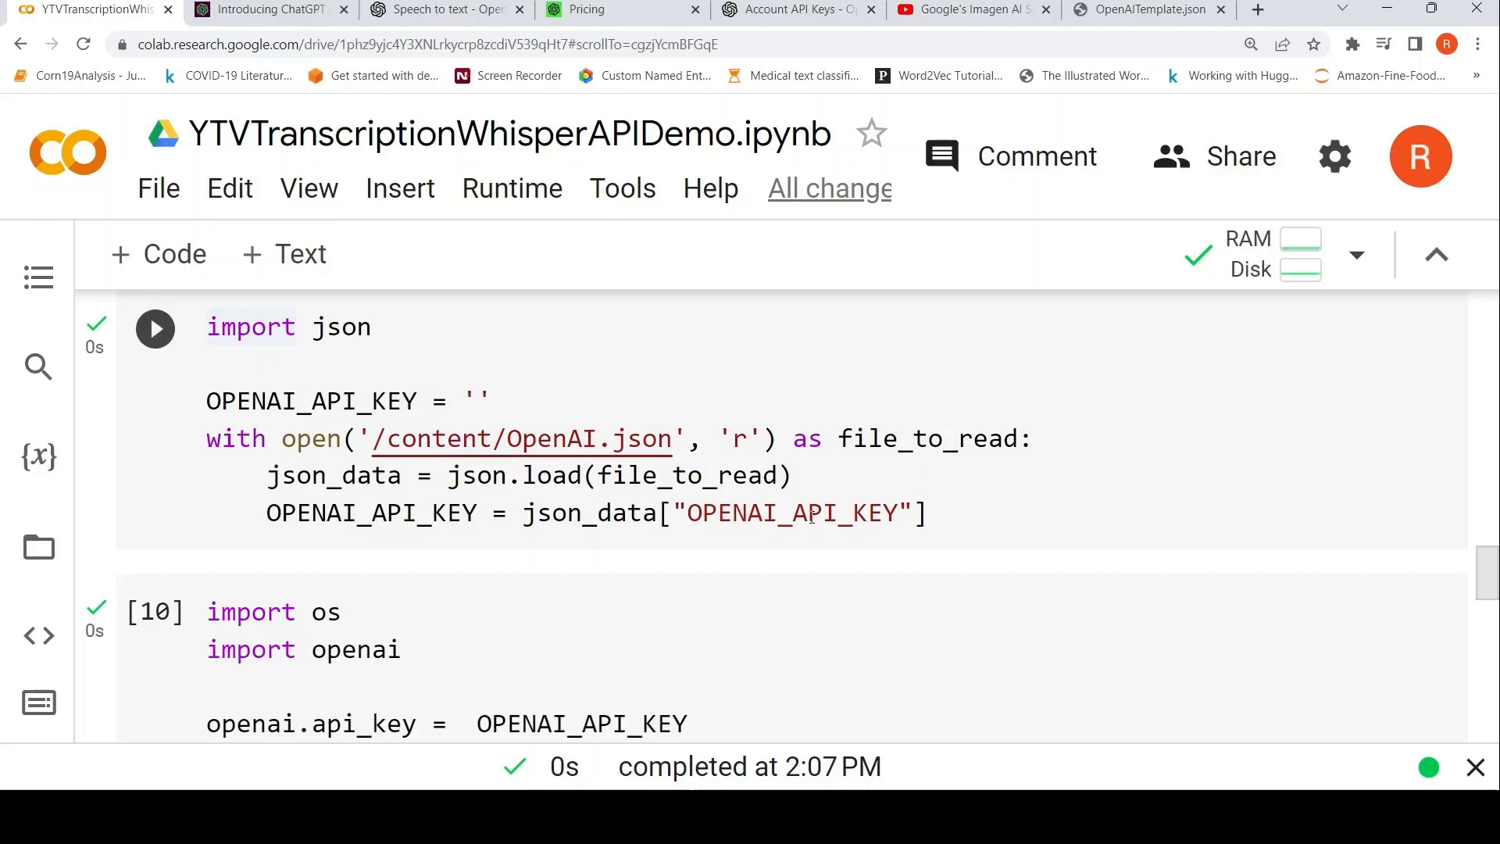
scroll(down, 3)
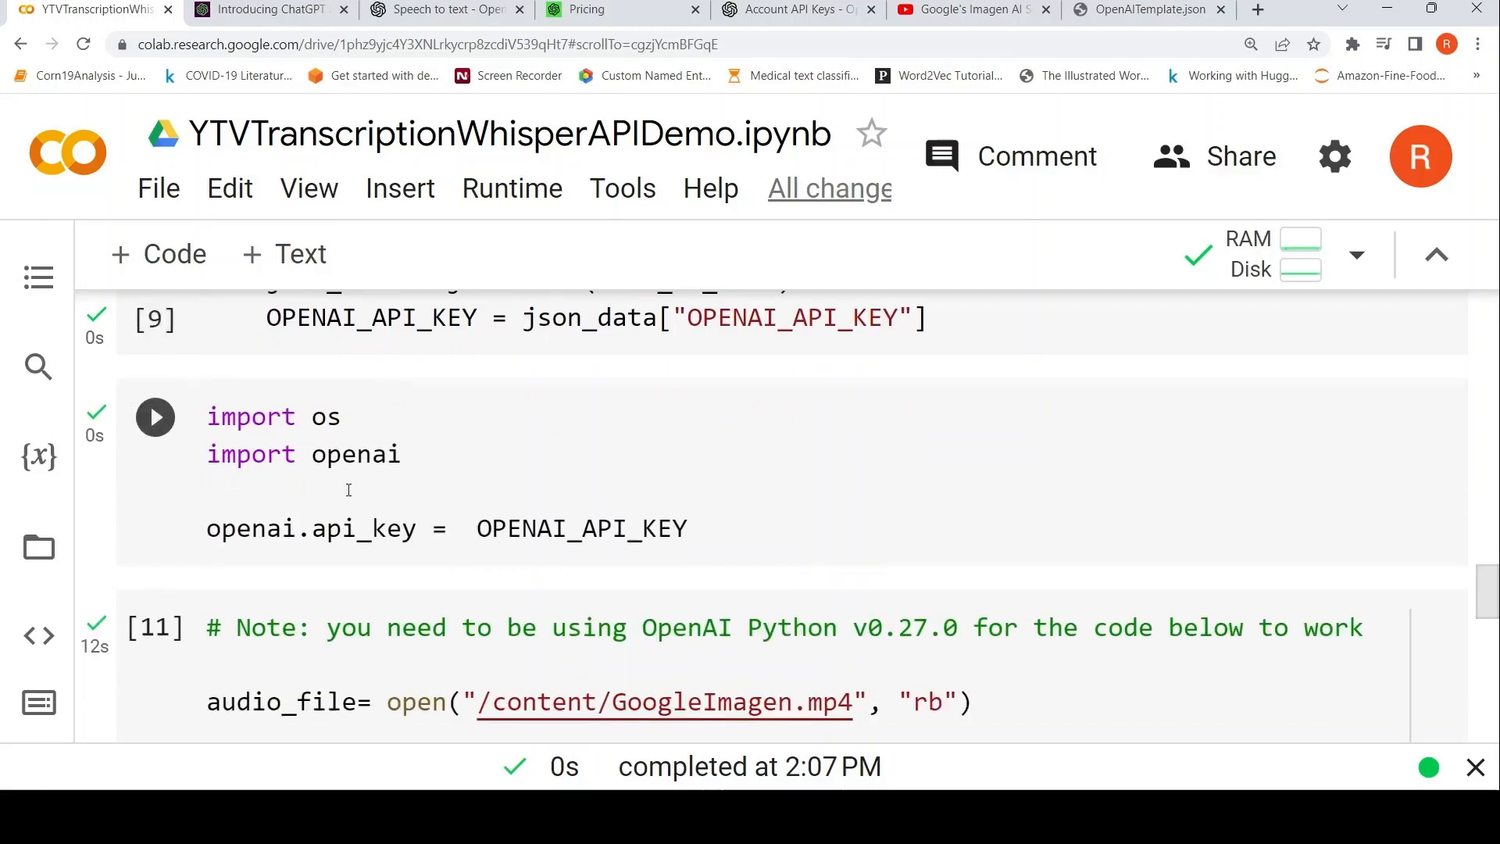
mouse_move(334, 552)
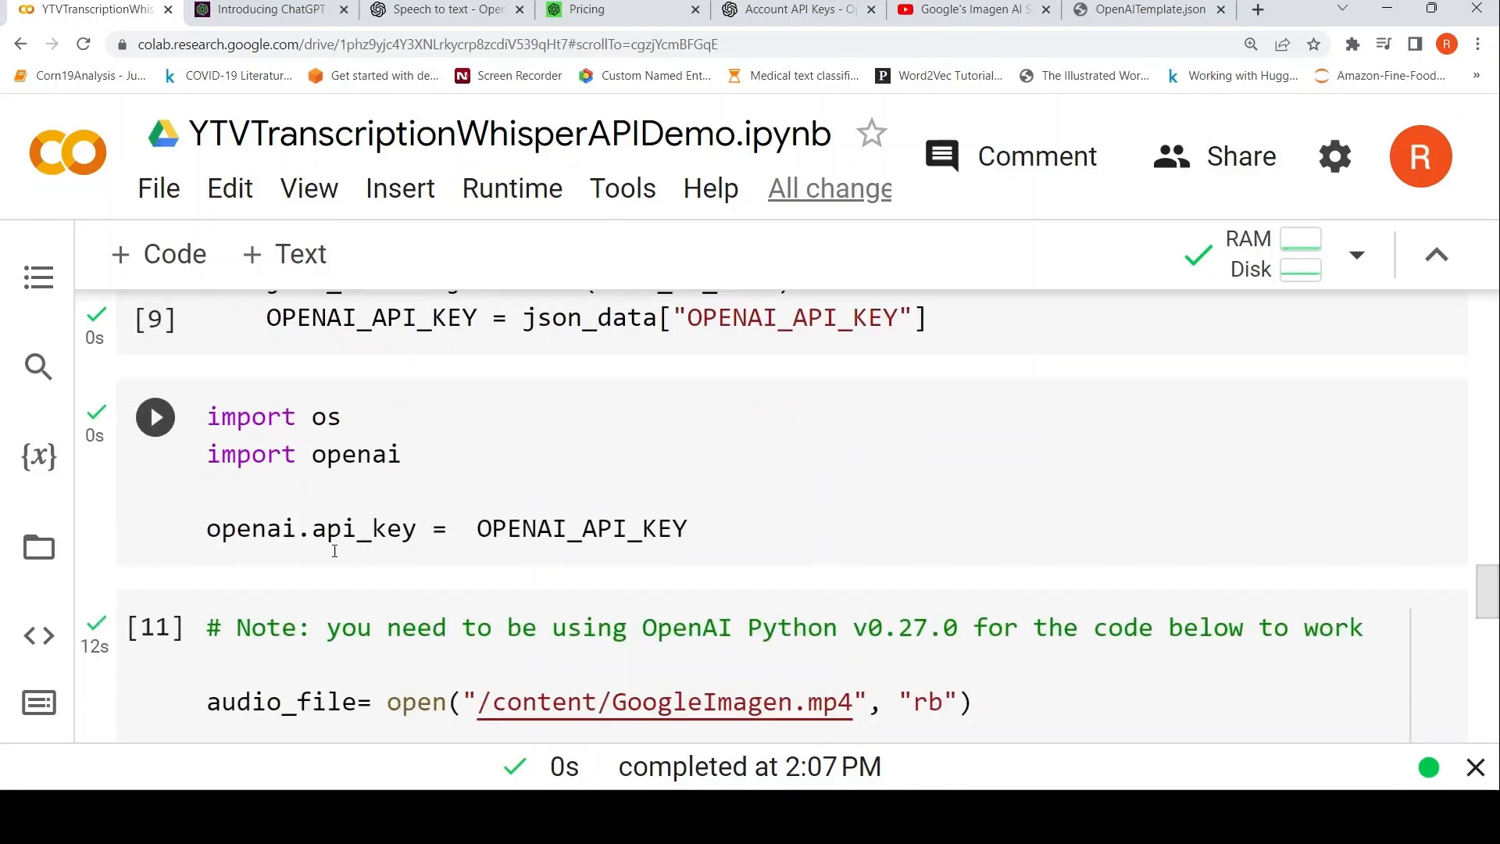
mouse_move(336, 500)
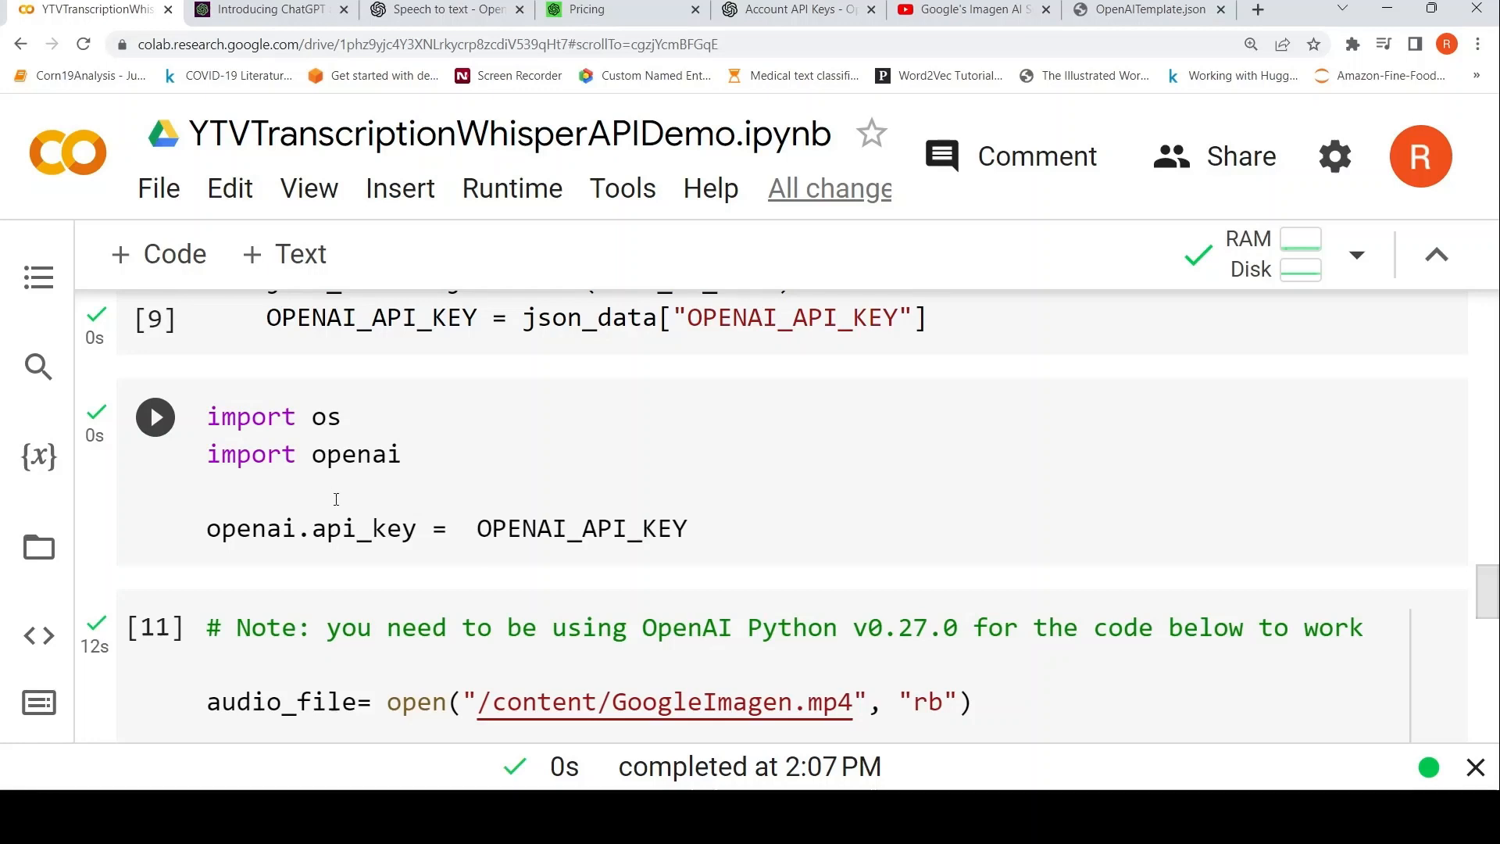
scroll(down, 3)
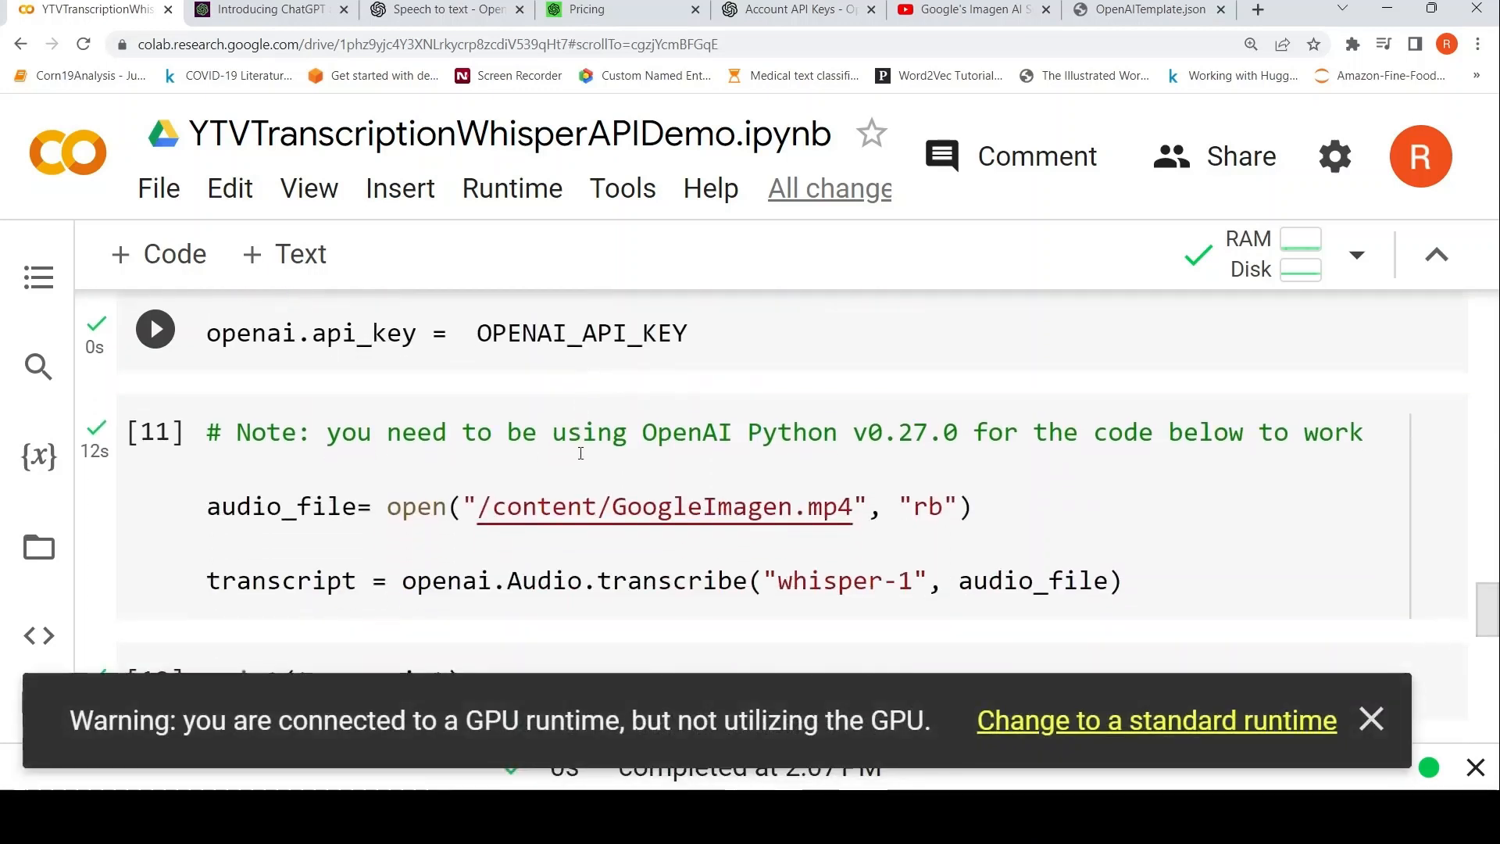
click(1372, 718)
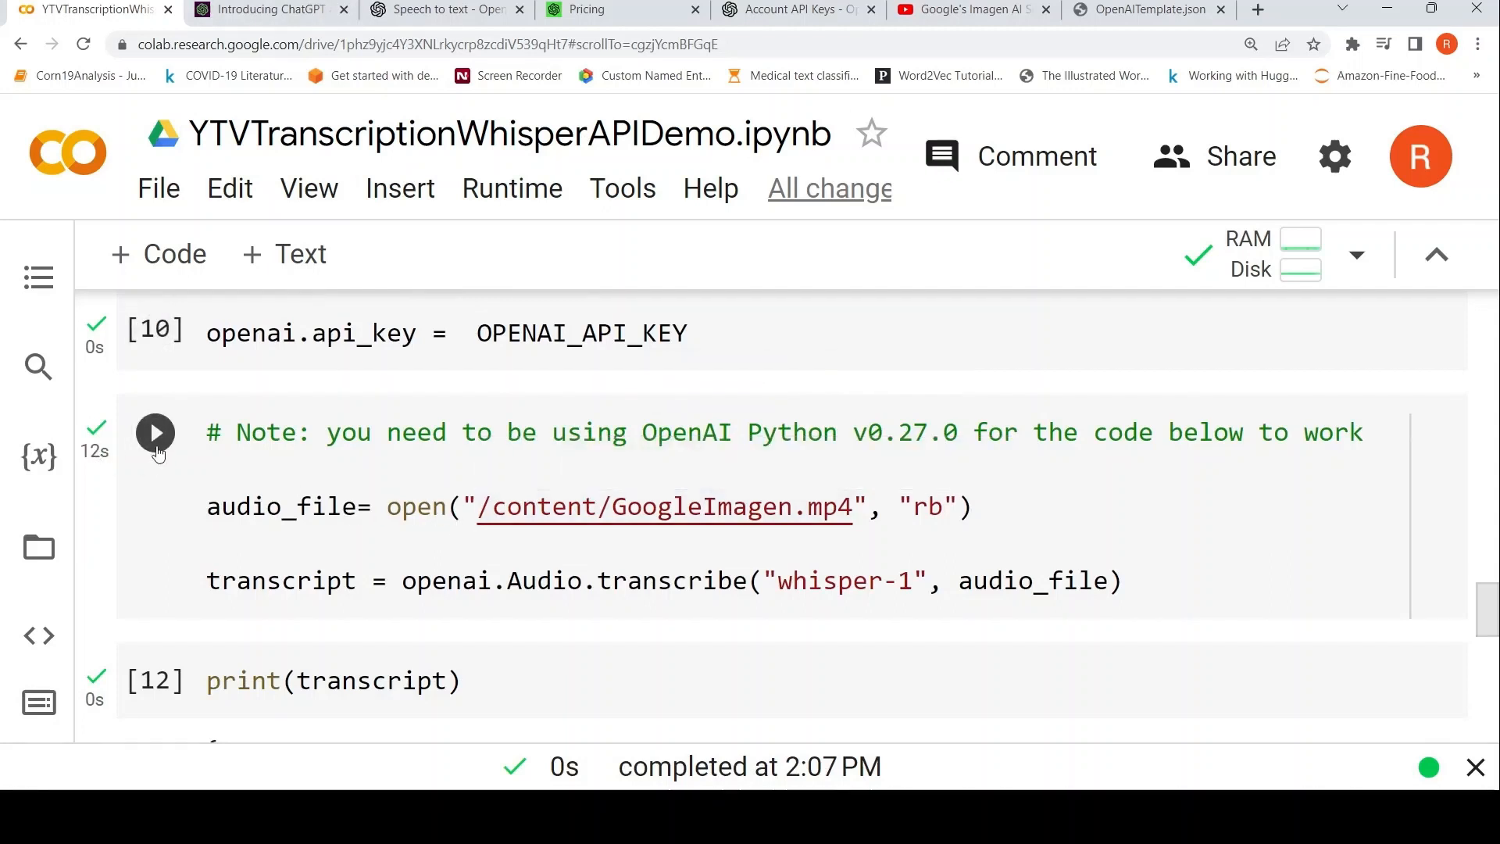
mouse_move(593, 516)
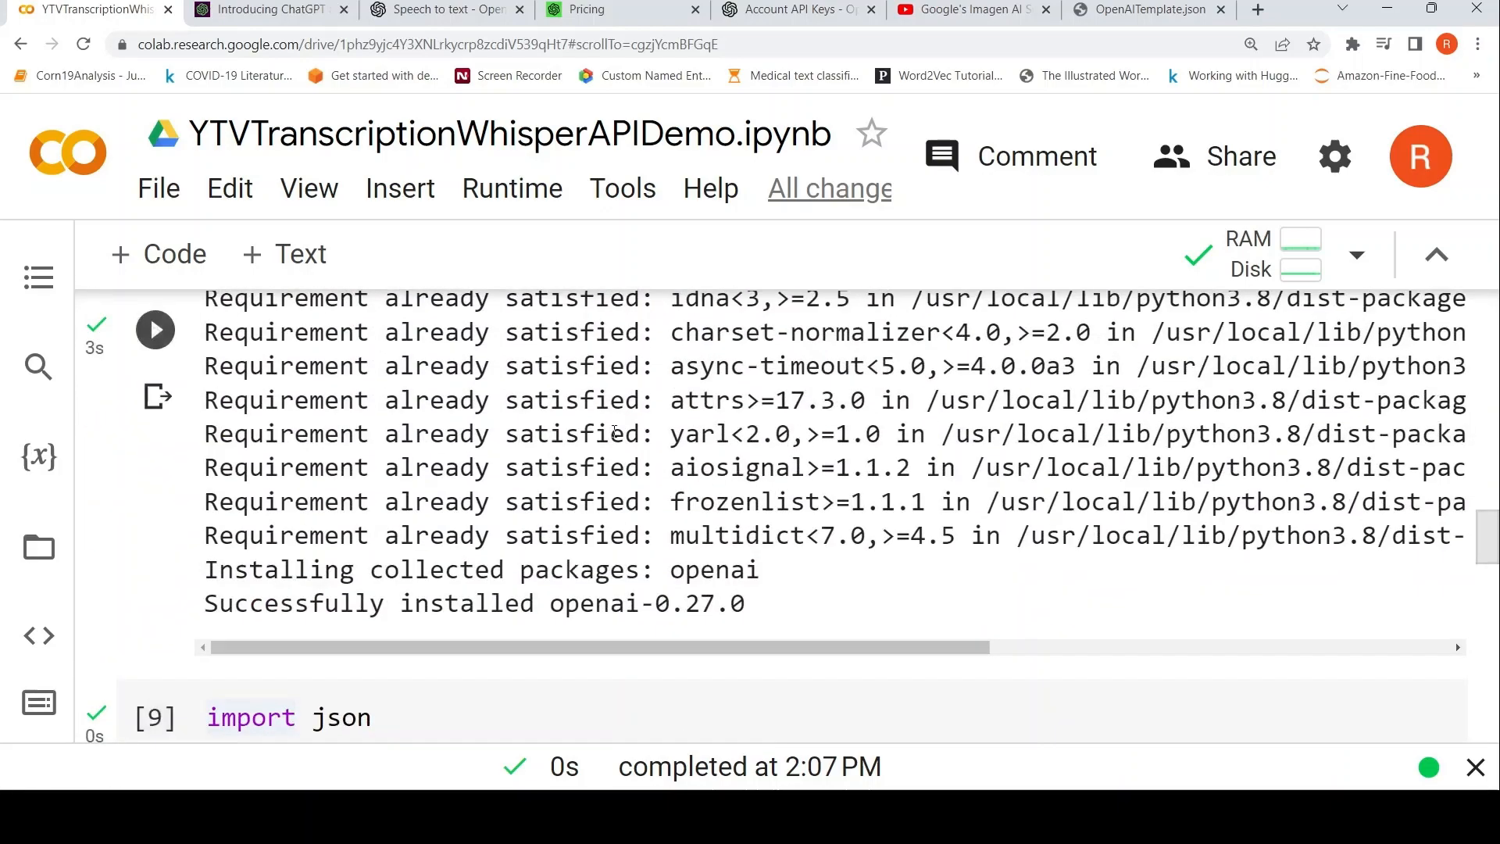
scroll(down, 3)
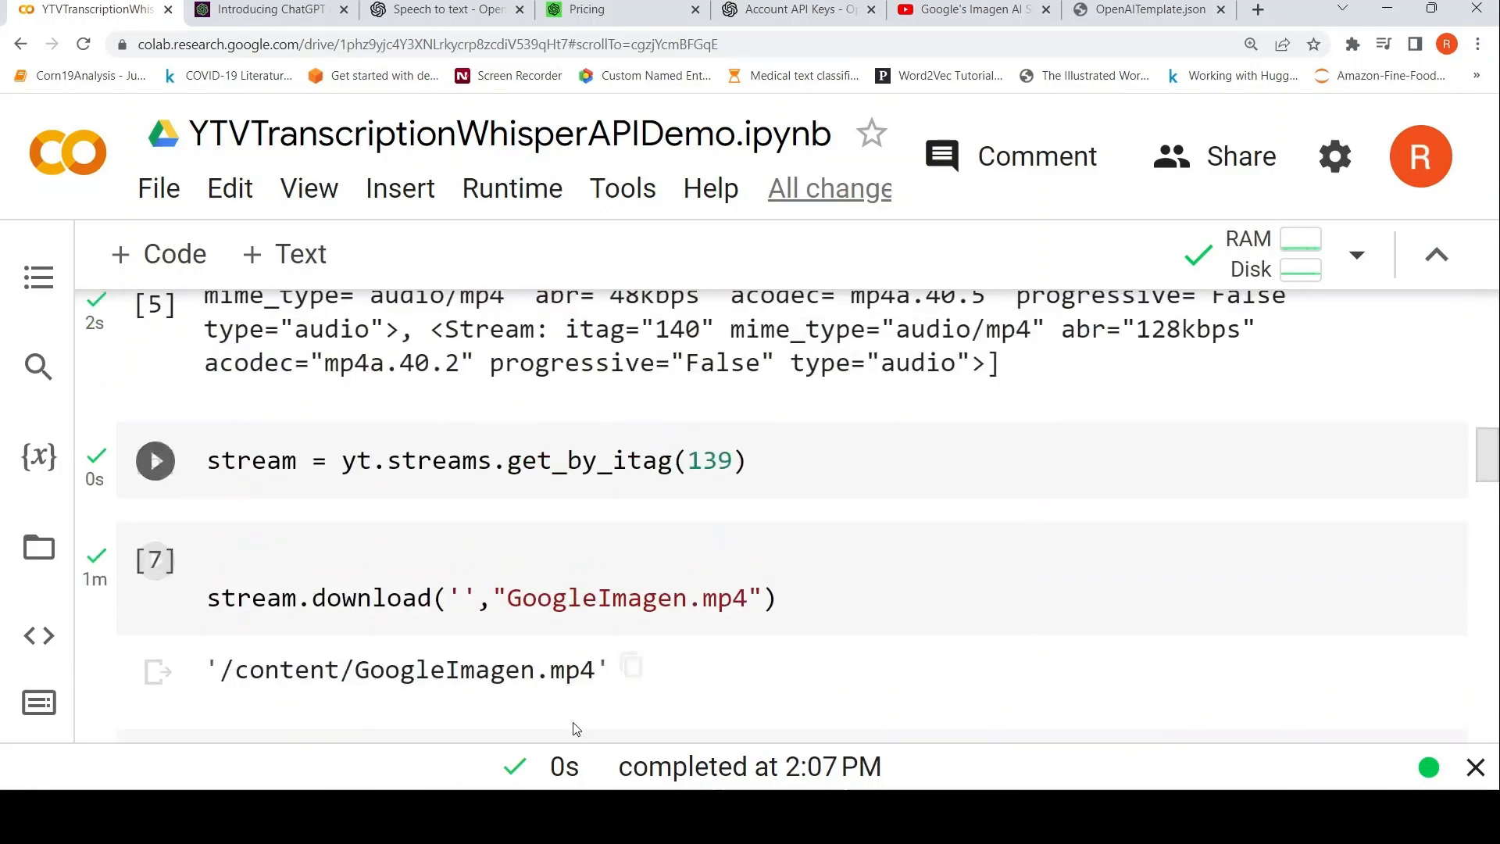
scroll(down, 3)
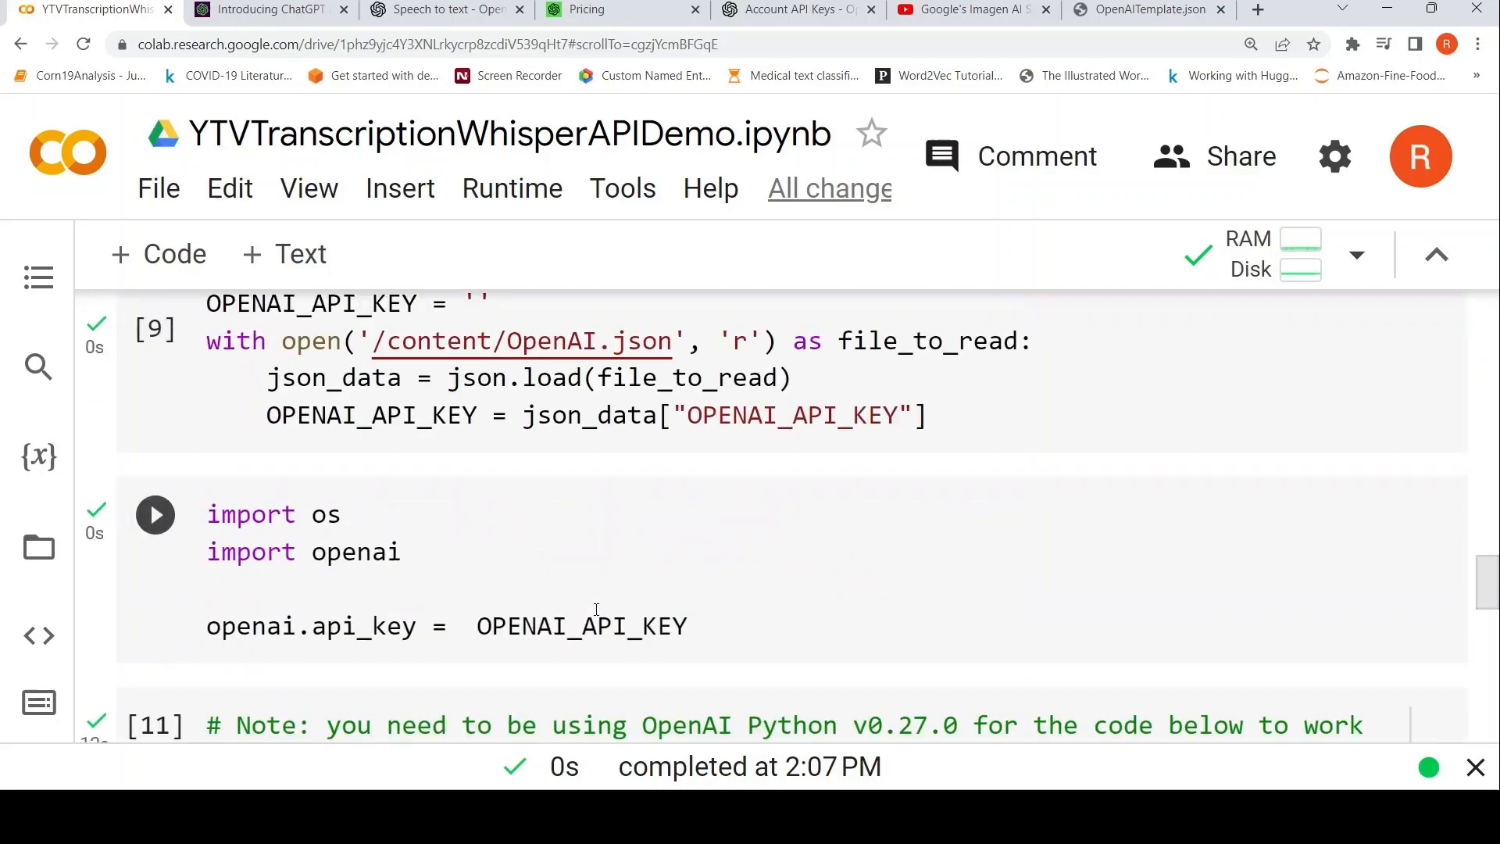
scroll(down, 3)
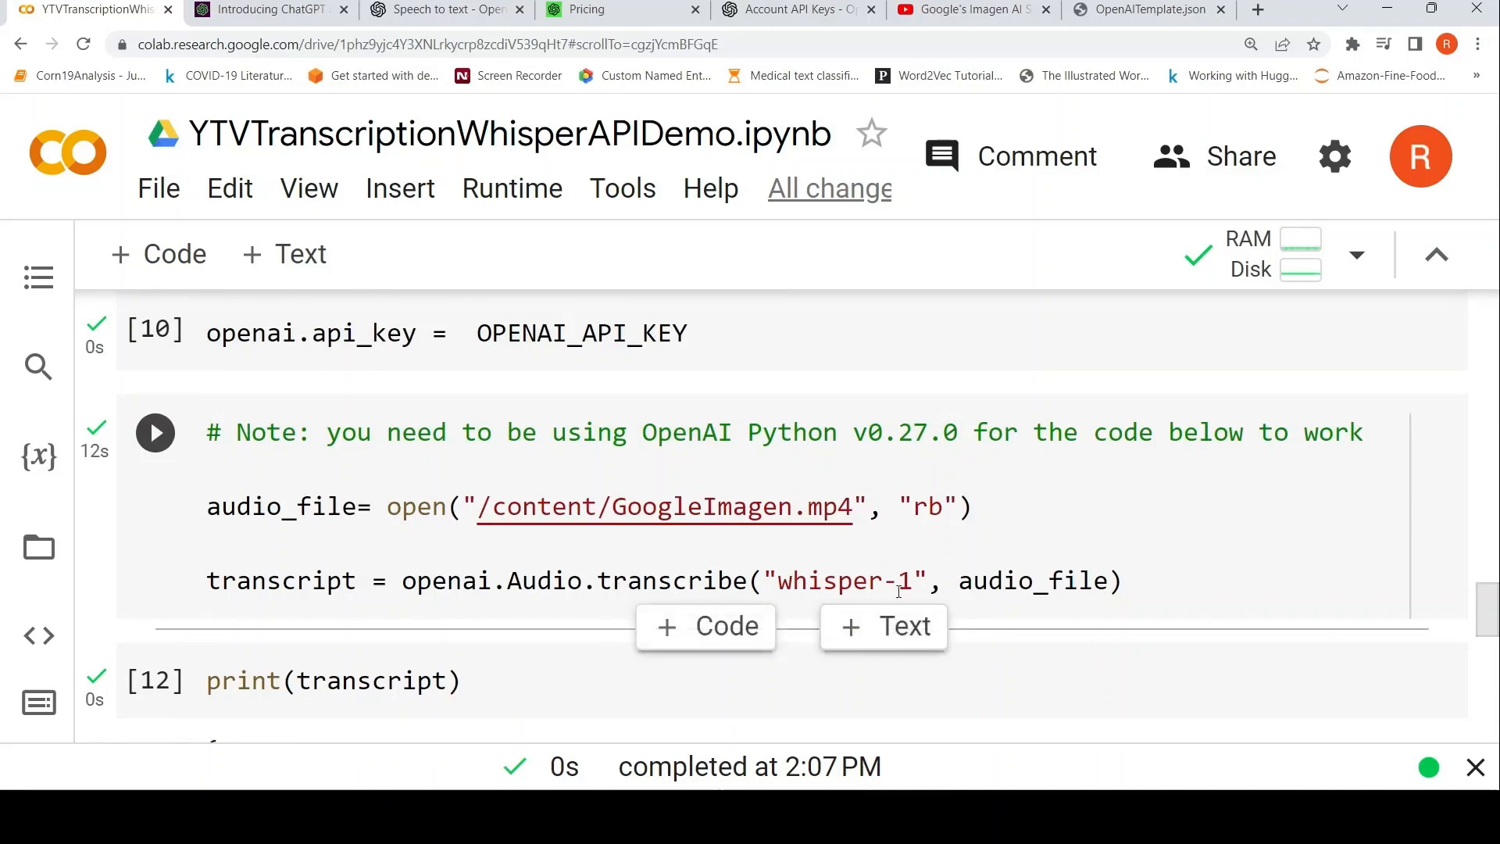
mouse_move(159, 472)
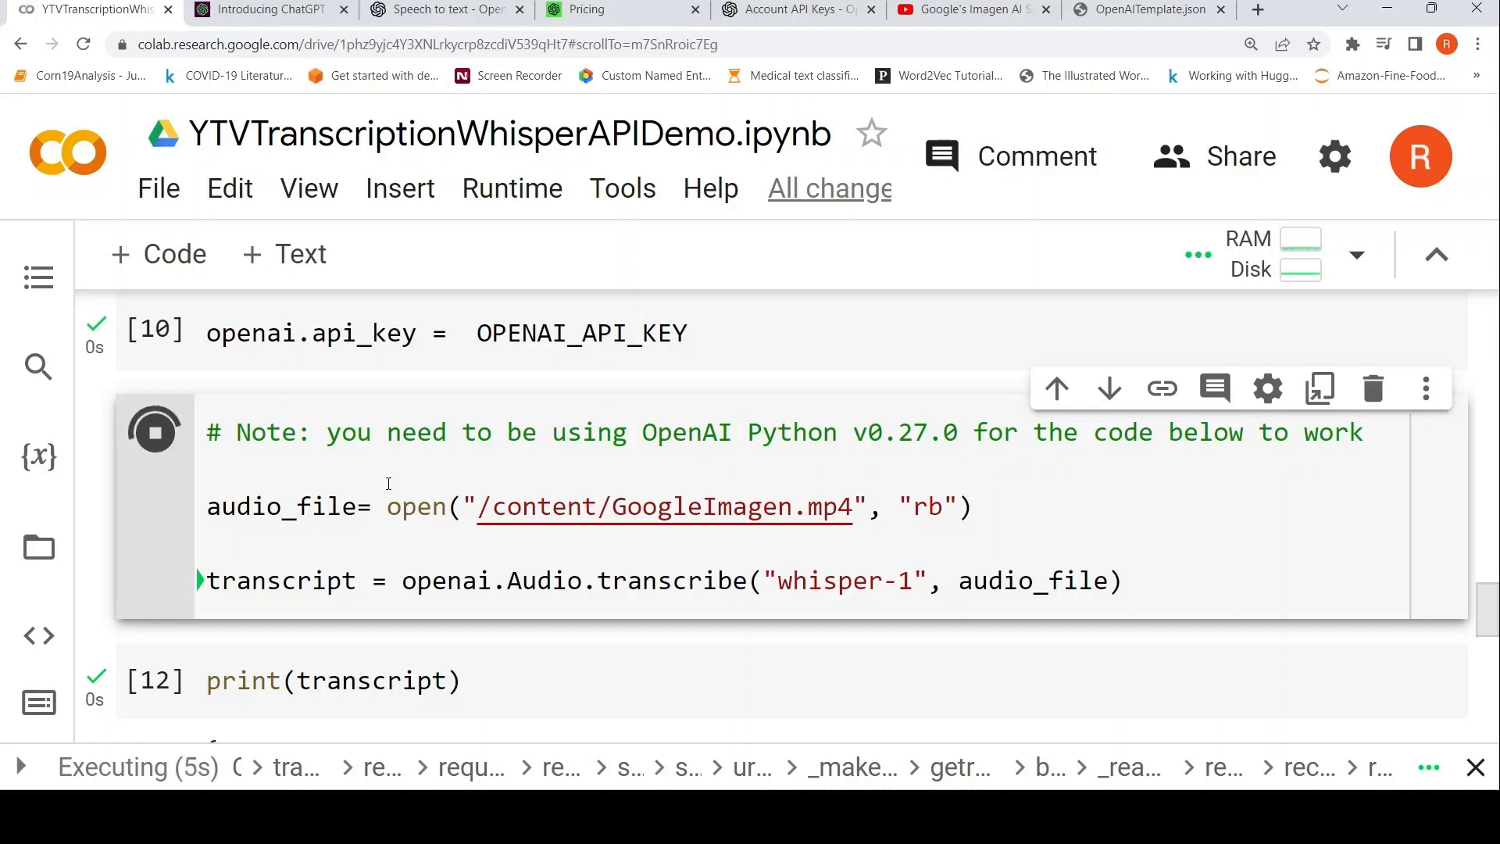
mouse_move(325, 556)
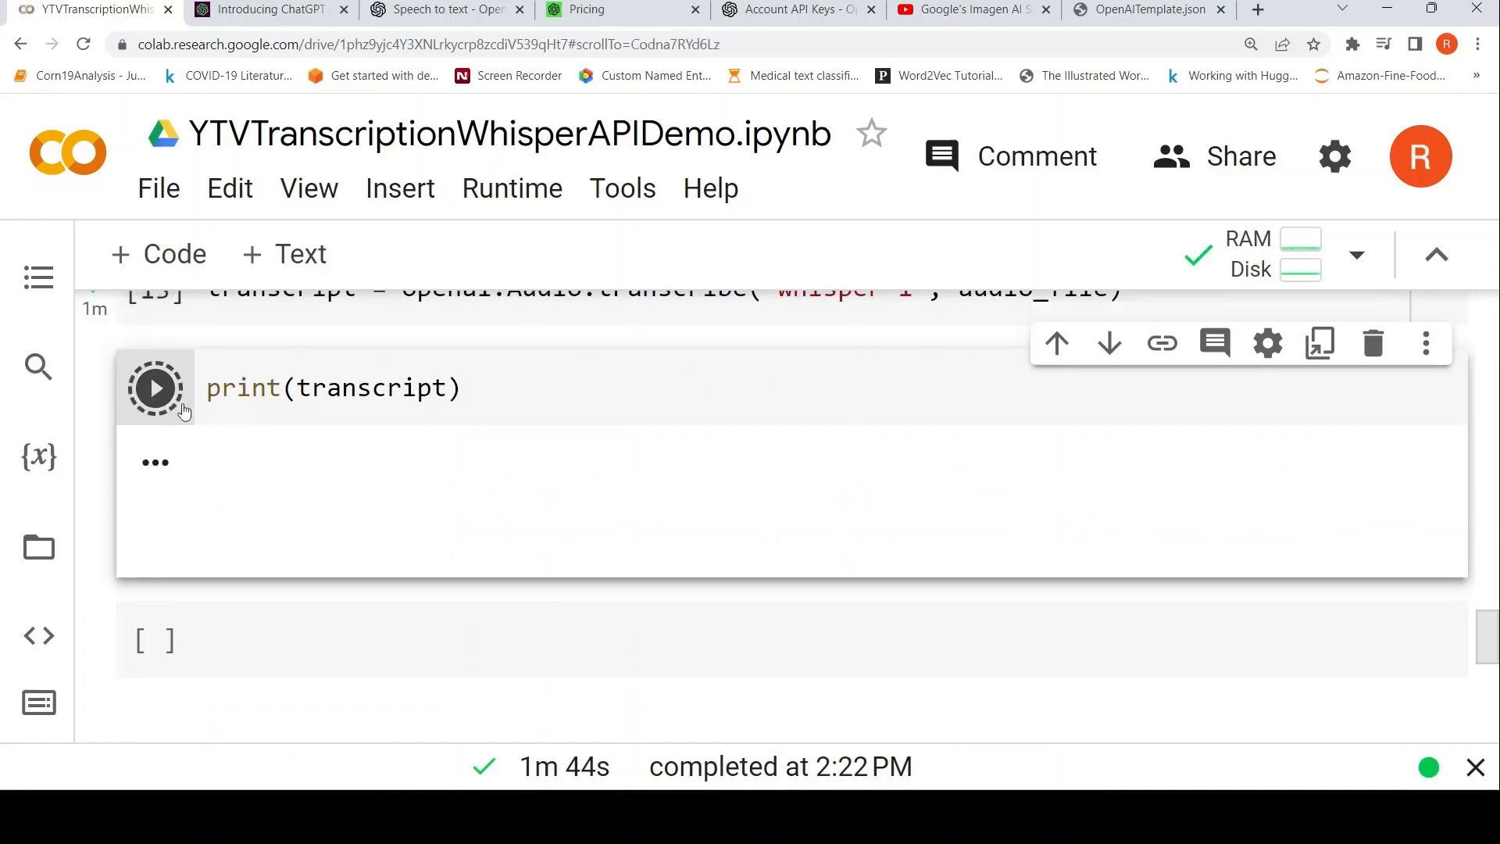
Step: Read the printed transcript beginning "In this video, let's look at Imagen..." by scrolling its output sideways
click(154, 388)
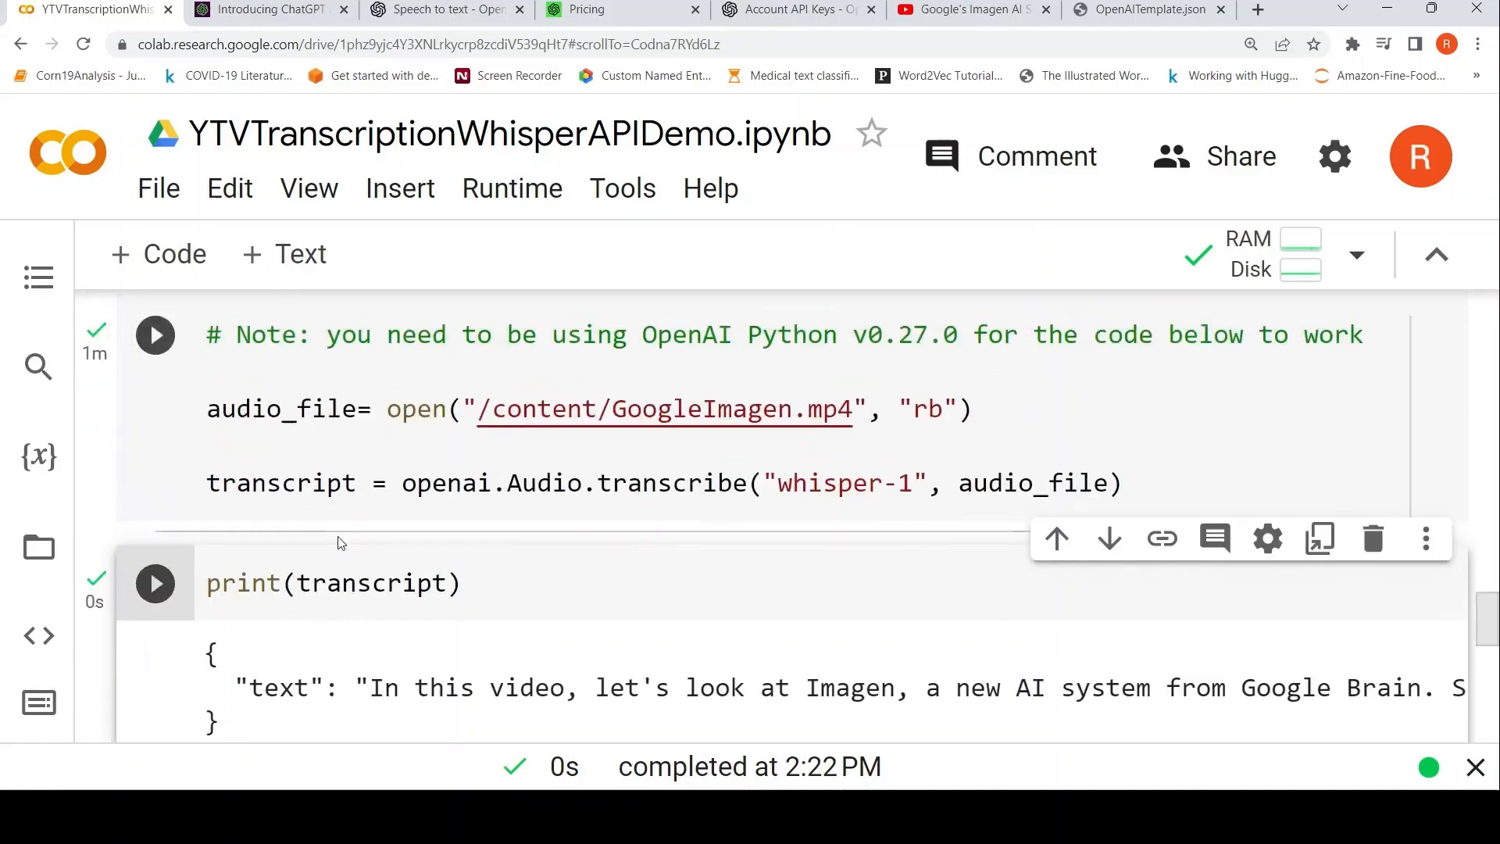
scroll(down, 3)
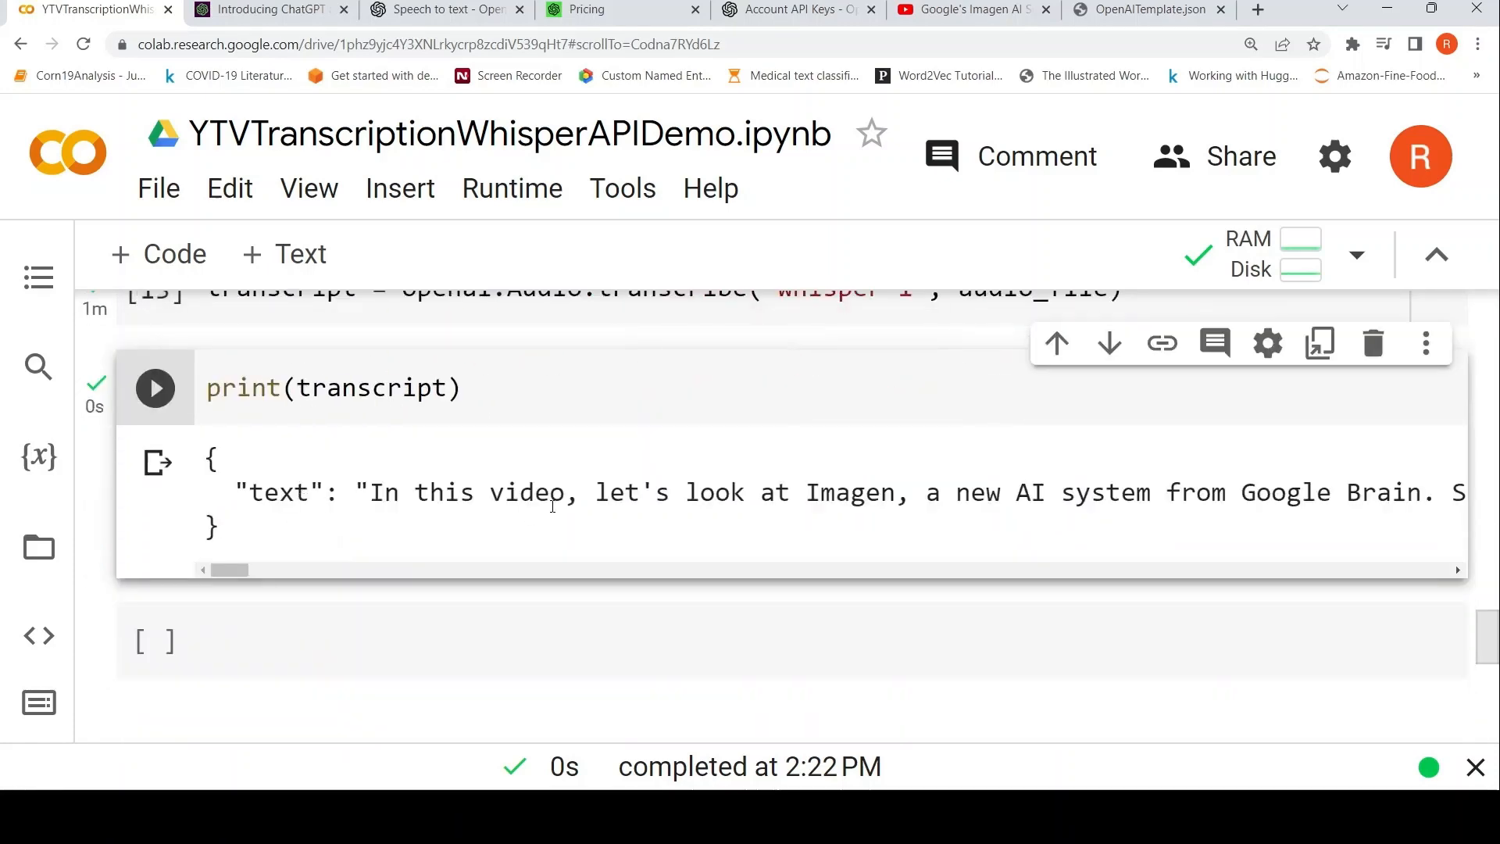
drag(229, 571, 258, 570)
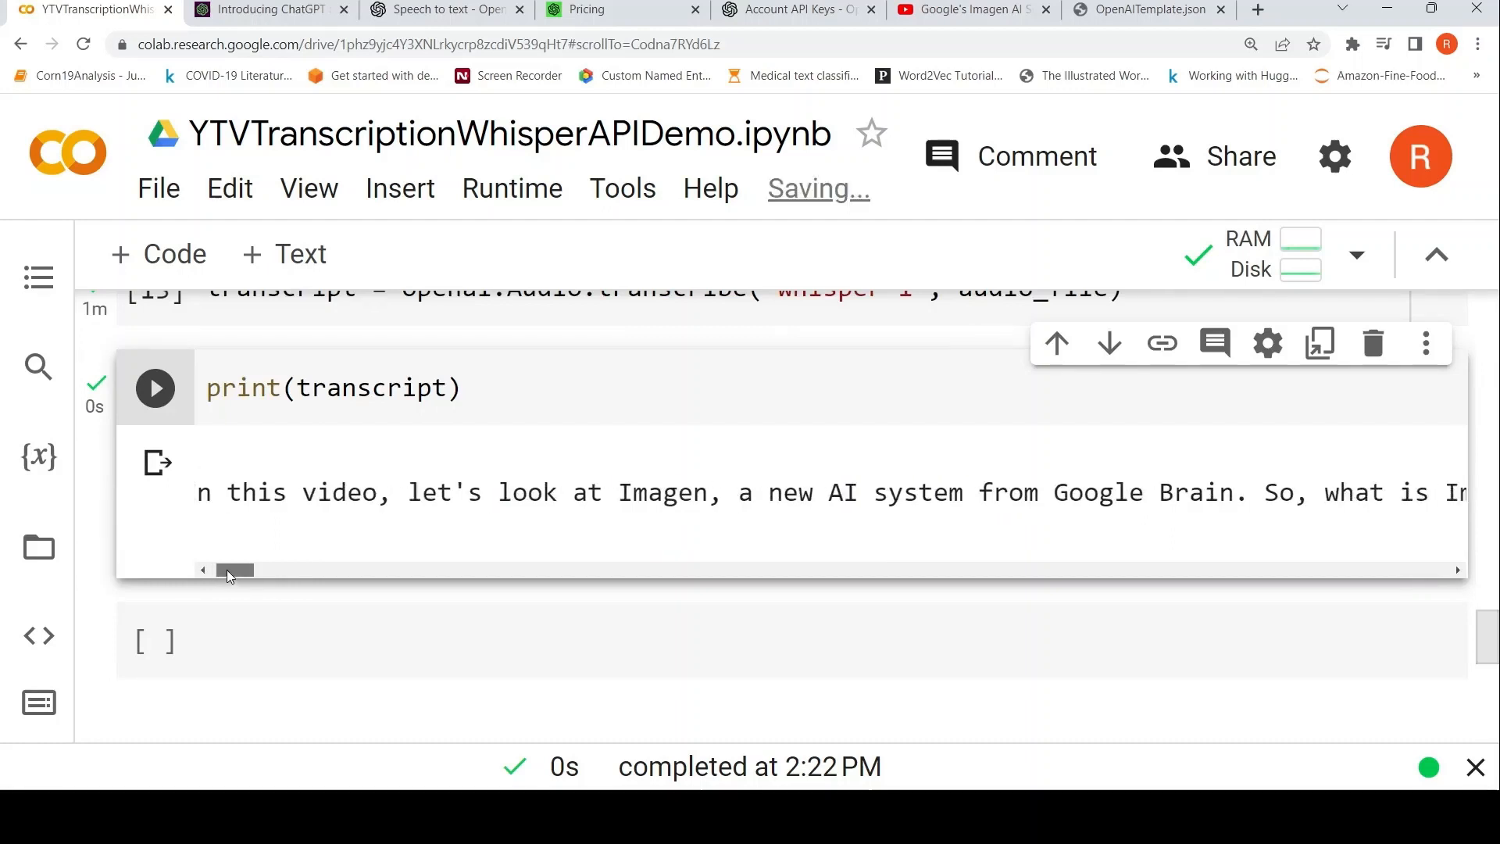
drag(229, 572, 247, 572)
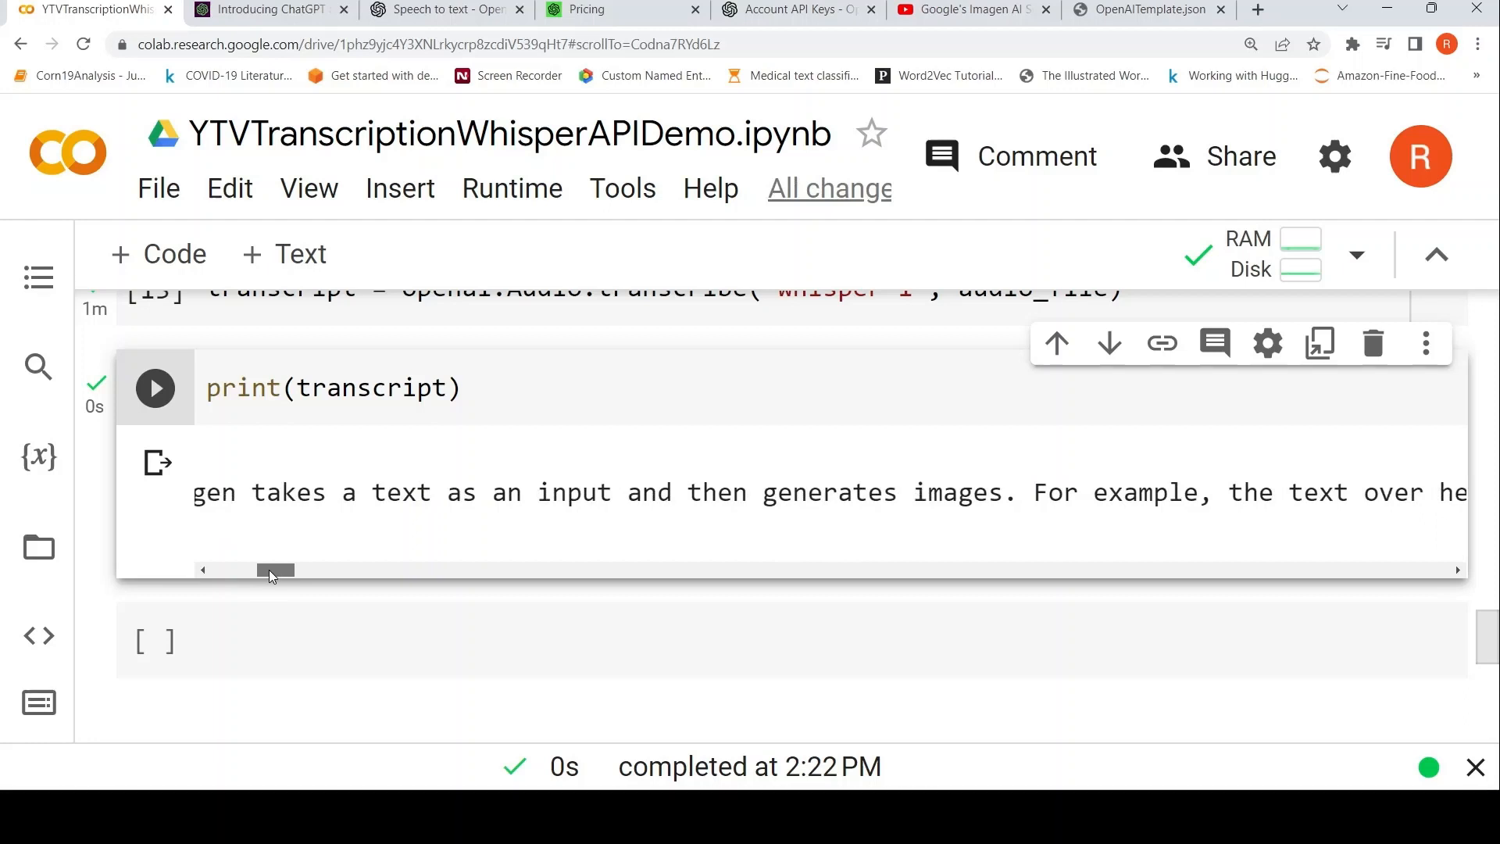
drag(275, 570, 295, 570)
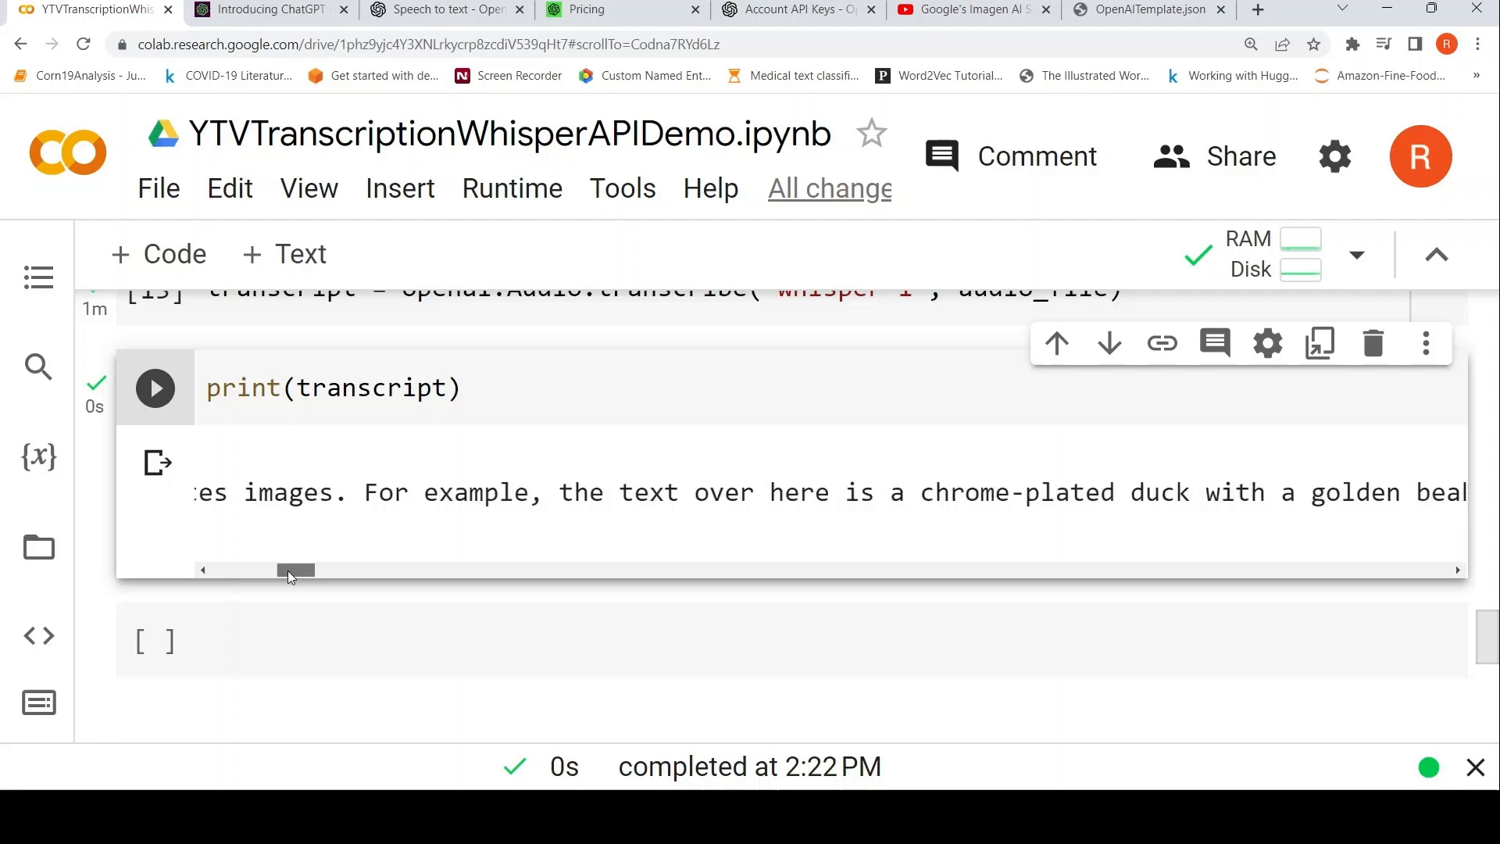
drag(292, 572, 306, 572)
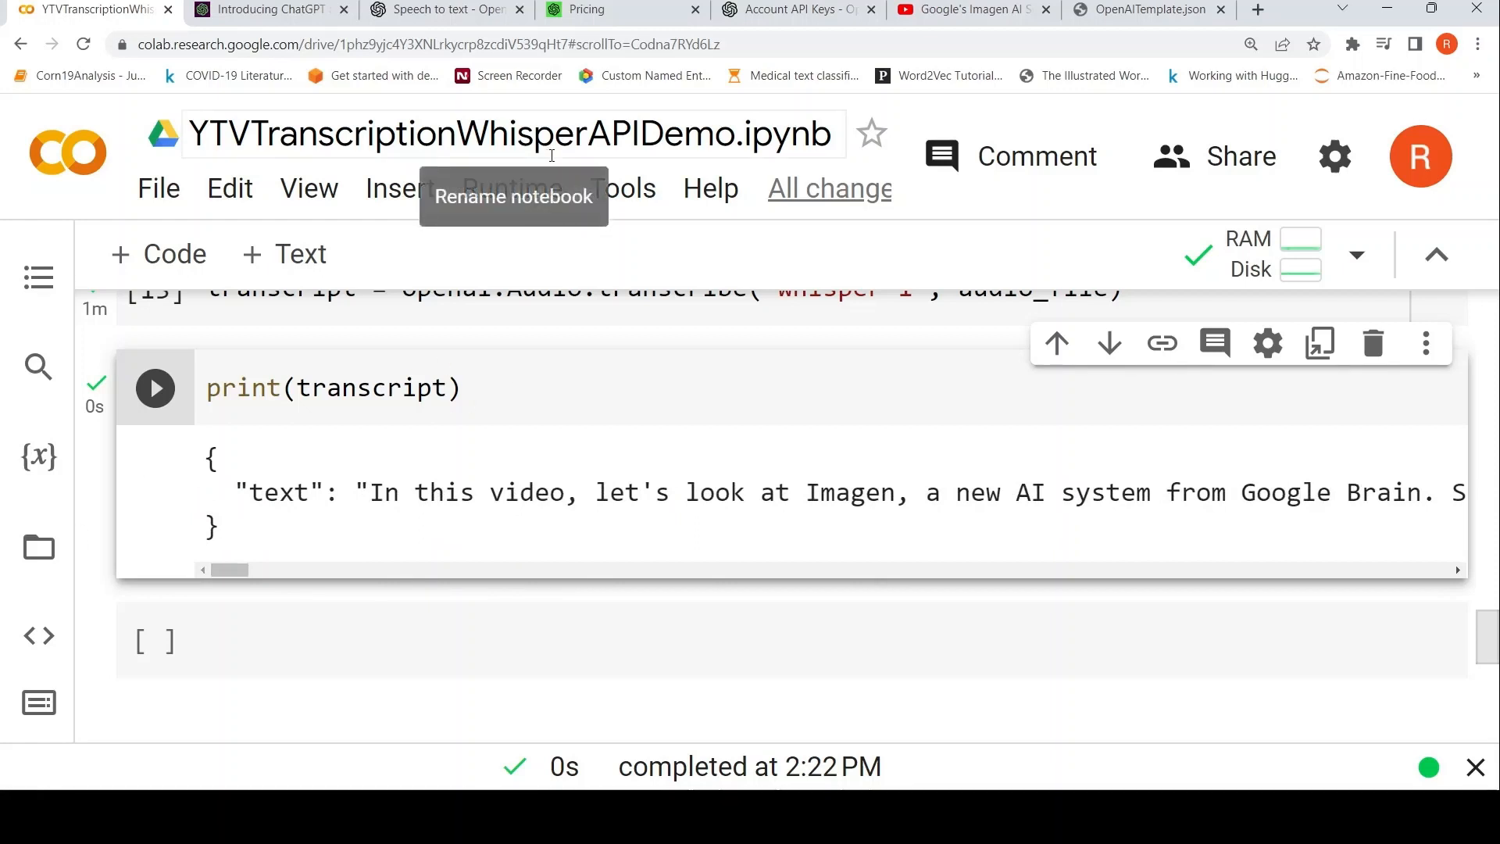
mouse_move(259, 150)
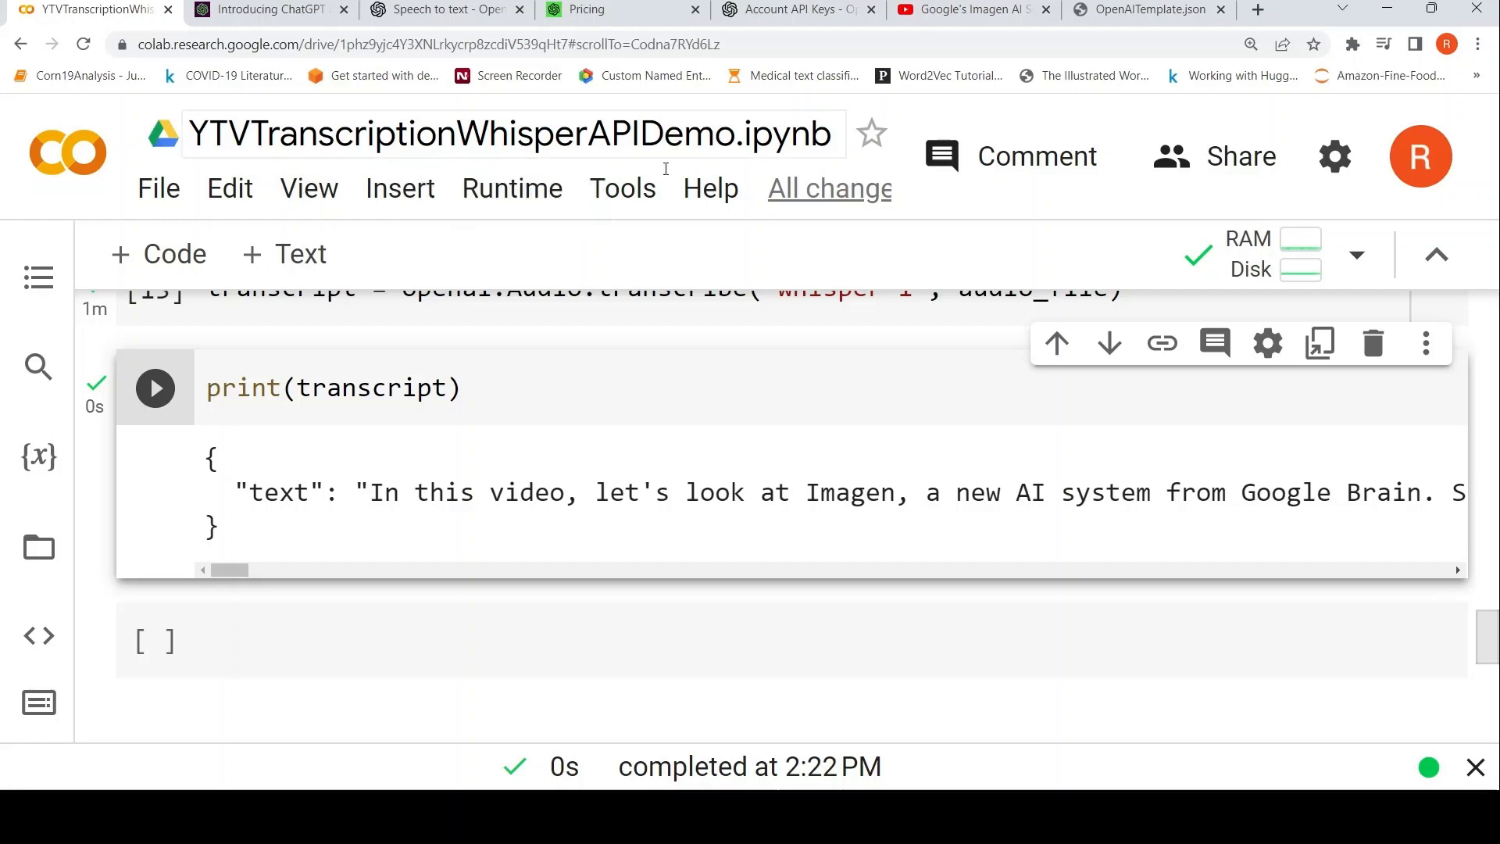
mouse_move(523, 150)
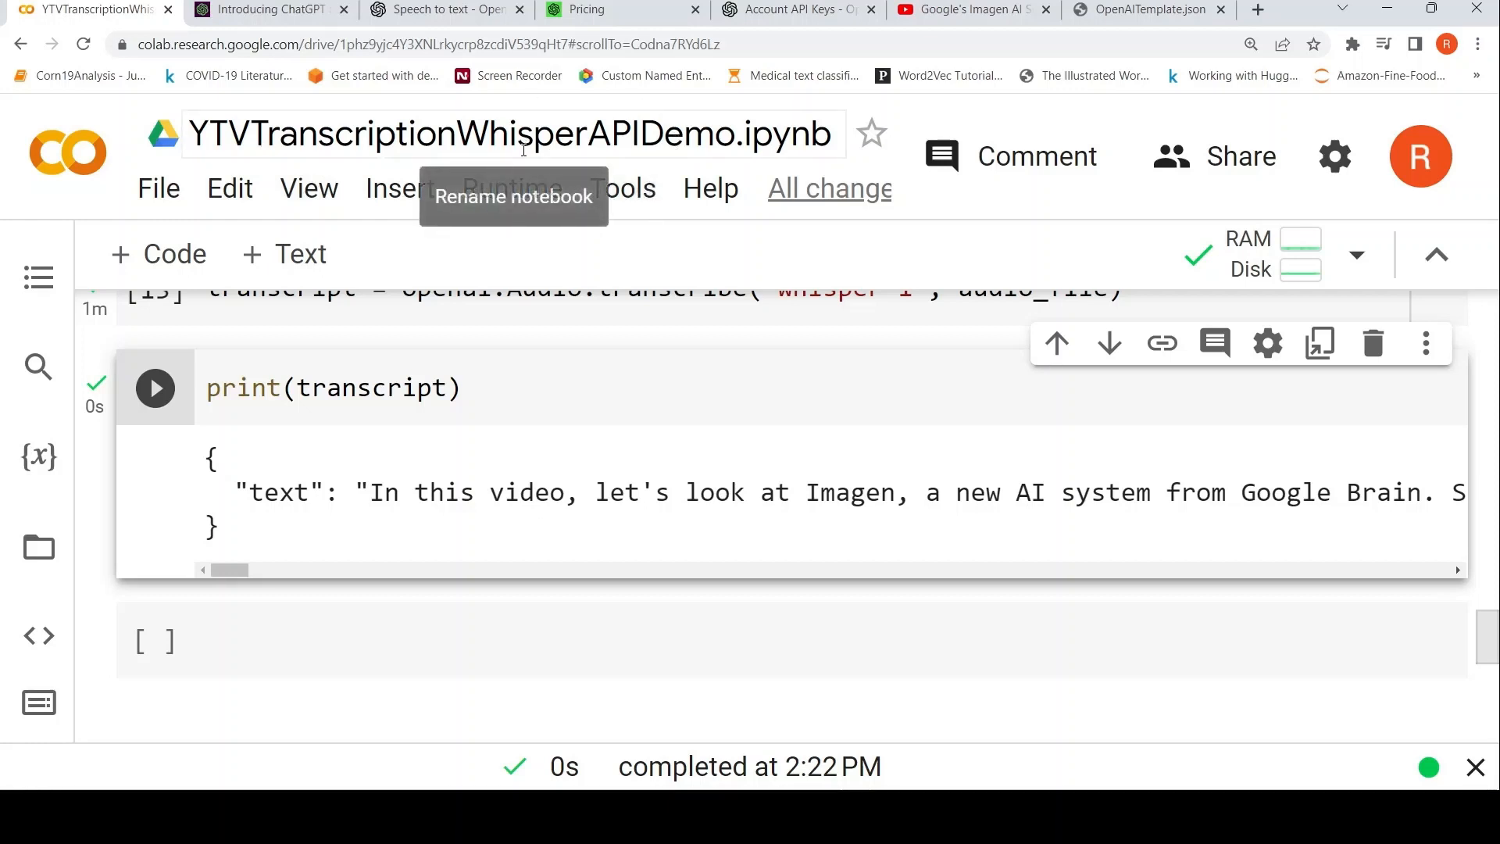
scroll(up, 3)
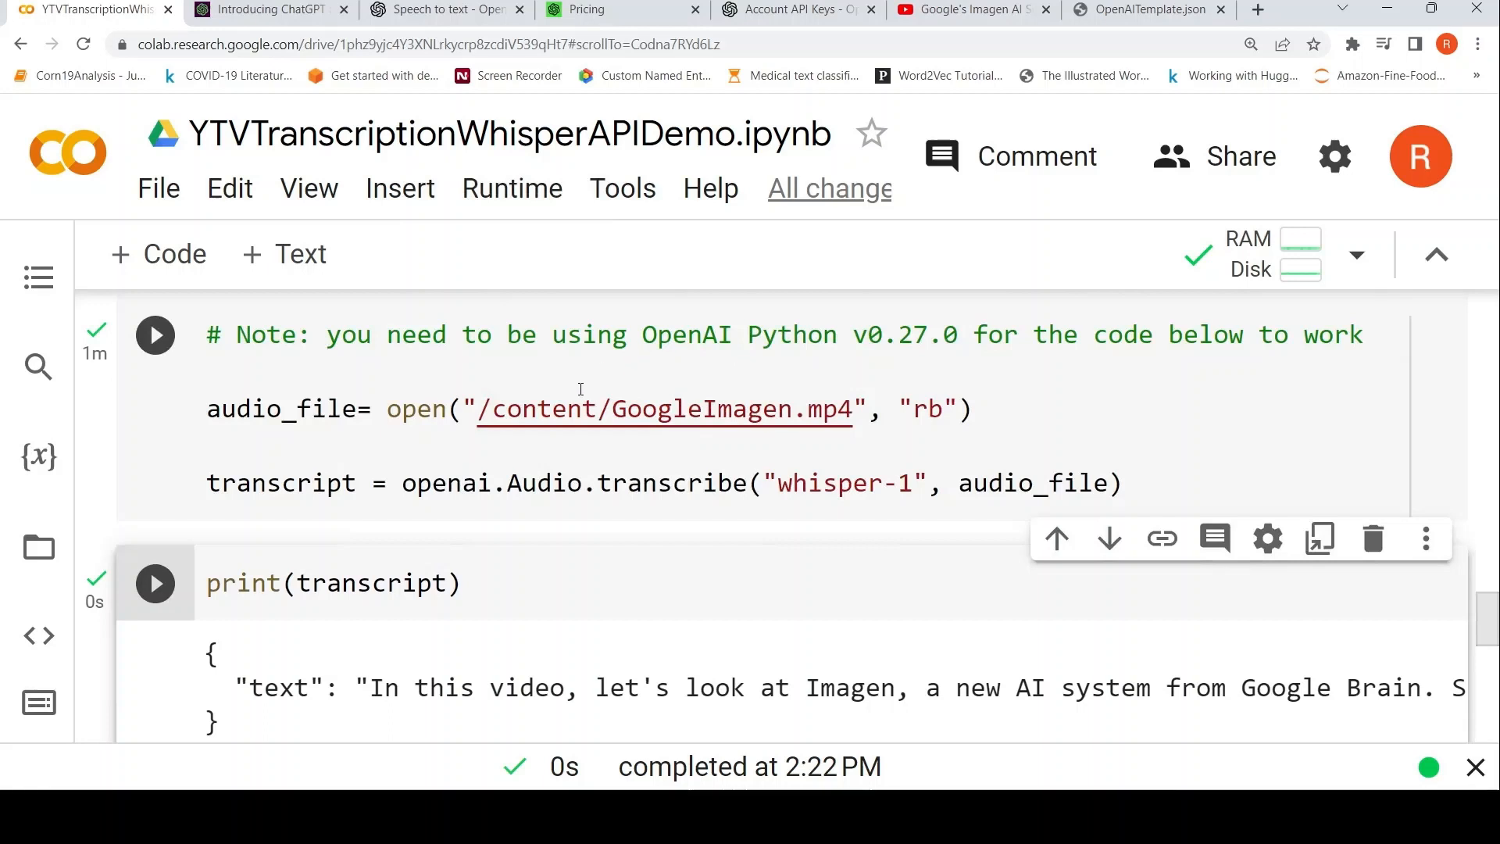
click(416, 9)
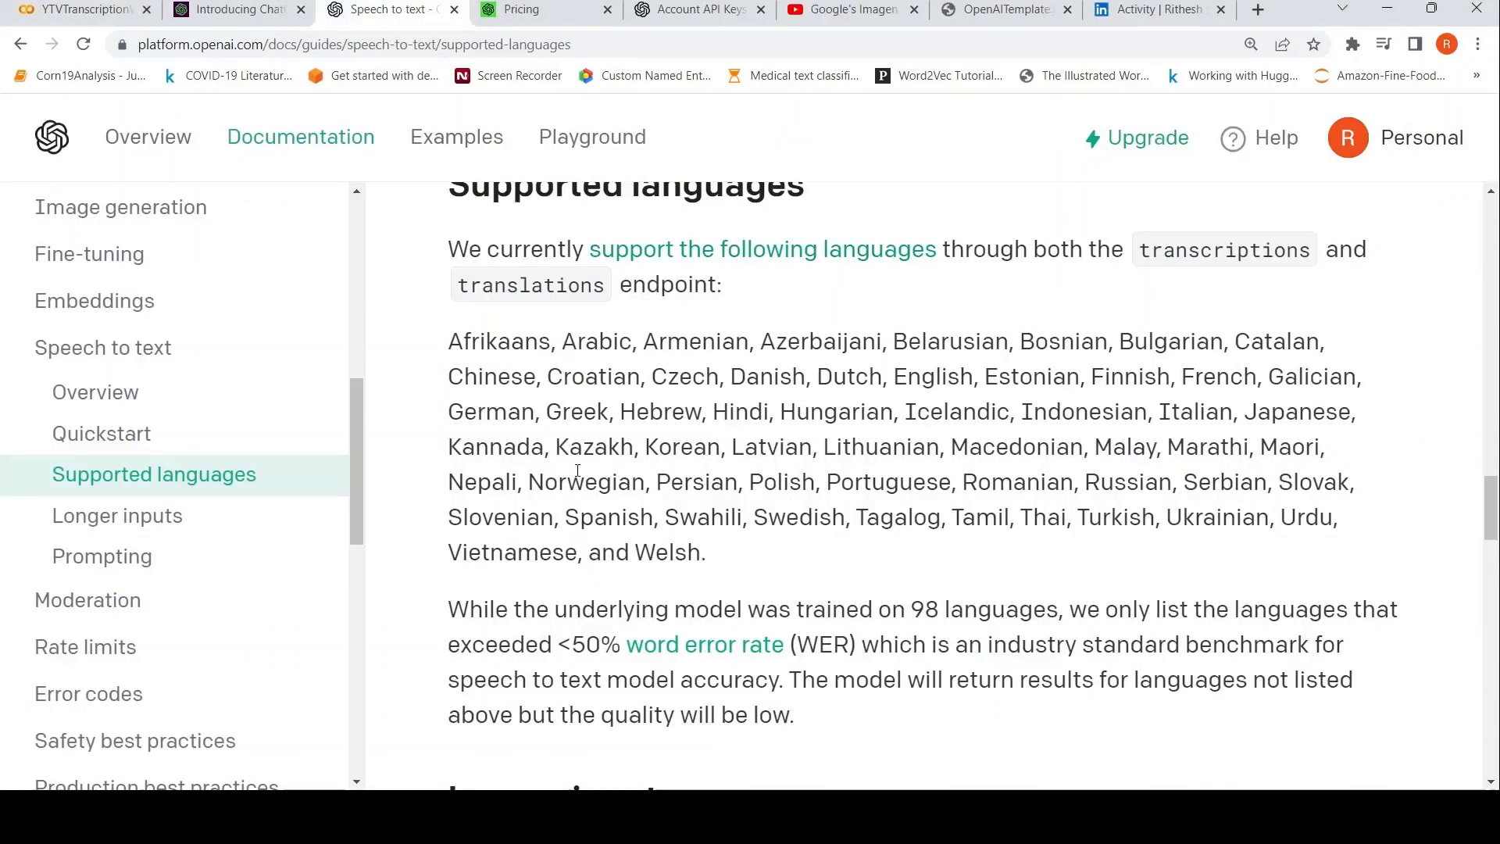
mouse_move(831, 559)
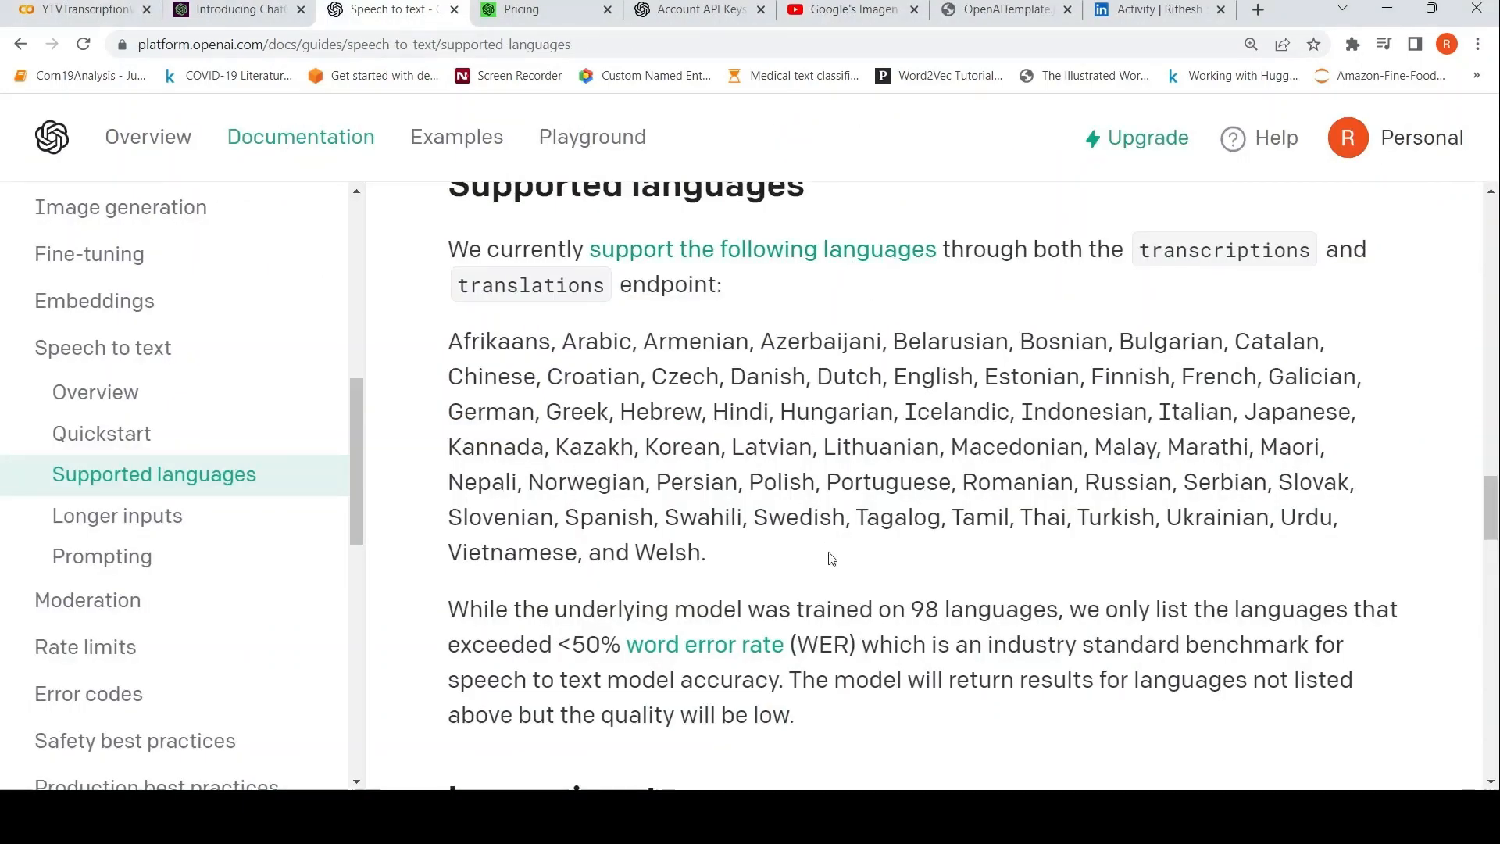
Step: View the guide's Longer inputs section on Whisper's 25 MB audio file limit
scroll(down, 3)
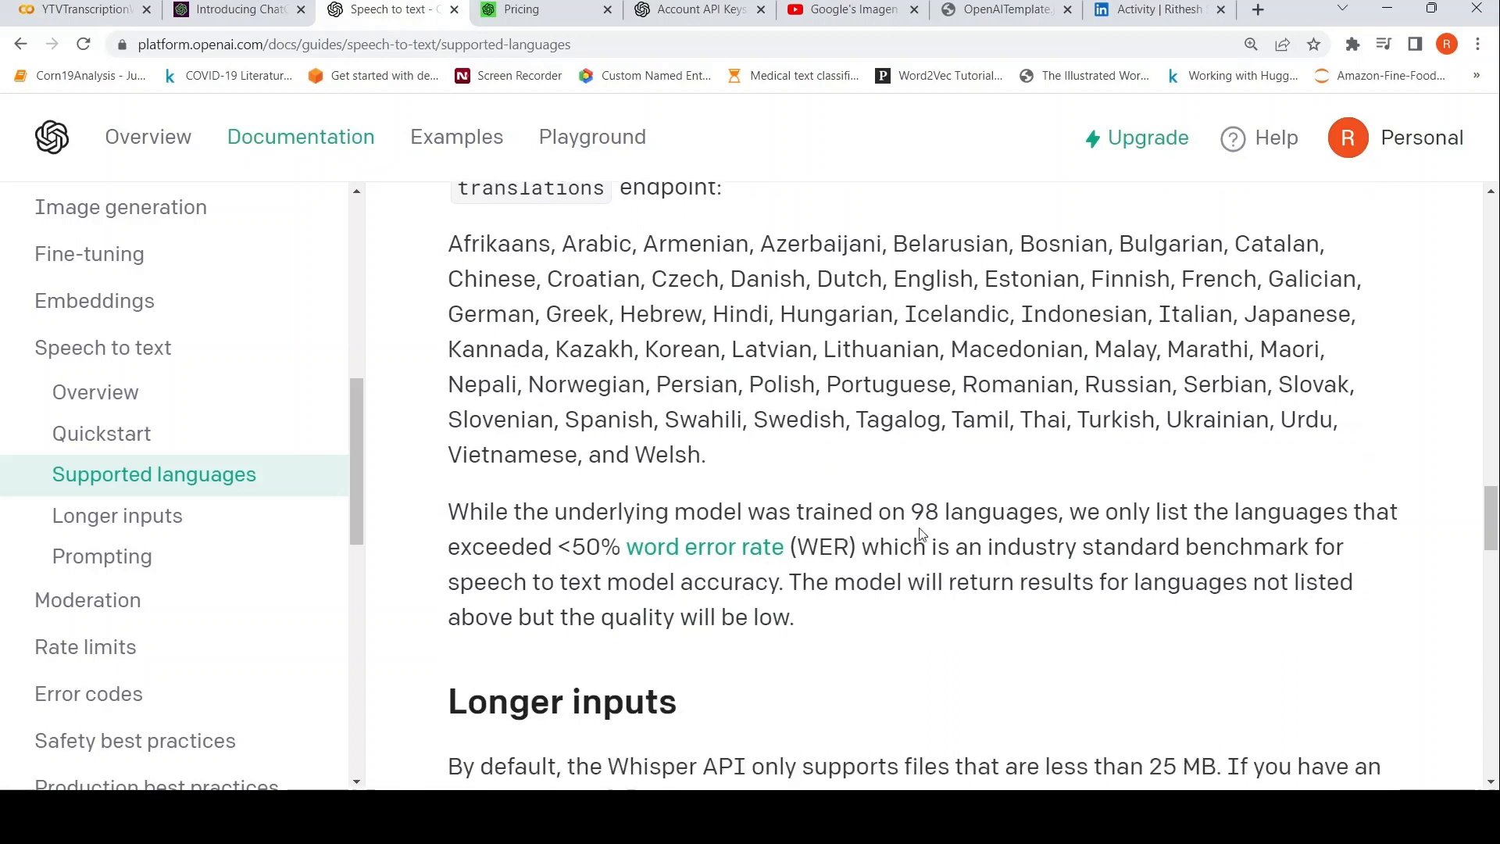
mouse_move(913, 375)
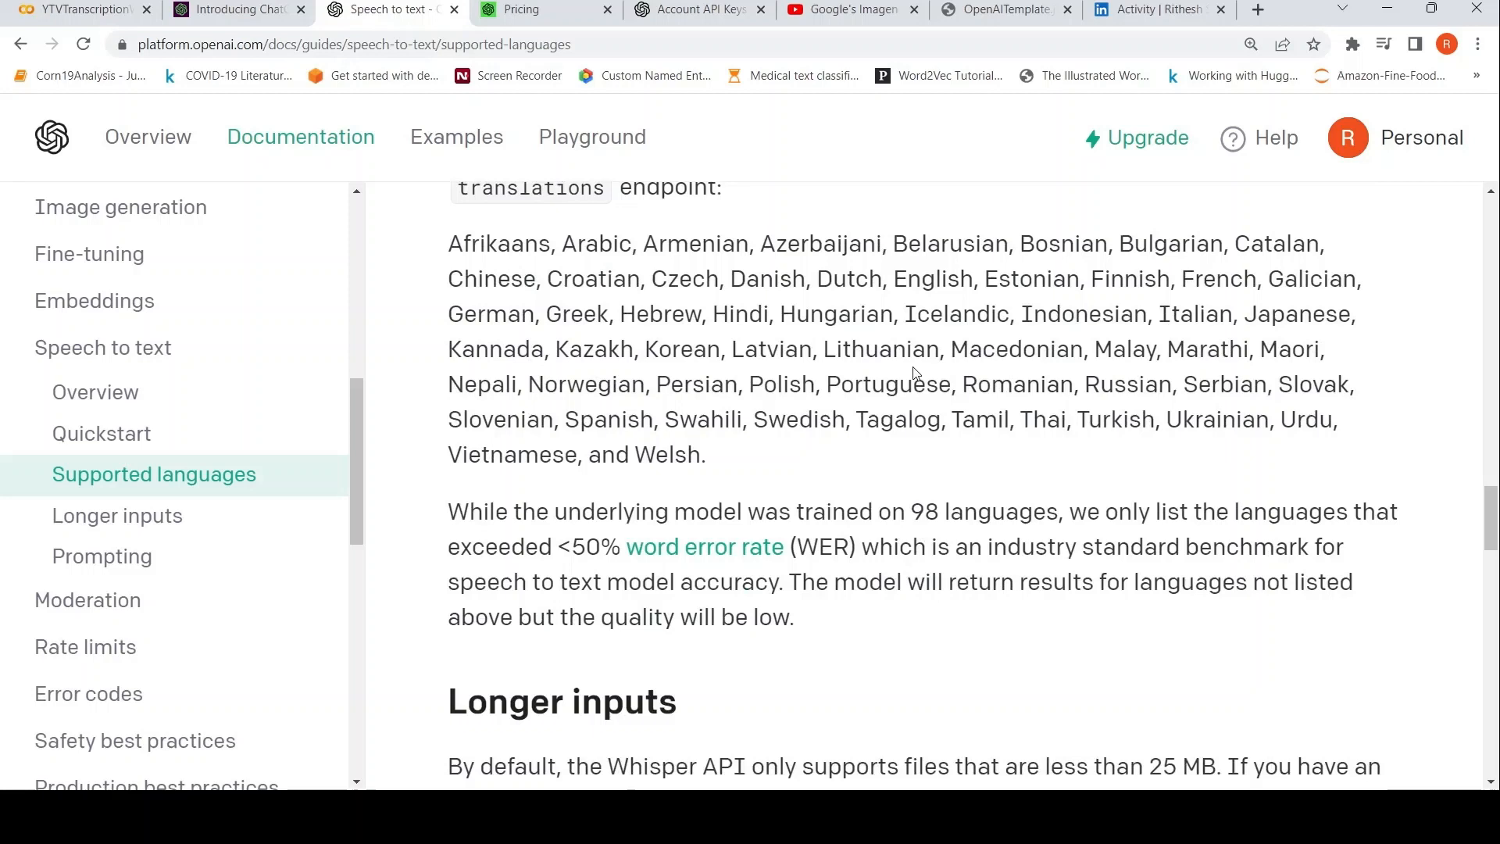
mouse_move(586, 576)
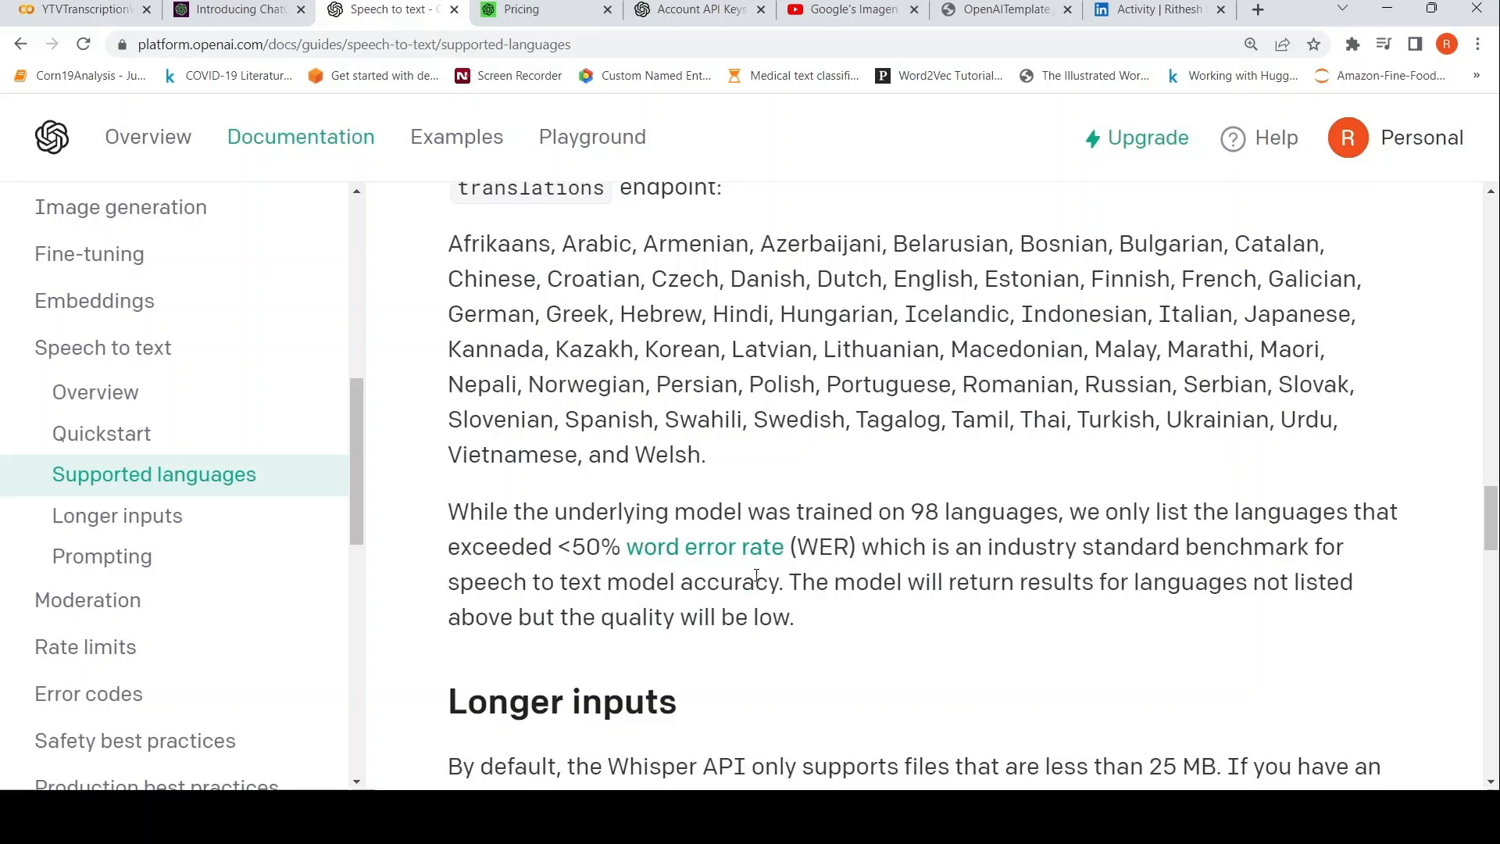
mouse_move(654, 589)
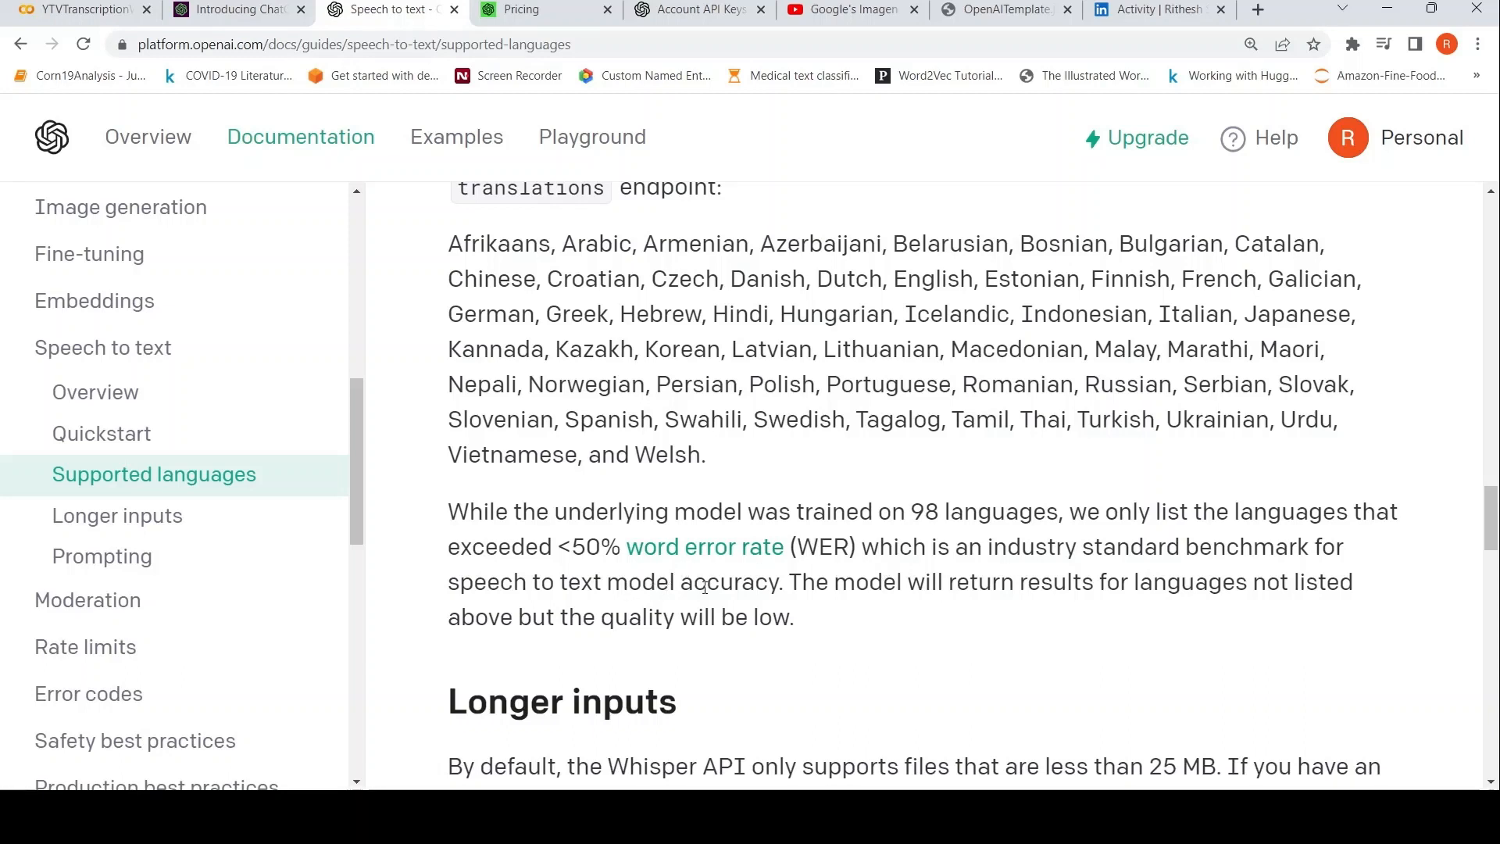
mouse_move(869, 363)
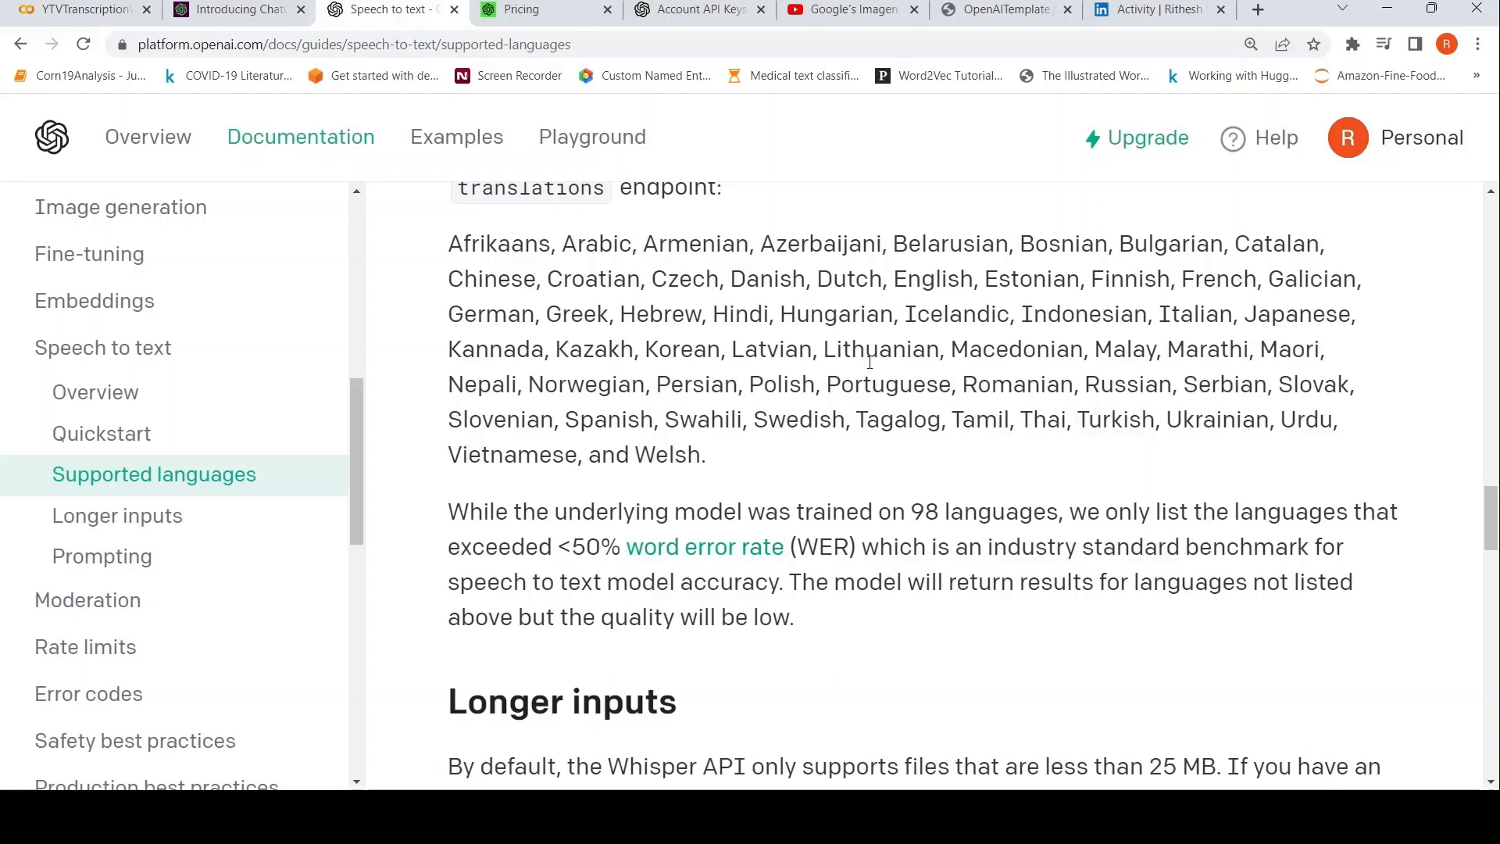
mouse_move(1070, 604)
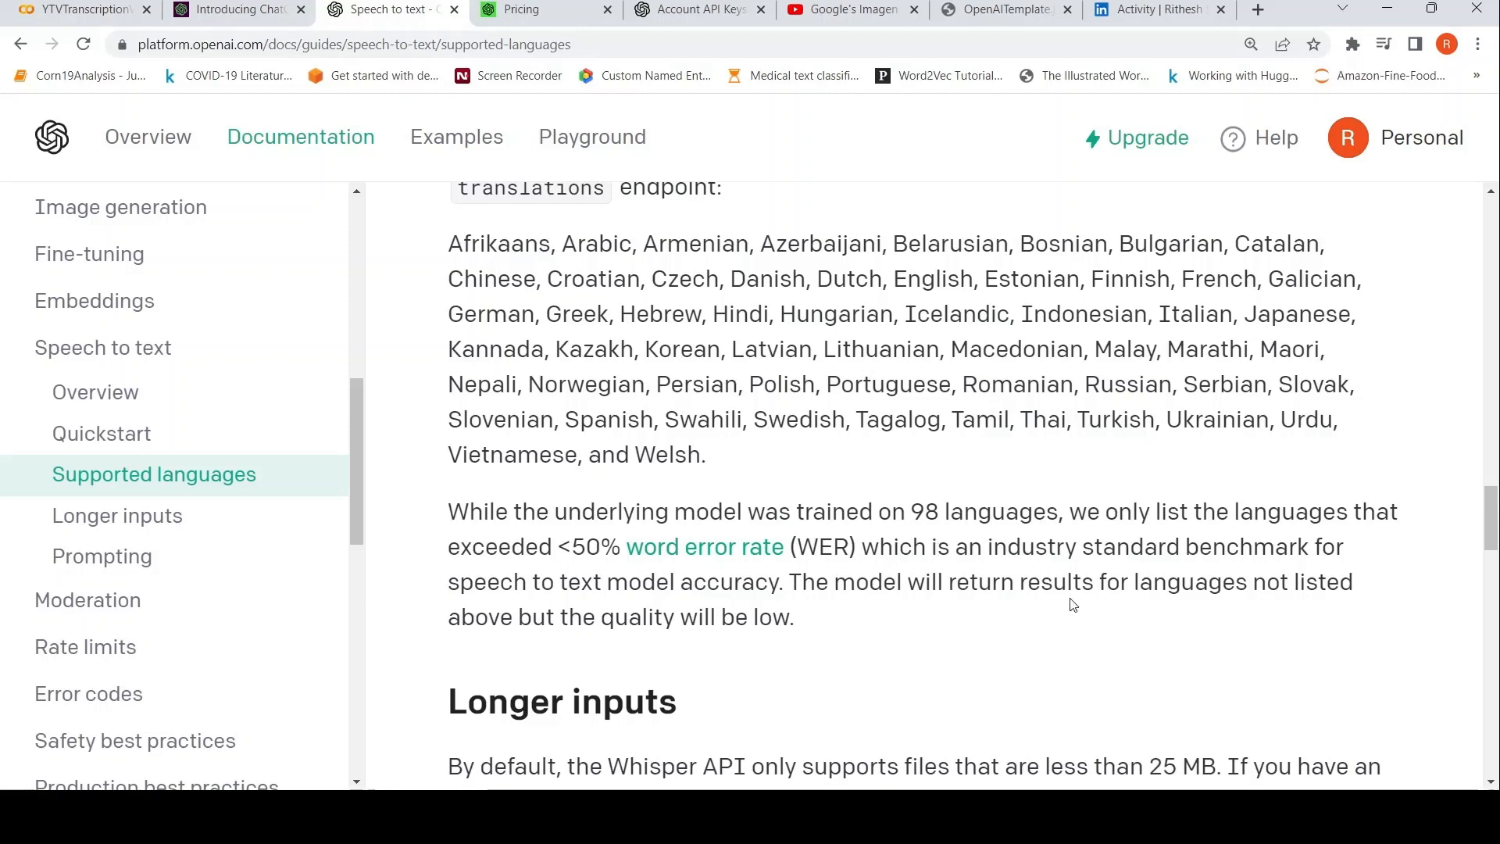
mouse_move(759, 321)
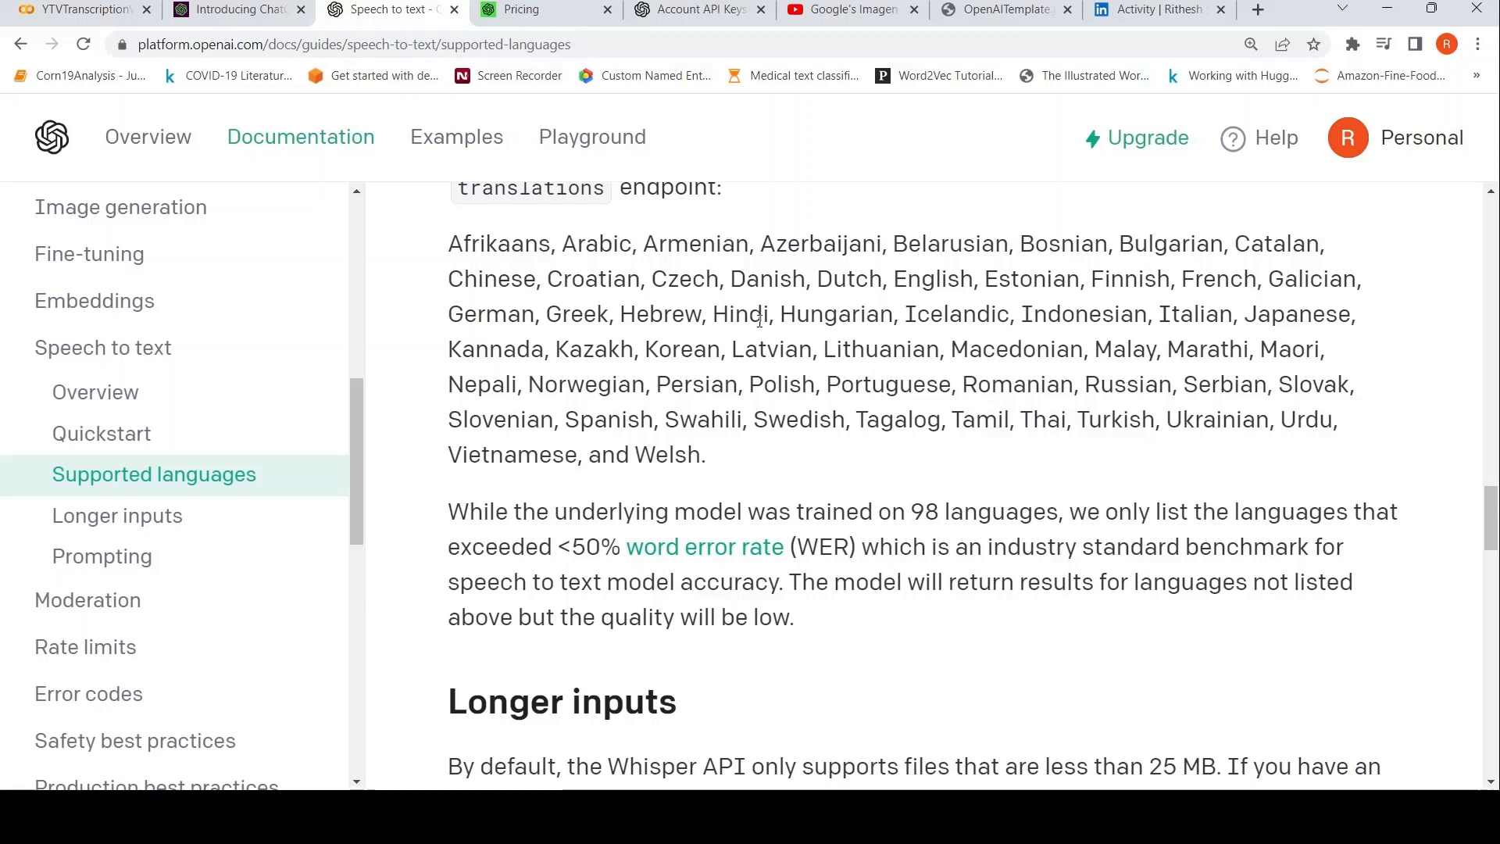
scroll(up, 3)
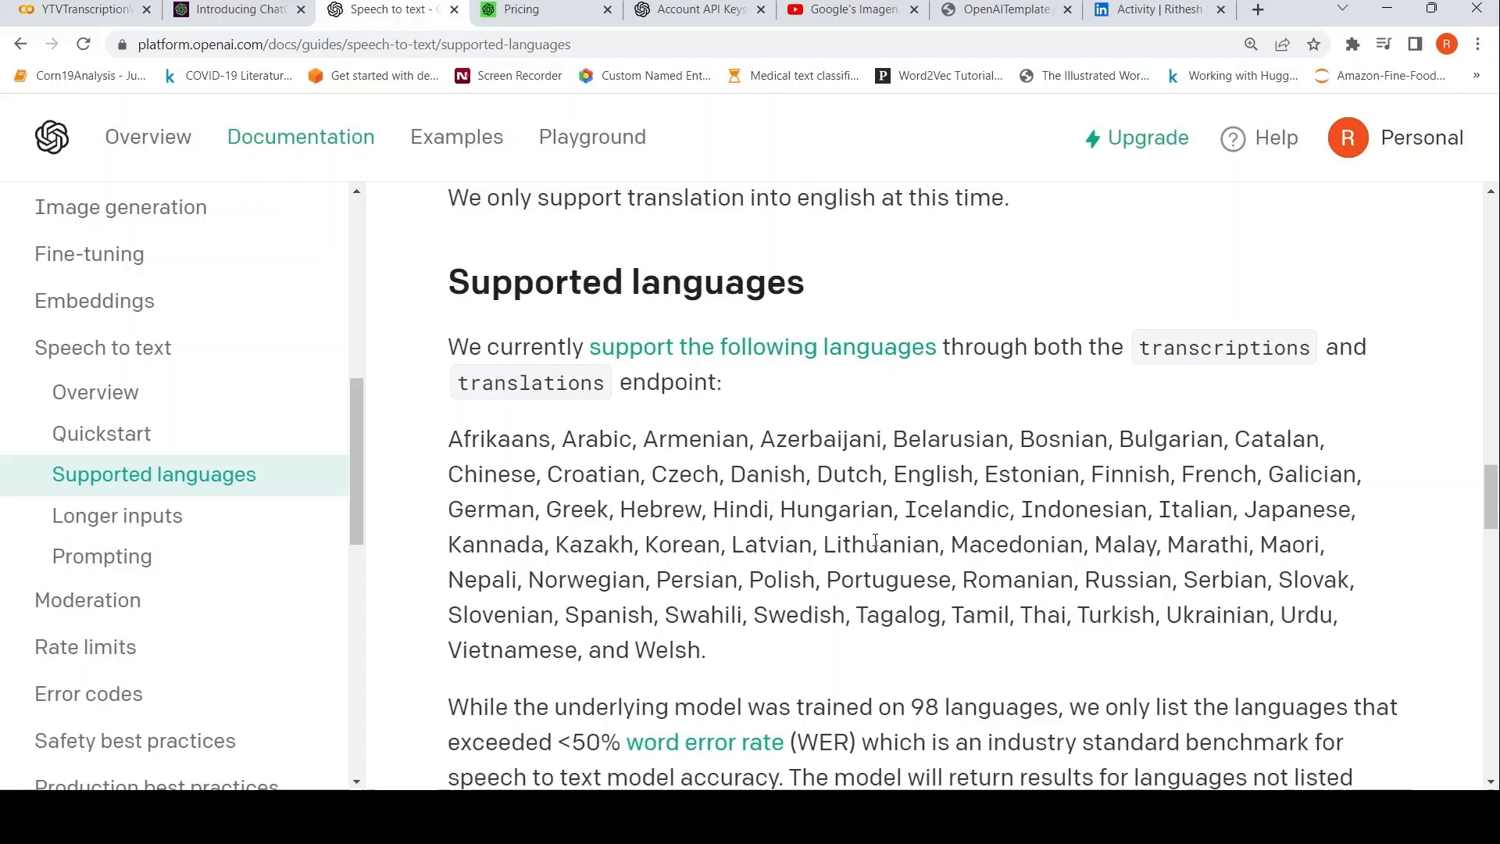
mouse_move(795, 531)
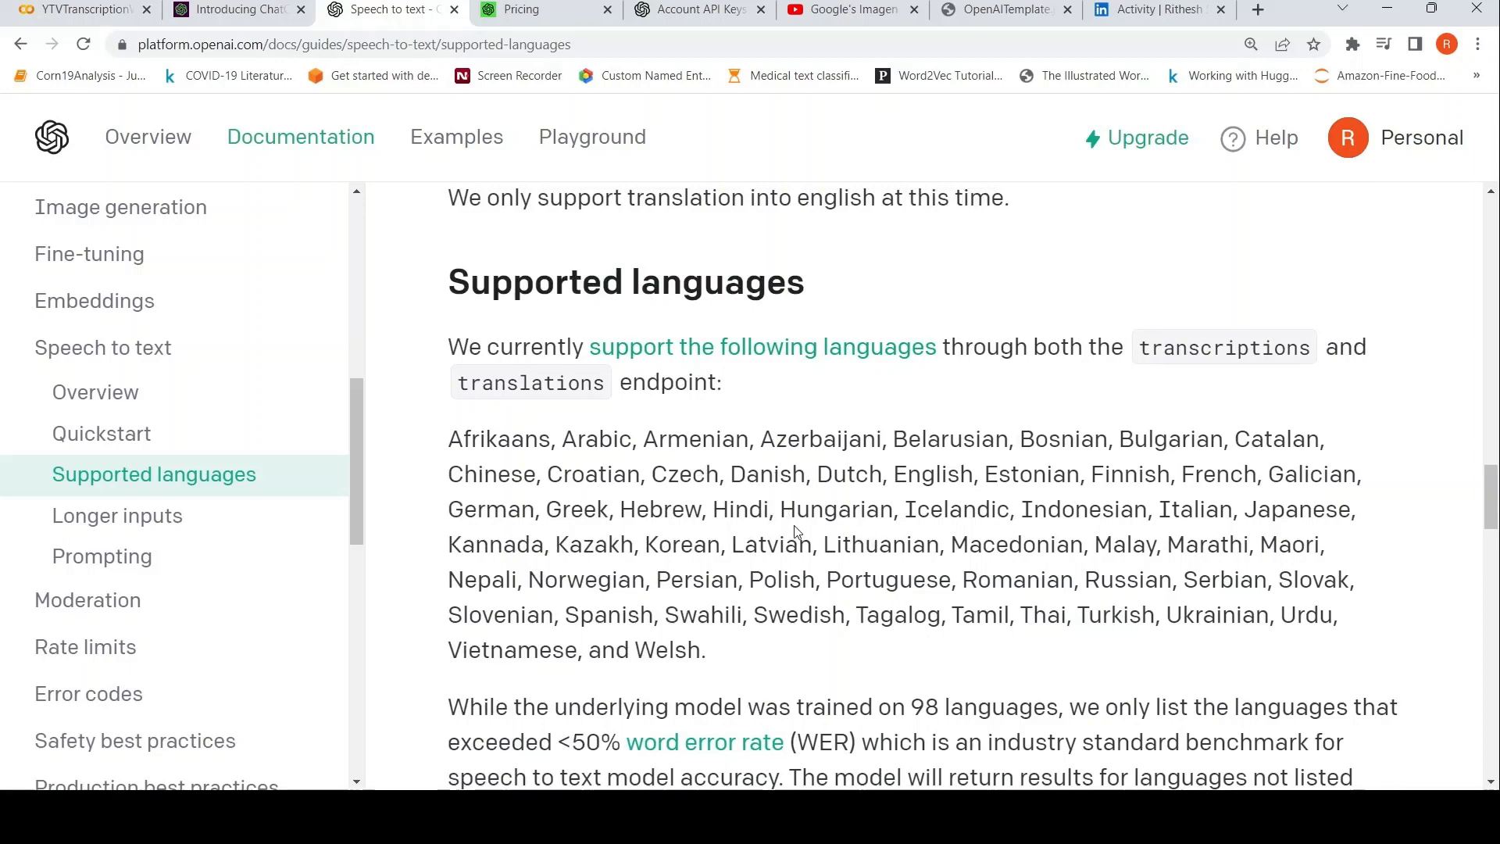
scroll(down, 3)
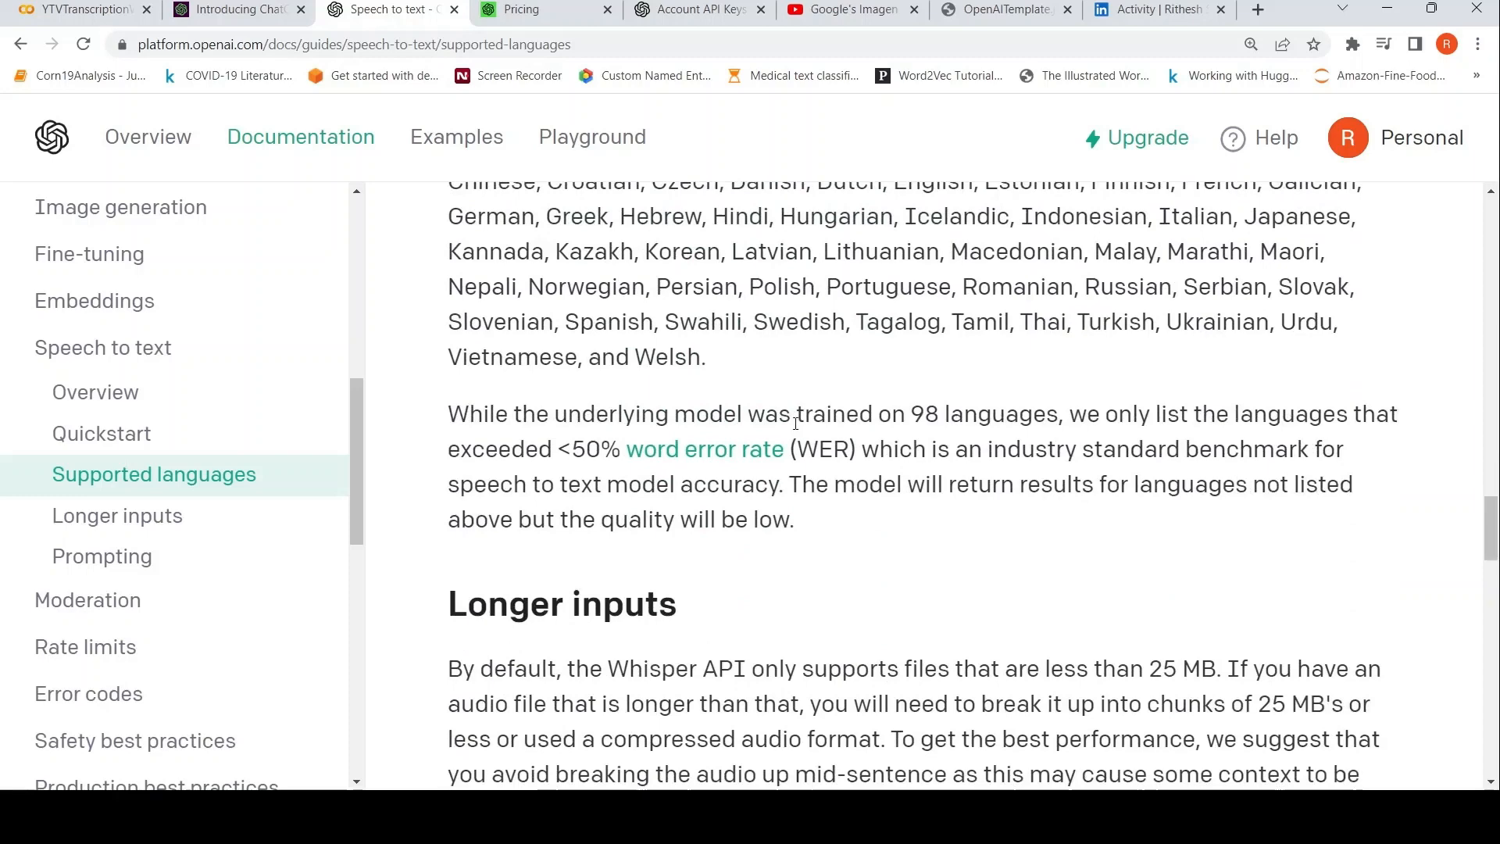
click(115, 515)
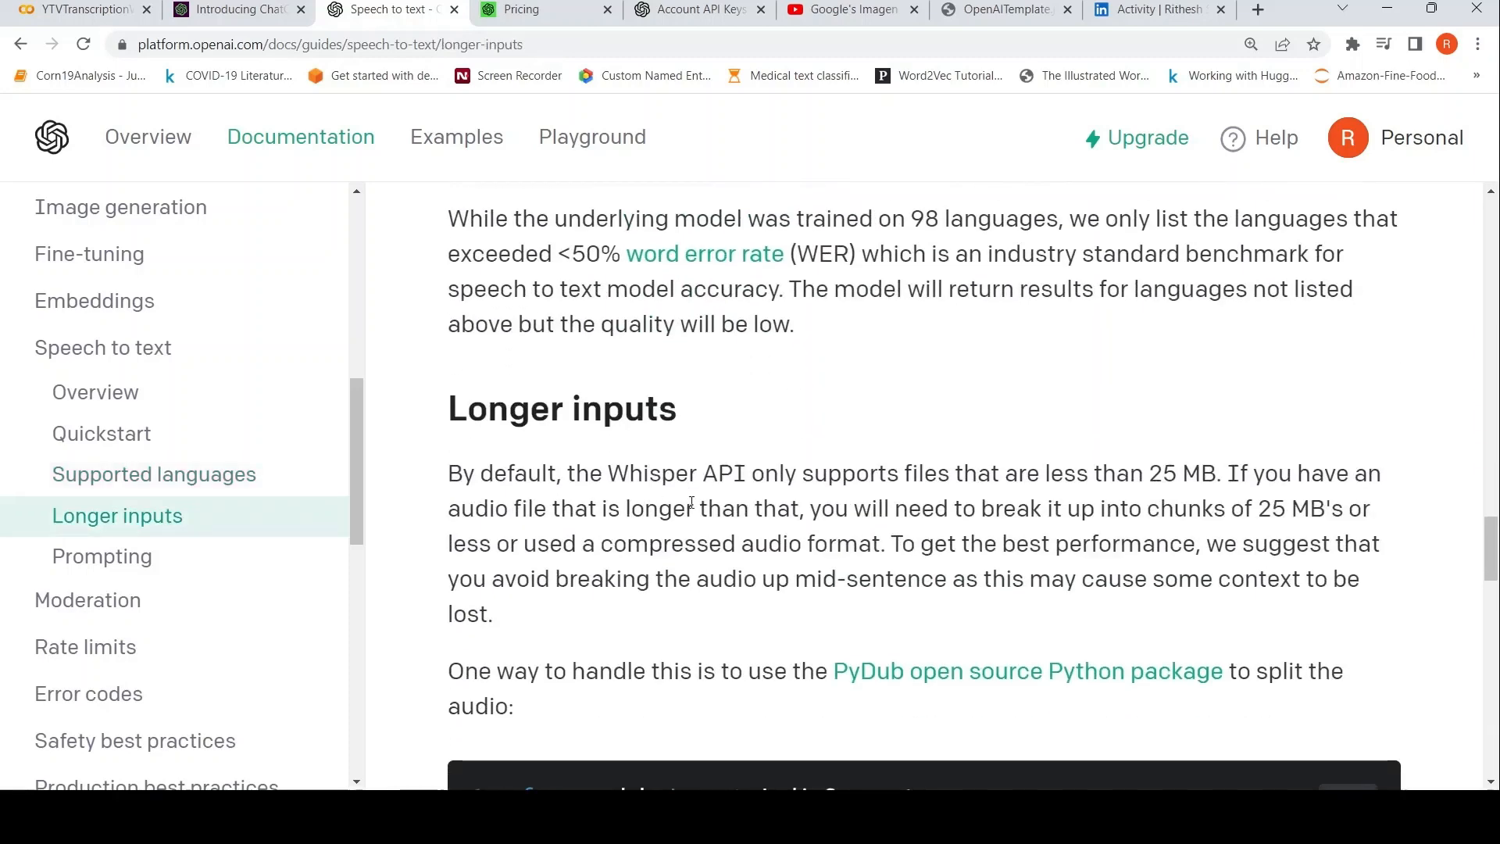
mouse_move(966, 486)
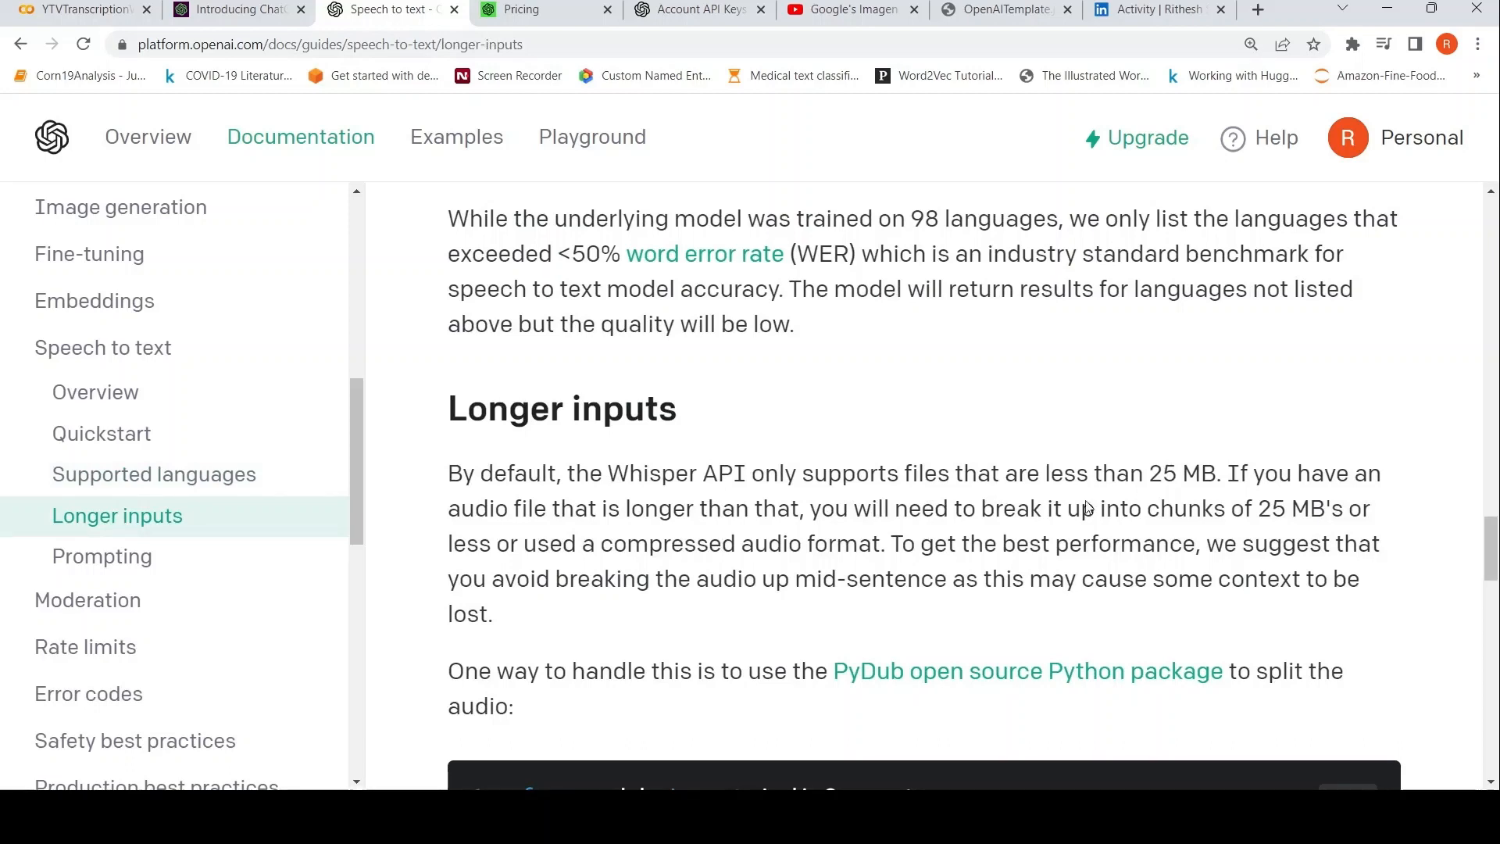
mouse_move(766, 517)
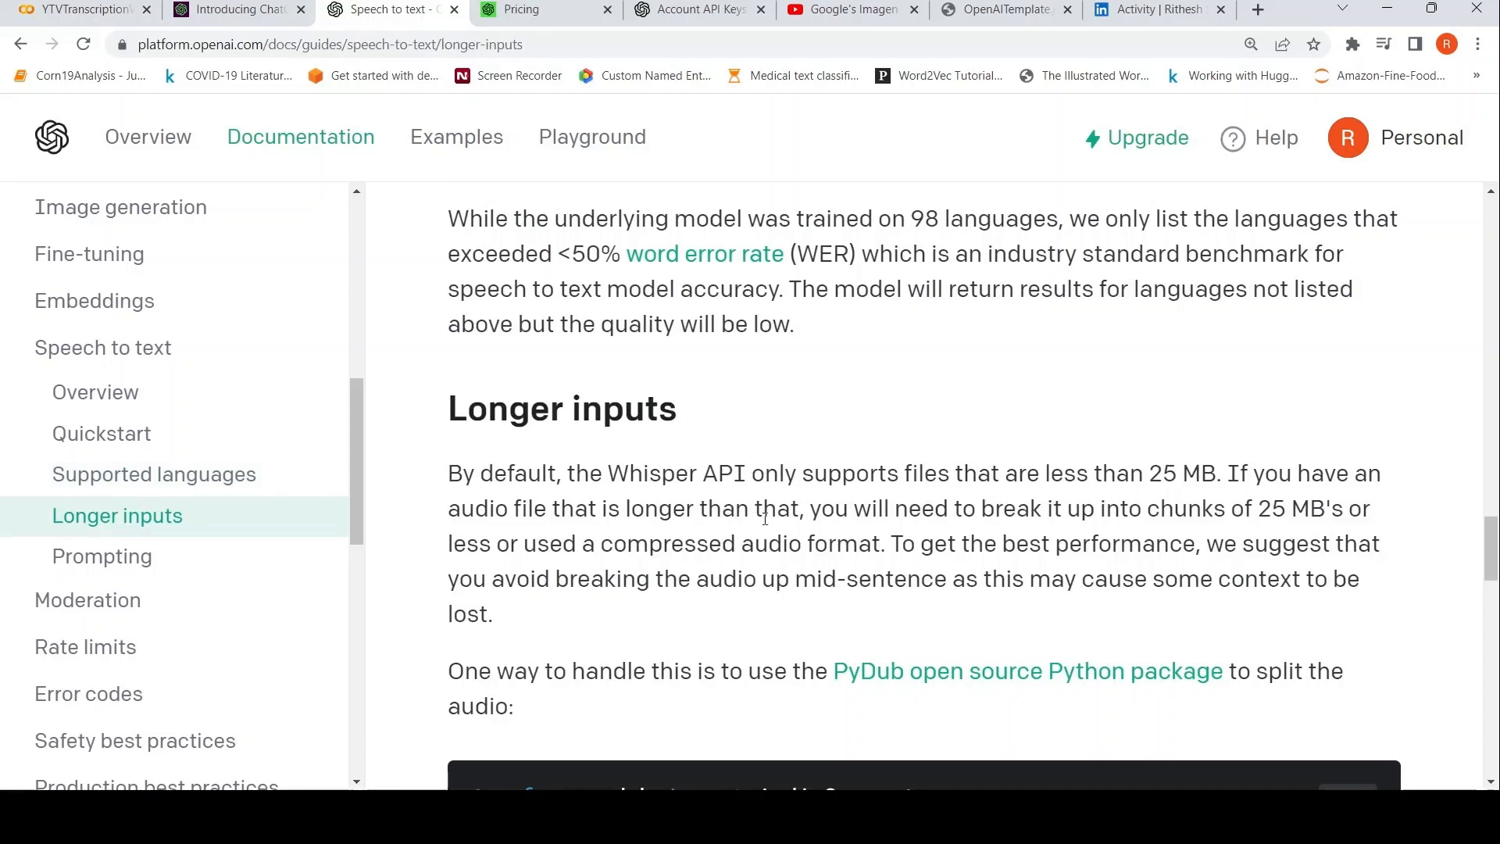
mouse_move(931, 531)
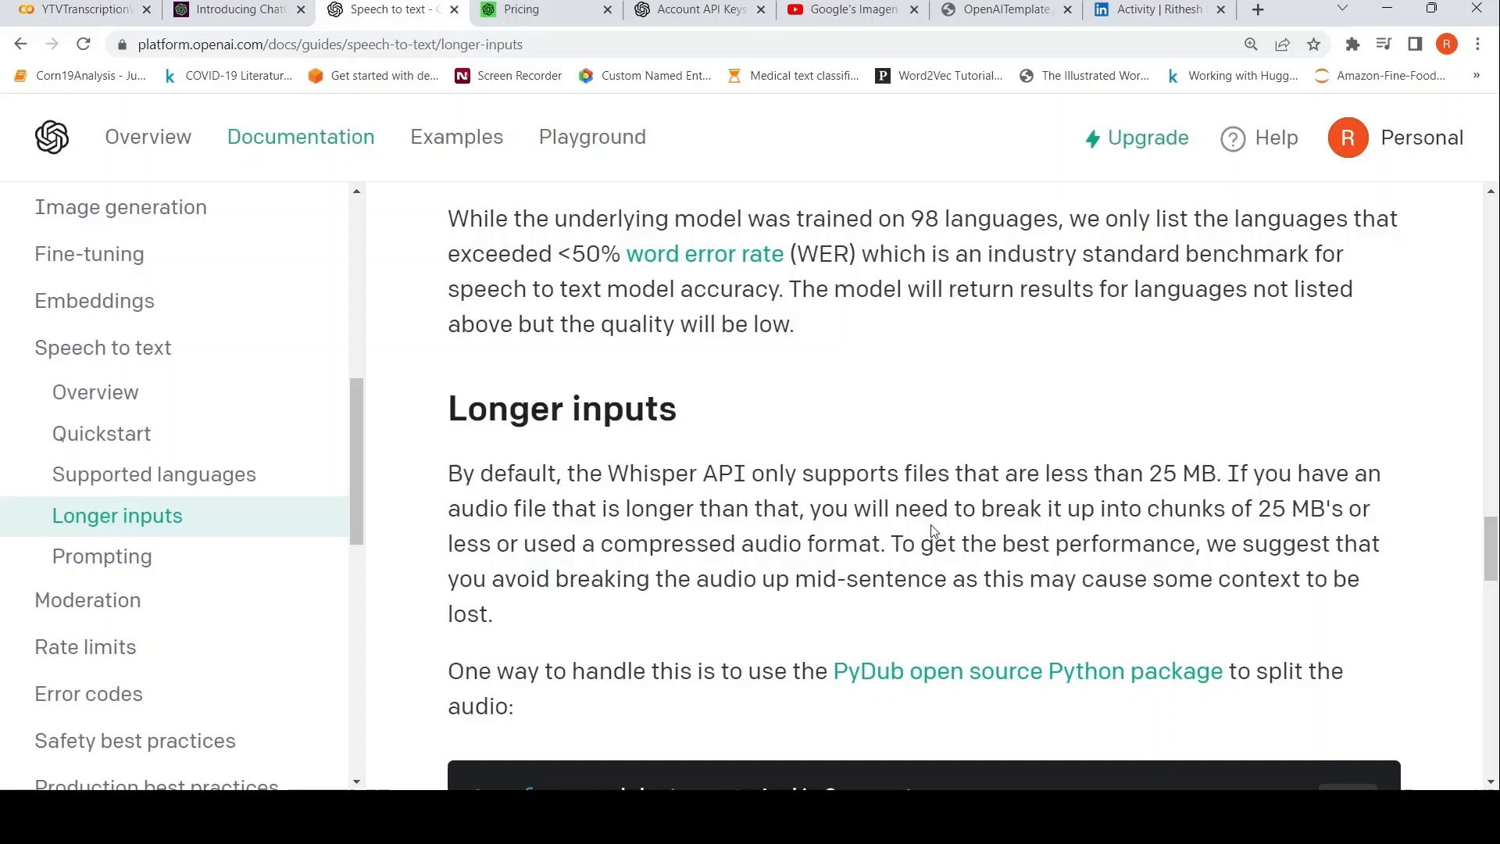
scroll(down, 3)
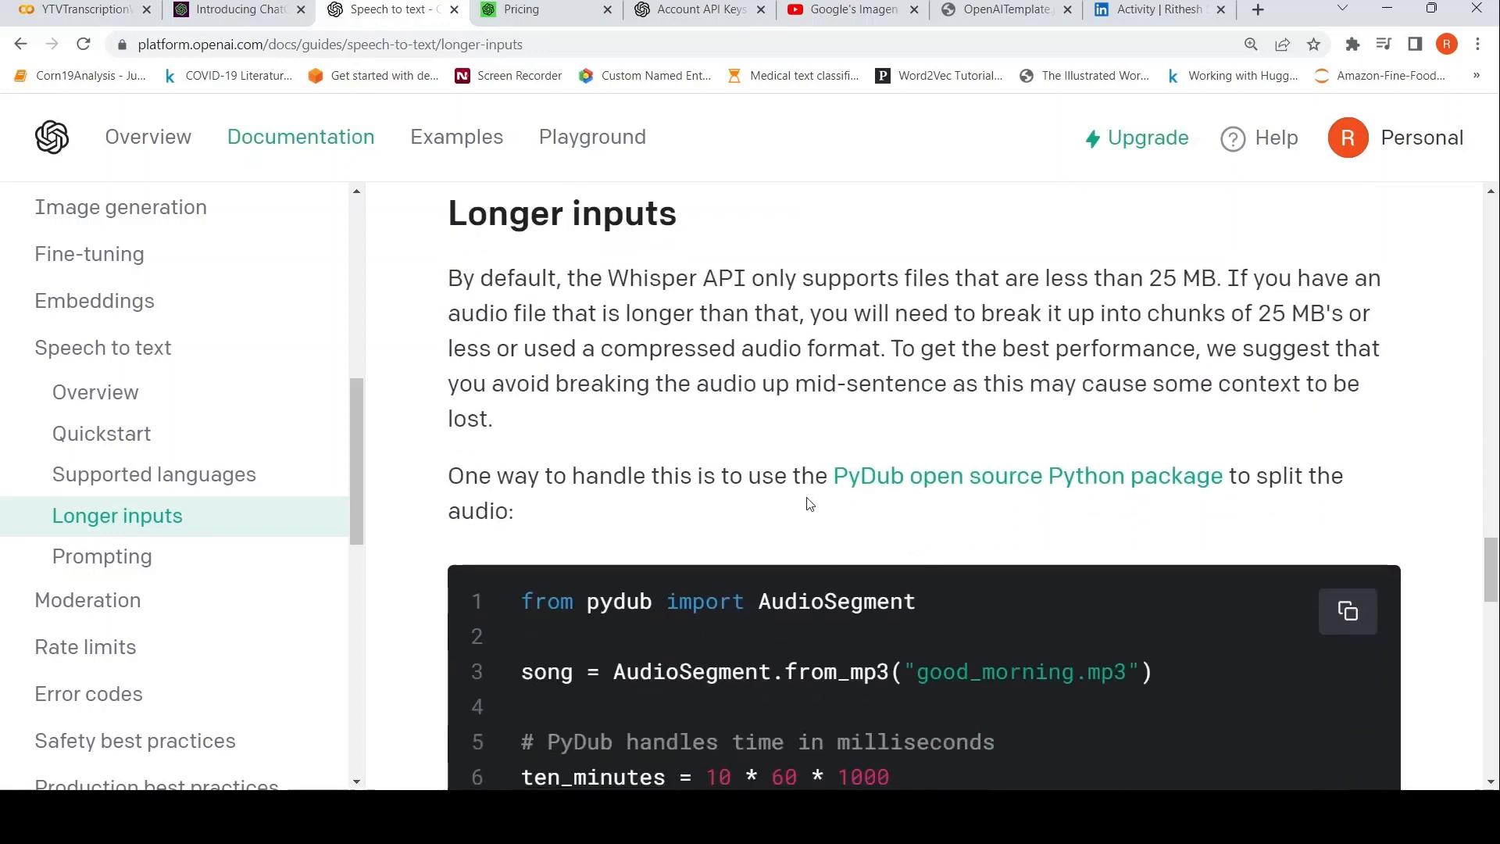
scroll(down, 3)
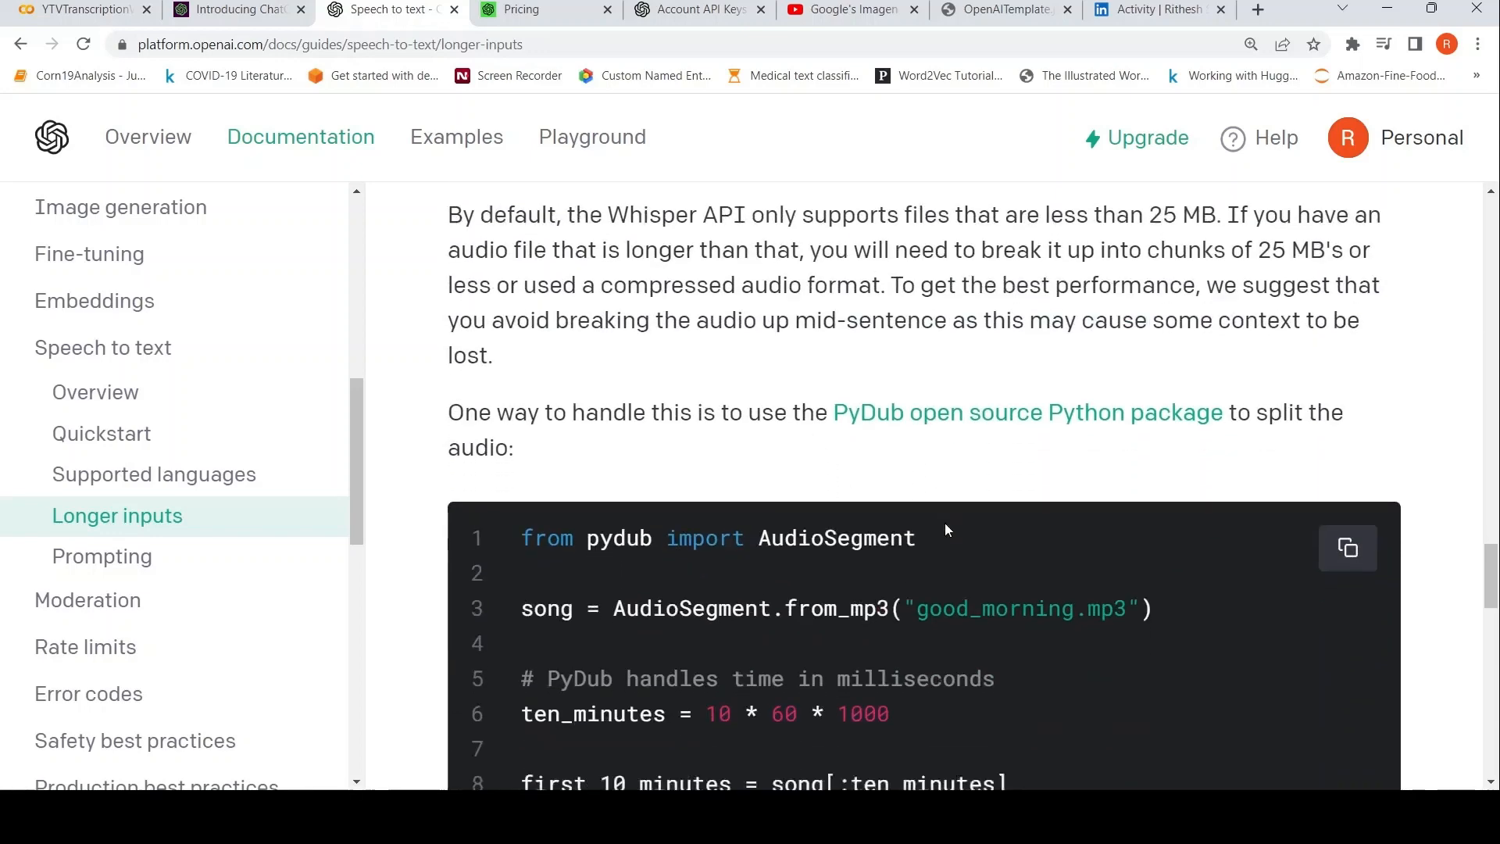
scroll(down, 3)
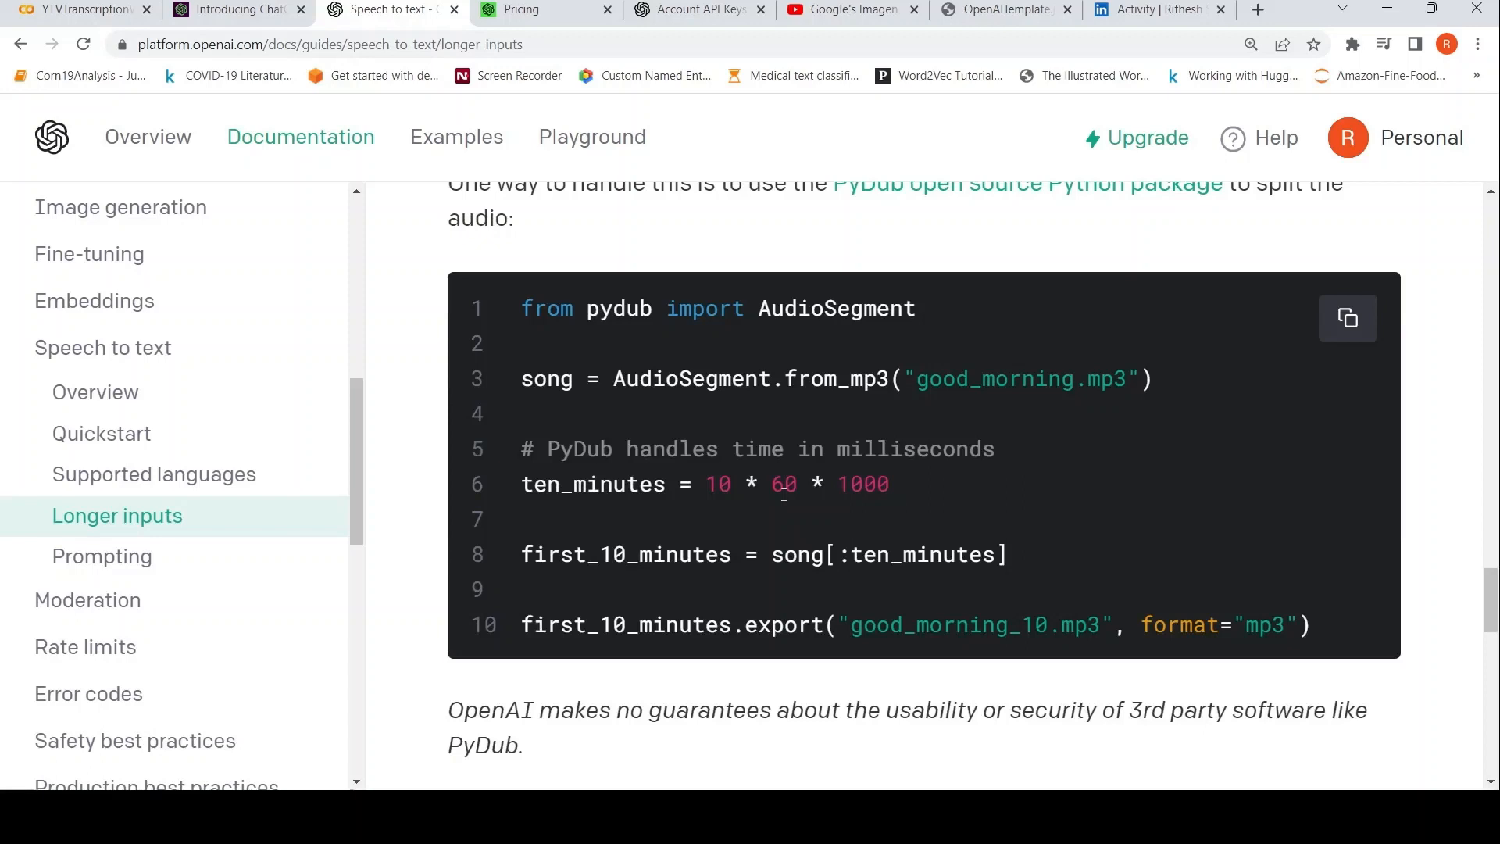
scroll(down, 3)
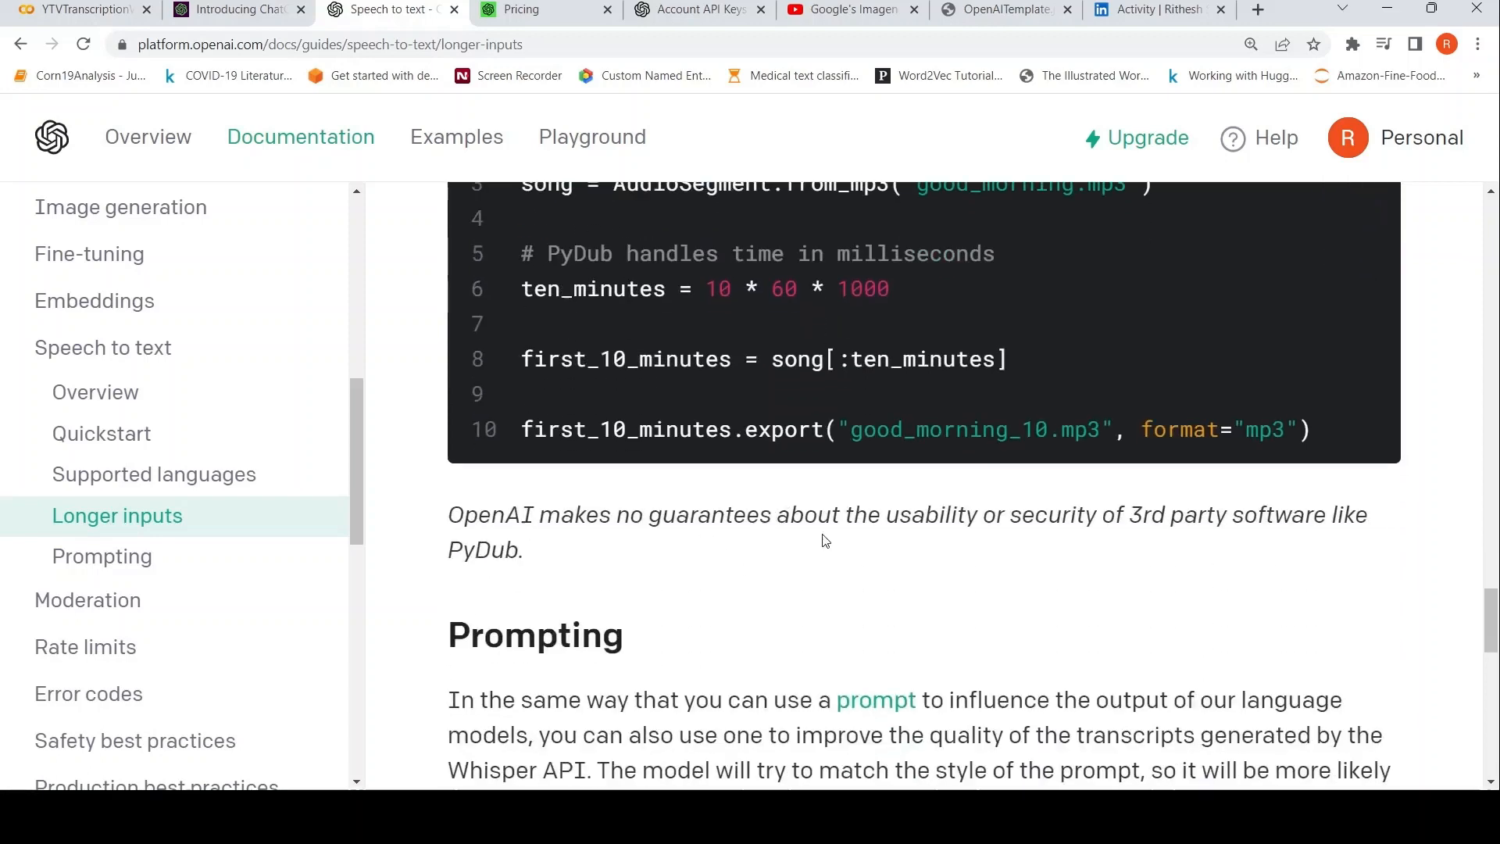
mouse_move(779, 360)
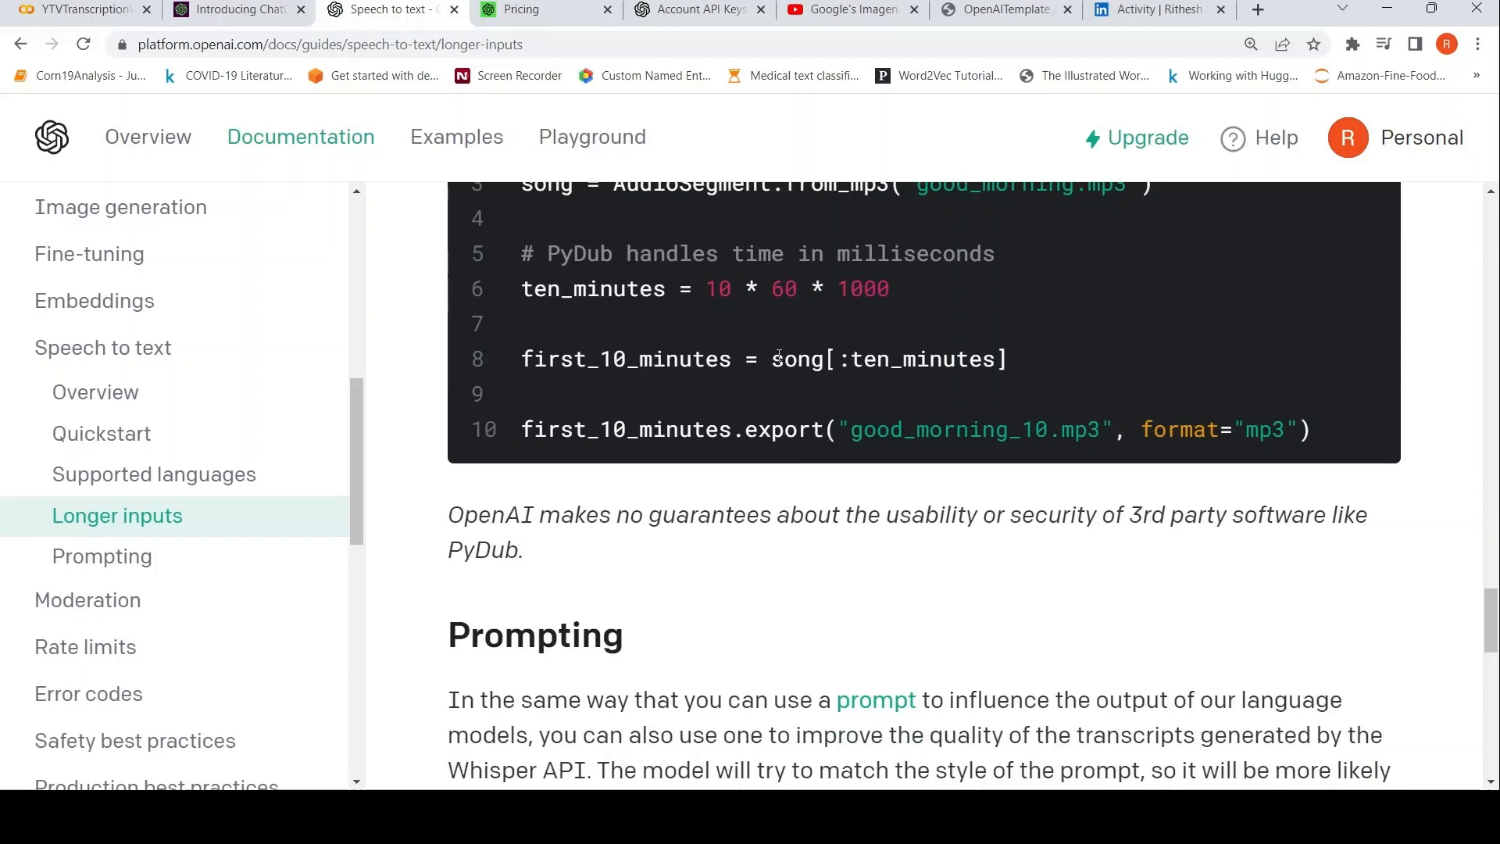
scroll(up, 3)
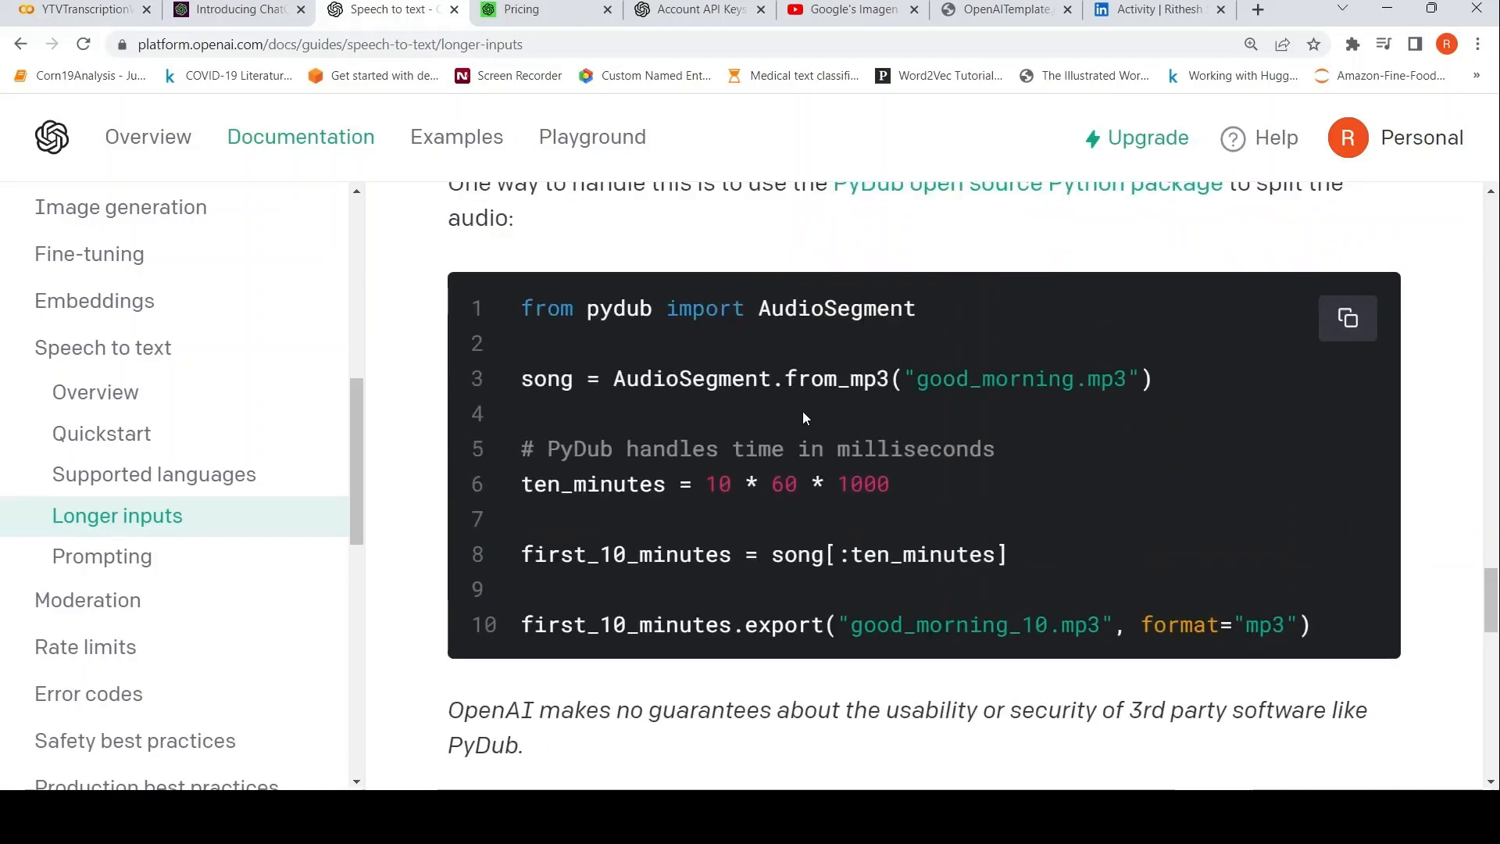
scroll(up, 3)
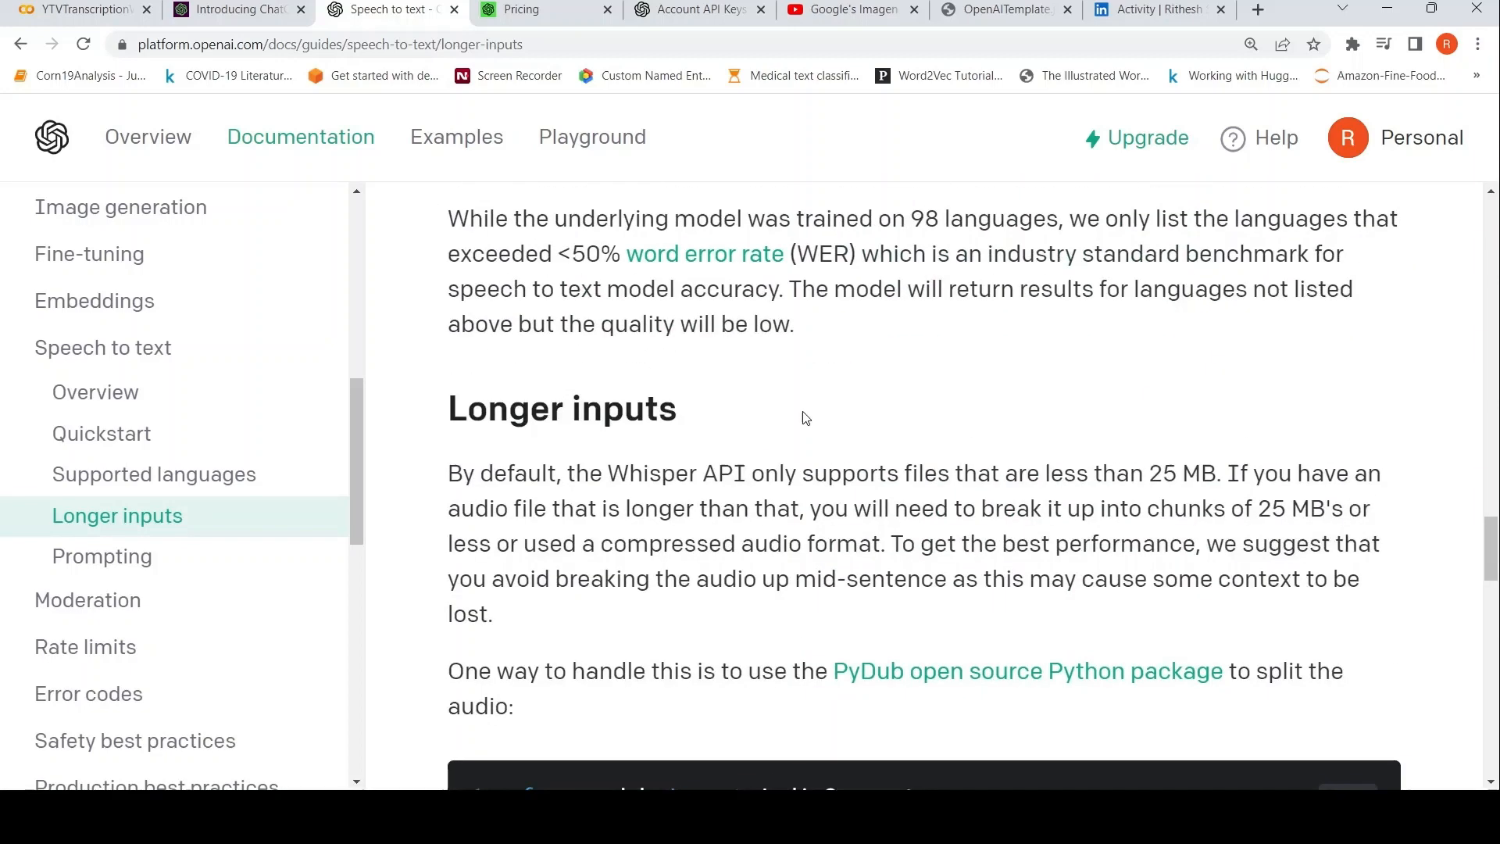
Step: Read the Prompting section's five examples for improving Whisper transcripts
click(101, 556)
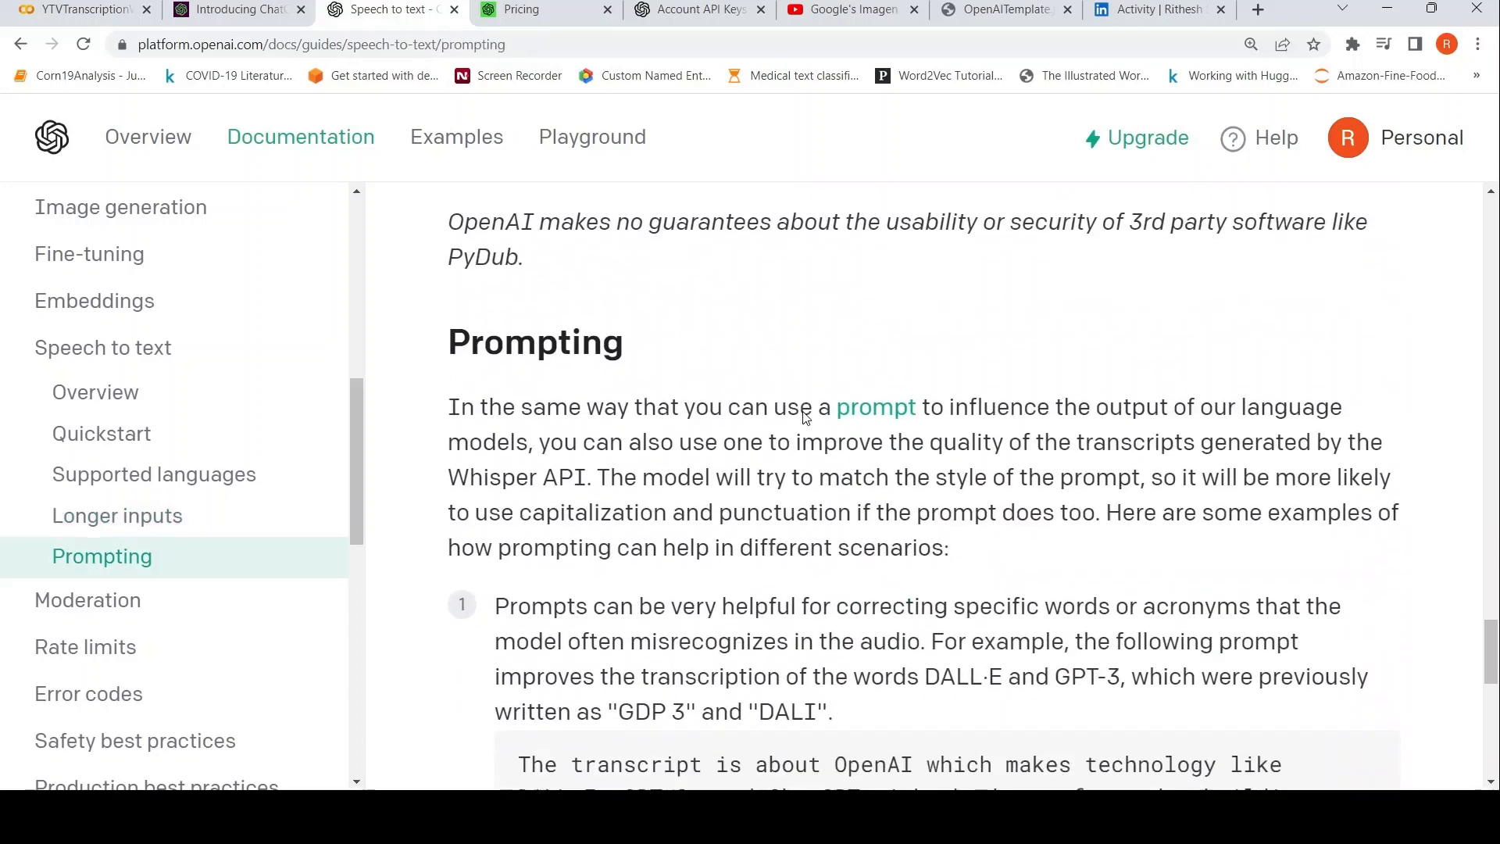
mouse_move(875, 503)
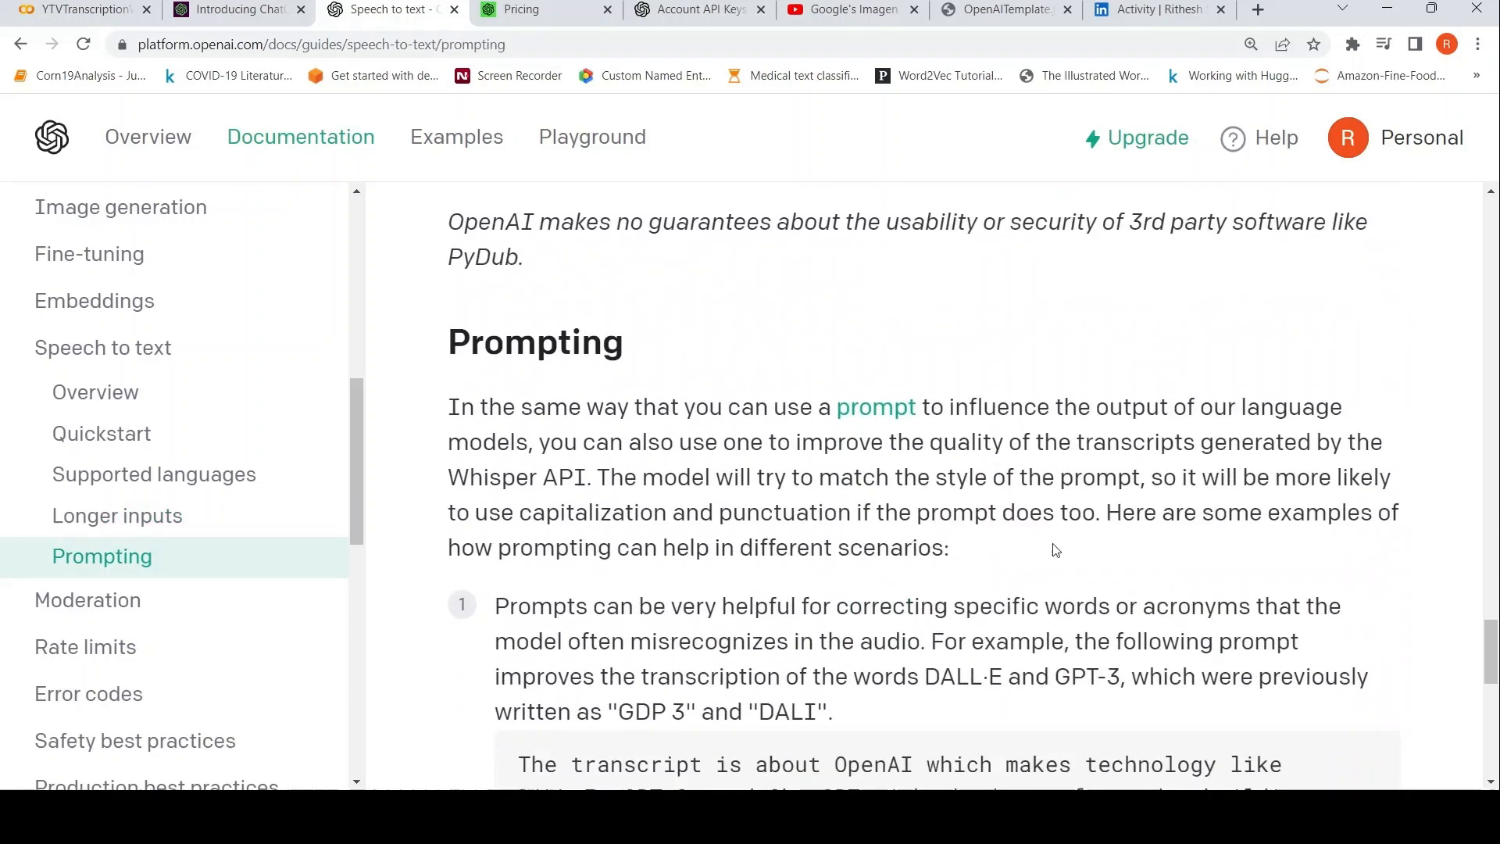
scroll(down, 3)
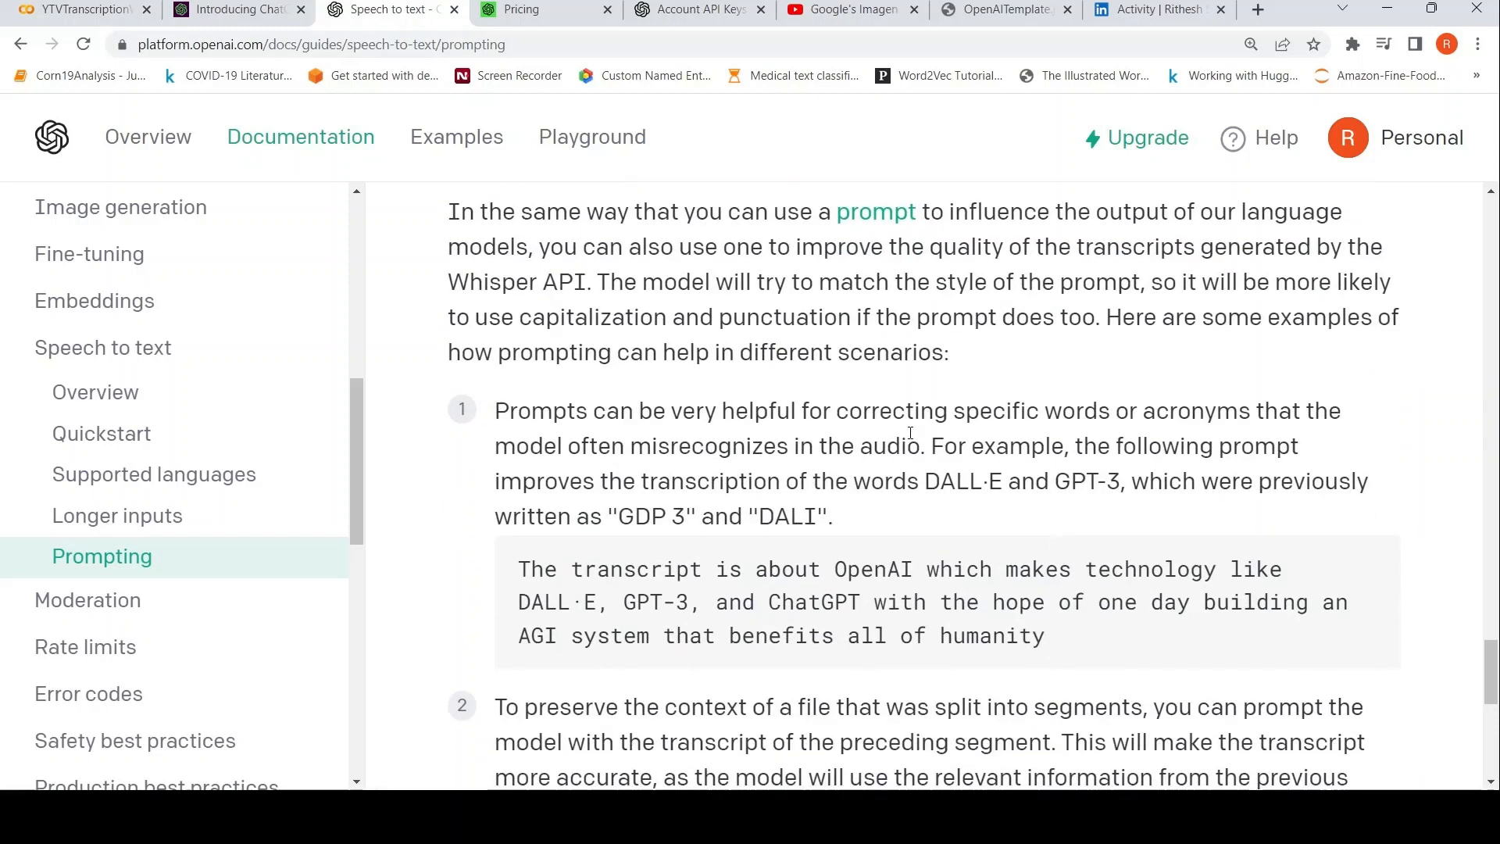
mouse_move(656, 569)
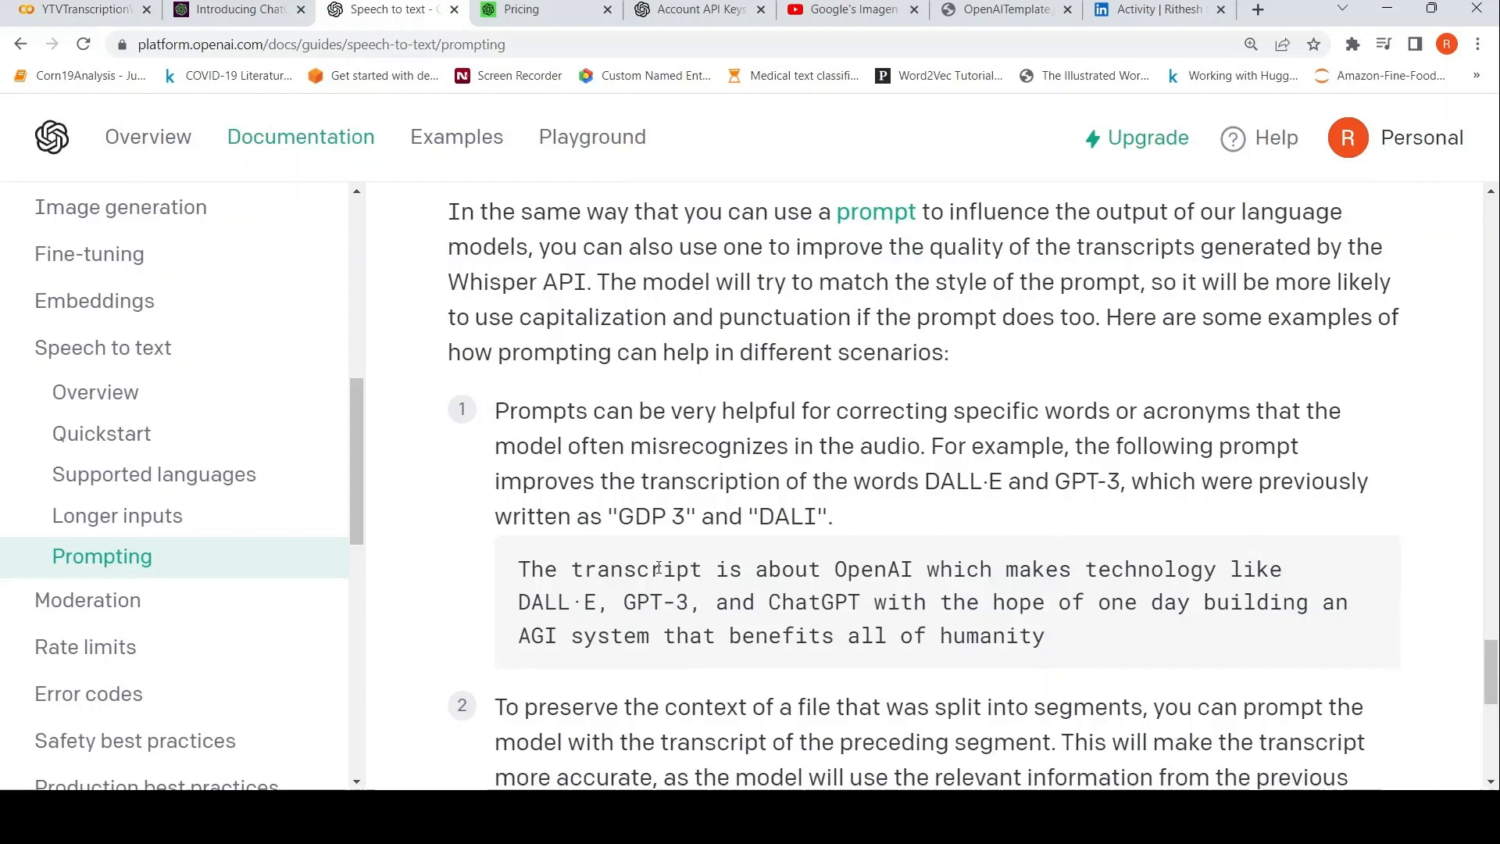
mouse_move(897, 597)
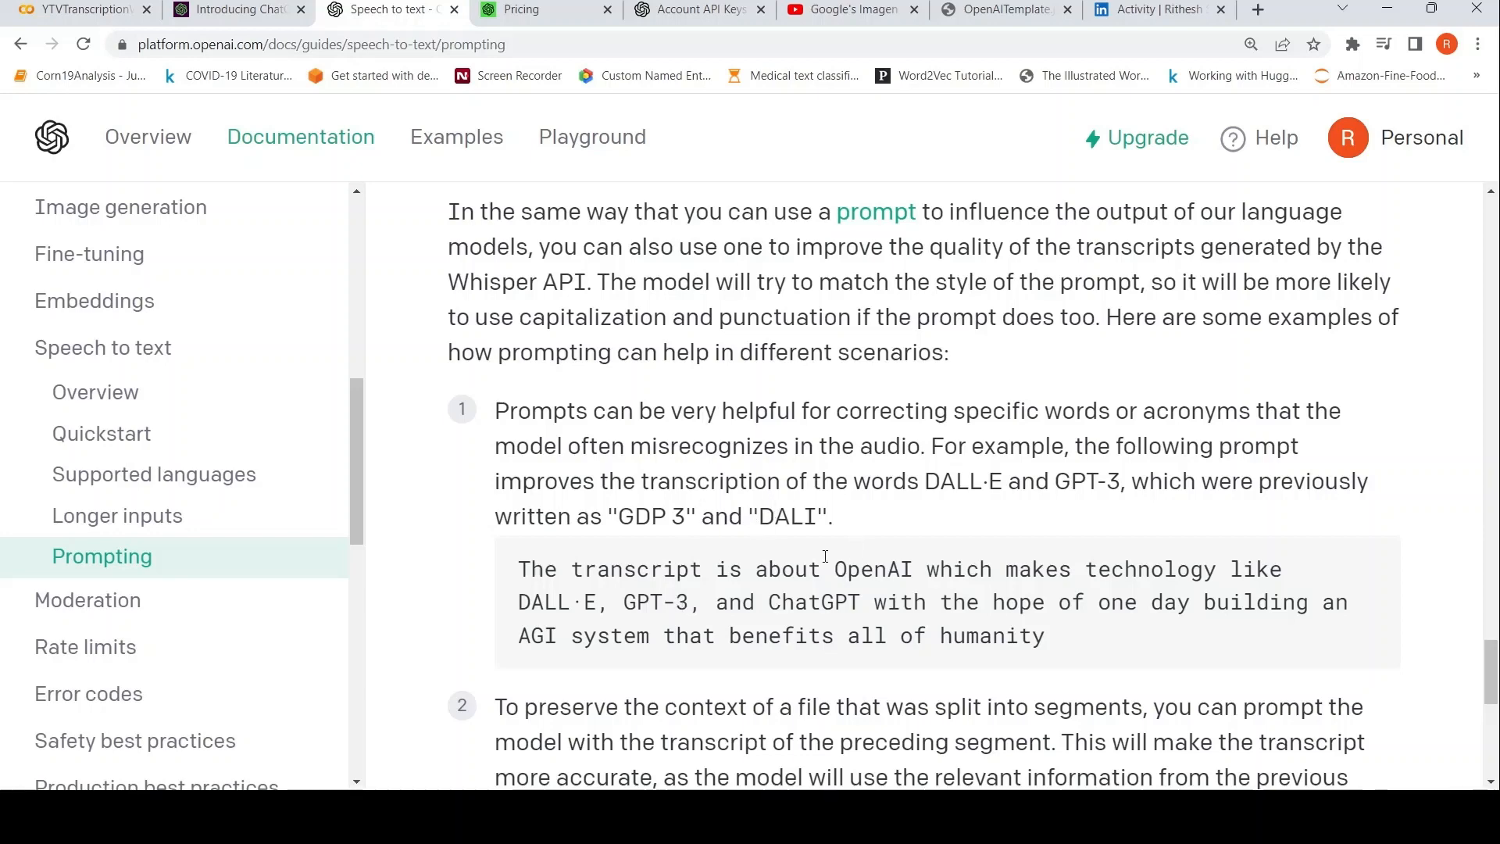
mouse_move(841, 569)
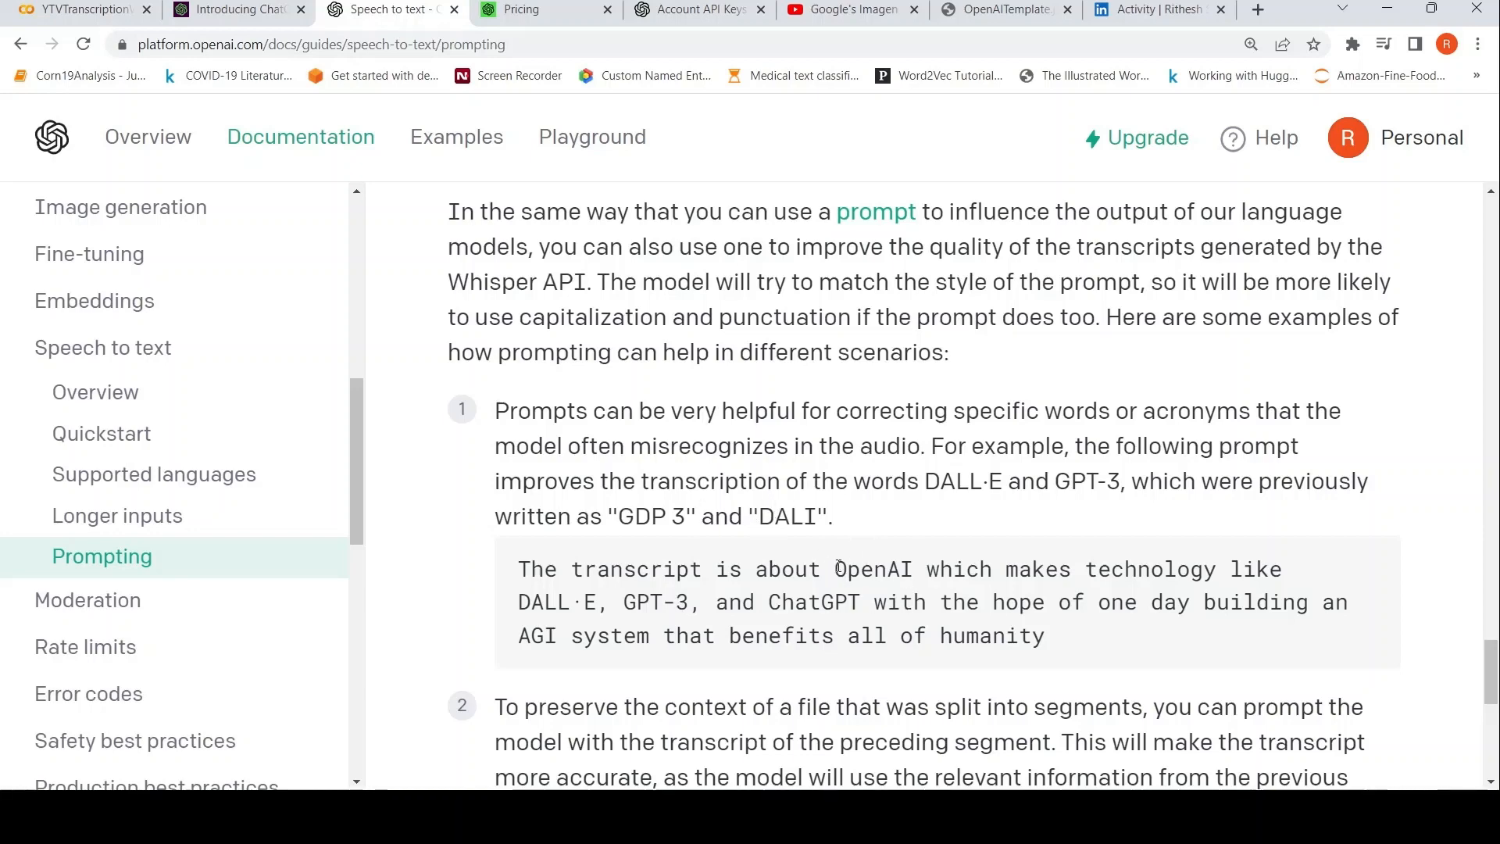
mouse_move(866, 556)
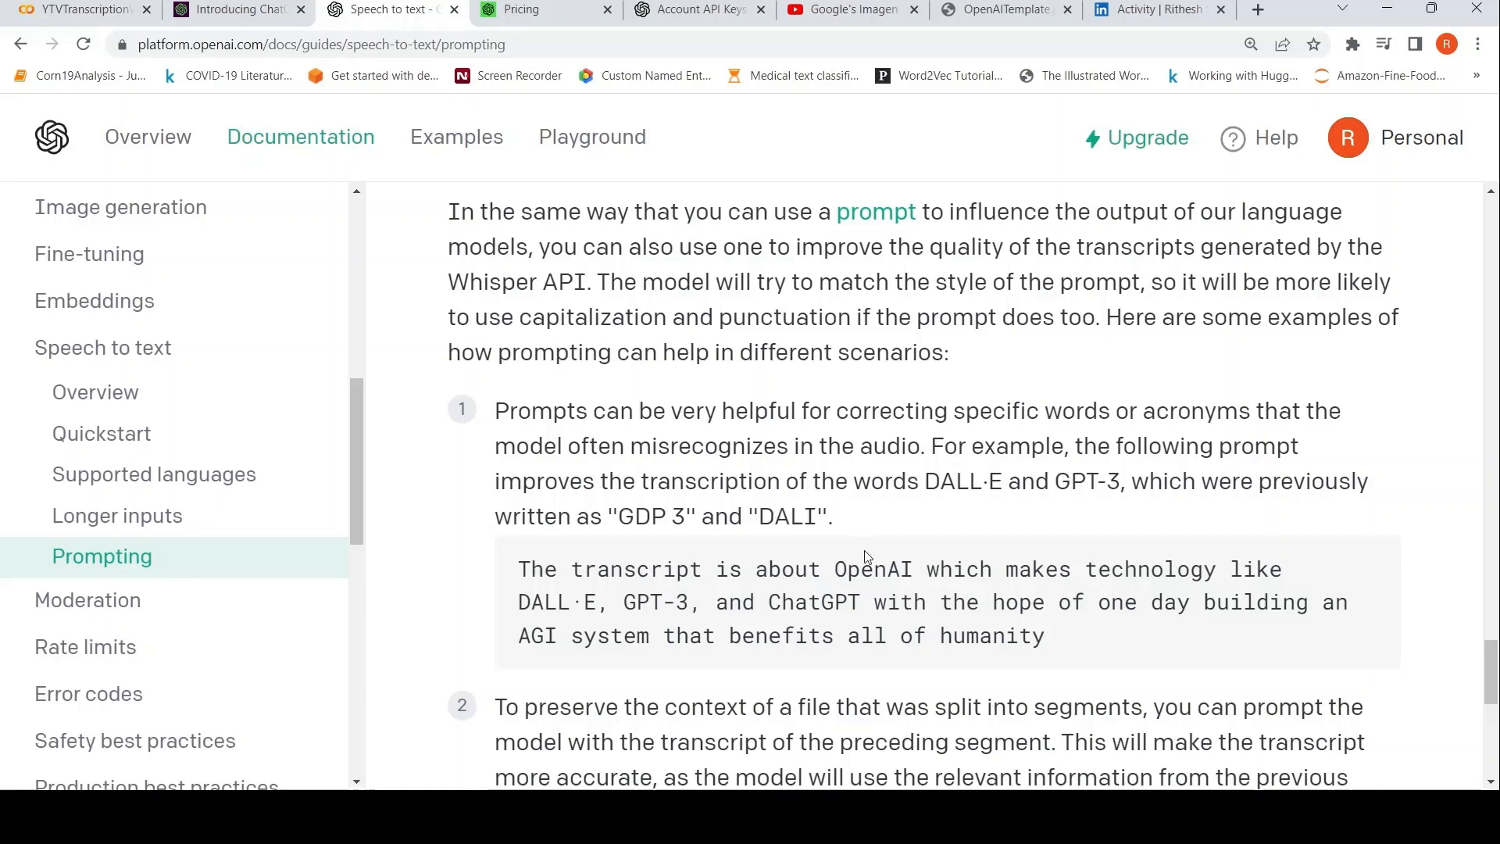
scroll(down, 3)
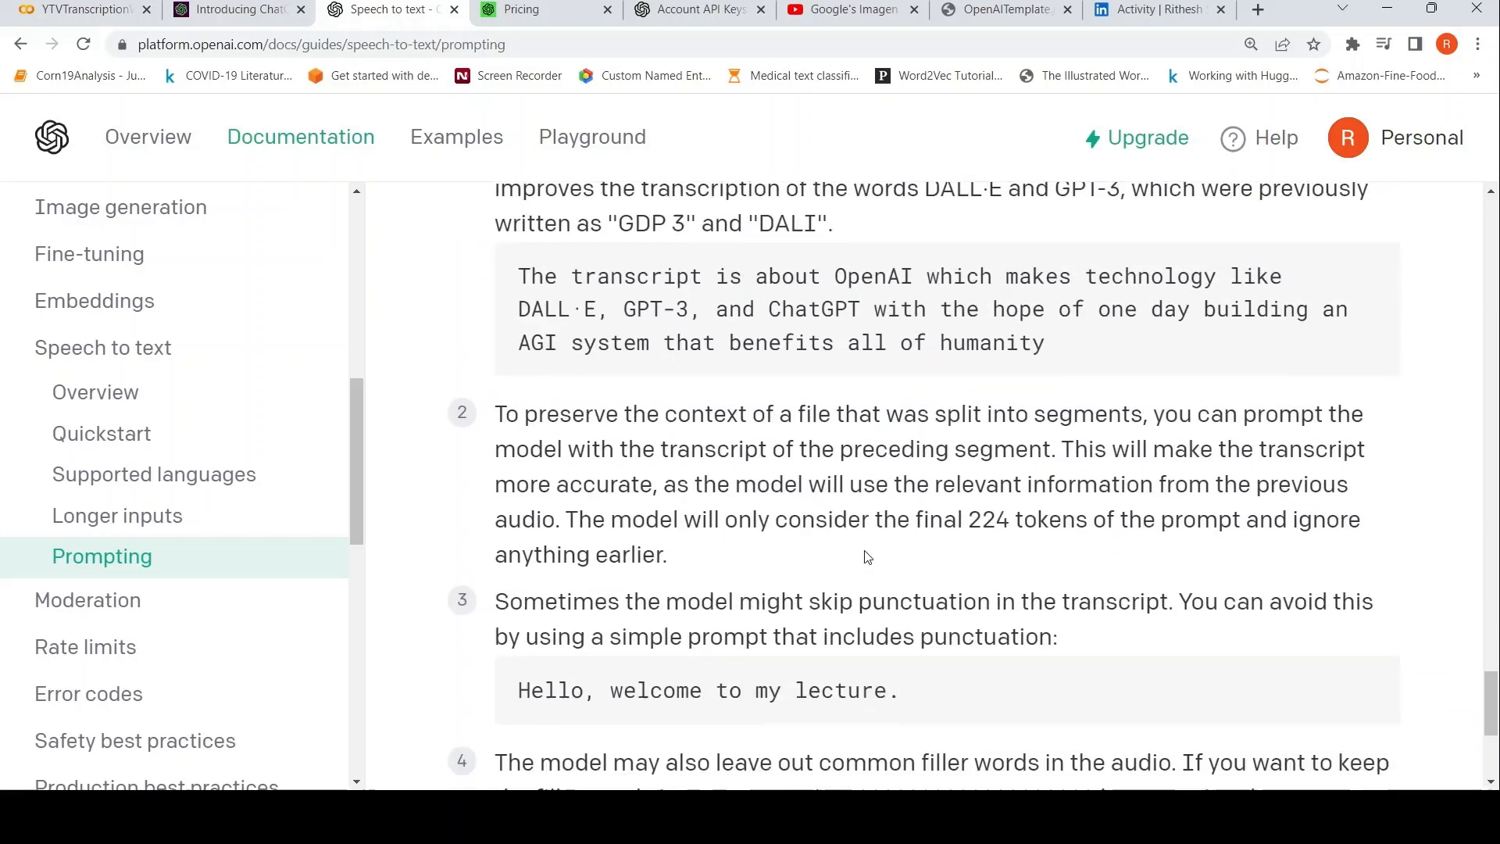
scroll(down, 3)
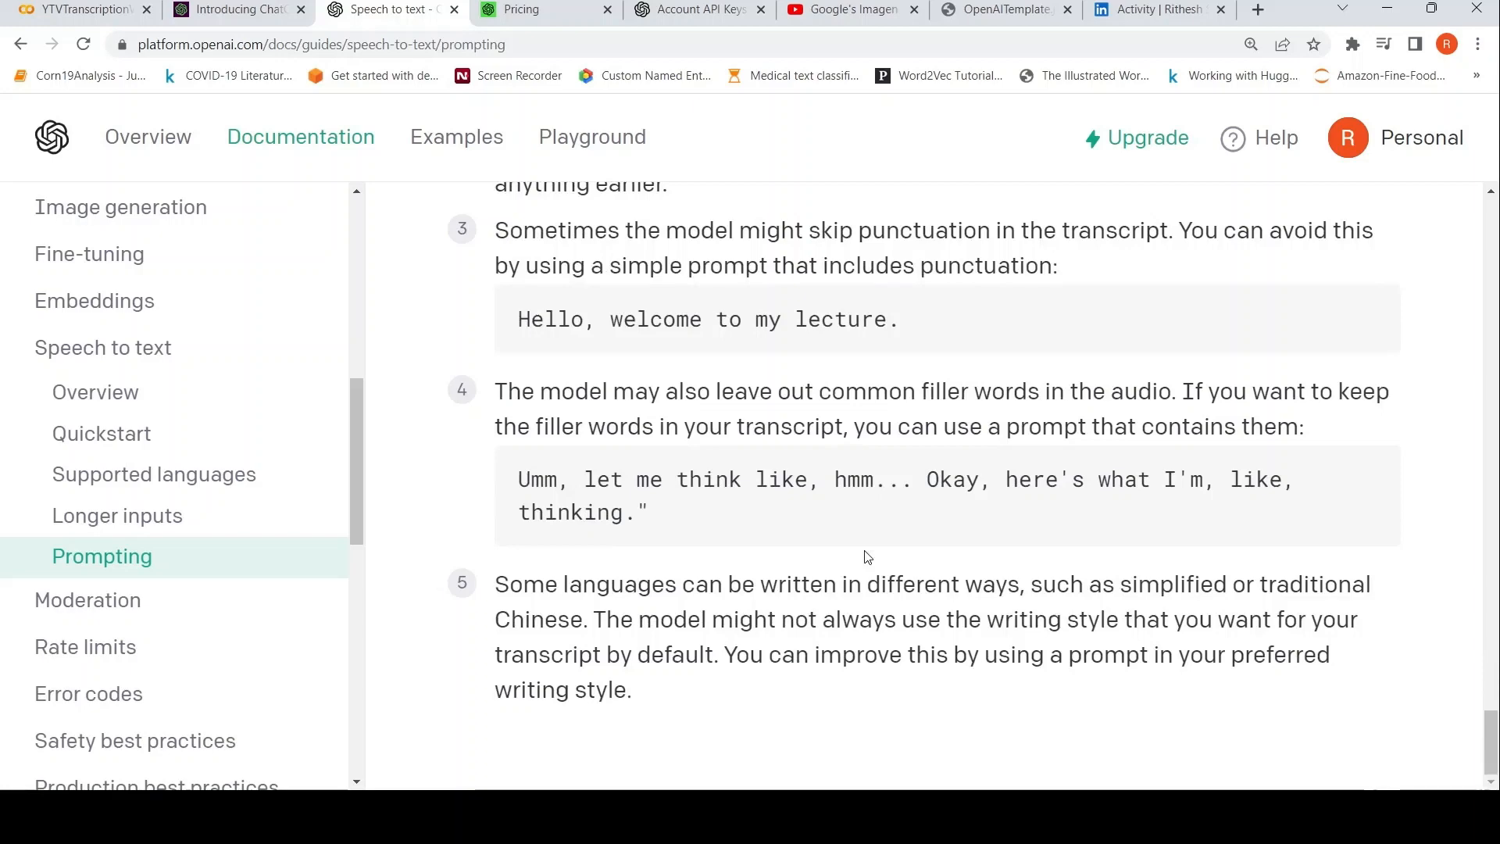
scroll(up, 3)
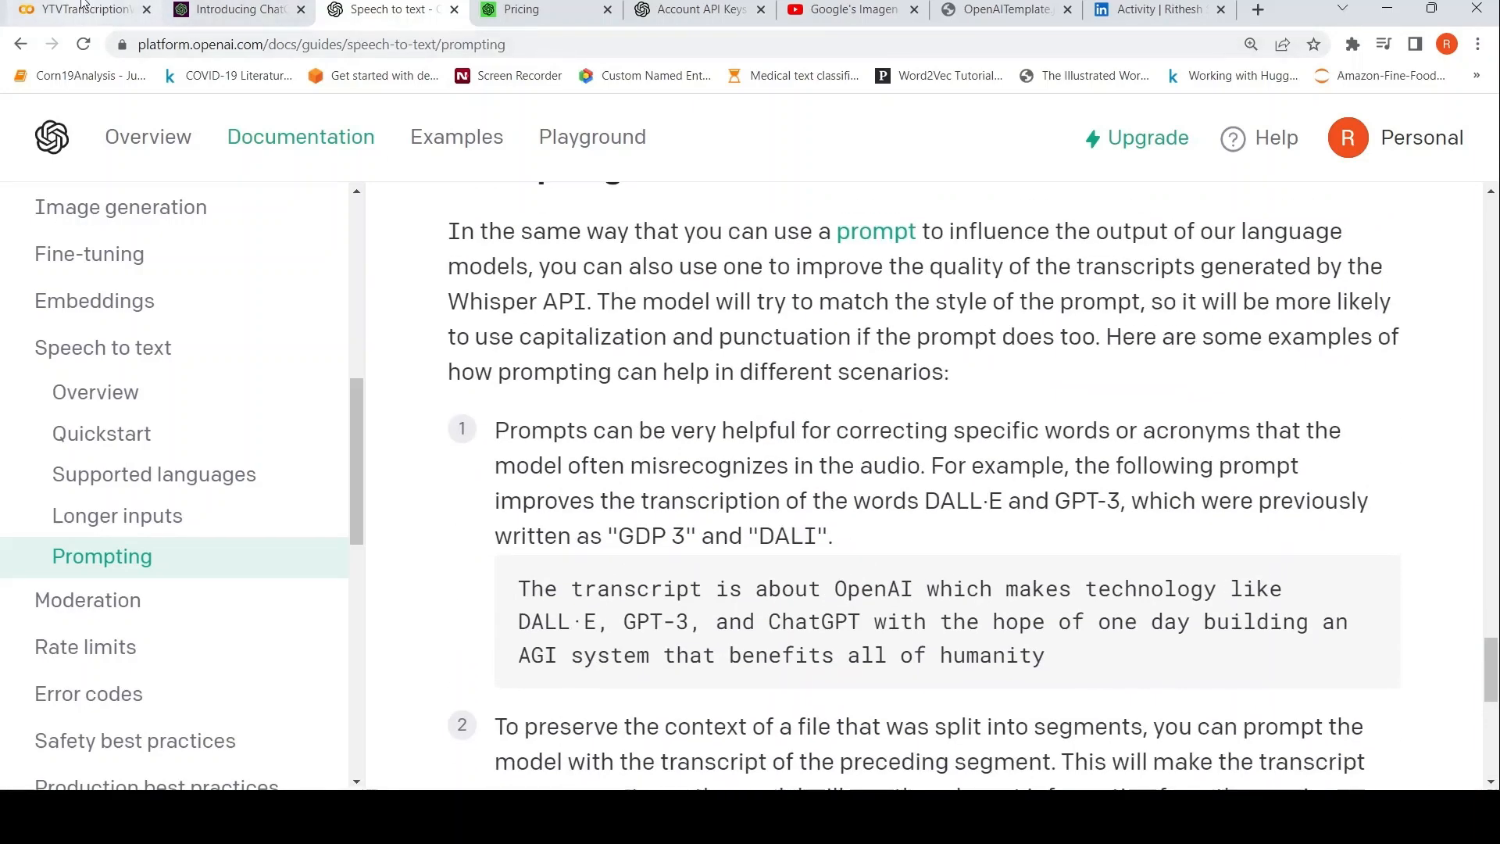
Step: Glance back at Colab's printed Imagen transcript, then return to the prompting guide
click(78, 8)
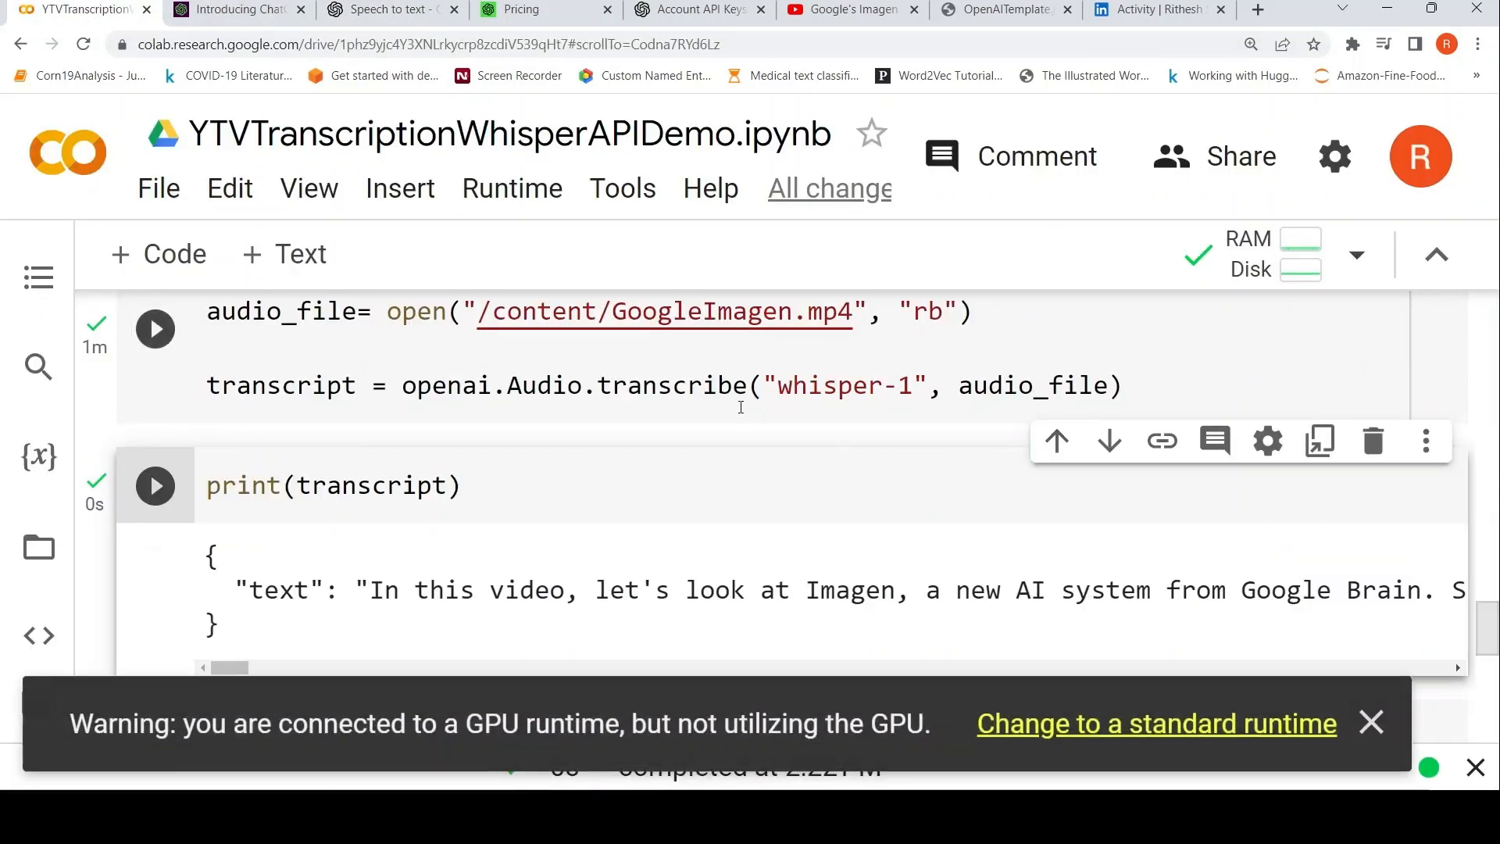
mouse_move(736, 441)
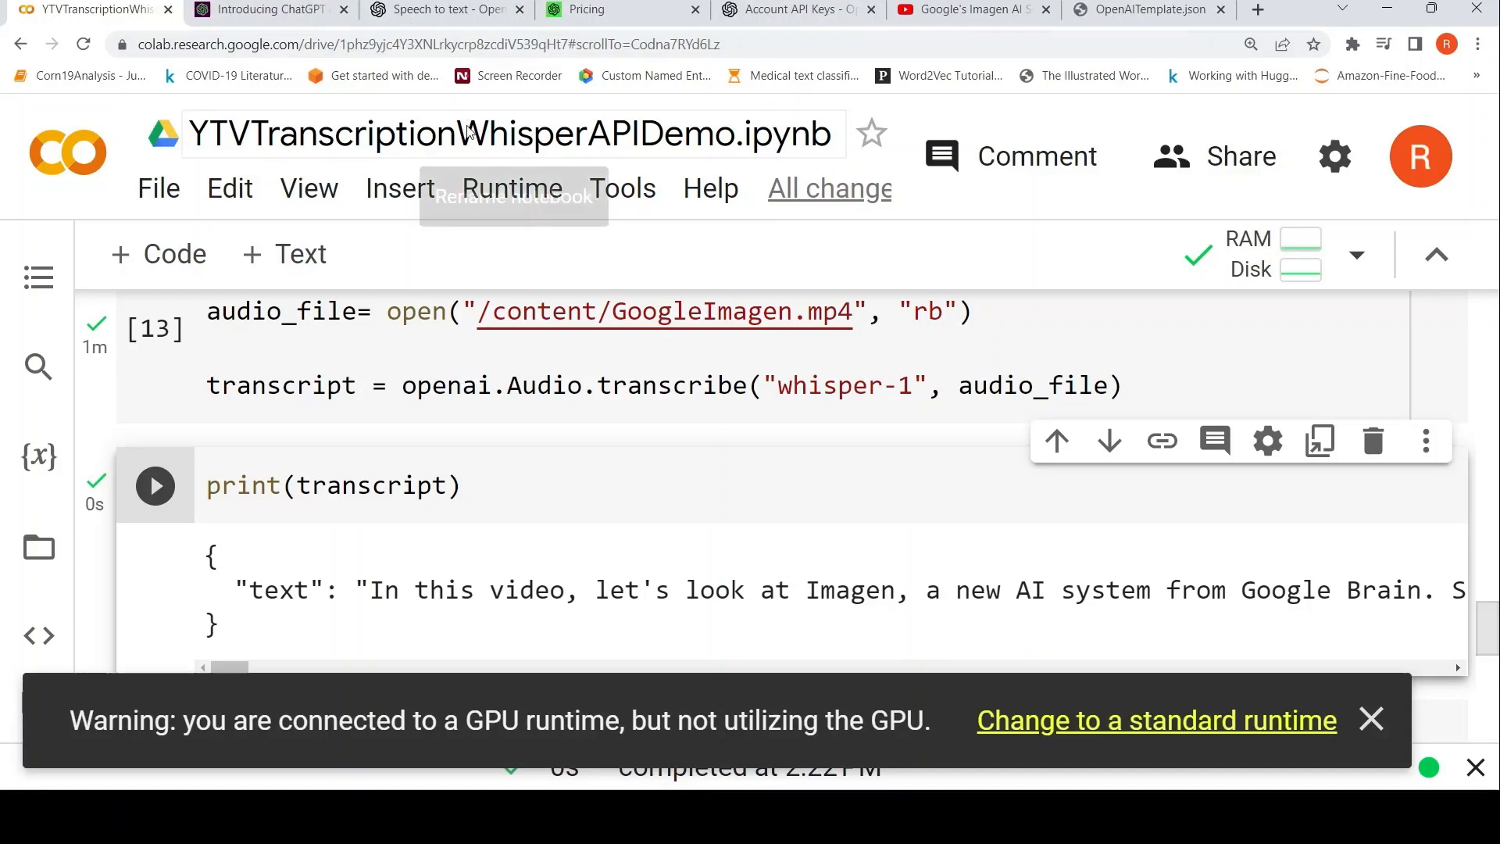
click(447, 9)
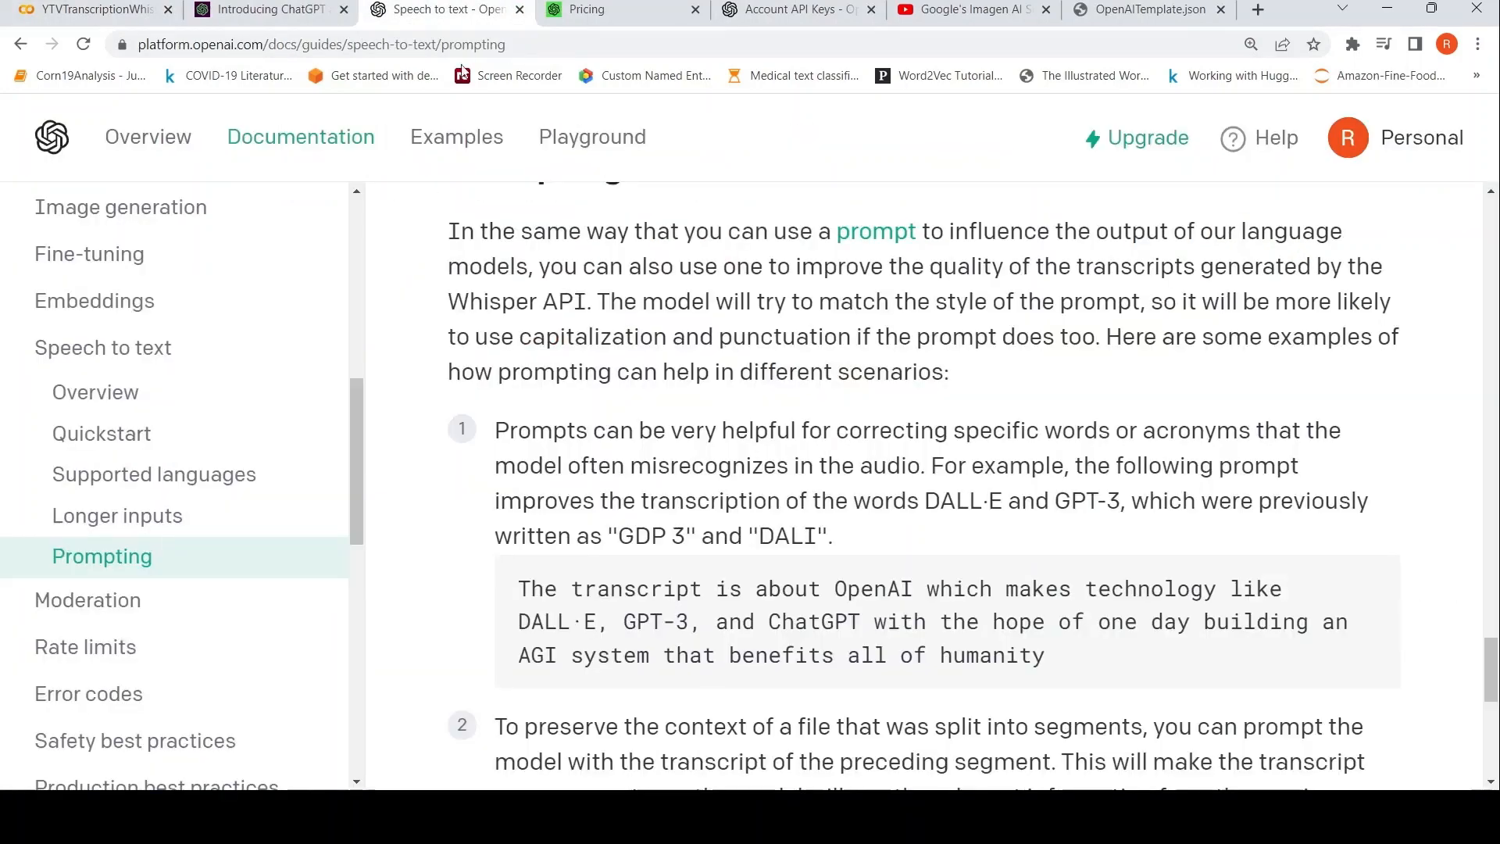